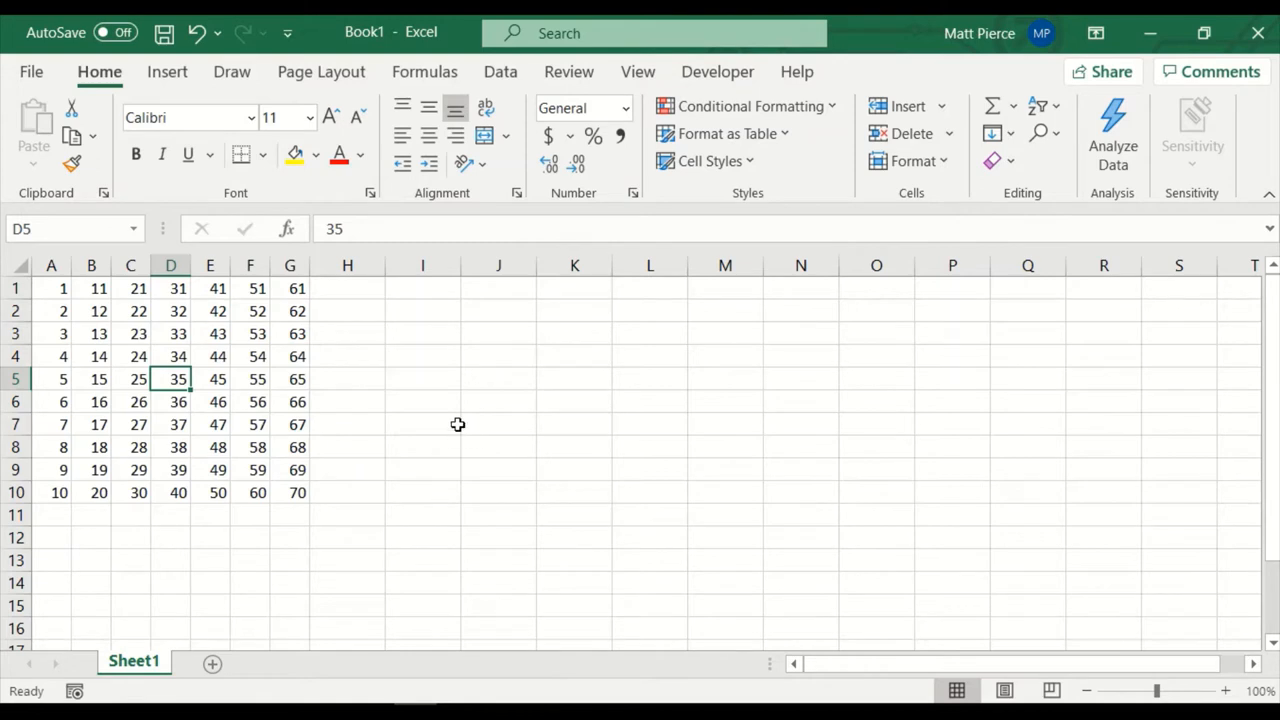
pyautogui.moveTo(152, 390)
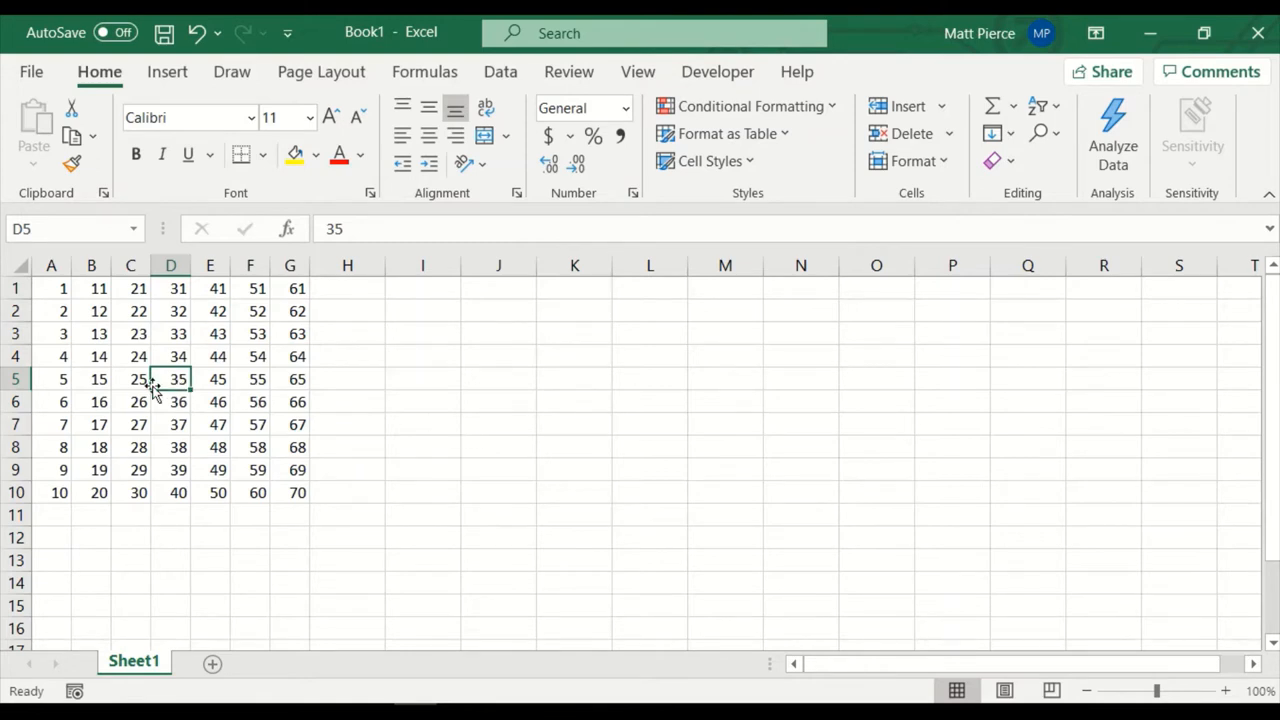
# Step: Copy the 55 from F5 and paste it into K1
pyautogui.click(250, 380)
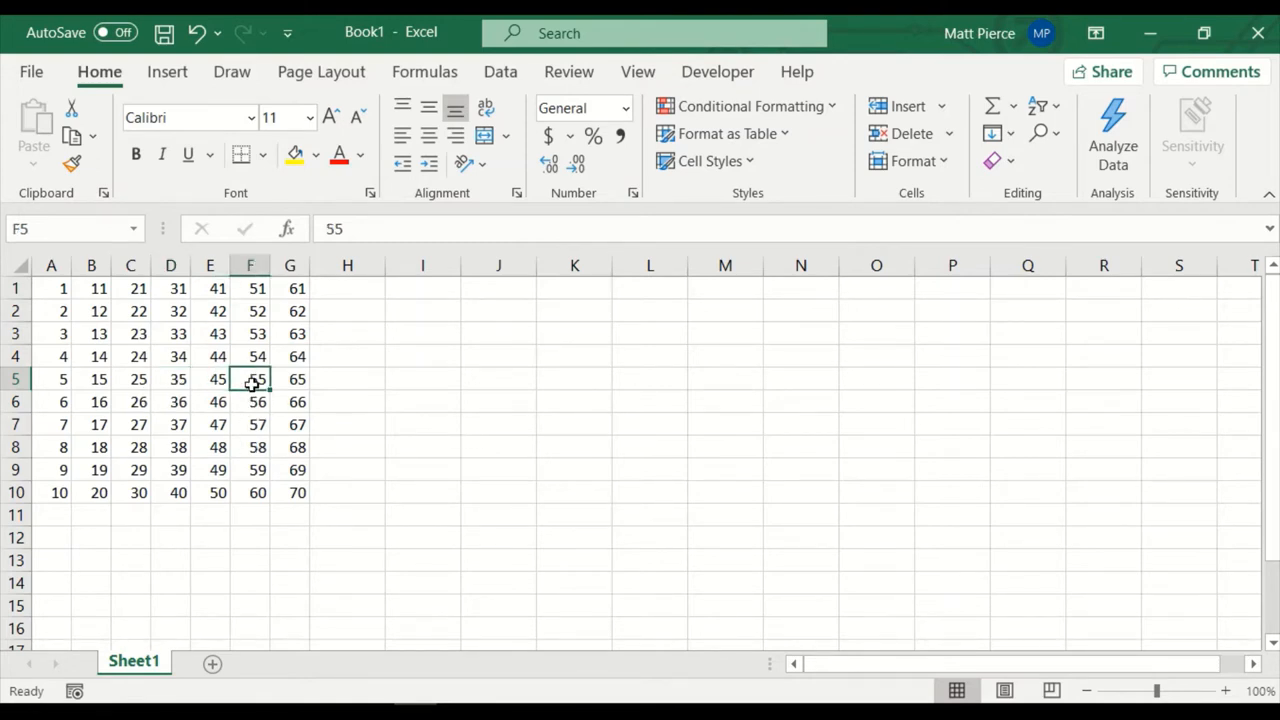
pyautogui.rightClick(252, 380)
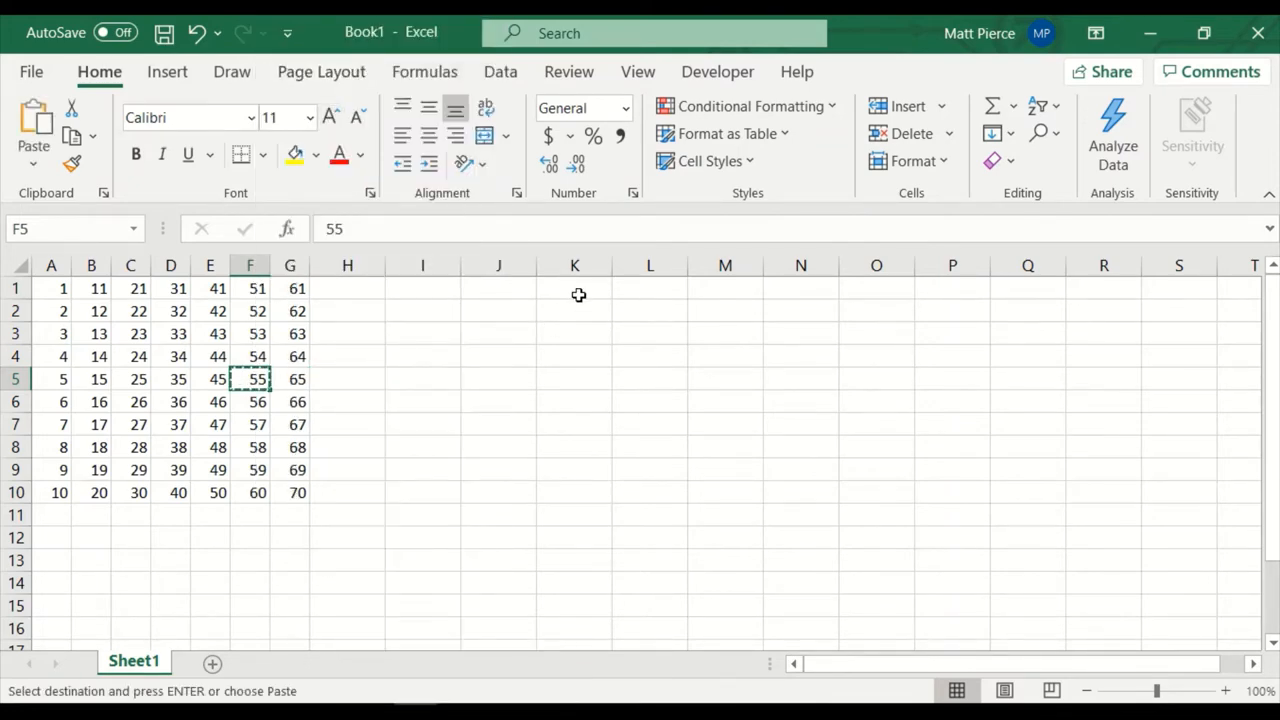
pyautogui.click(574, 288)
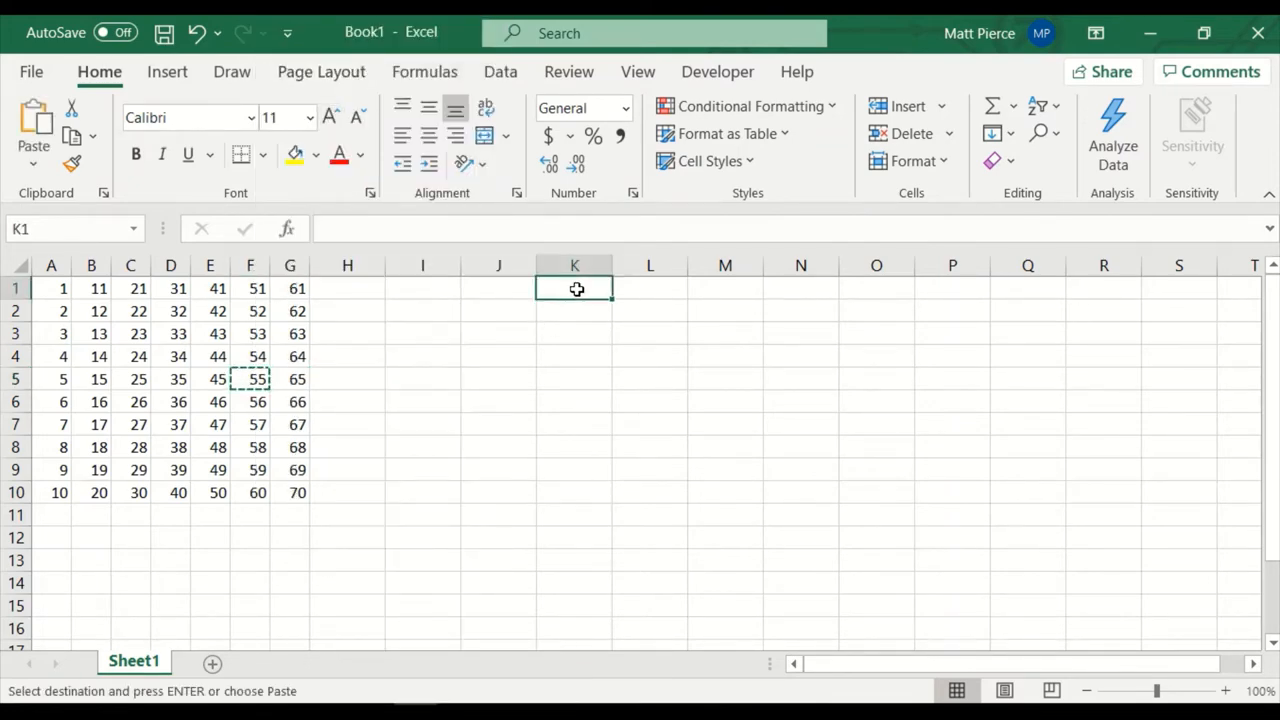
pyautogui.rightClick(574, 288)
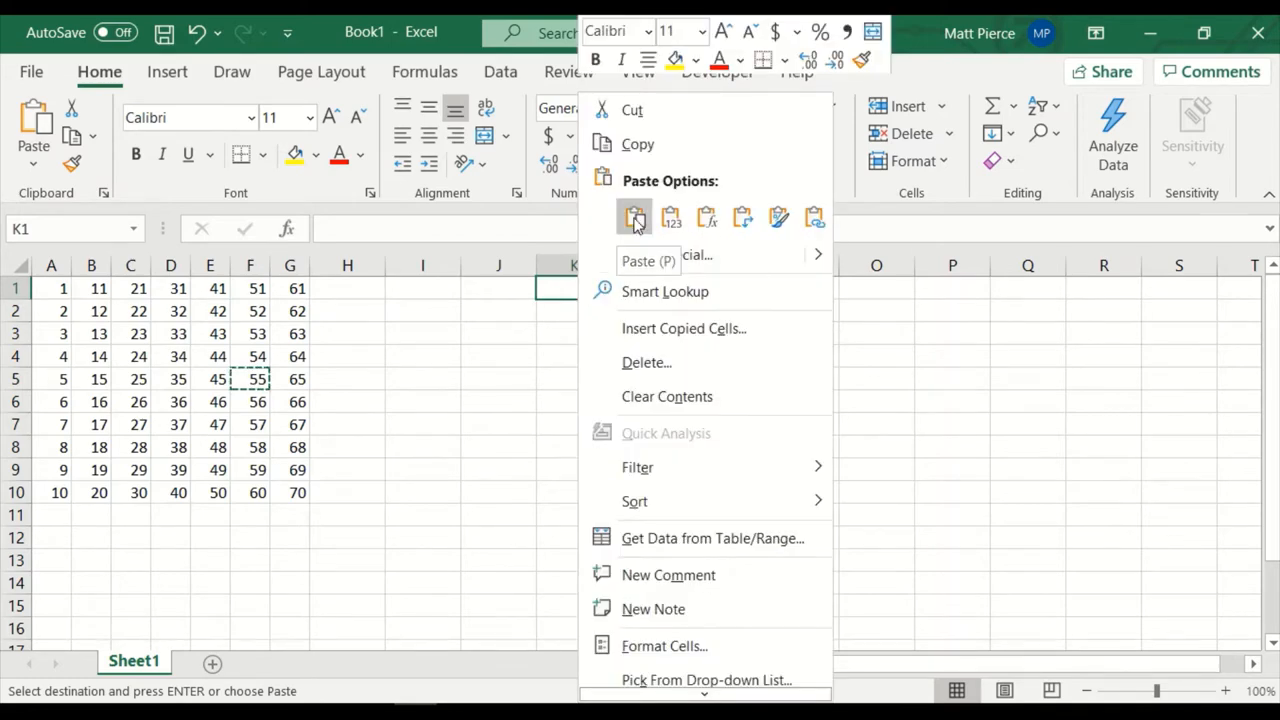
pyautogui.click(636, 216)
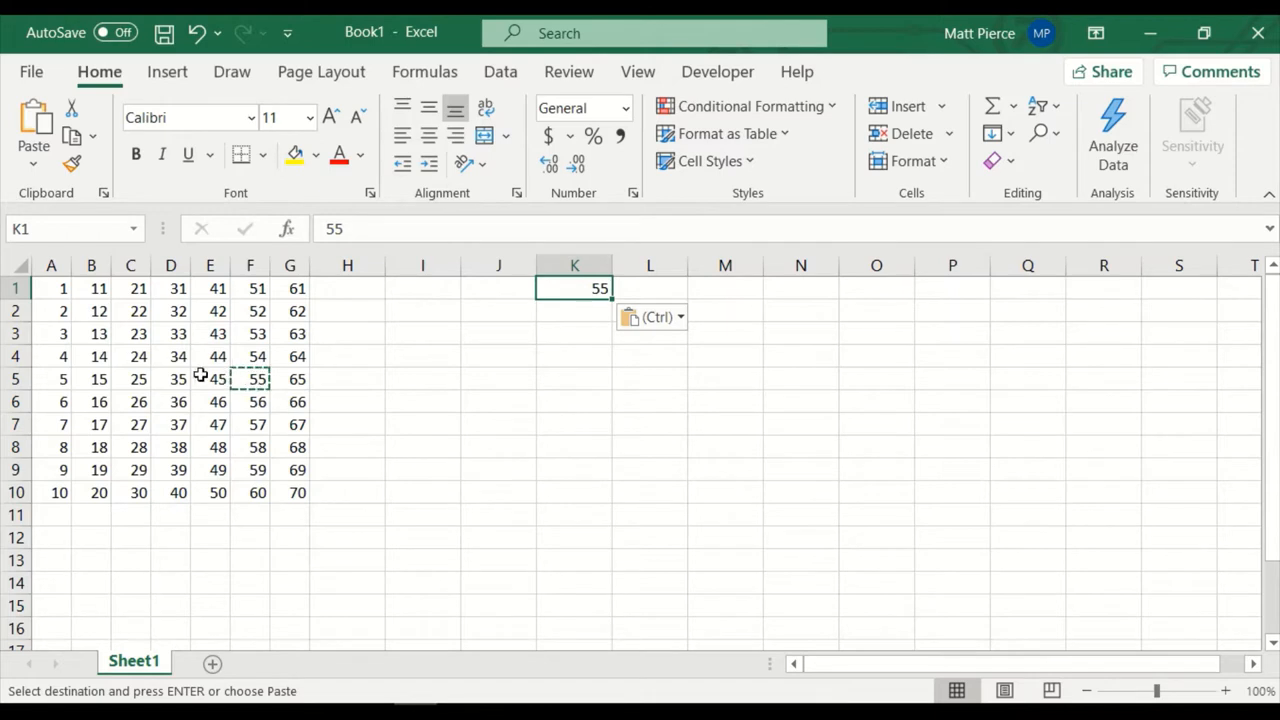
# Step: Paste the 55 into K2 and on down columns M and N through row 11
pyautogui.click(572, 312)
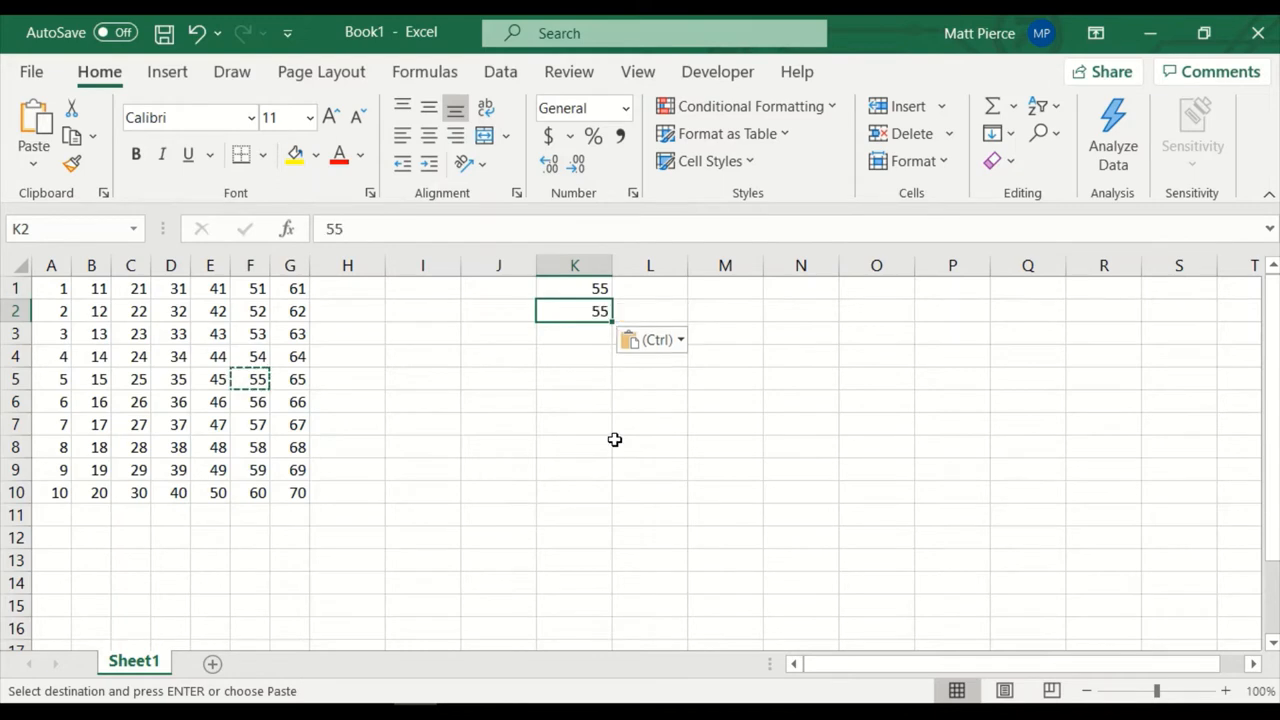
pyautogui.moveTo(728, 284)
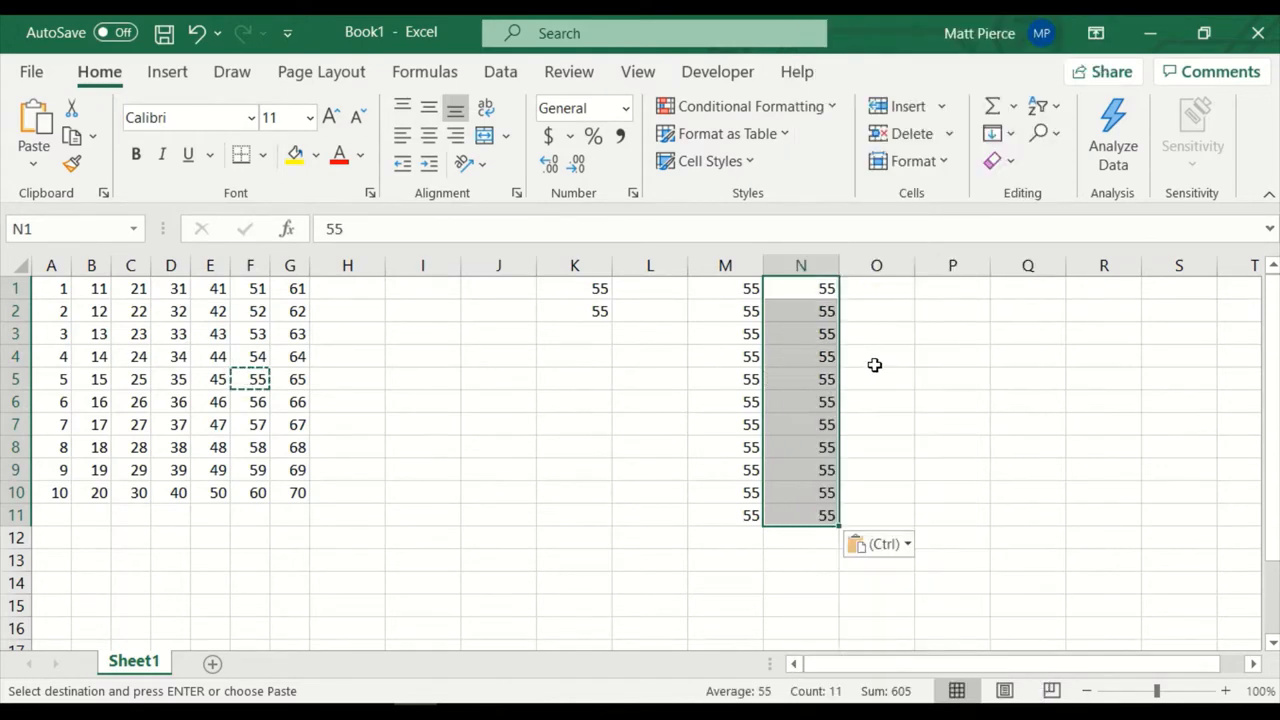
pyautogui.click(876, 356)
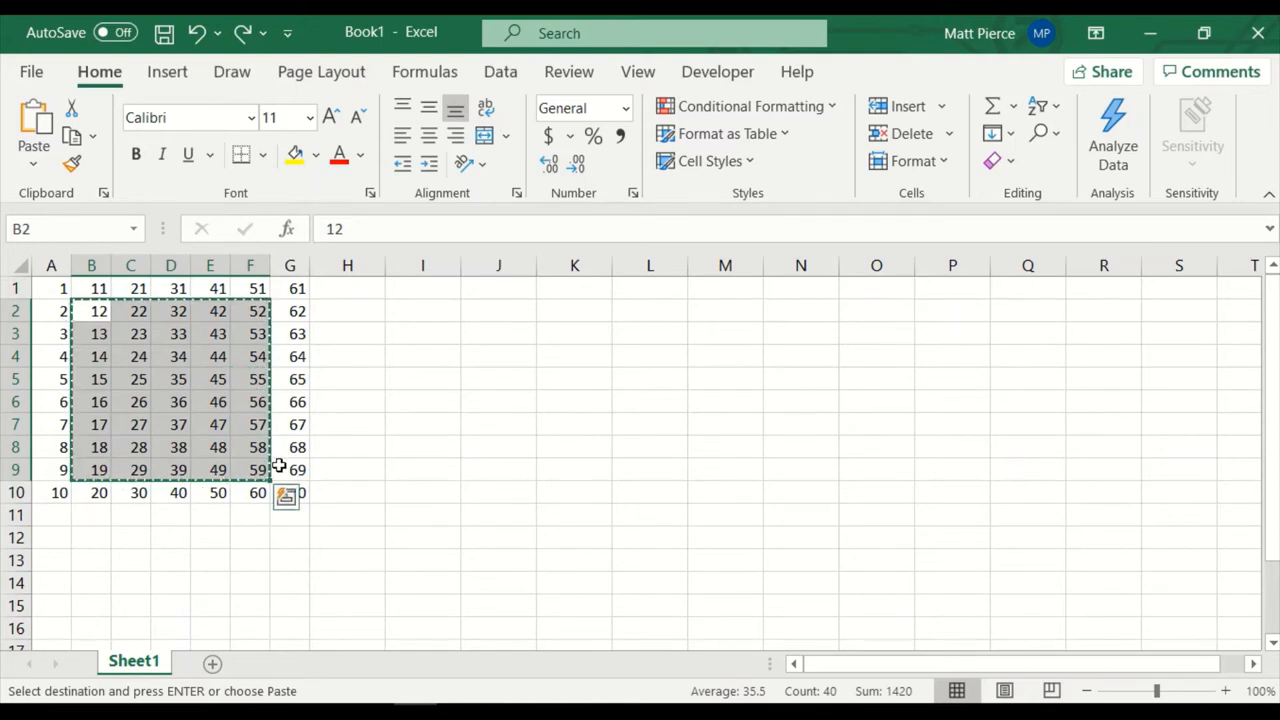
# Step: Copy the block B2:F9 and bring up Paste Special for destination K1
pyautogui.rightClick(98, 312)
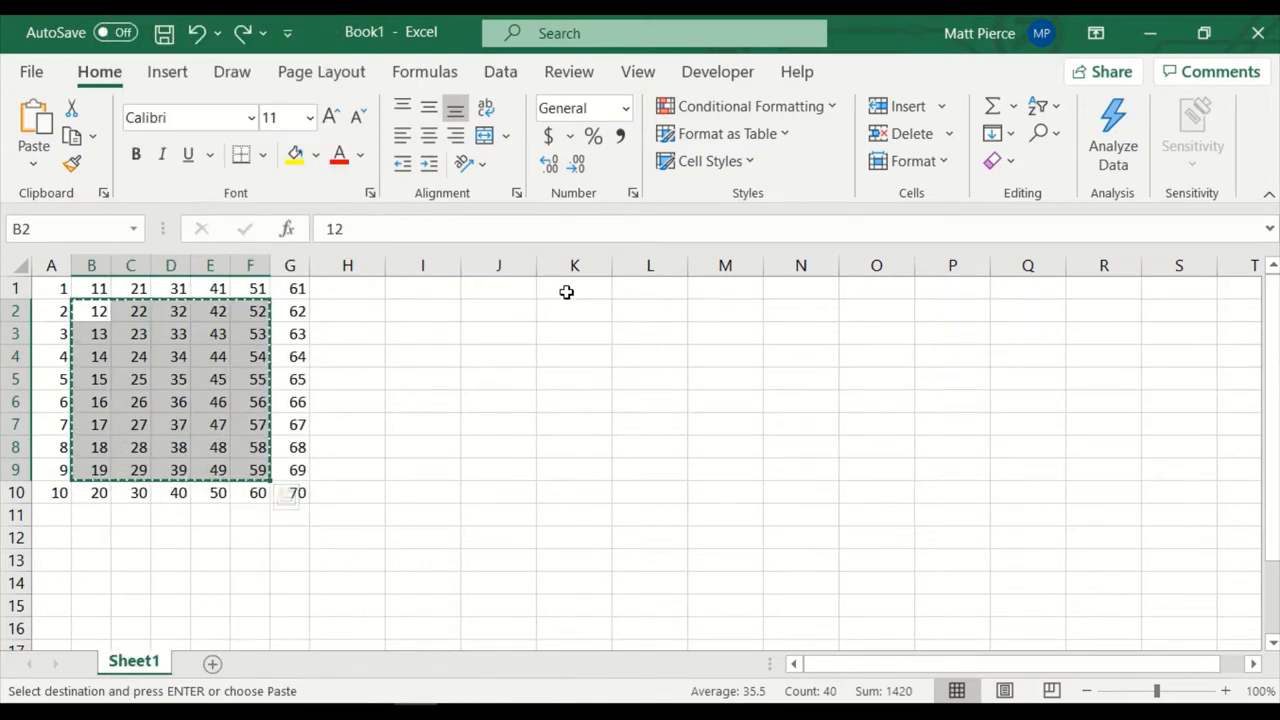
pyautogui.click(574, 288)
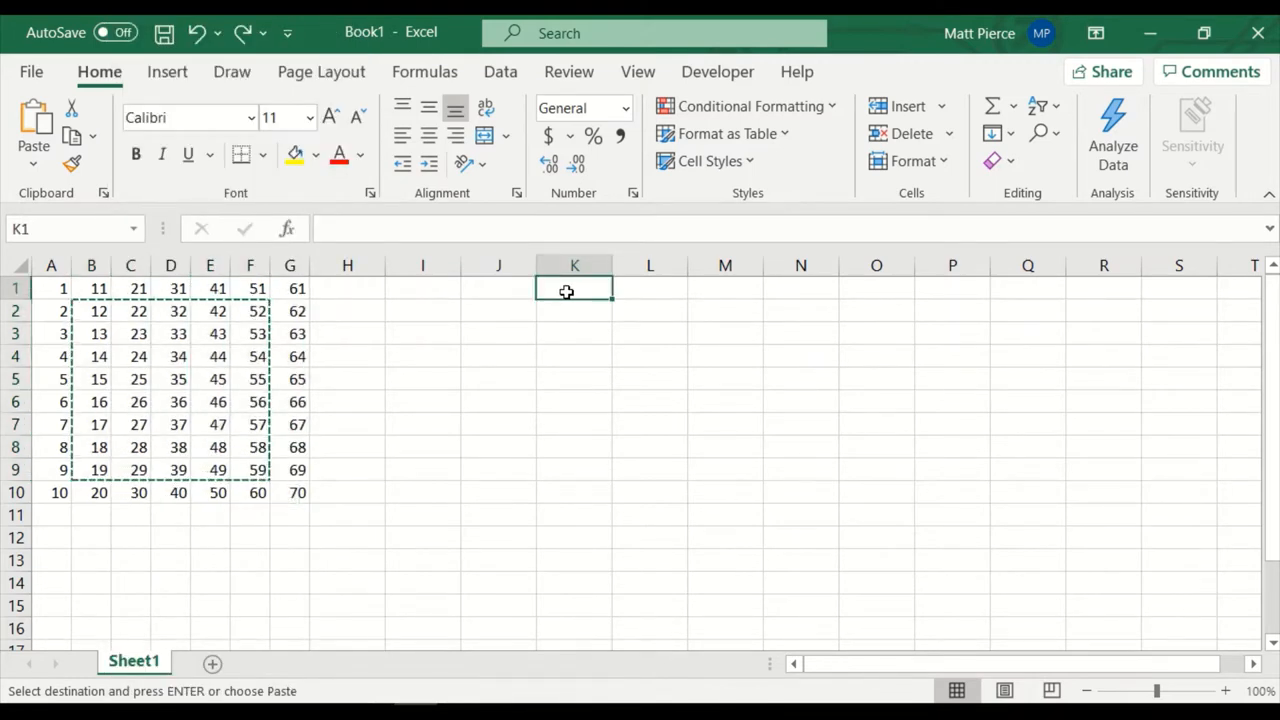
pyautogui.rightClick(574, 292)
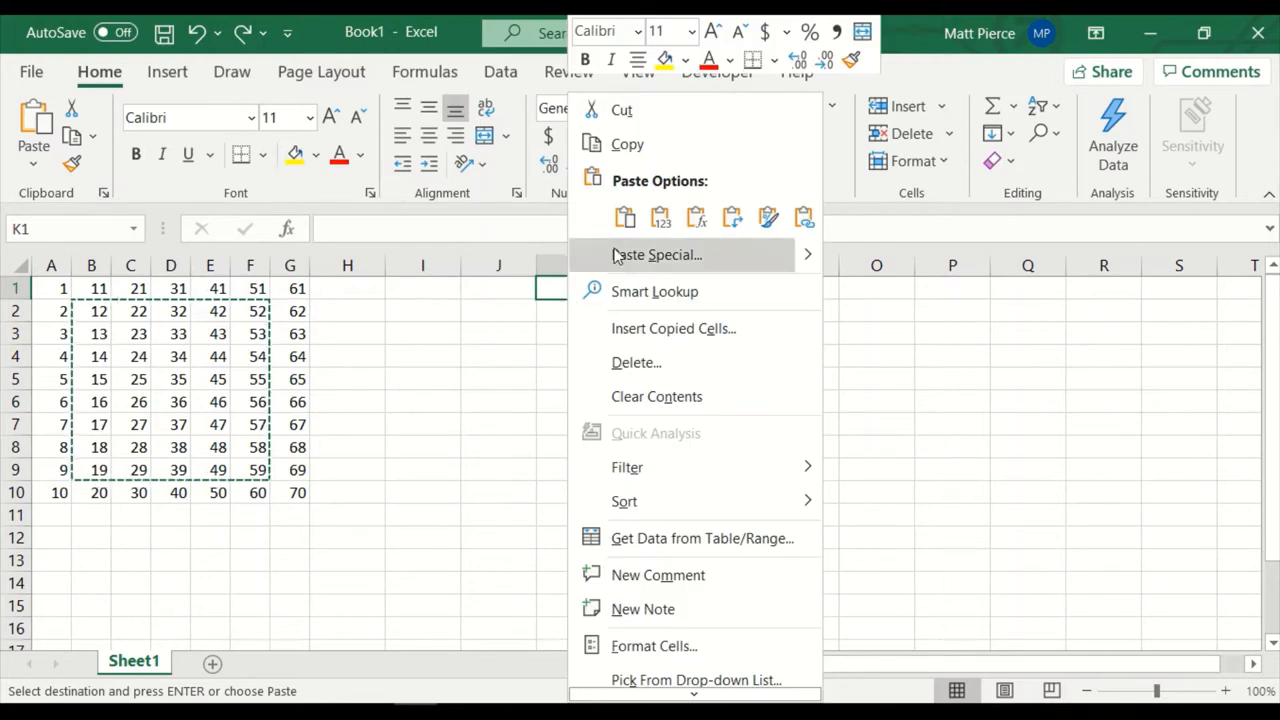
pyautogui.click(624, 216)
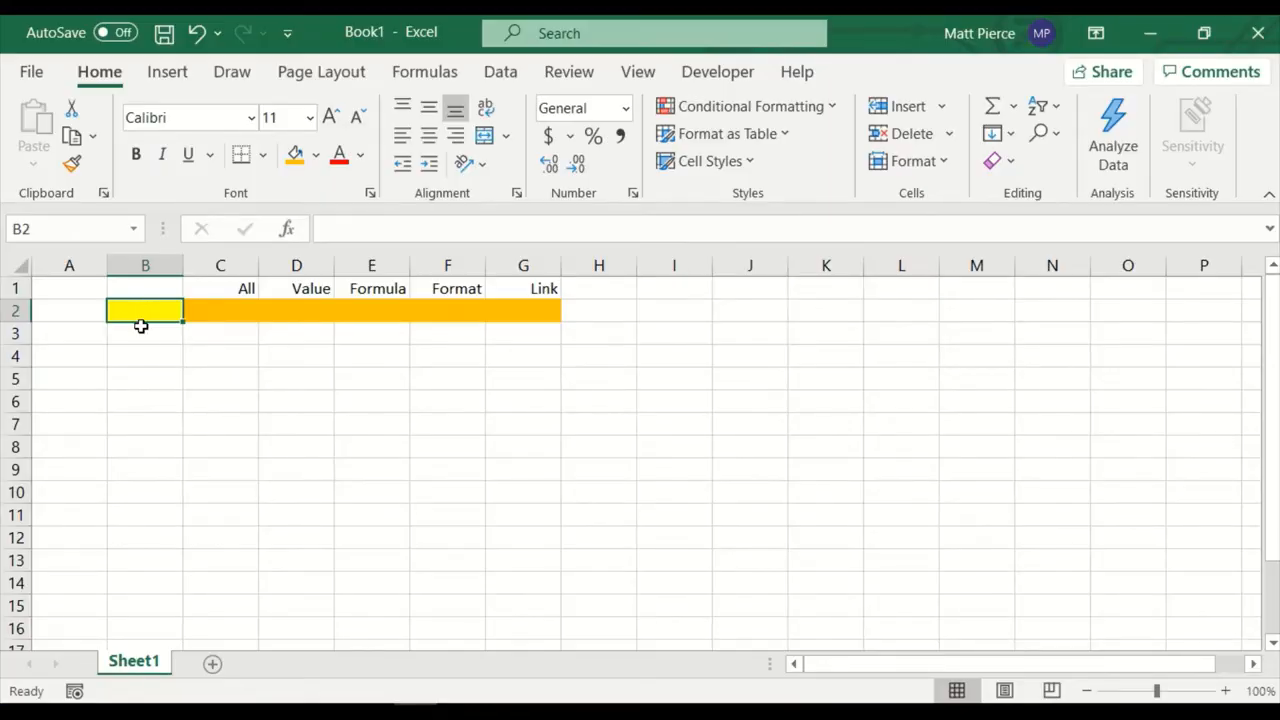
pyautogui.moveTo(240, 330)
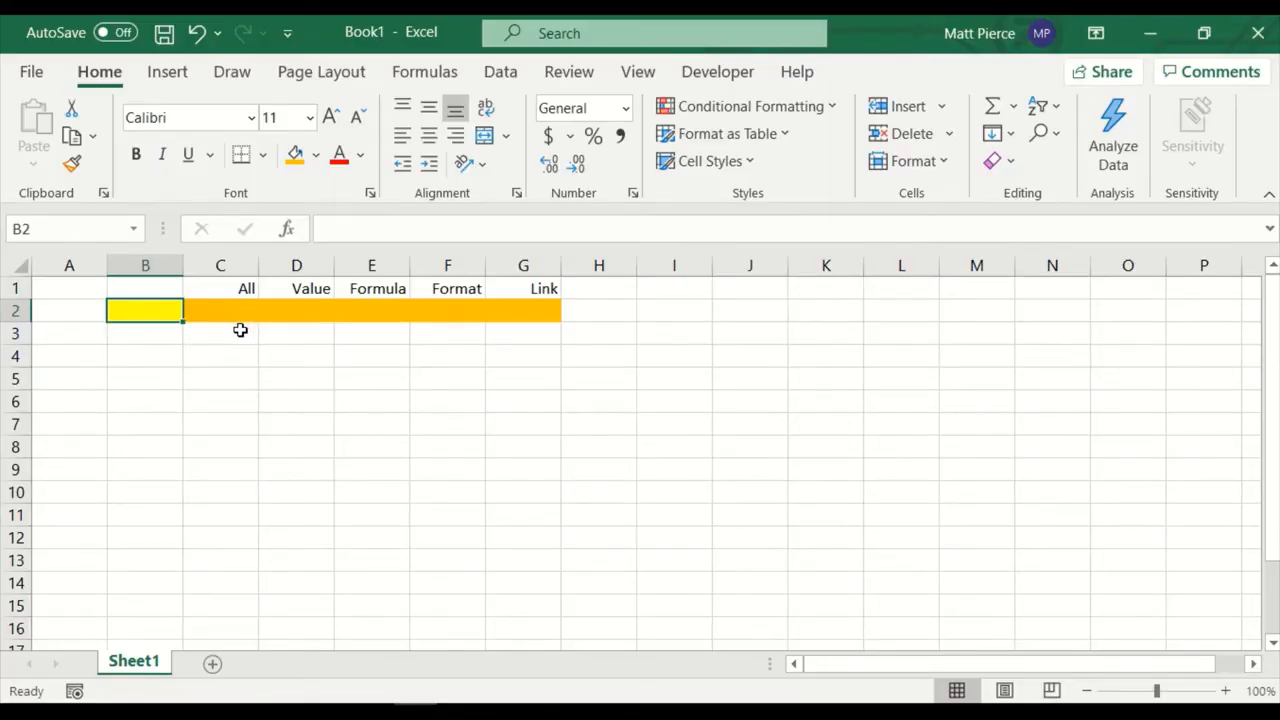
# Step: Enter the formula =2+3 in yellow cell B2 so it shows a bold 5
pyautogui.click(220, 310)
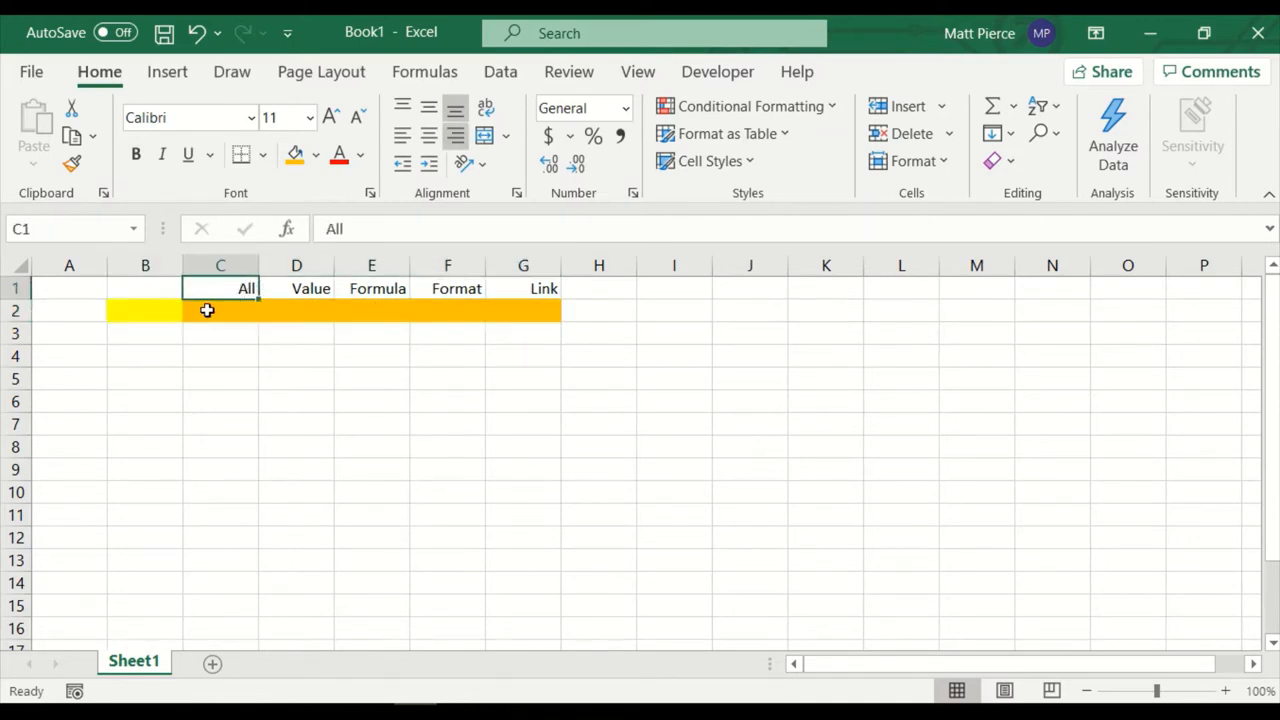
pyautogui.click(220, 310)
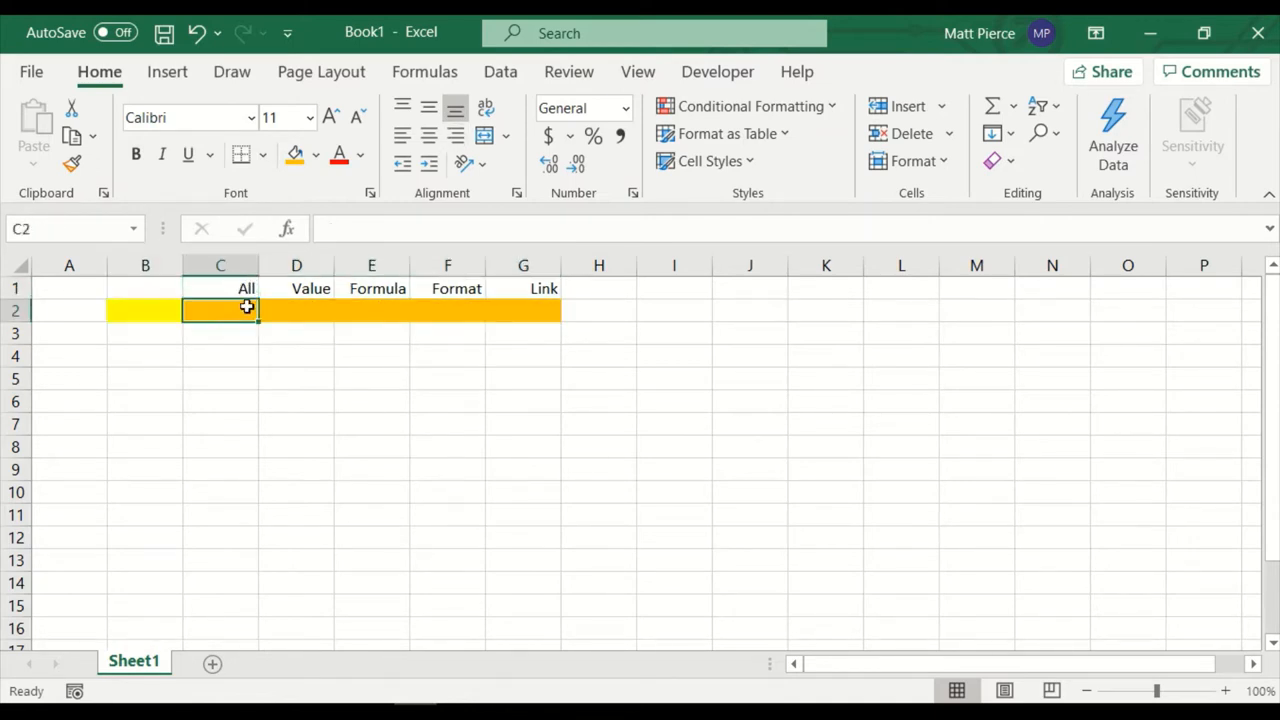
pyautogui.click(372, 288)
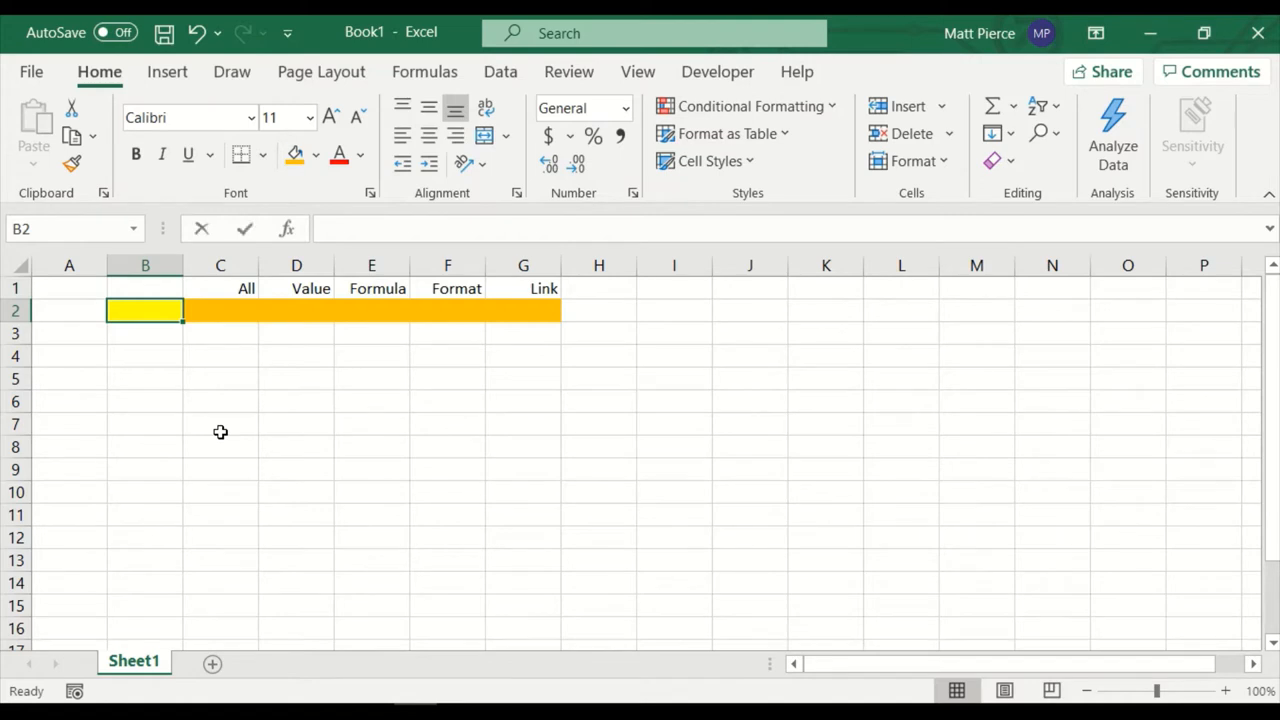
pyautogui.write('5')
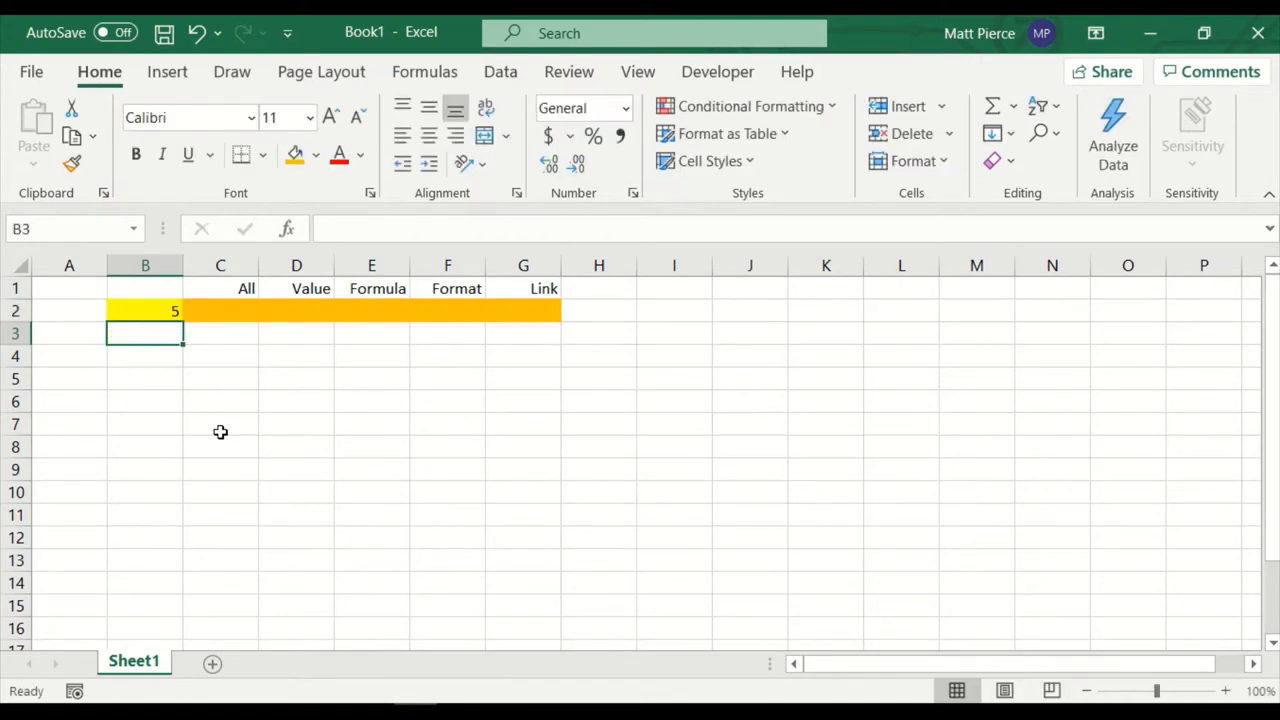
pyautogui.click(144, 310)
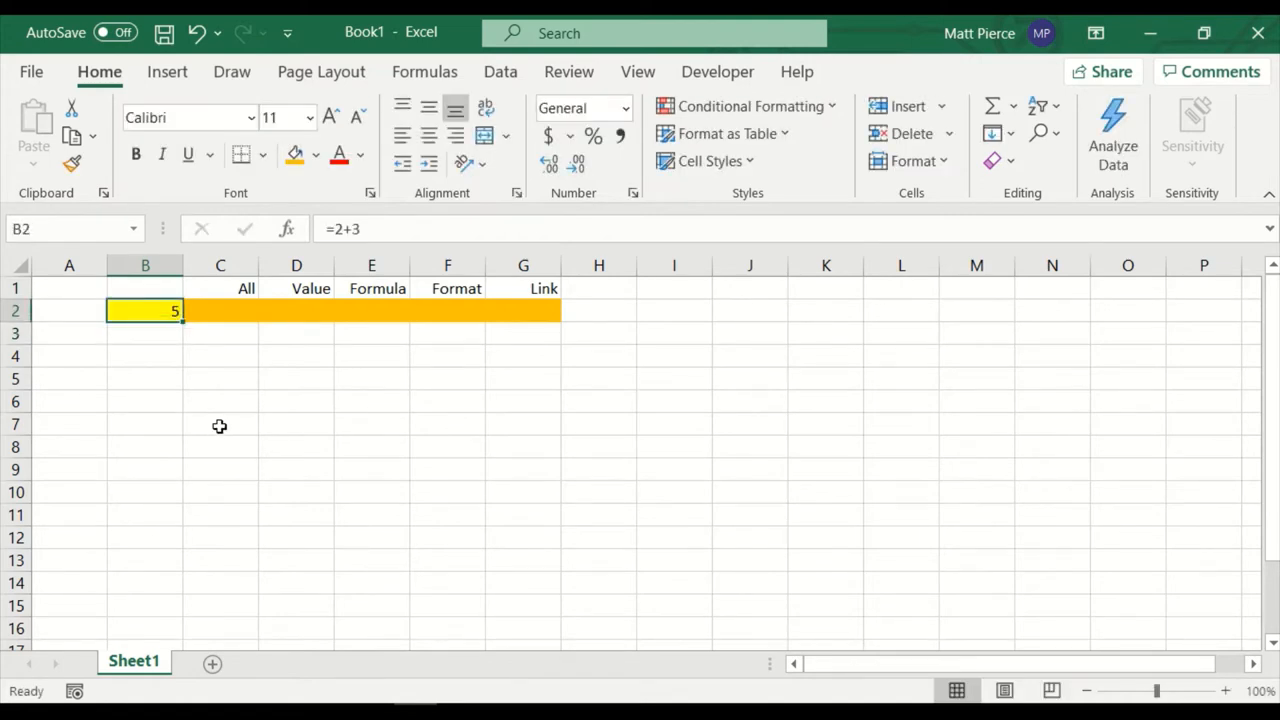
pyautogui.moveTo(220, 404)
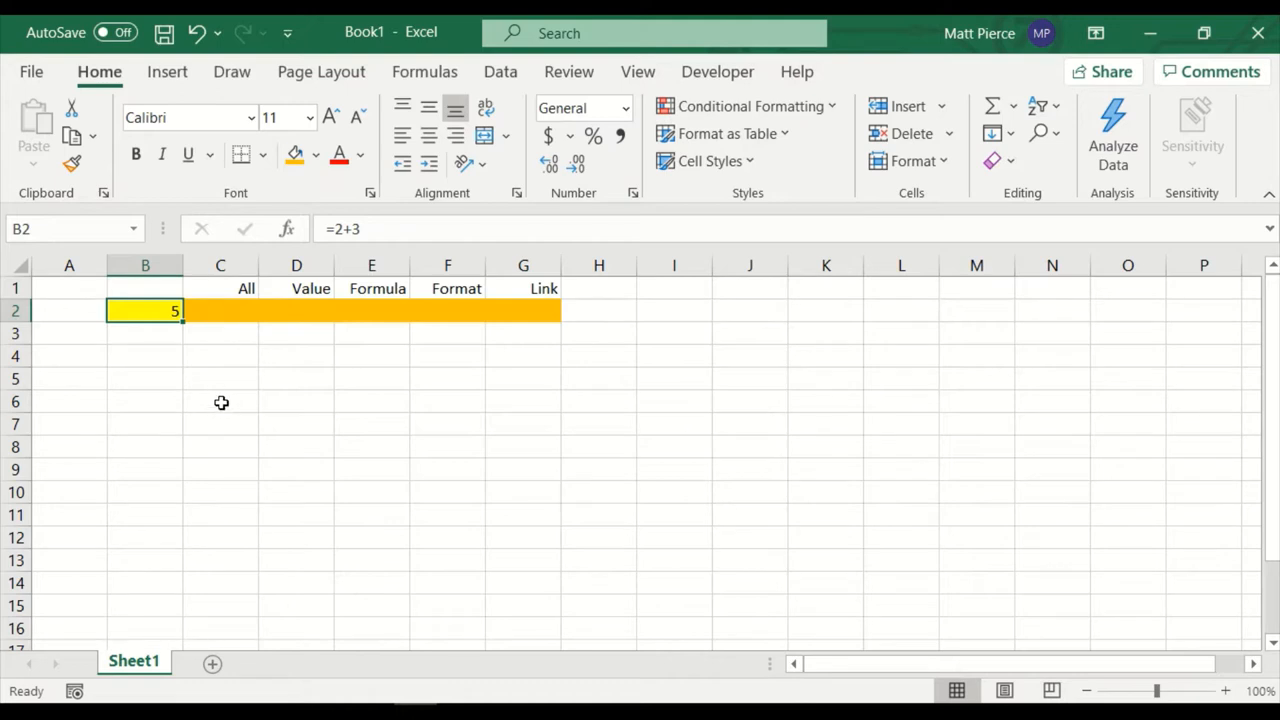
pyautogui.moveTo(170, 412)
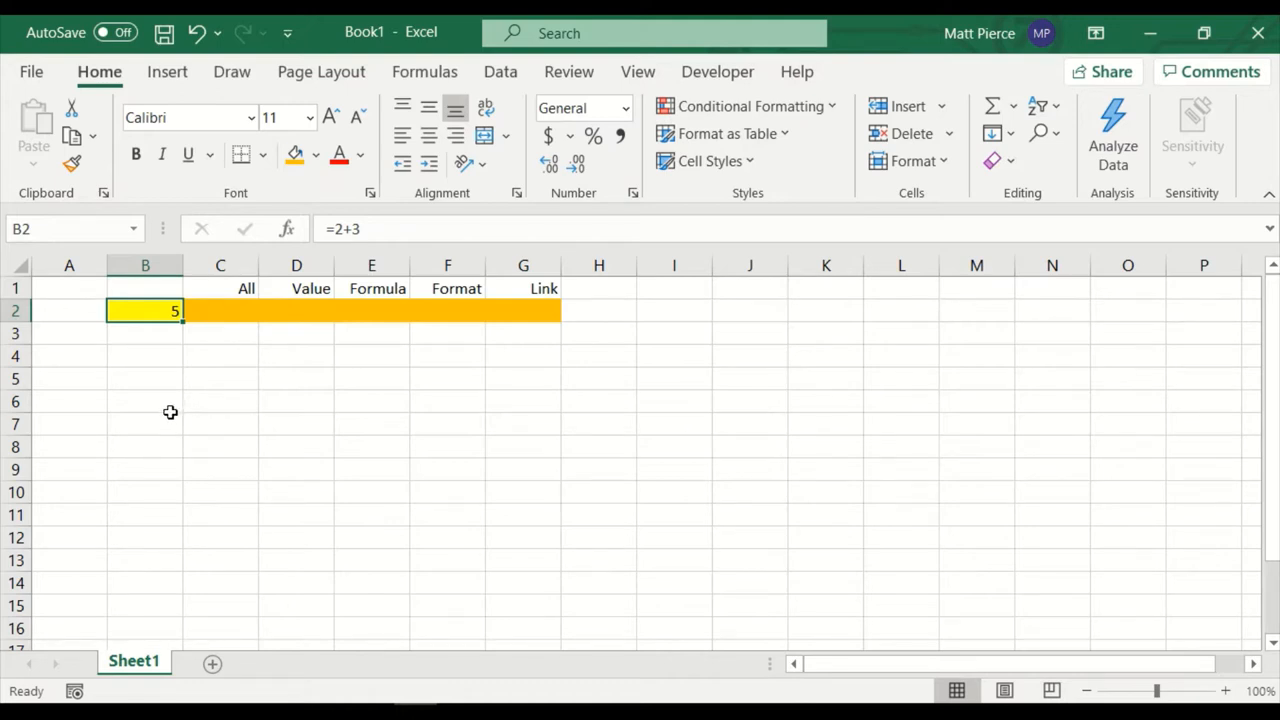
pyautogui.moveTo(164, 412)
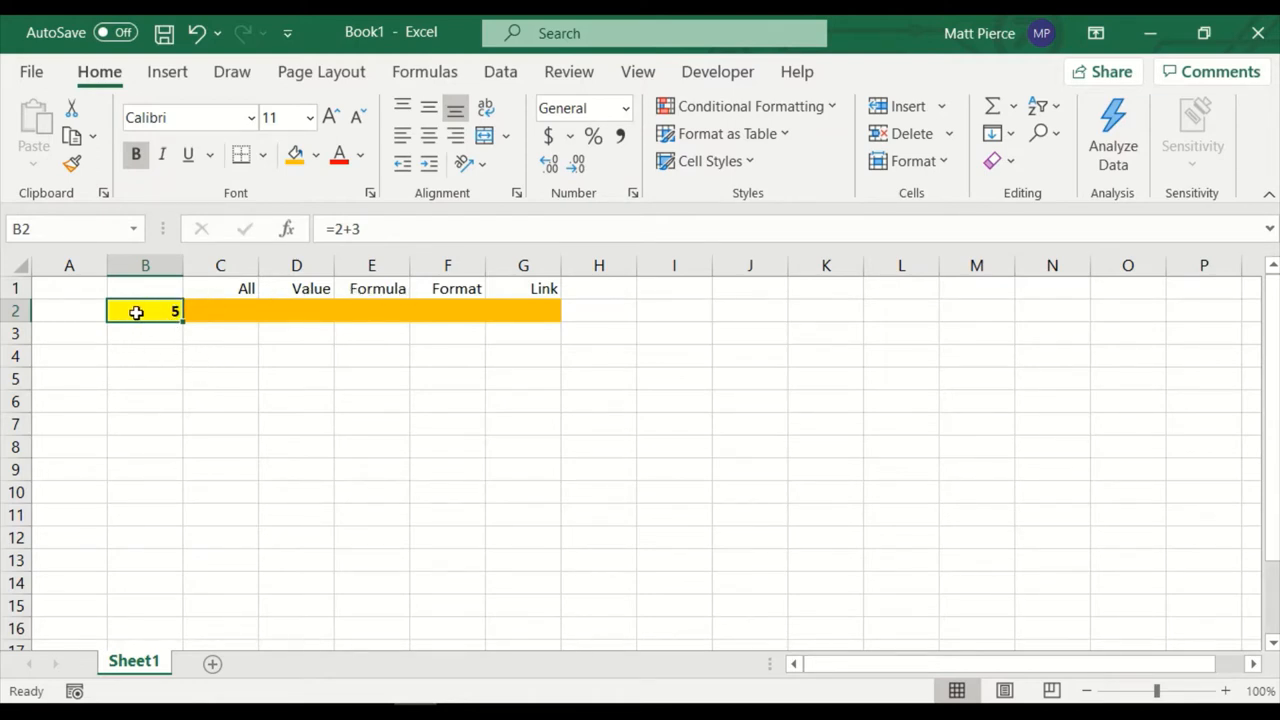
# Step: Copy B2 and paste all of it into C2 under All, giving a bold yellow 5
pyautogui.rightClick(144, 312)
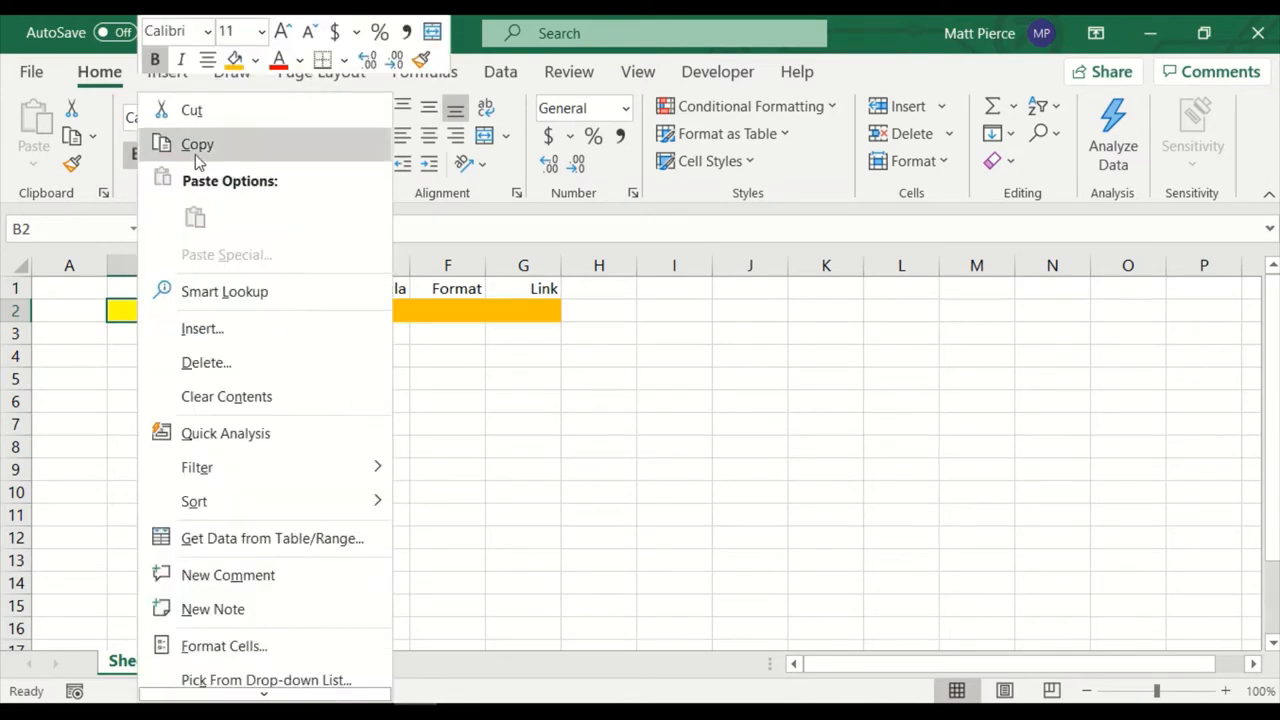
pyautogui.click(196, 144)
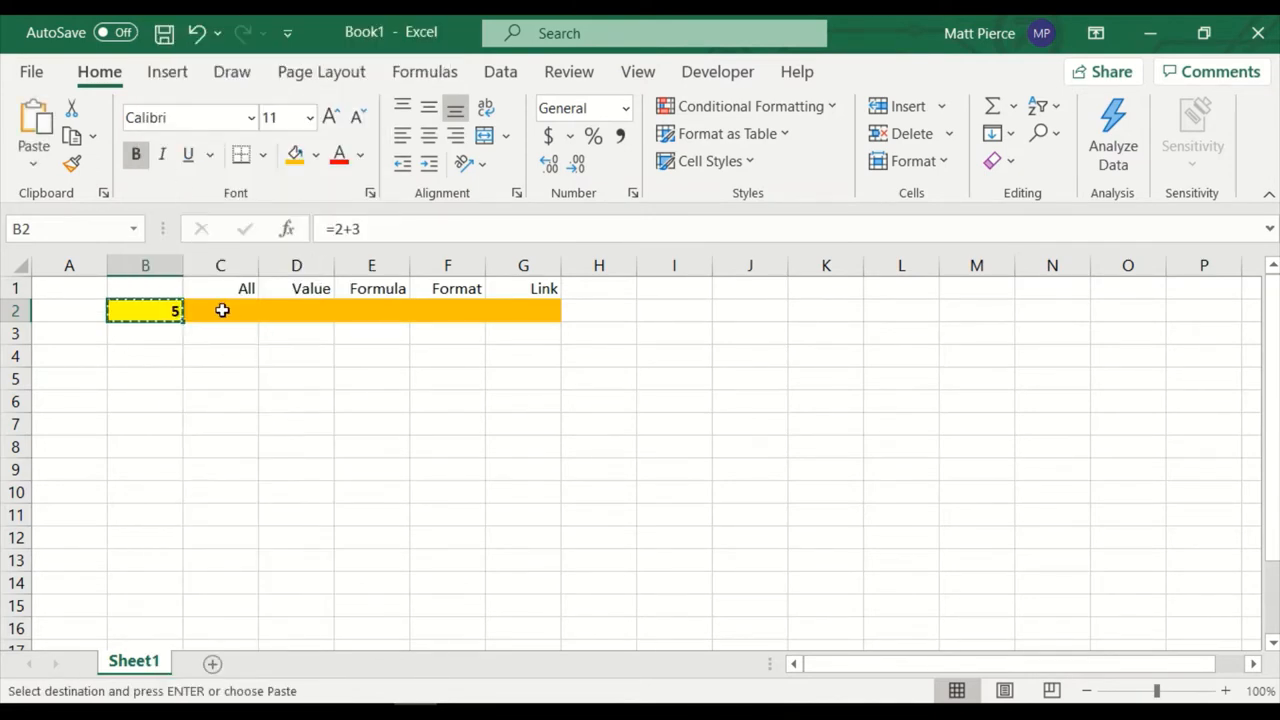
pyautogui.rightClick(220, 310)
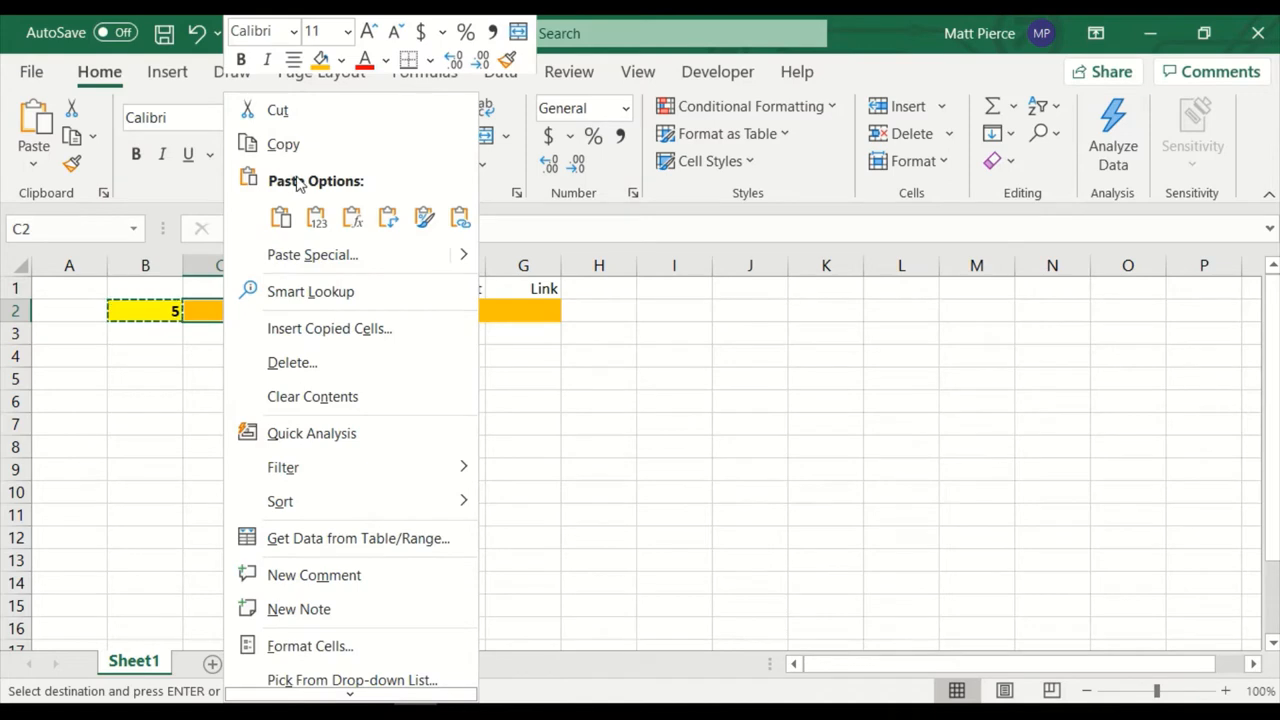
pyautogui.moveTo(280, 218)
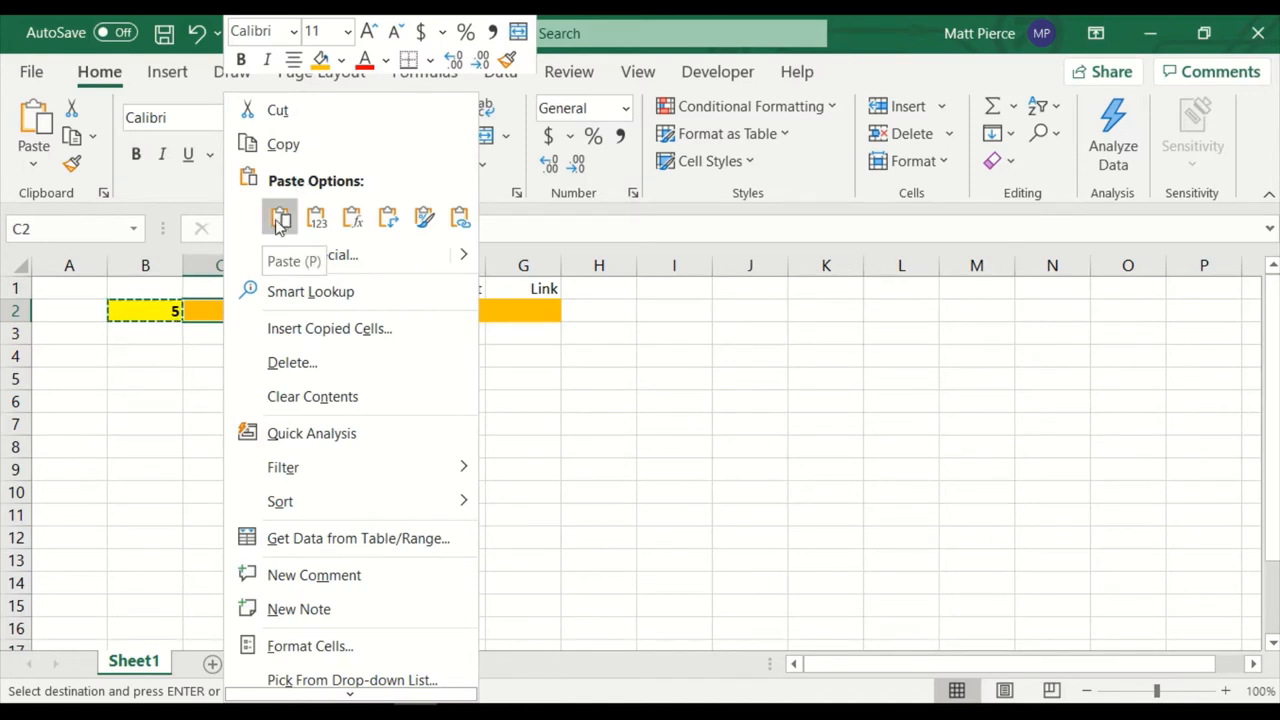
pyautogui.click(280, 218)
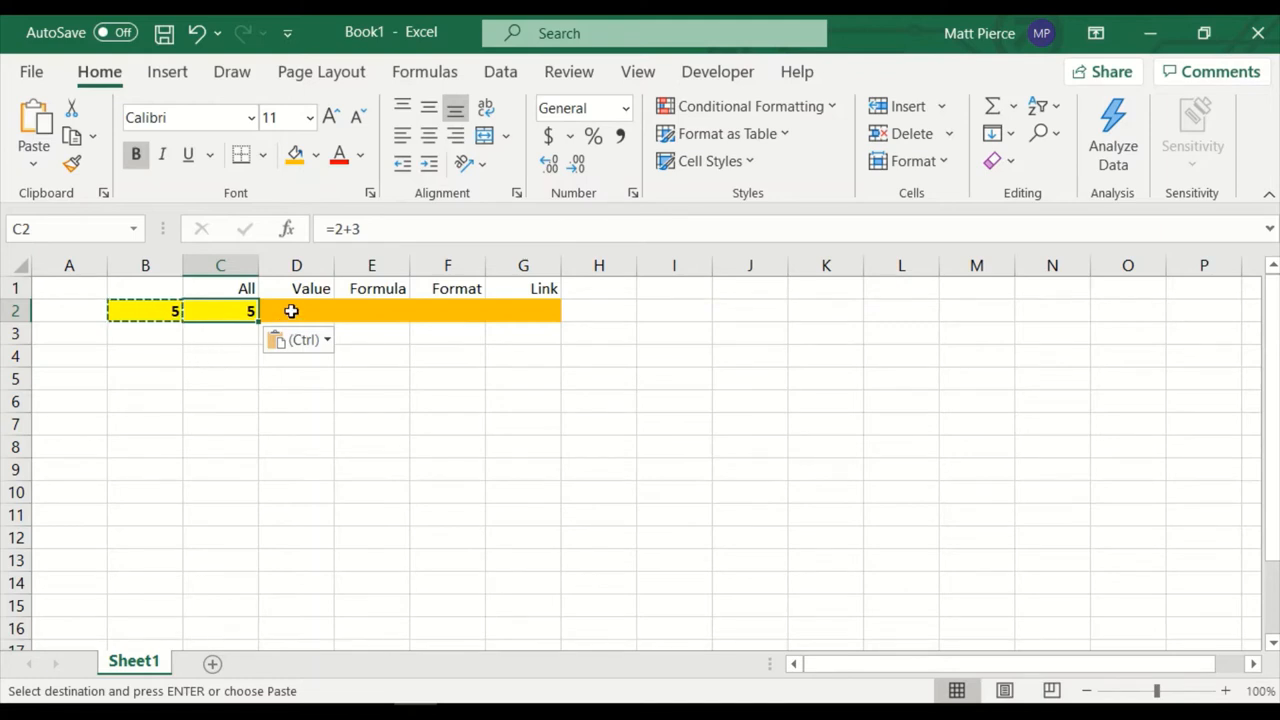
# Step: Paste only B2's plain value 5 into D2 under Value, without the formula
pyautogui.rightClick(296, 312)
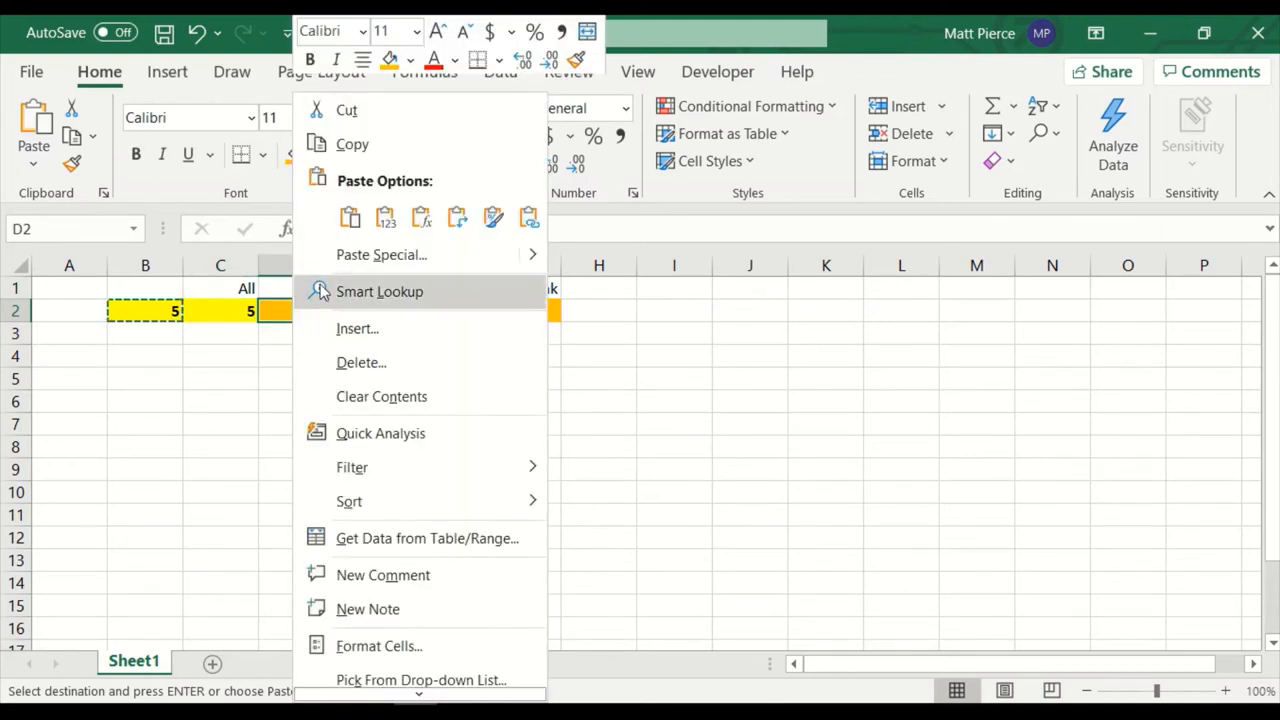
pyautogui.moveTo(384, 216)
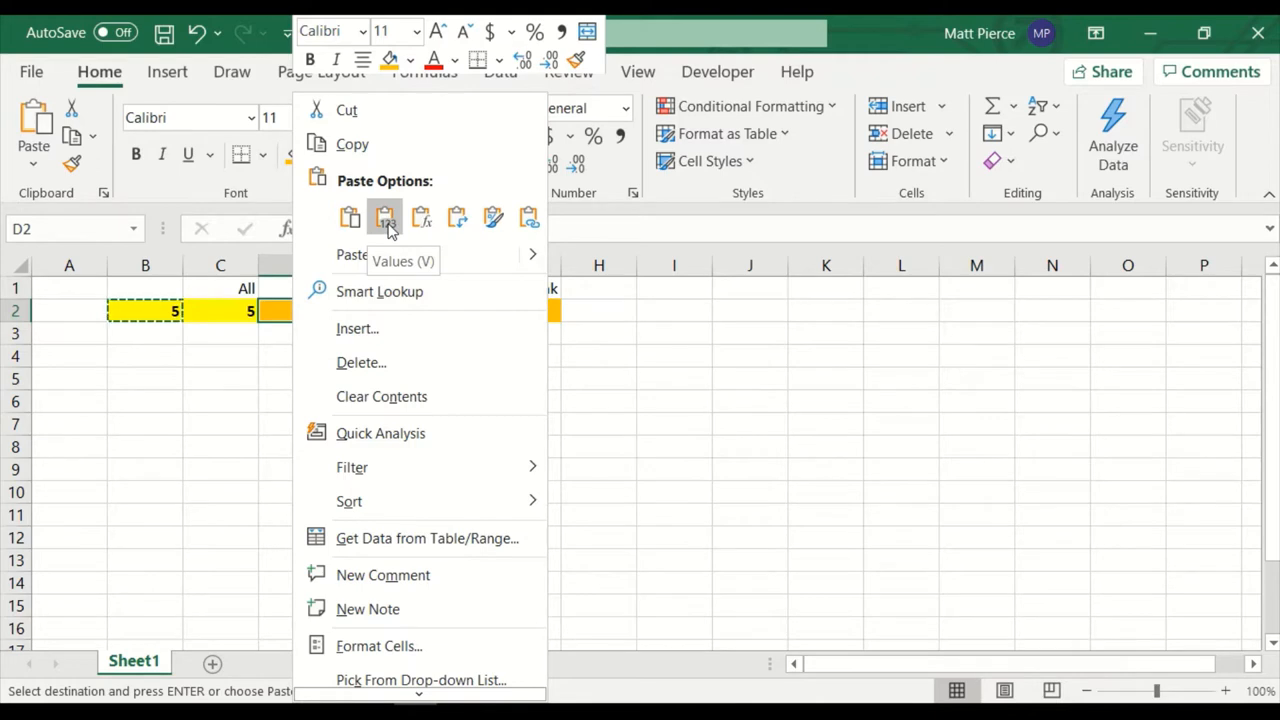
pyautogui.click(384, 216)
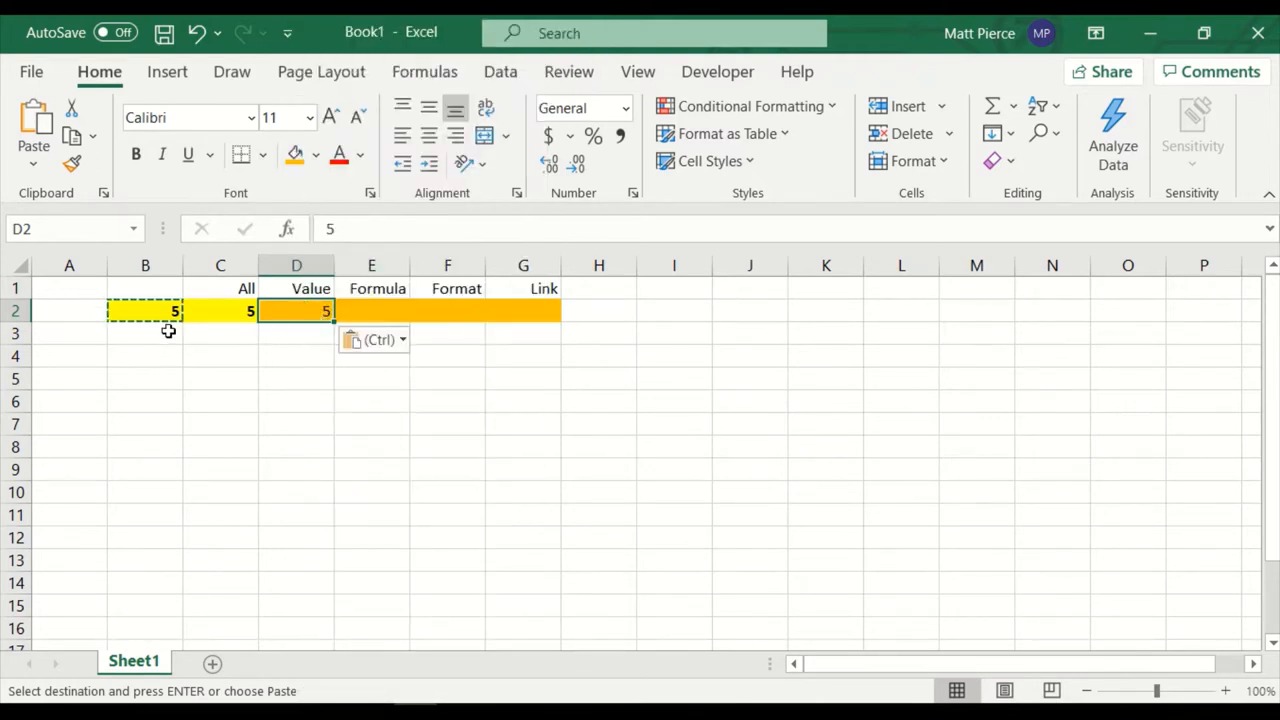
pyautogui.moveTo(308, 312)
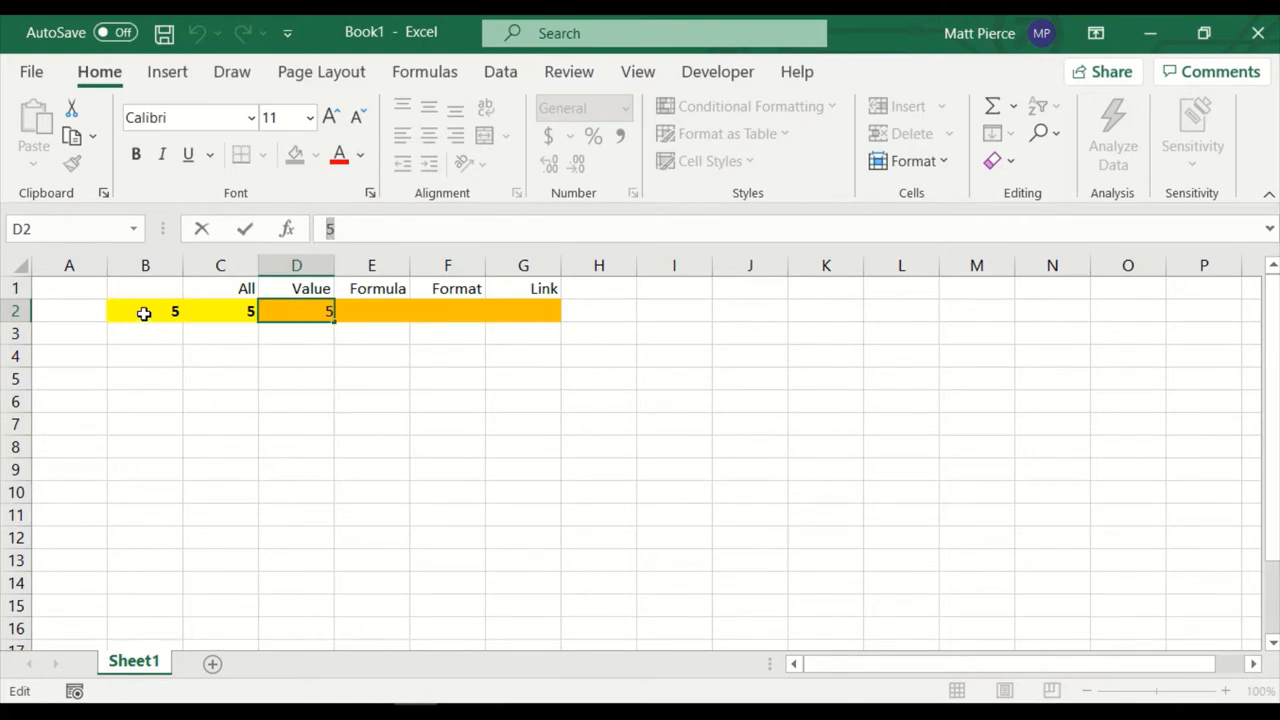
# Step: Copy B2 again and bring up the paste choices for E2 under Formula
pyautogui.rightClick(124, 310)
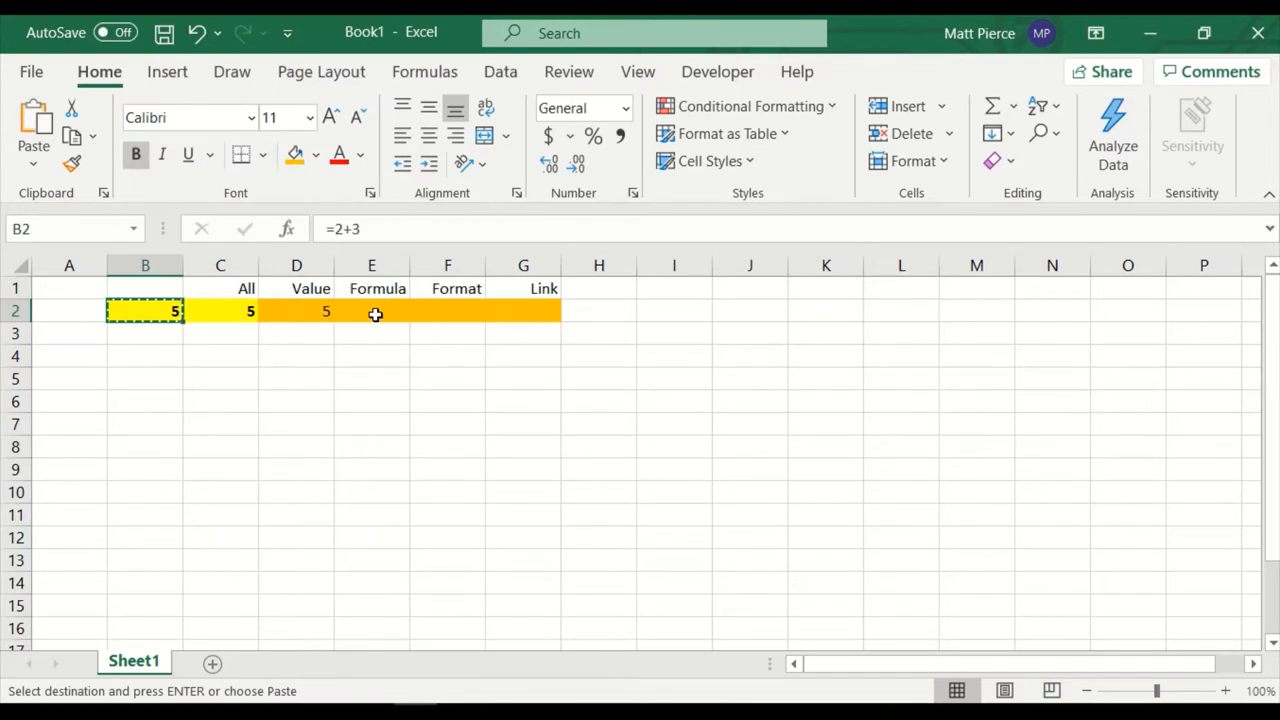
pyautogui.rightClick(376, 312)
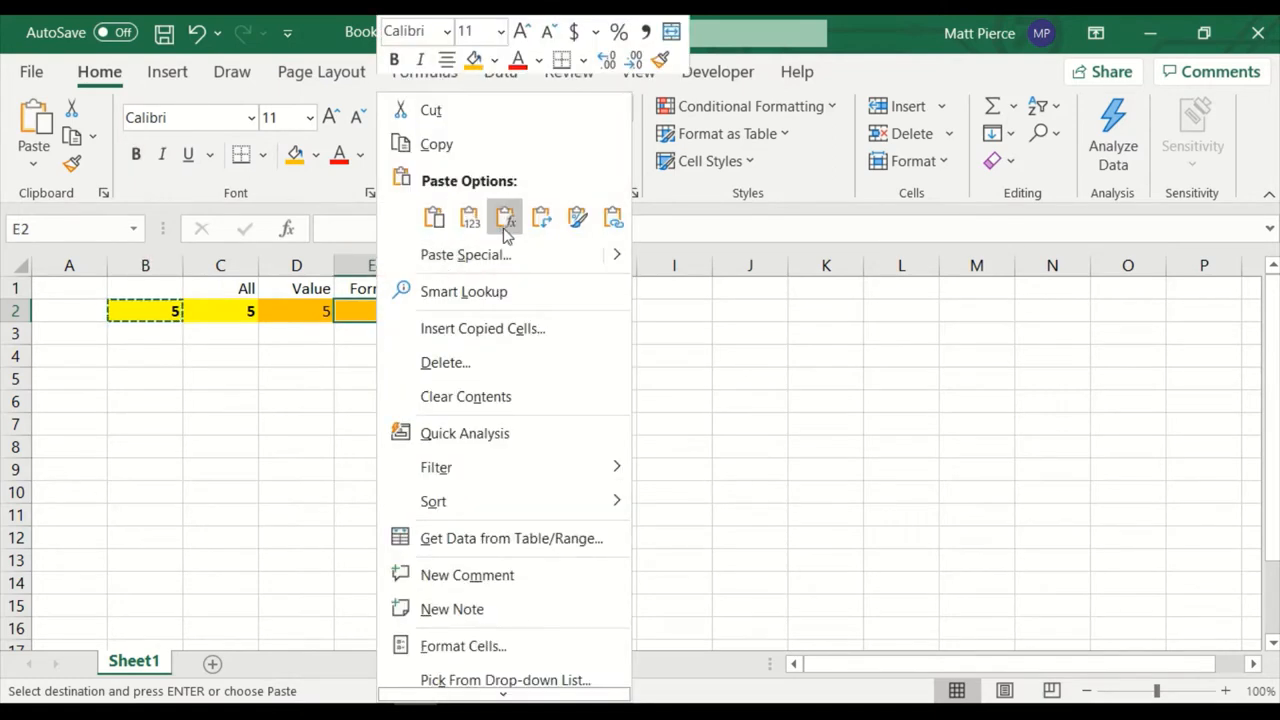
pyautogui.moveTo(504, 218)
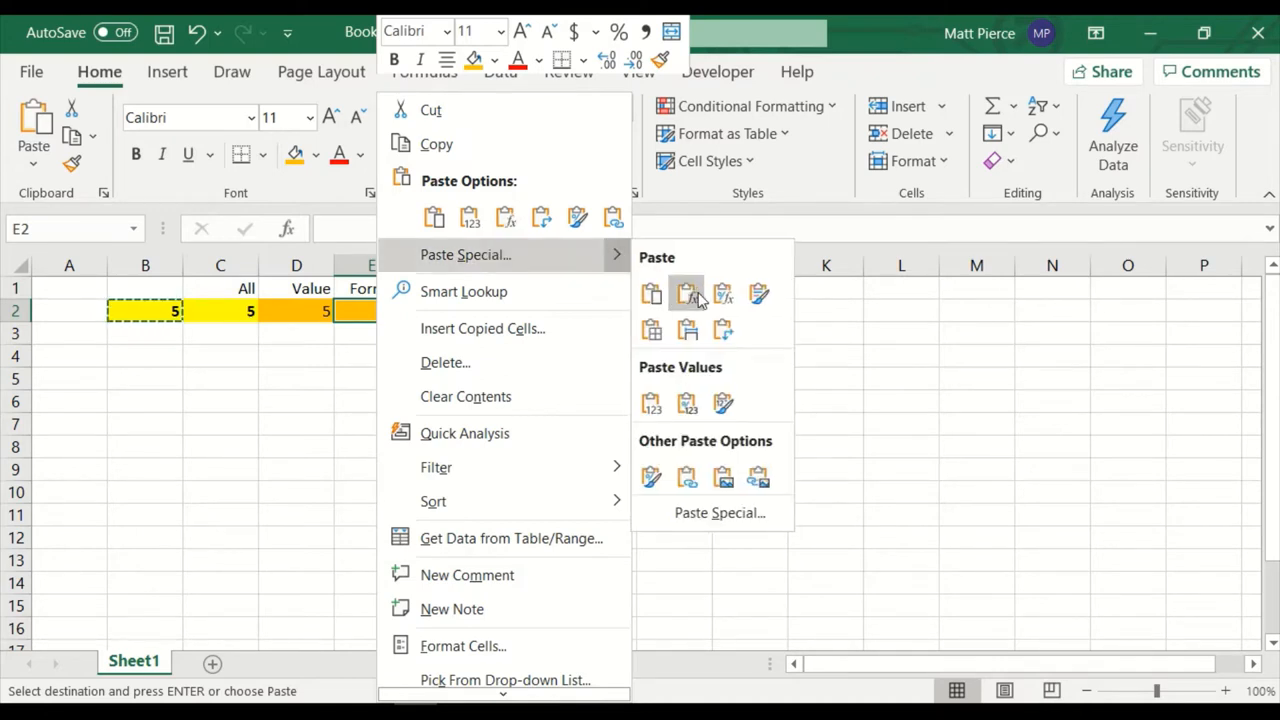
pyautogui.moveTo(504, 216)
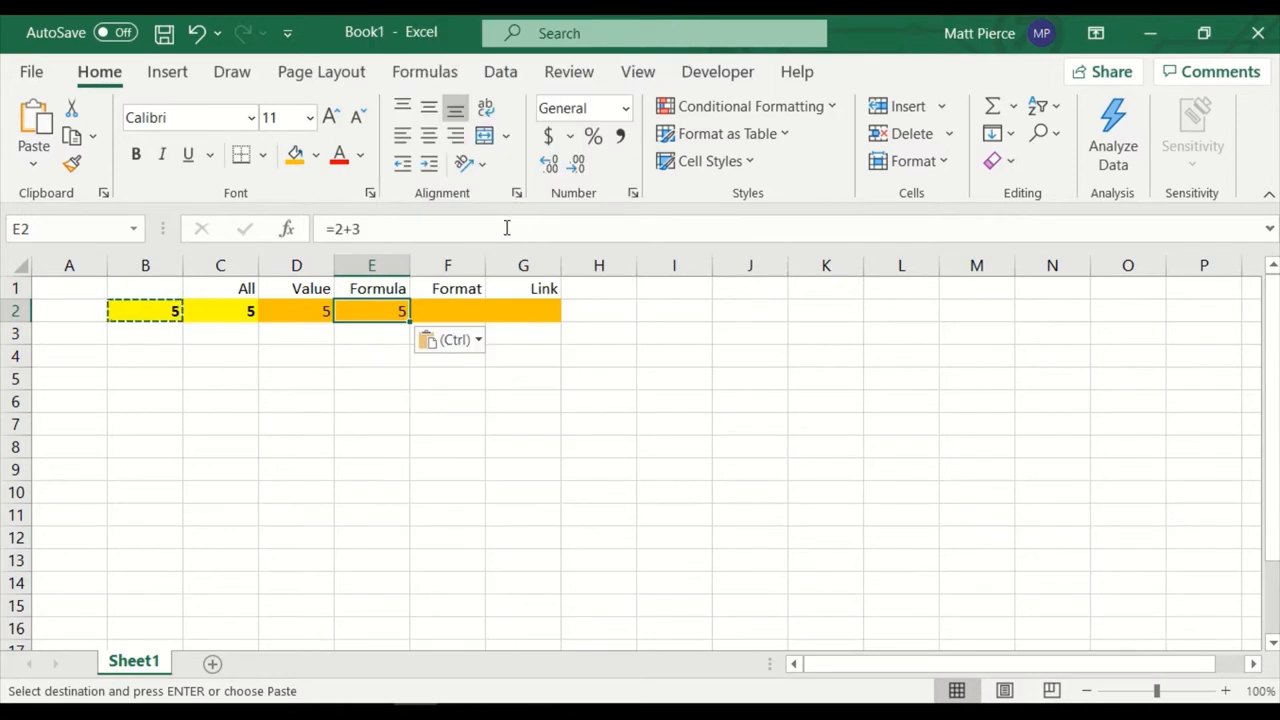
pyautogui.moveTo(128, 328)
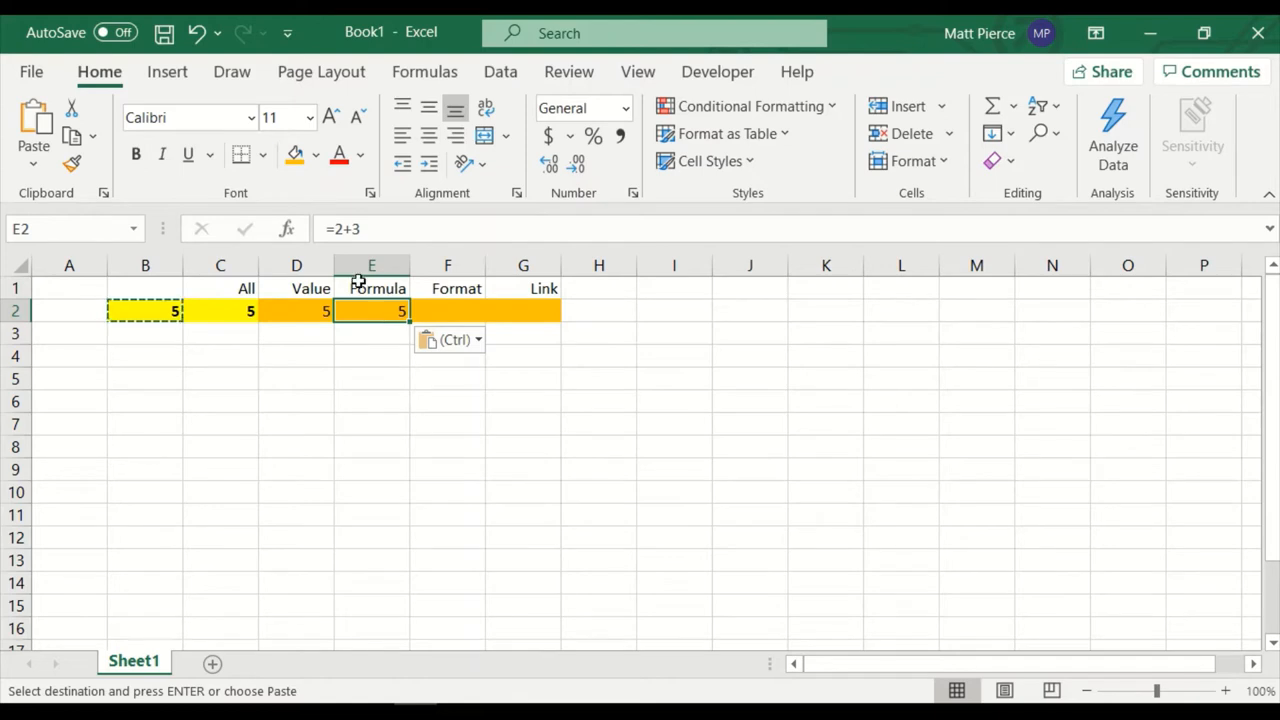
pyautogui.moveTo(352, 242)
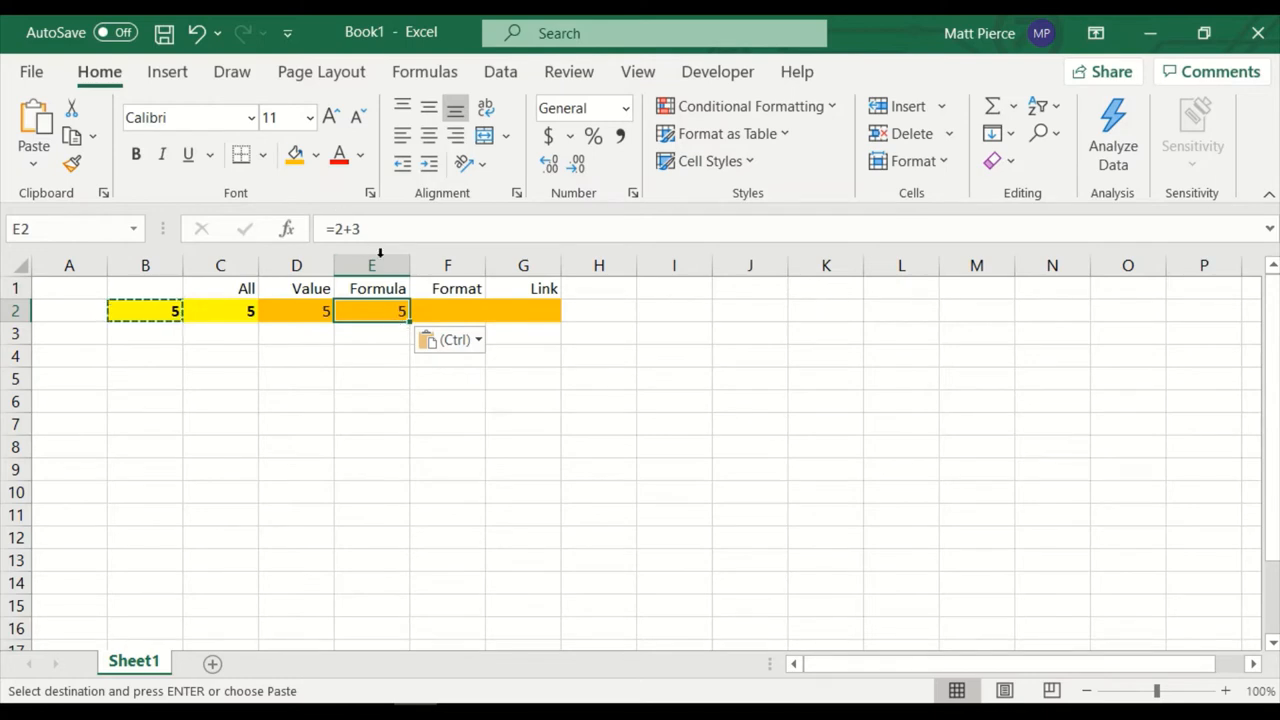
pyautogui.moveTo(160, 318)
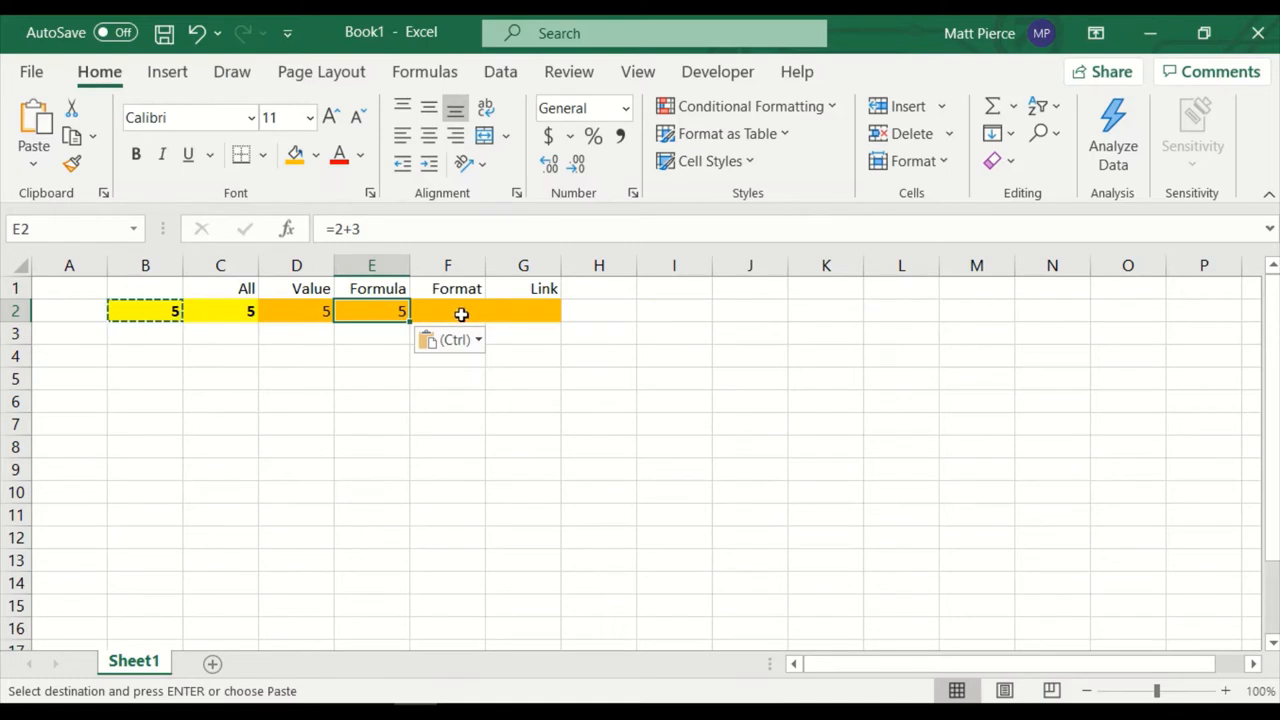
# Step: Paste only B2's yellow bold formatting into F2, discarding a test entry 'ee'
pyautogui.rightClick(456, 312)
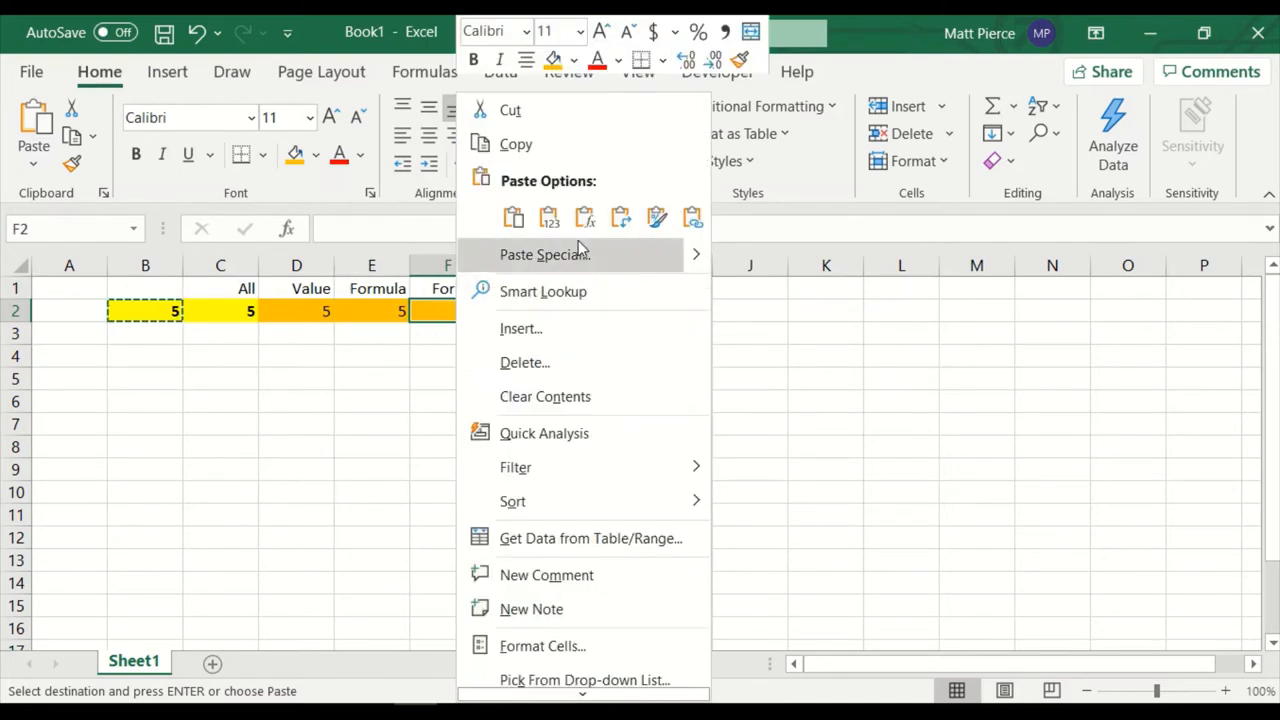
pyautogui.moveTo(620, 216)
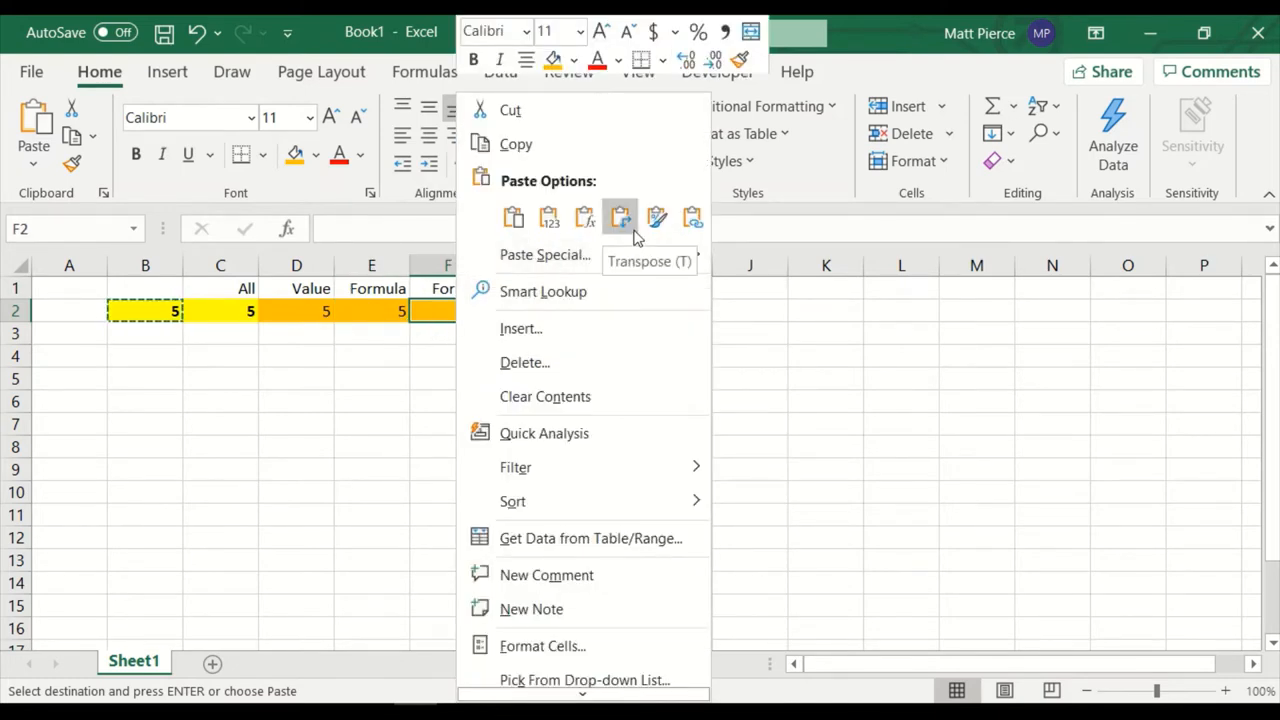
pyautogui.moveTo(656, 216)
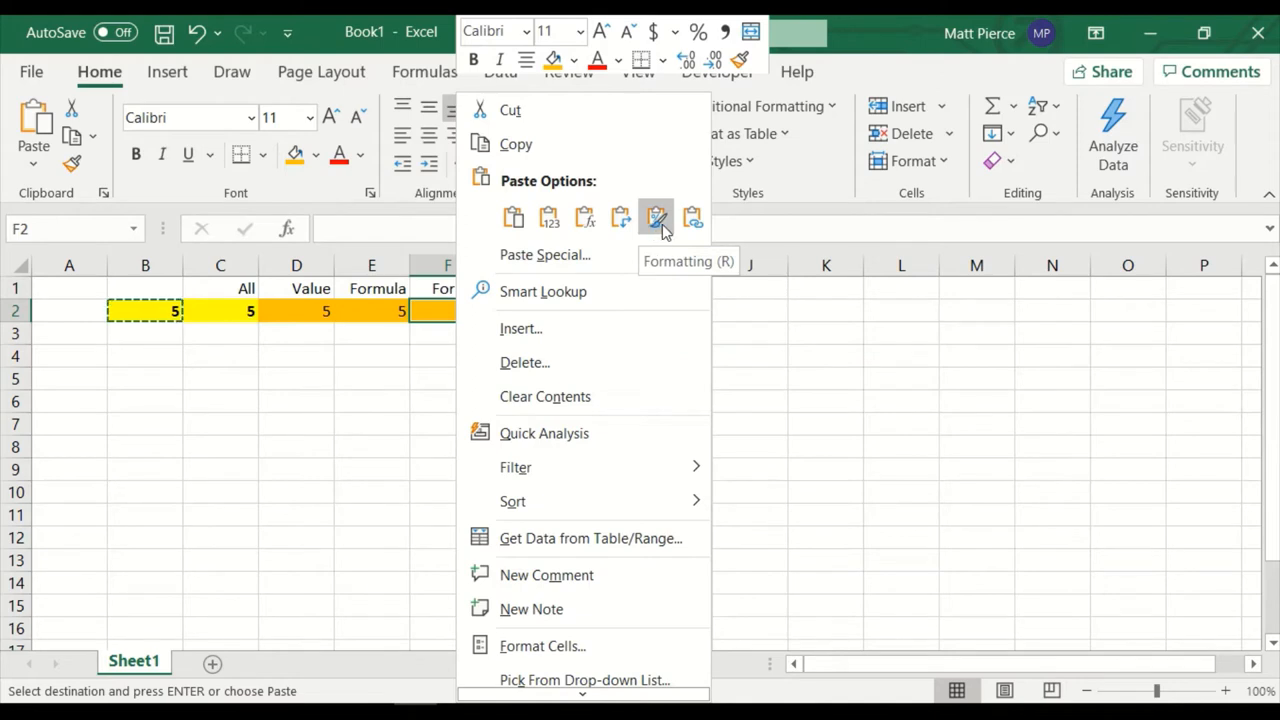
pyautogui.click(656, 216)
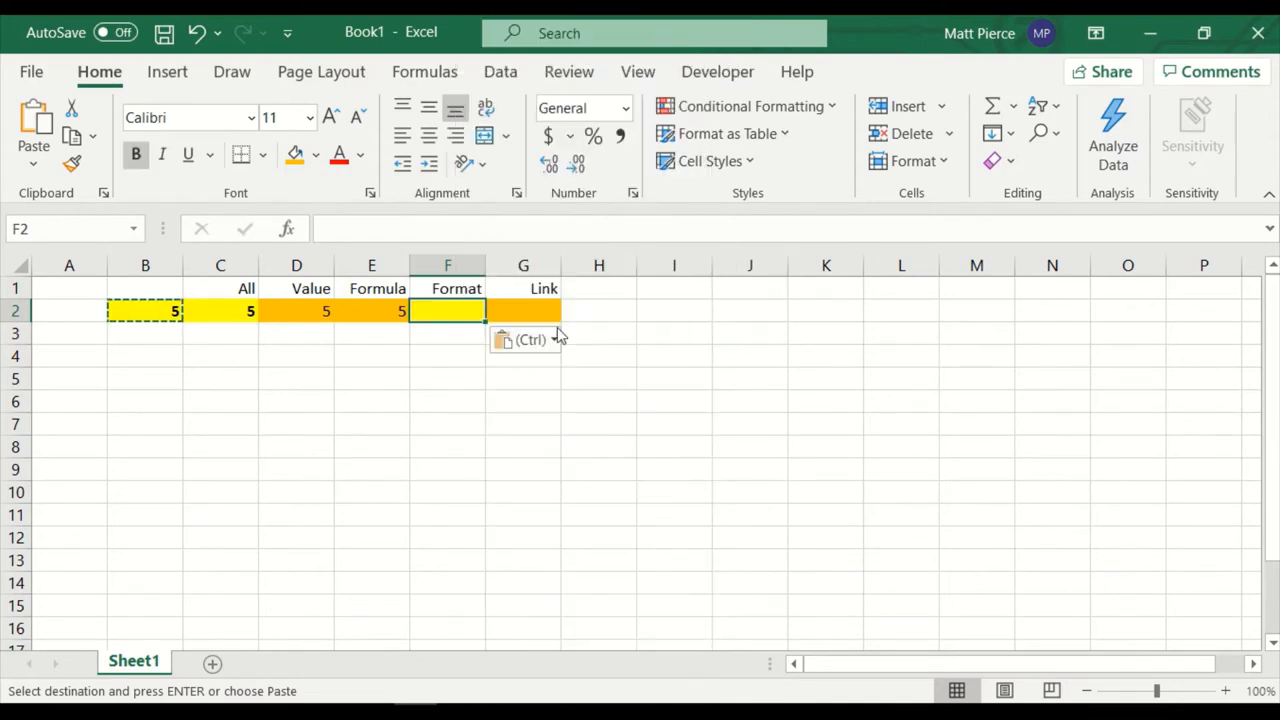
pyautogui.moveTo(336, 240)
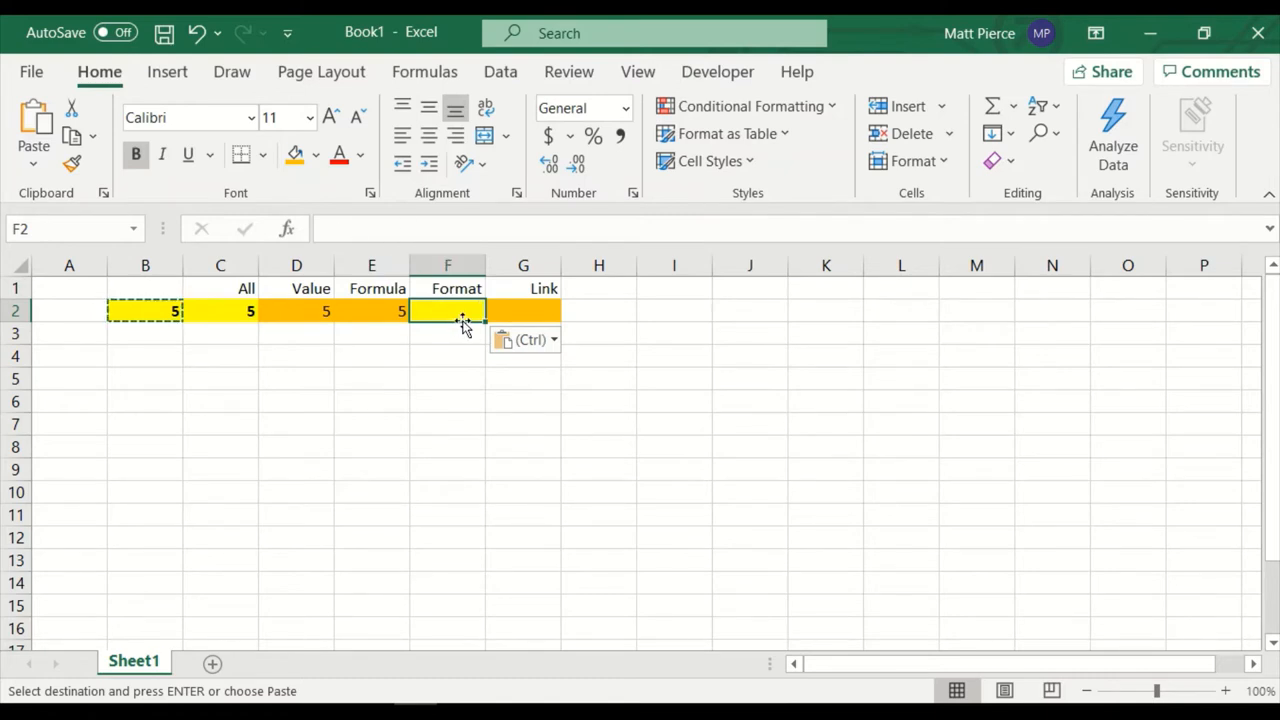
pyautogui.moveTo(448, 326)
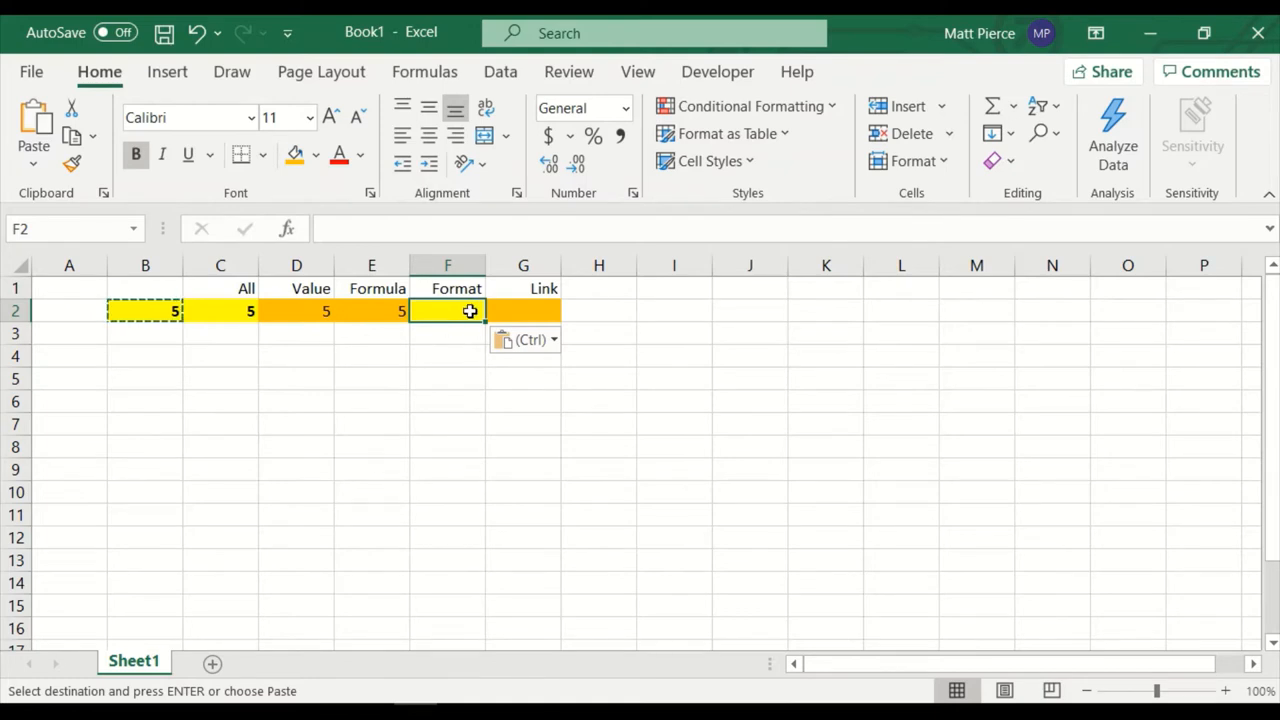
pyautogui.write('ee')
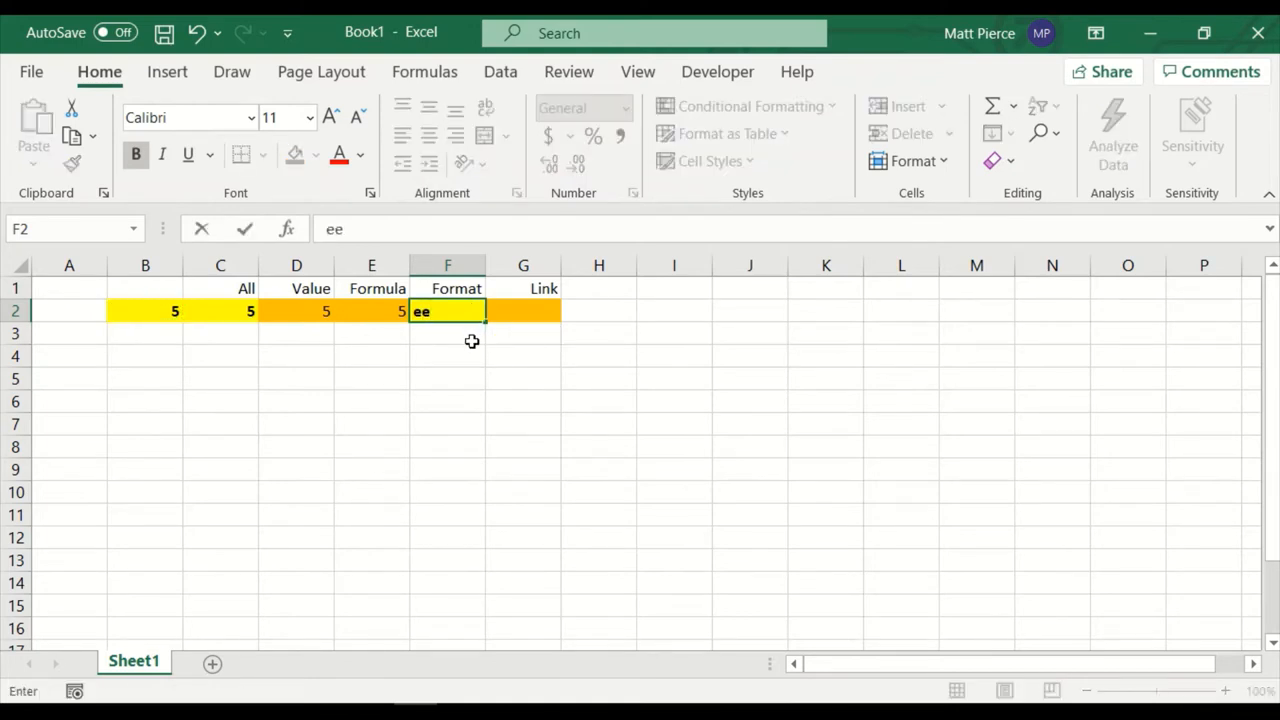
pyautogui.press('Escape')
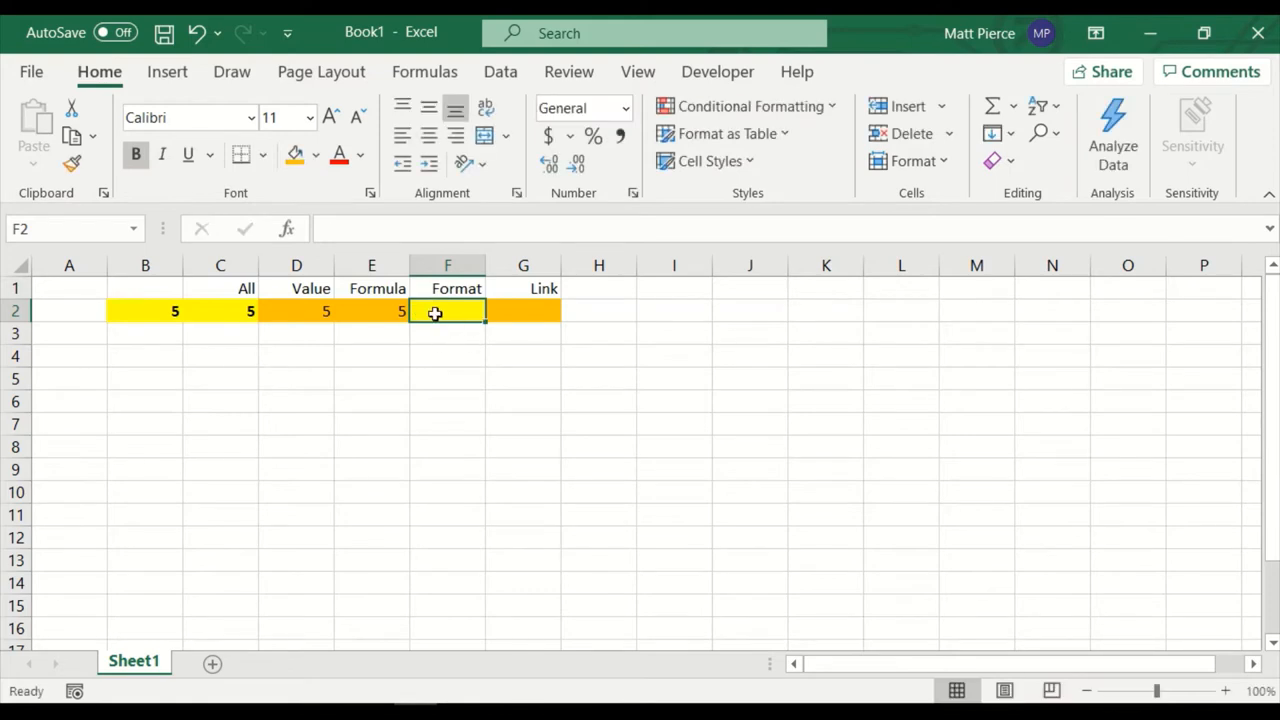
pyautogui.click(144, 310)
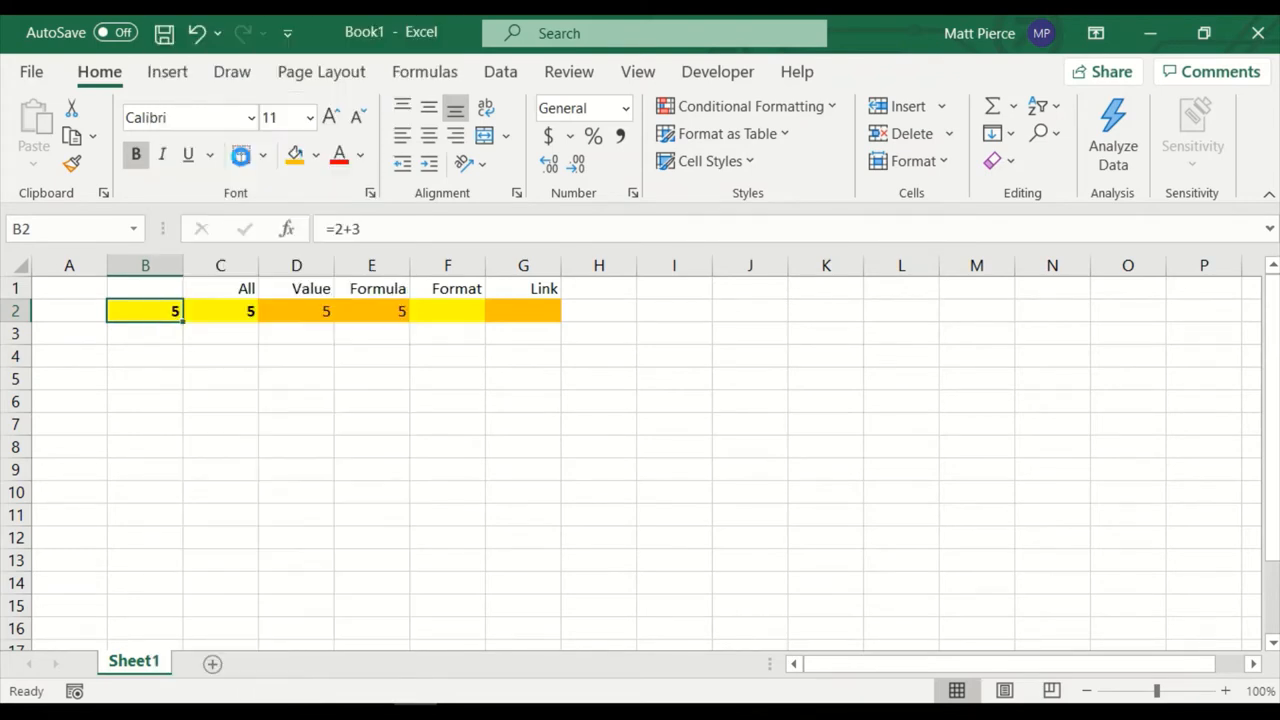
# Step: Paste a live link to B2 into G2 under Link and inspect its =$B$2 formula
pyautogui.rightClick(524, 310)
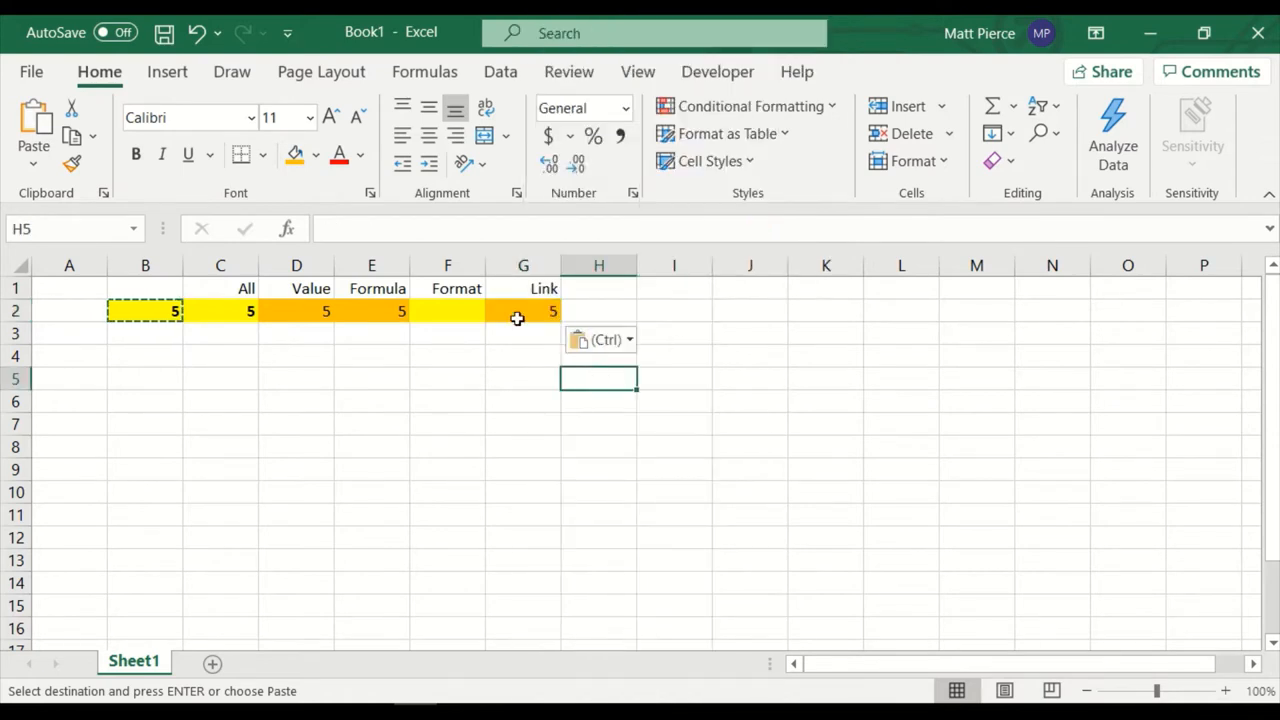
pyautogui.click(522, 310)
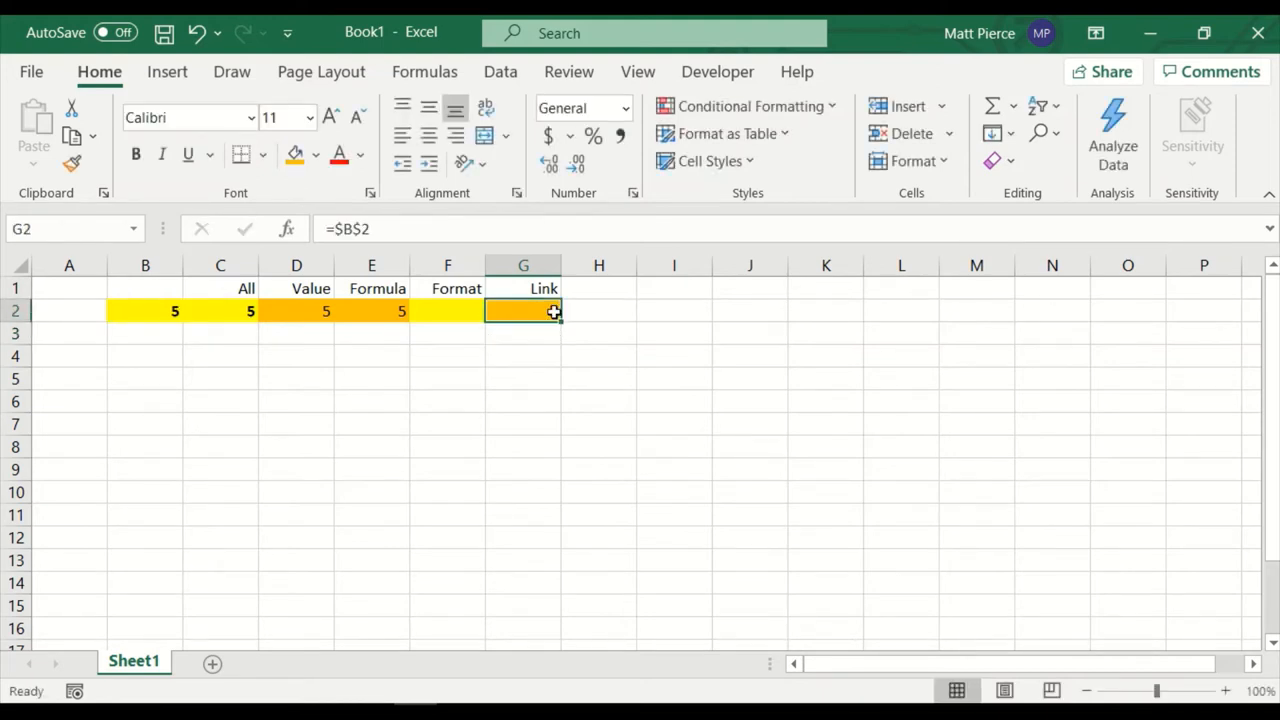
pyautogui.doubleClick(524, 310)
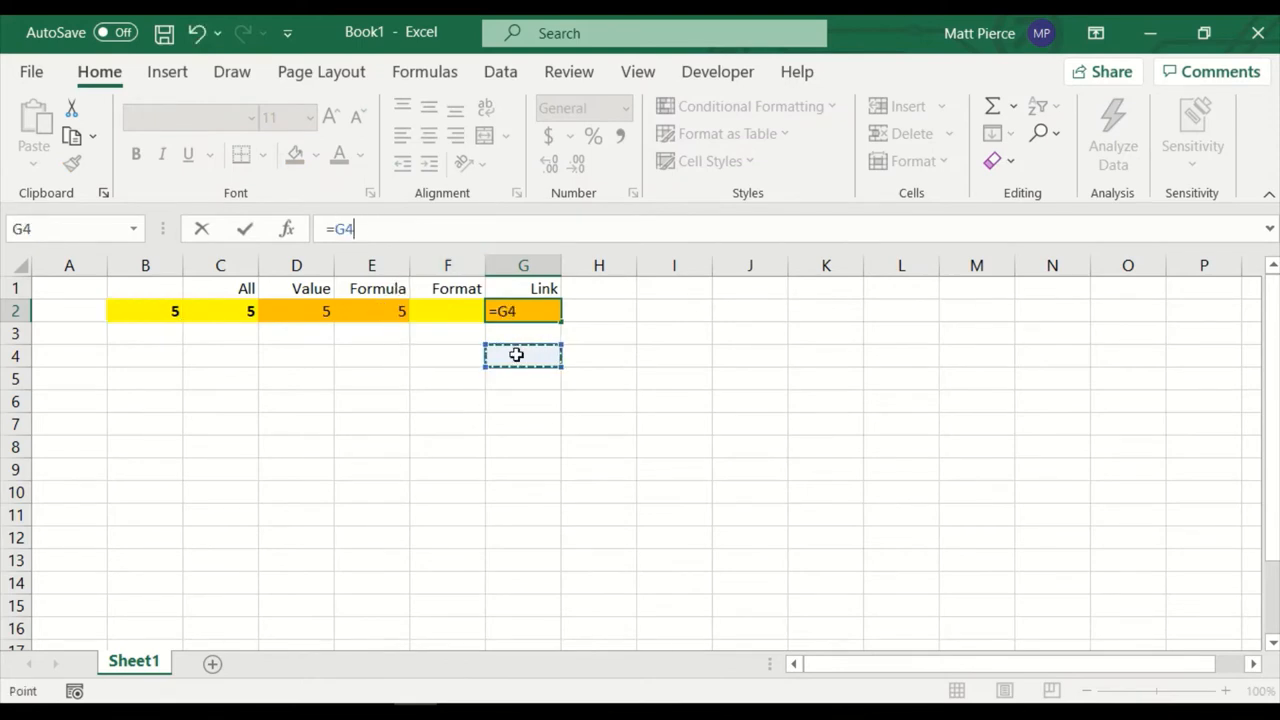
pyautogui.write('=$B$2')
pyautogui.press('Enter')
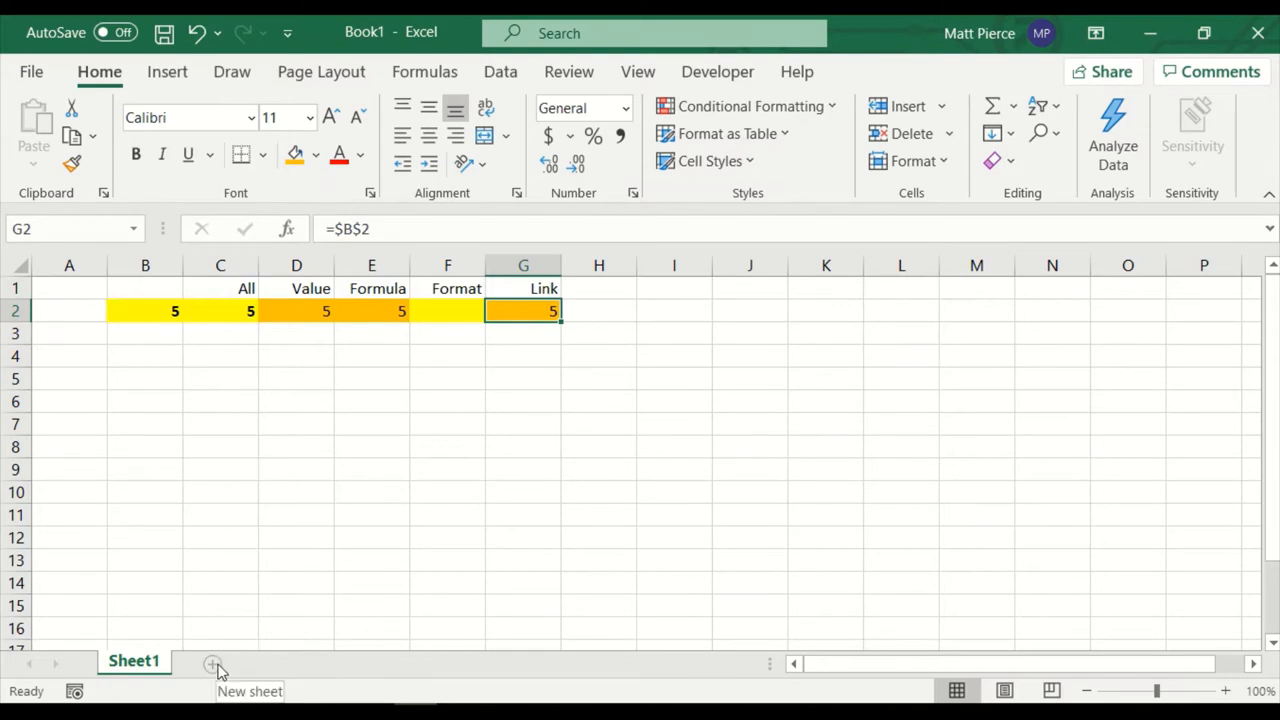
pyautogui.click(214, 660)
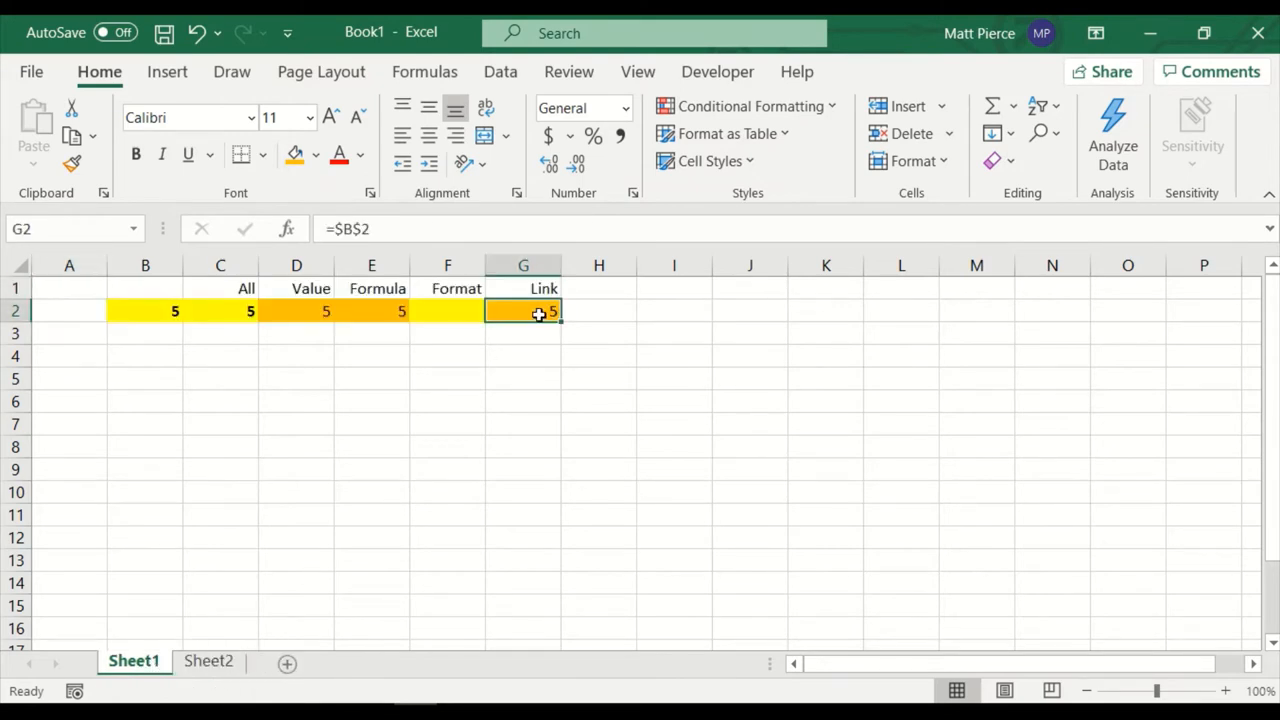
pyautogui.moveTo(132, 308)
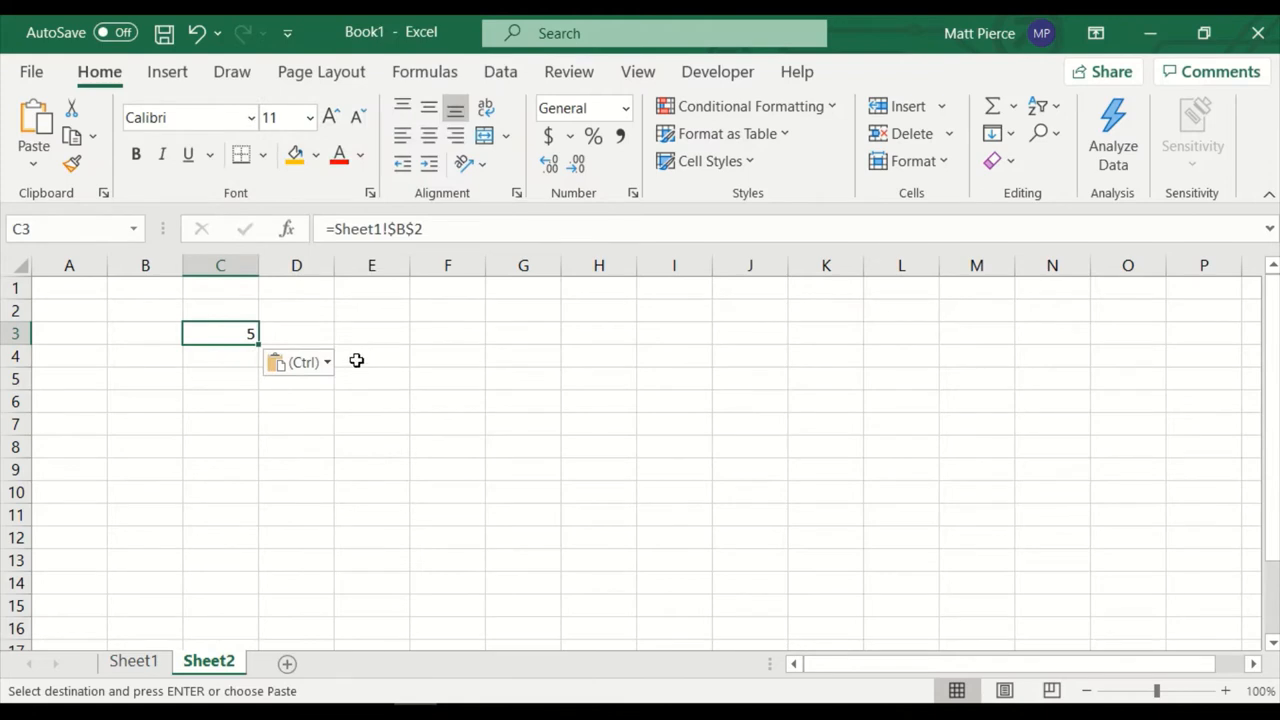
pyautogui.moveTo(384, 228)
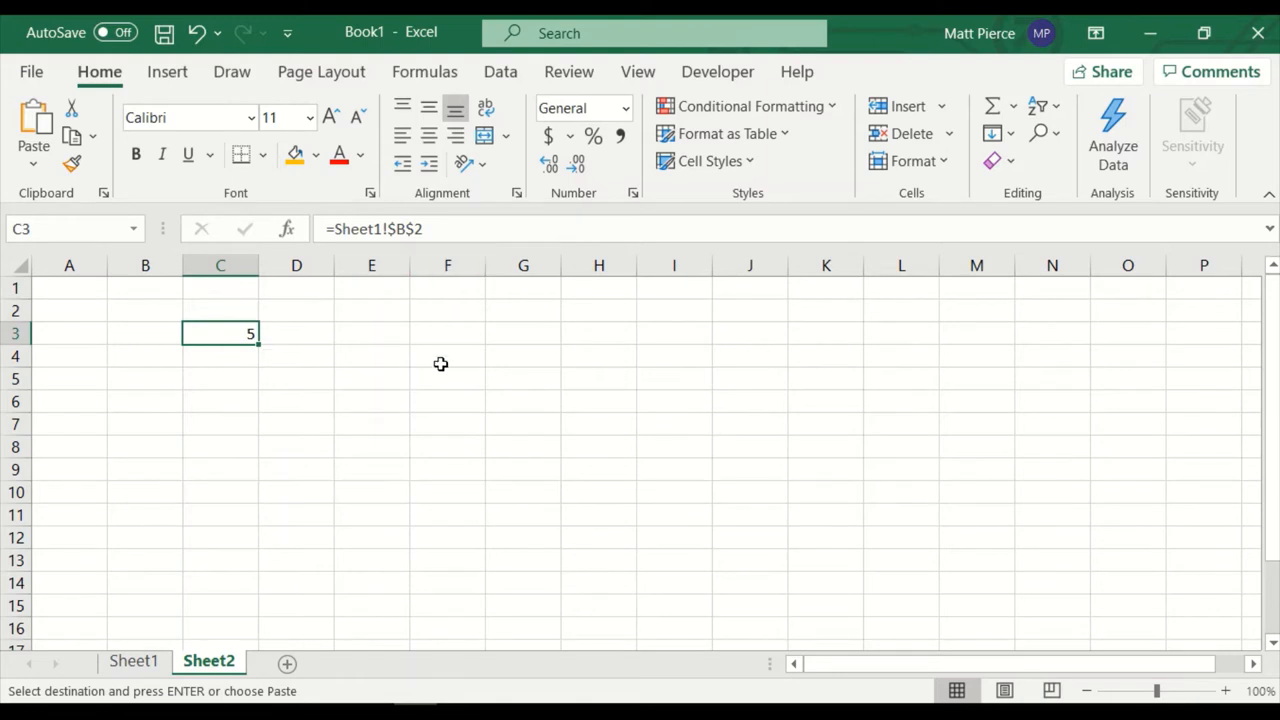
pyautogui.press('Escape')
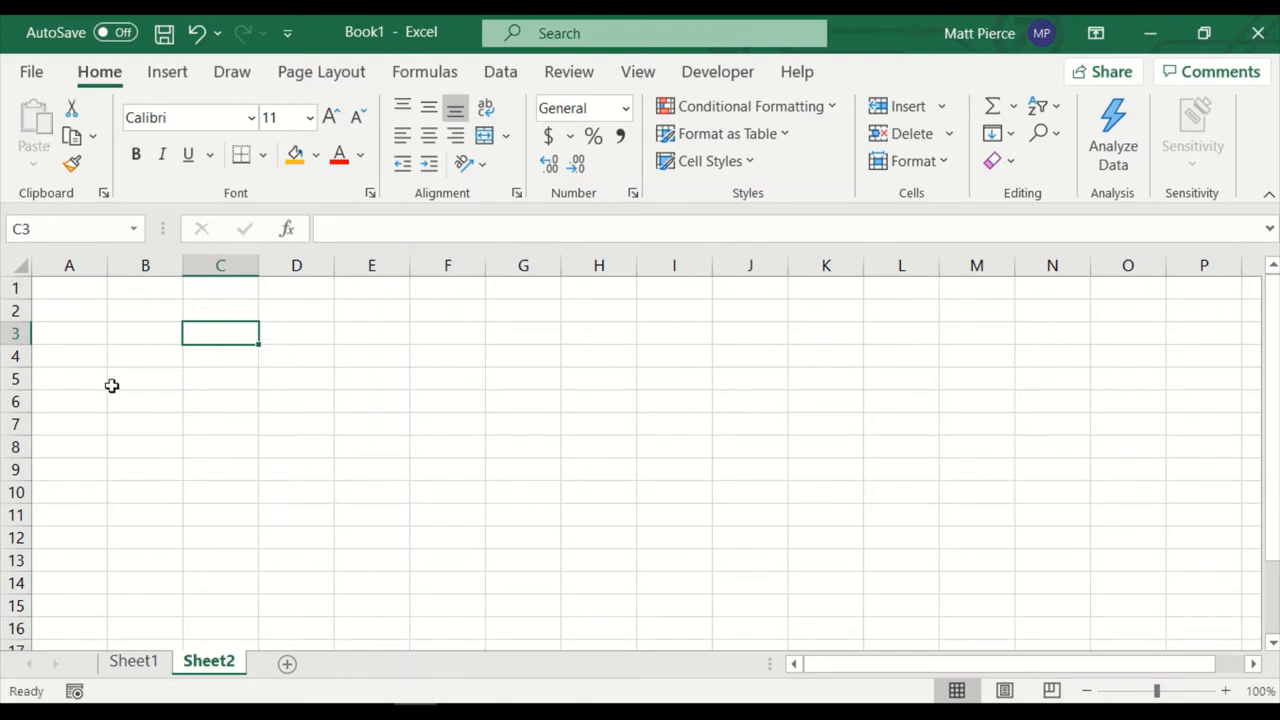
pyautogui.rightClick(208, 660)
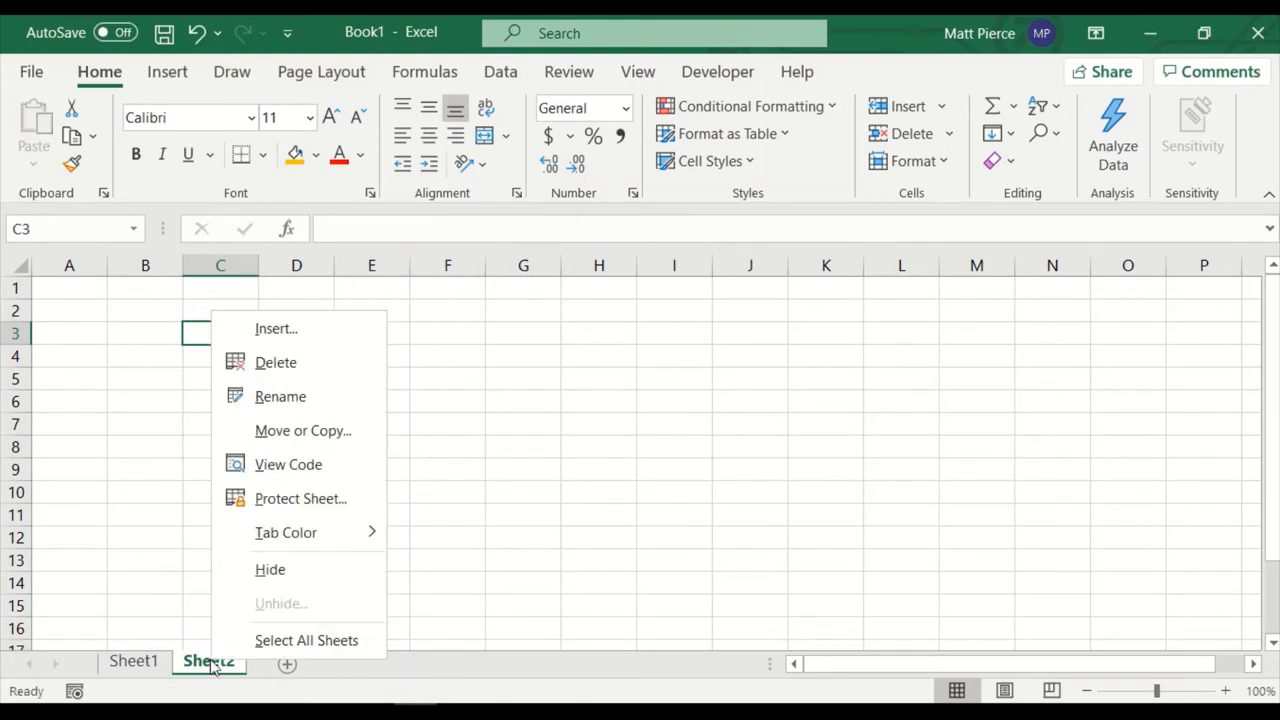
pyautogui.click(276, 362)
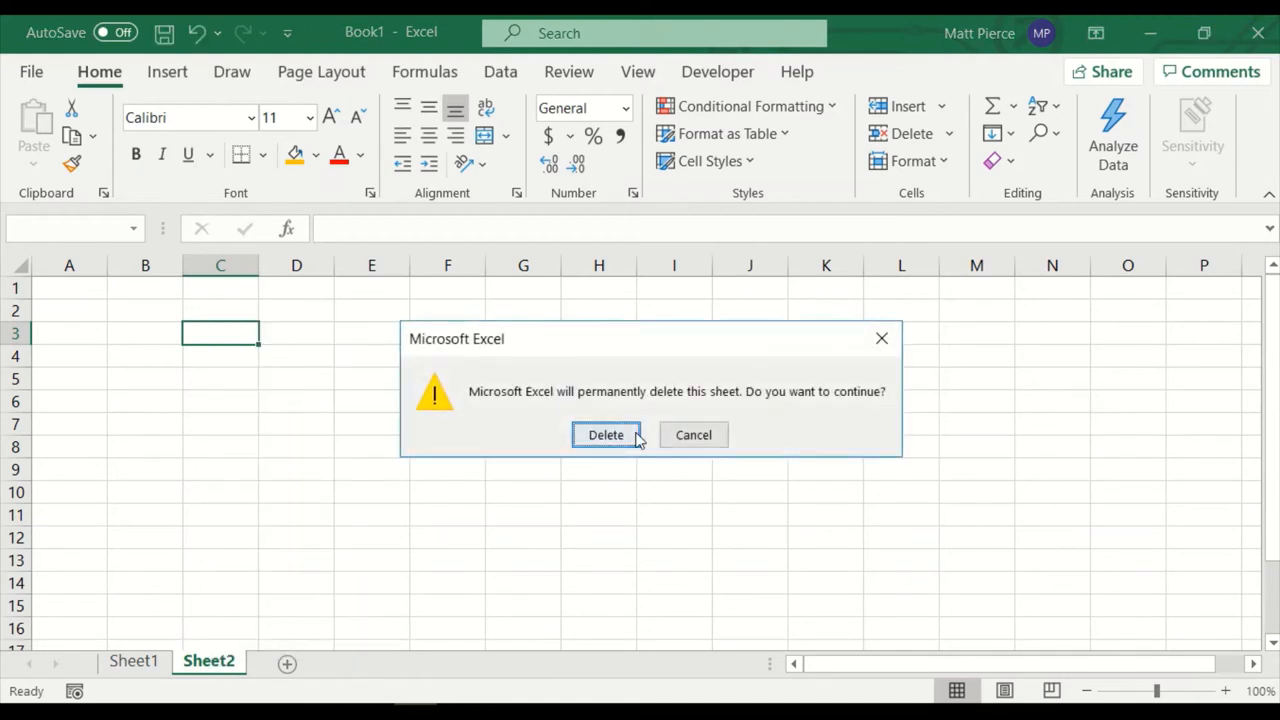
pyautogui.click(604, 434)
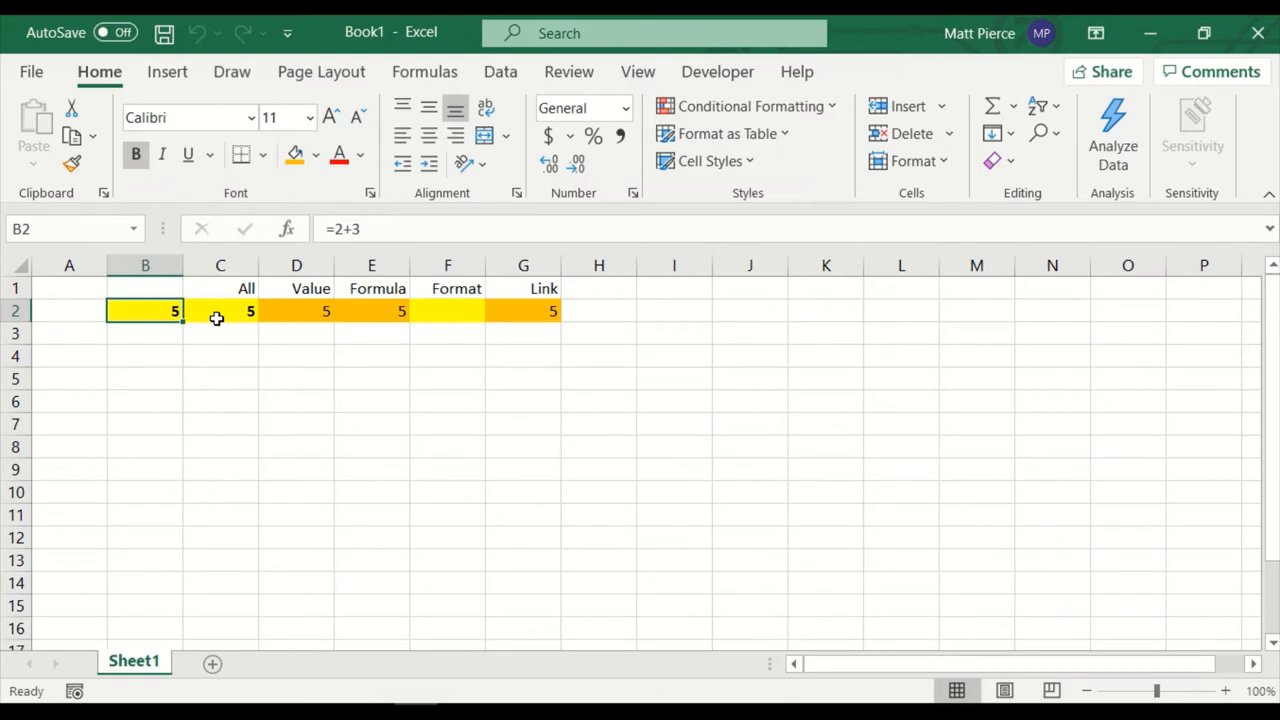
pyautogui.moveTo(196, 312)
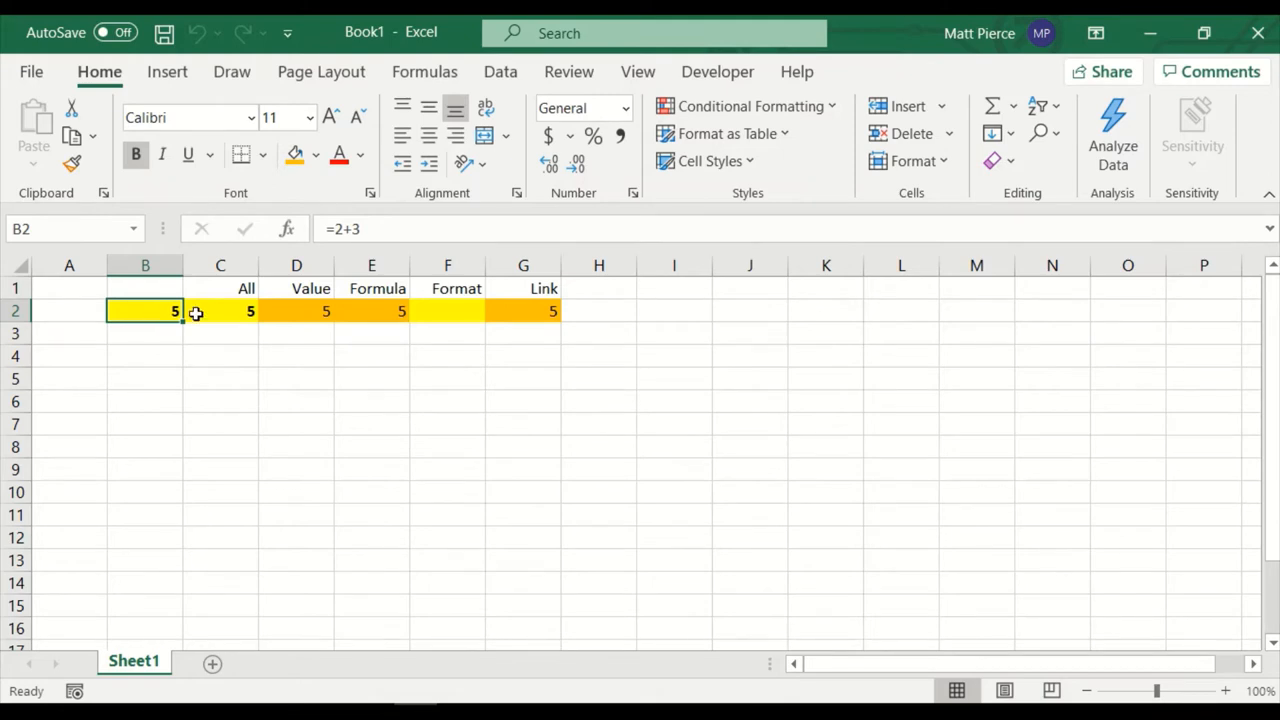
# Step: Check D2 and G2, then copy B2's 5 and target the block C4:H12 for pasting
pyautogui.click(296, 312)
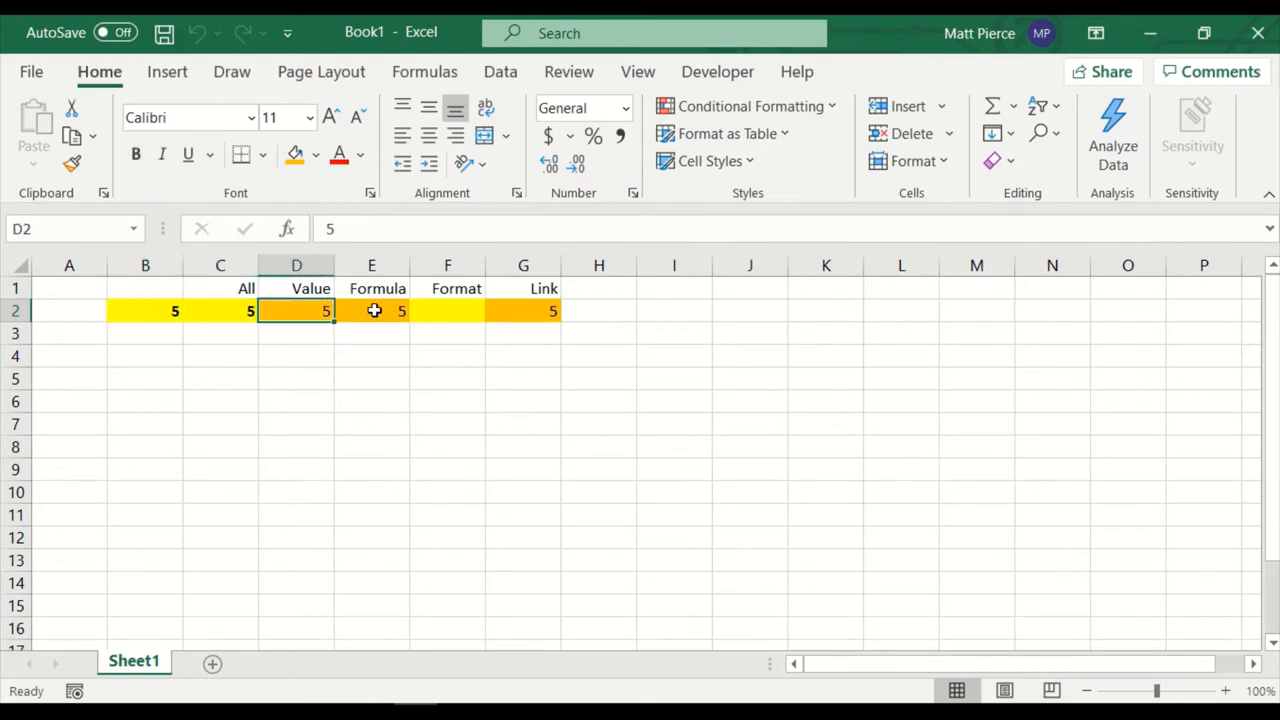
pyautogui.click(524, 310)
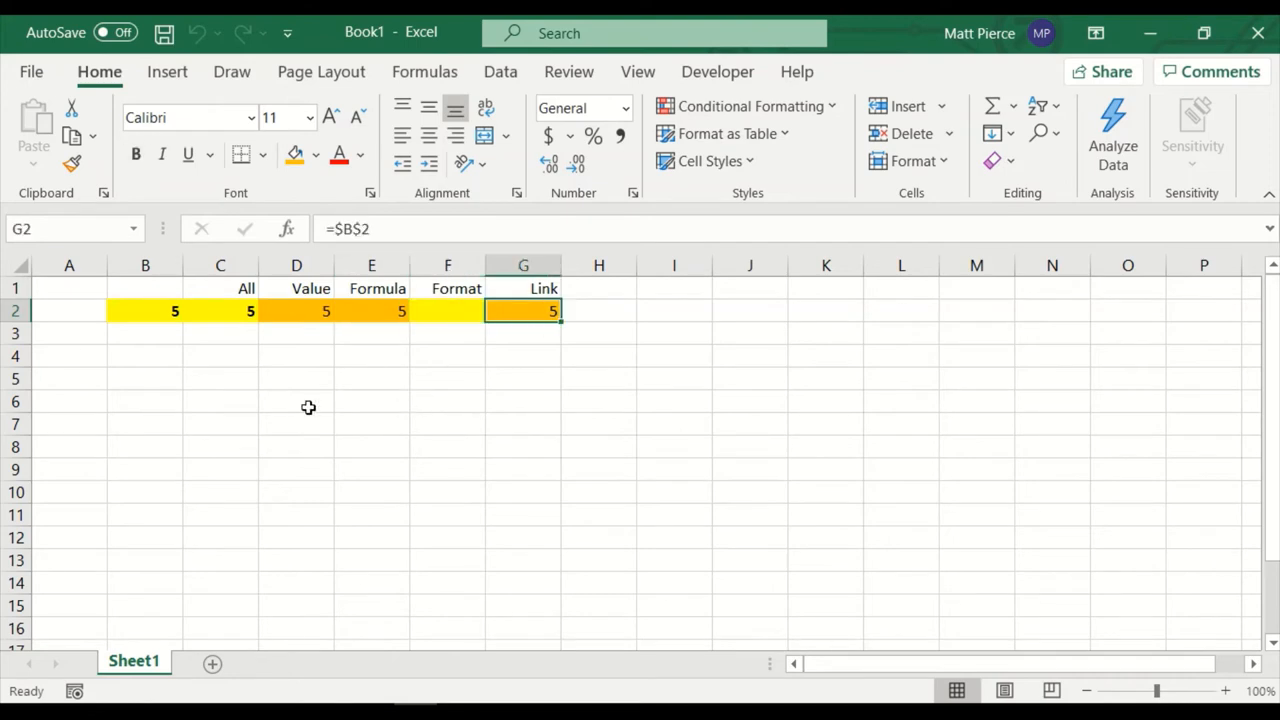
pyautogui.click(144, 310)
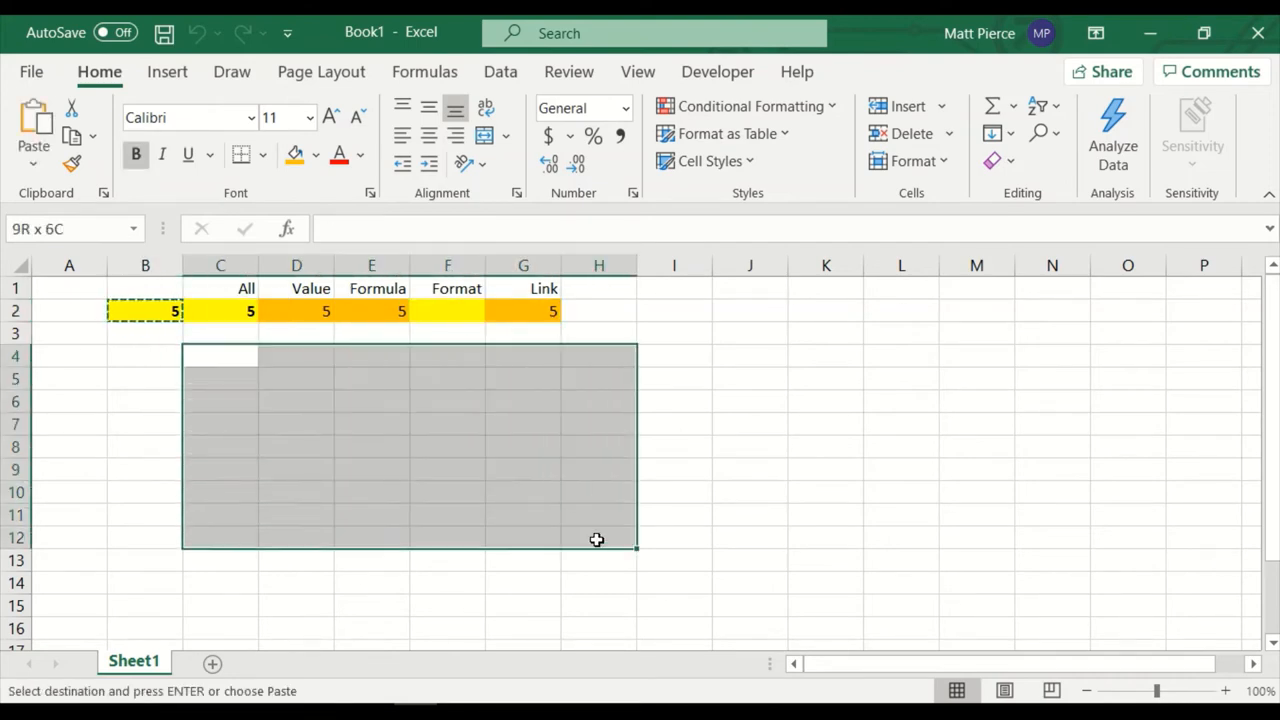
pyautogui.rightClick(220, 364)
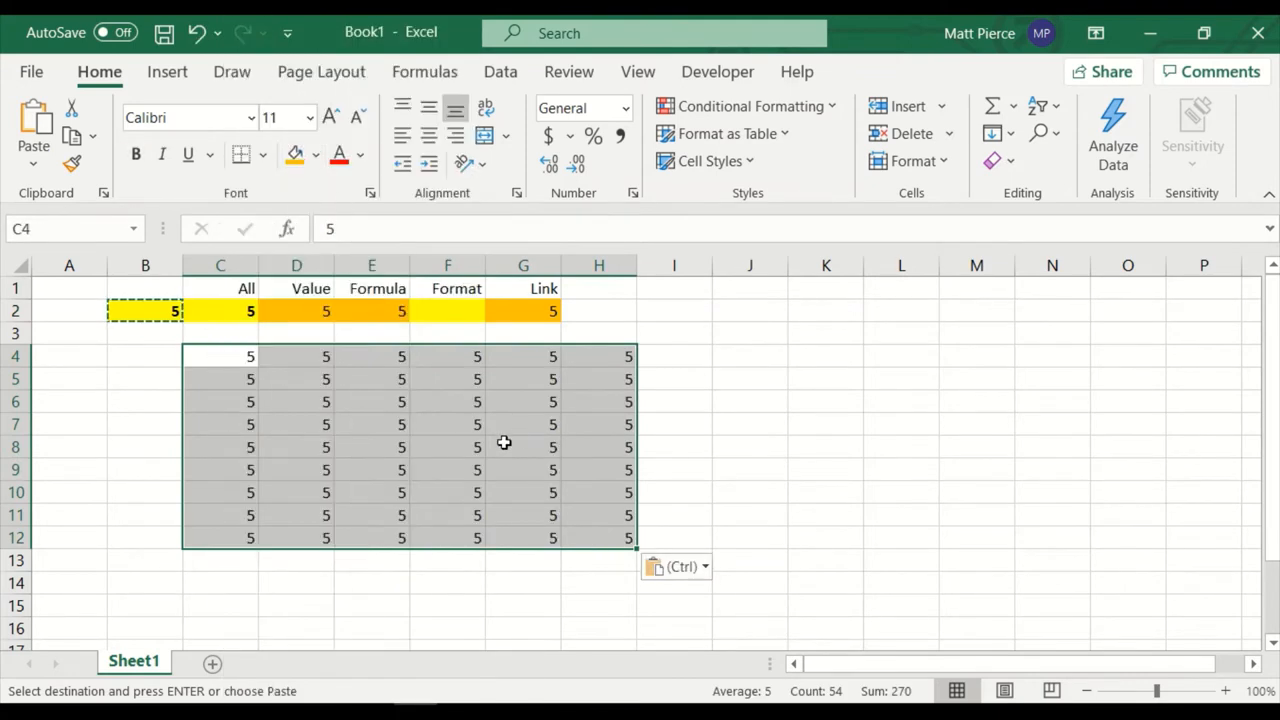
pyautogui.click(524, 448)
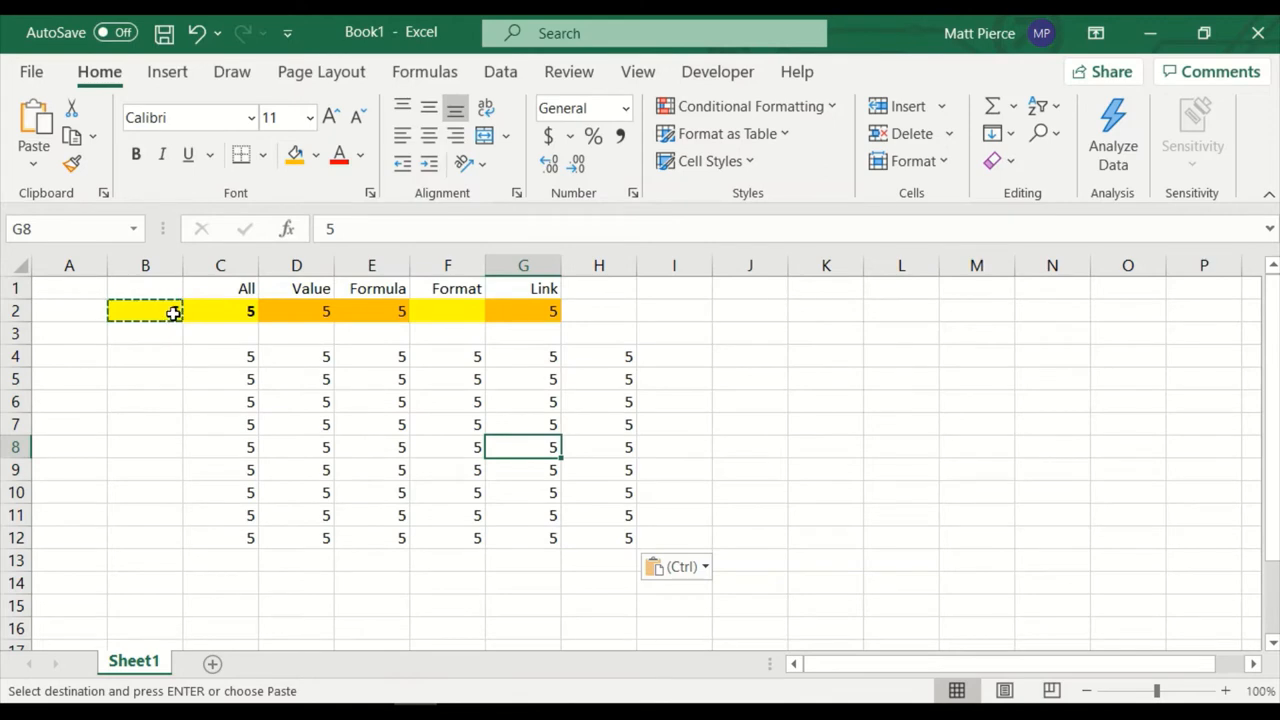
pyautogui.moveTo(220, 356); pyautogui.dragTo(552, 538)
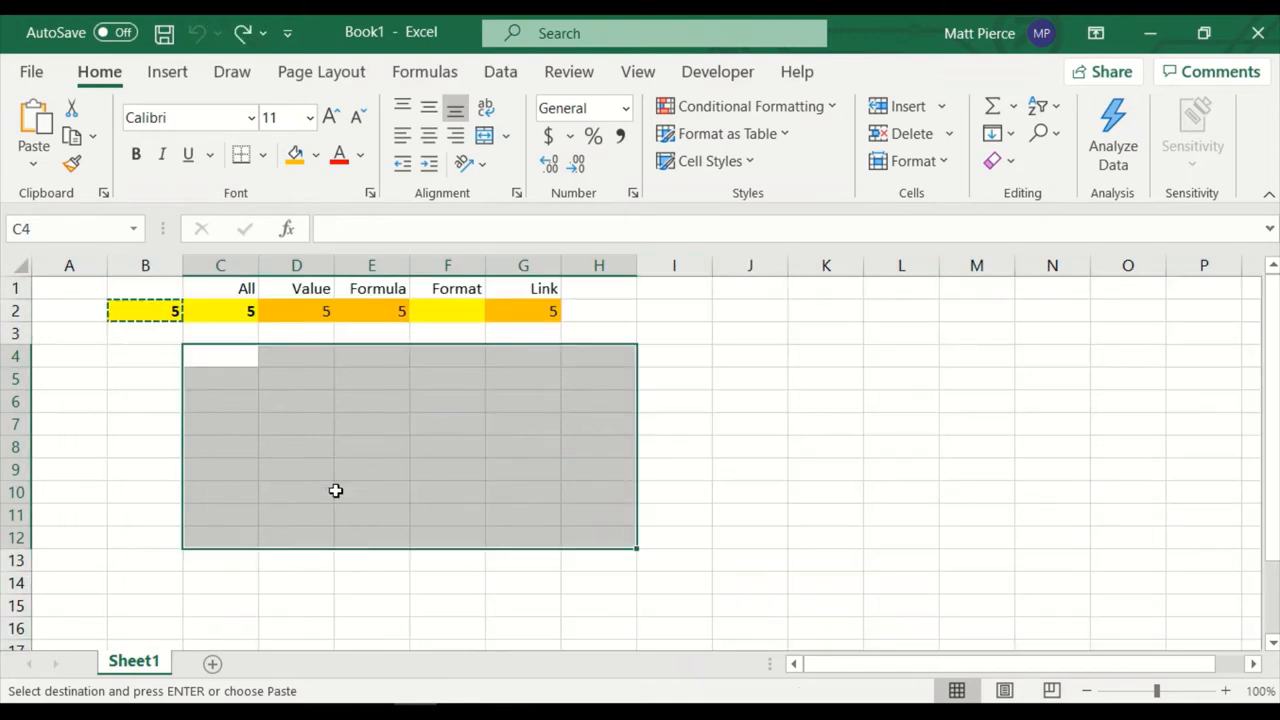
pyautogui.moveTo(142, 390)
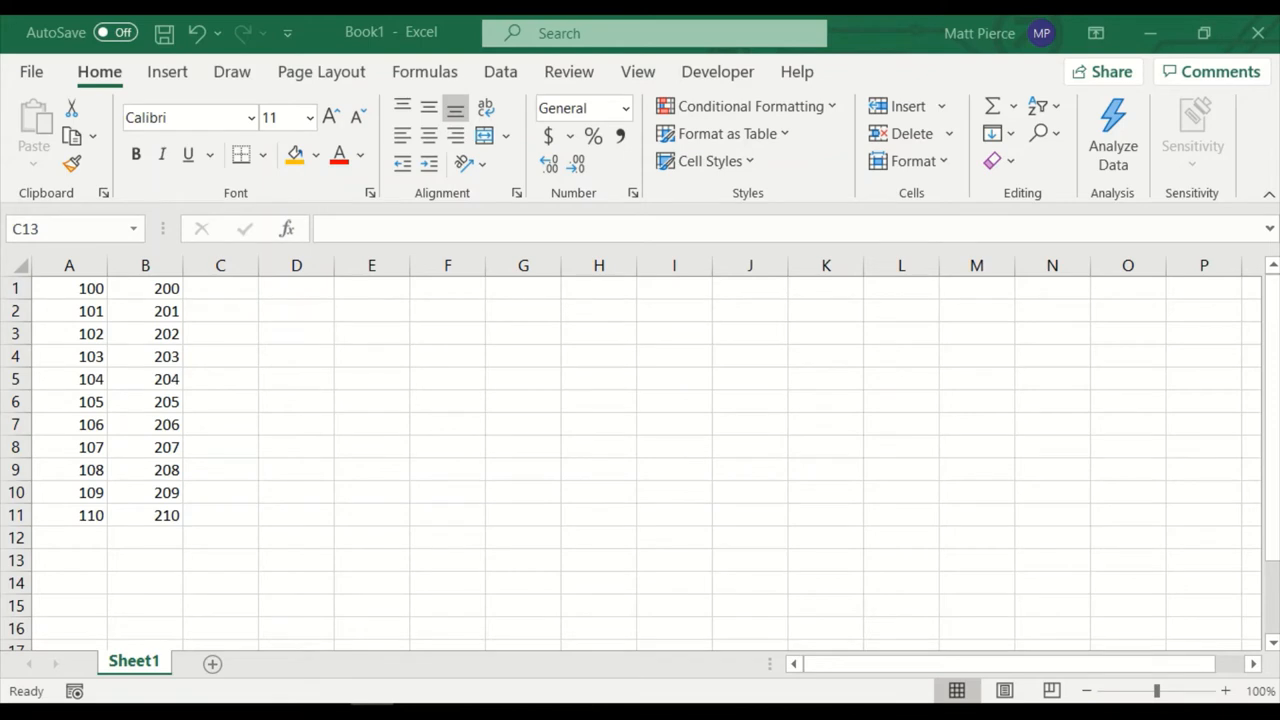
# Step: Copy the number columns A1:B11 and paste them transposed into two rows at E1
pyautogui.click(220, 560)
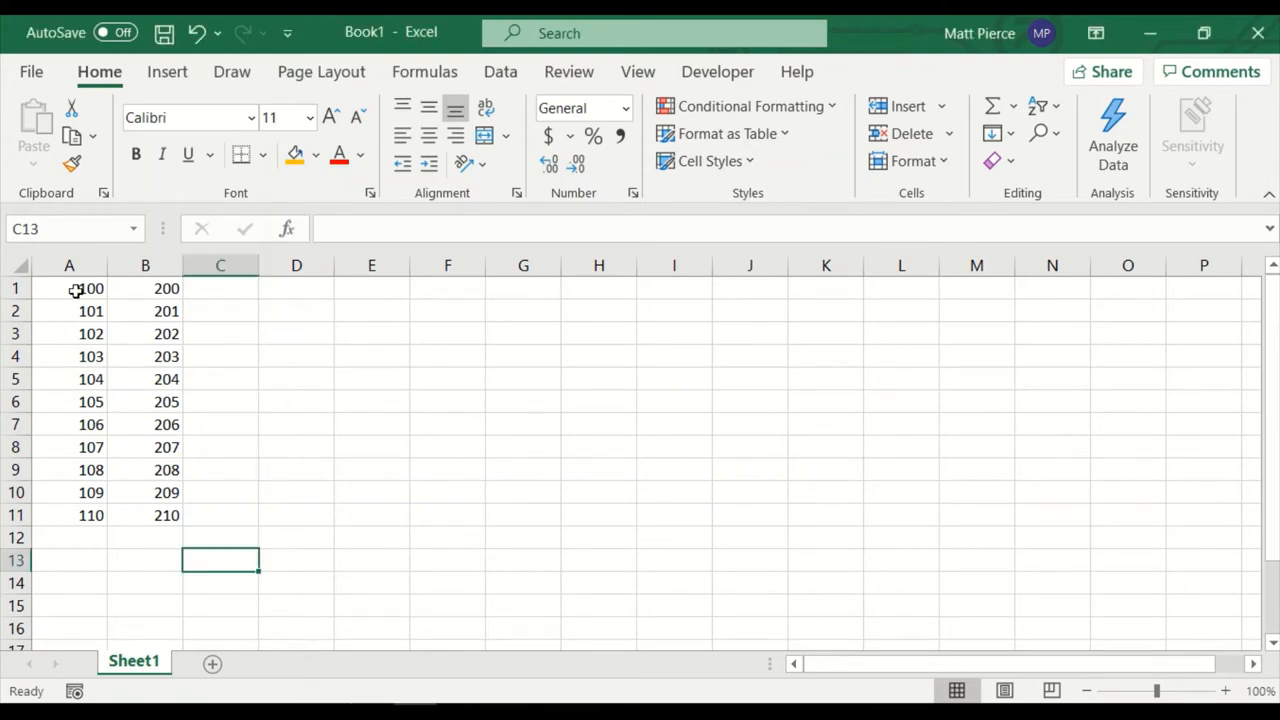
pyautogui.moveTo(68, 288); pyautogui.dragTo(144, 516)
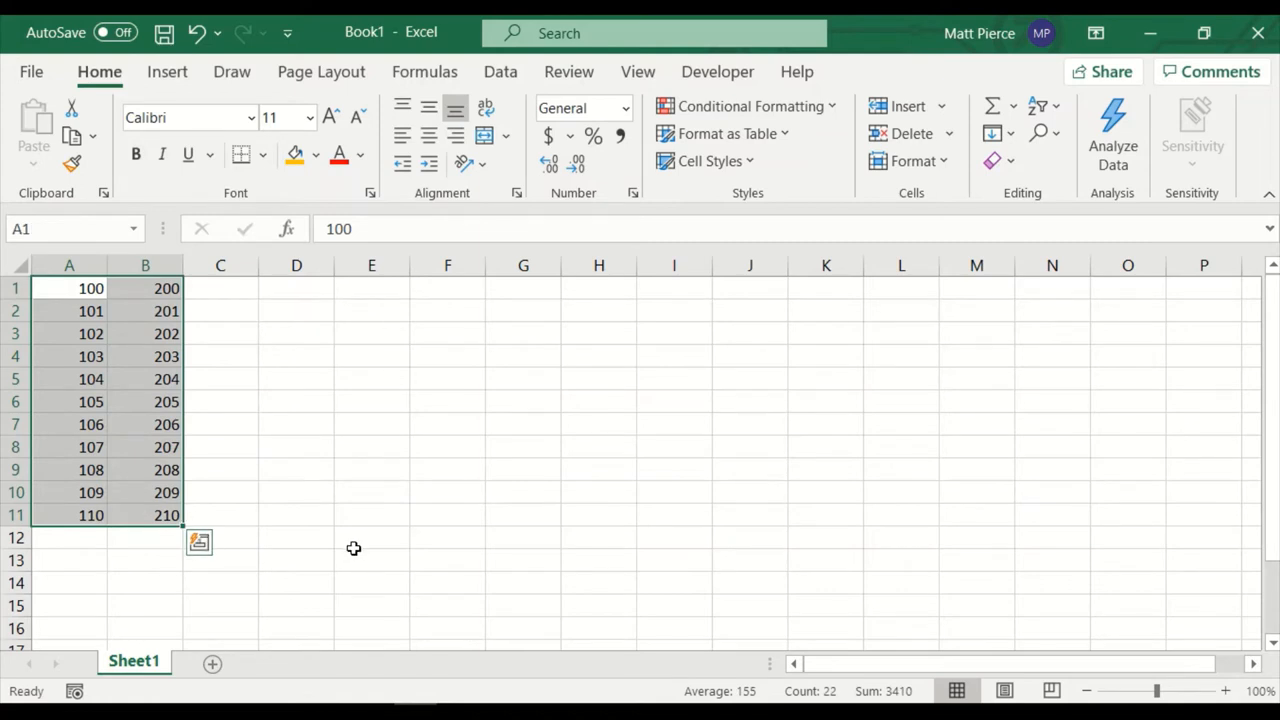
pyautogui.moveTo(352, 538)
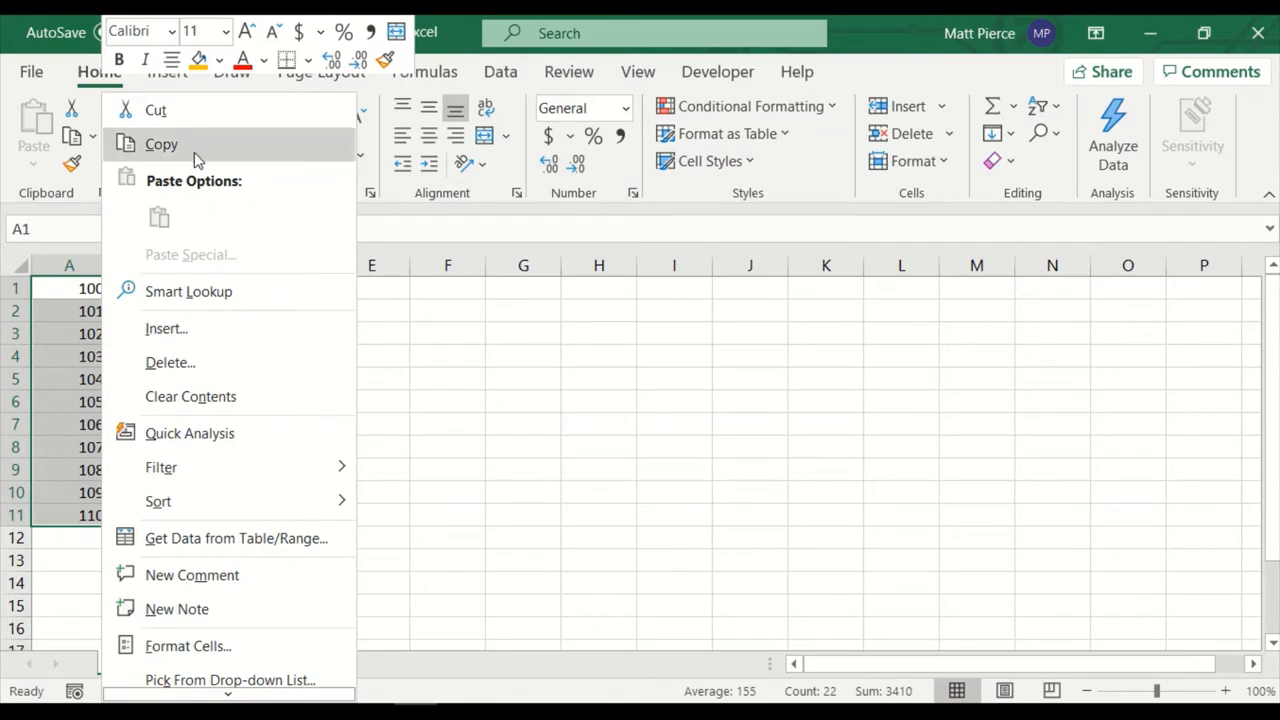
pyautogui.click(160, 144)
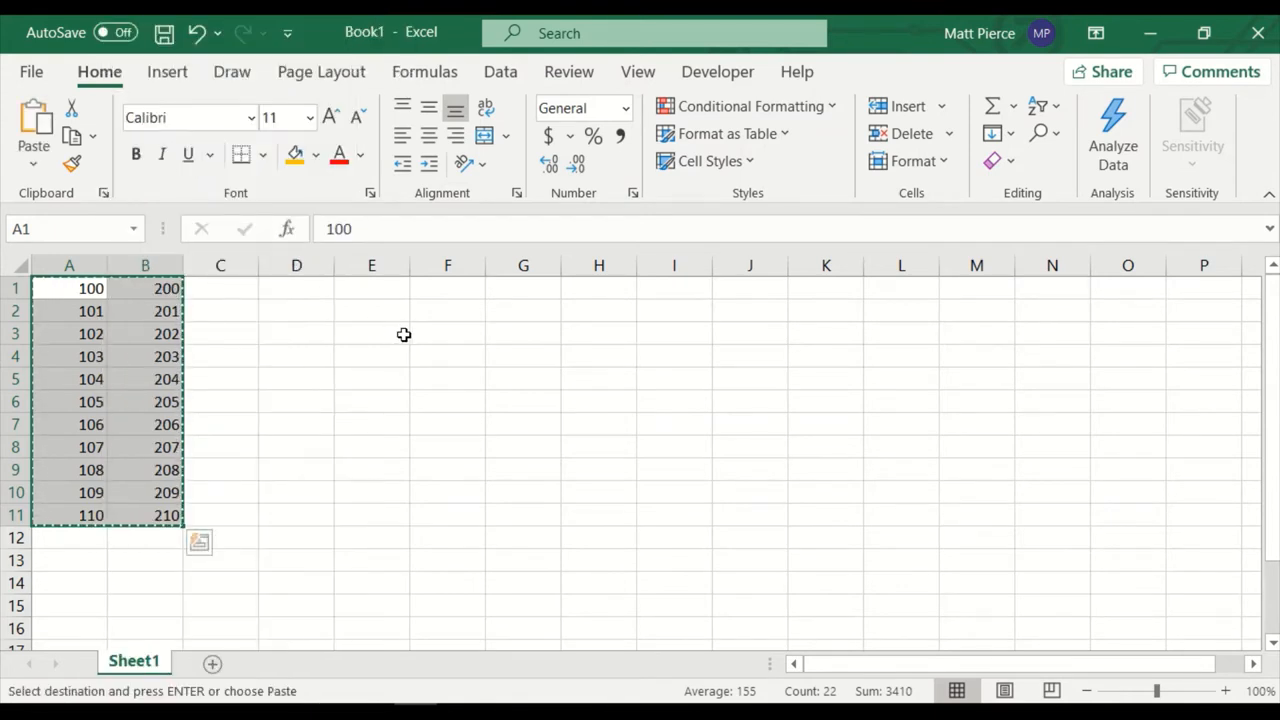
pyautogui.moveTo(376, 288)
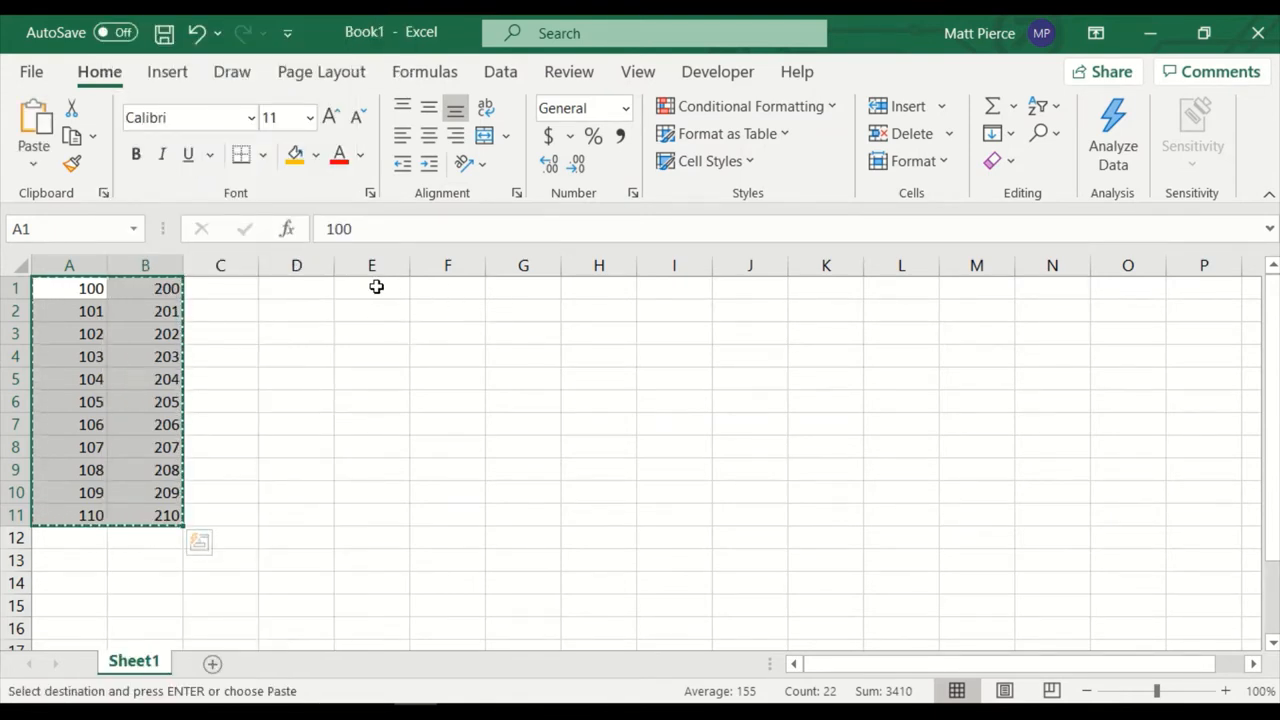
pyautogui.rightClick(372, 288)
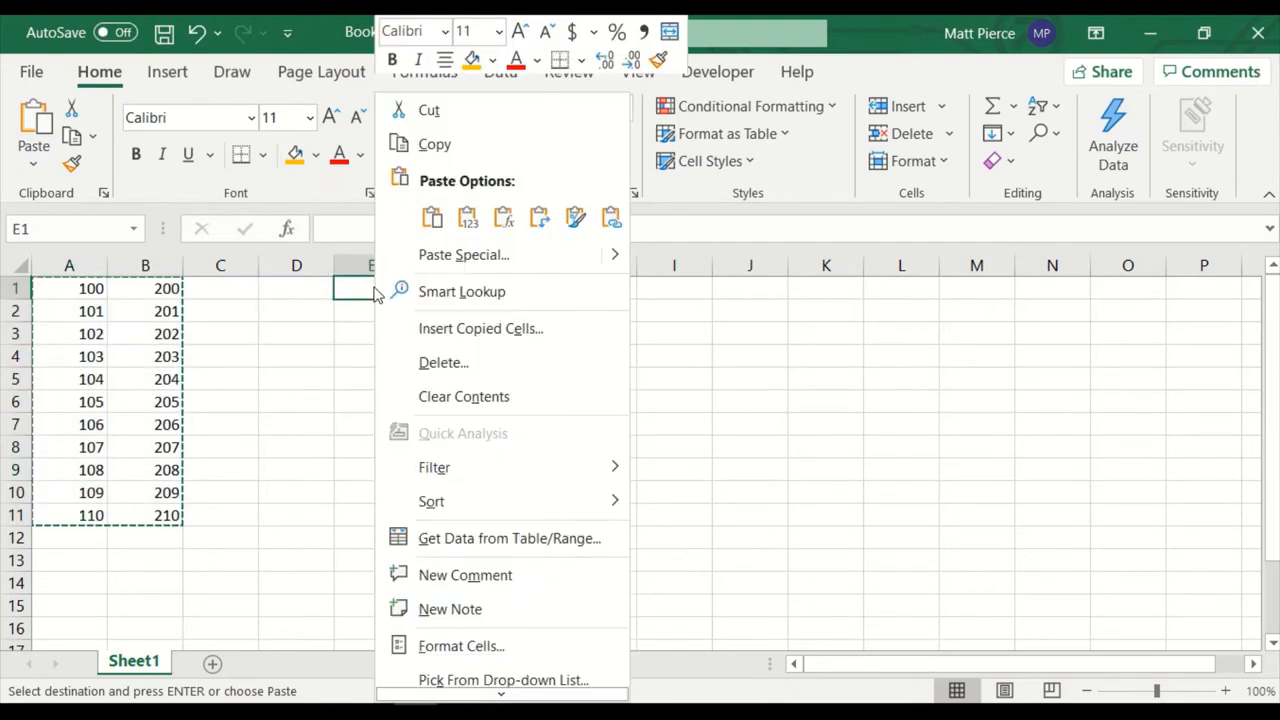
pyautogui.moveTo(538, 216)
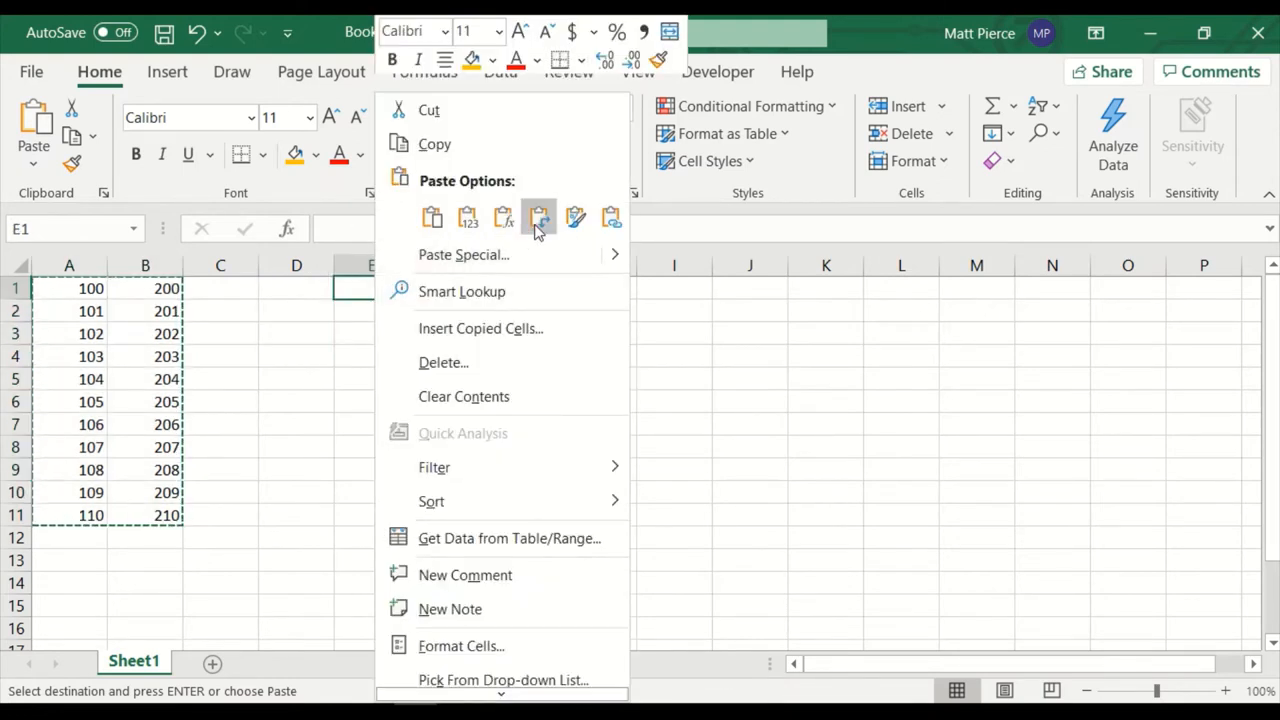
pyautogui.click(540, 216)
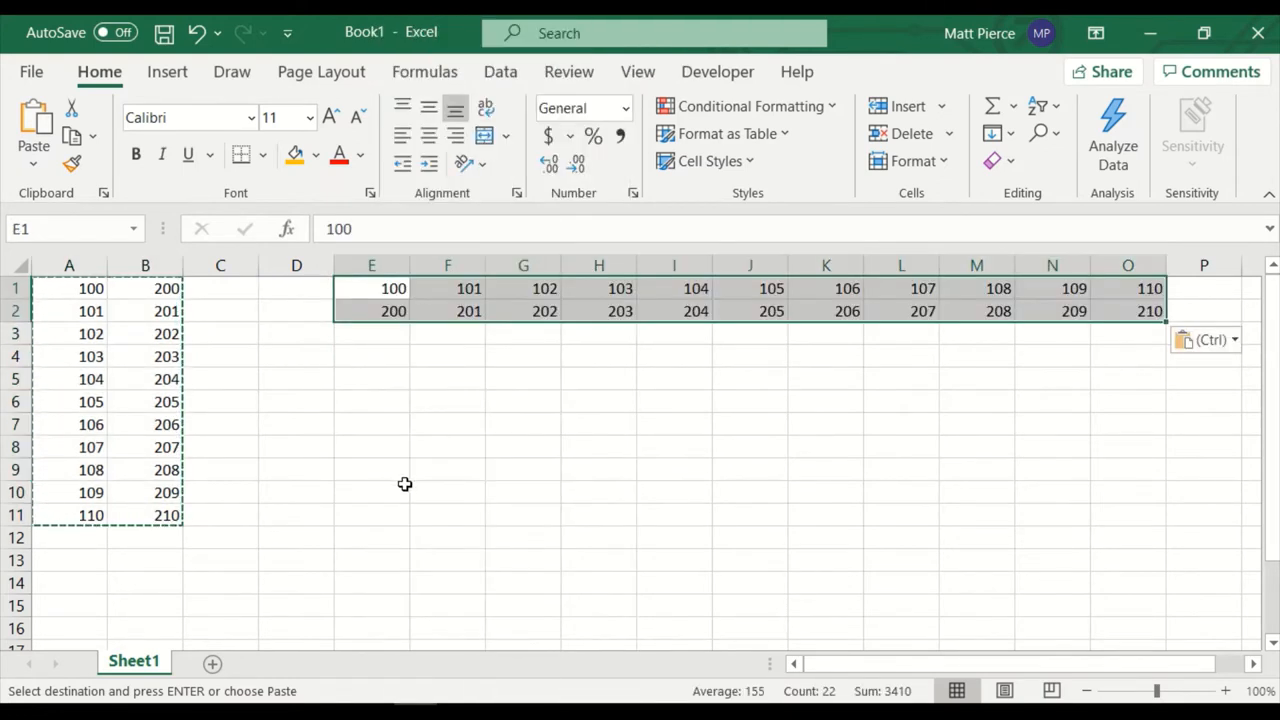
pyautogui.click(68, 288)
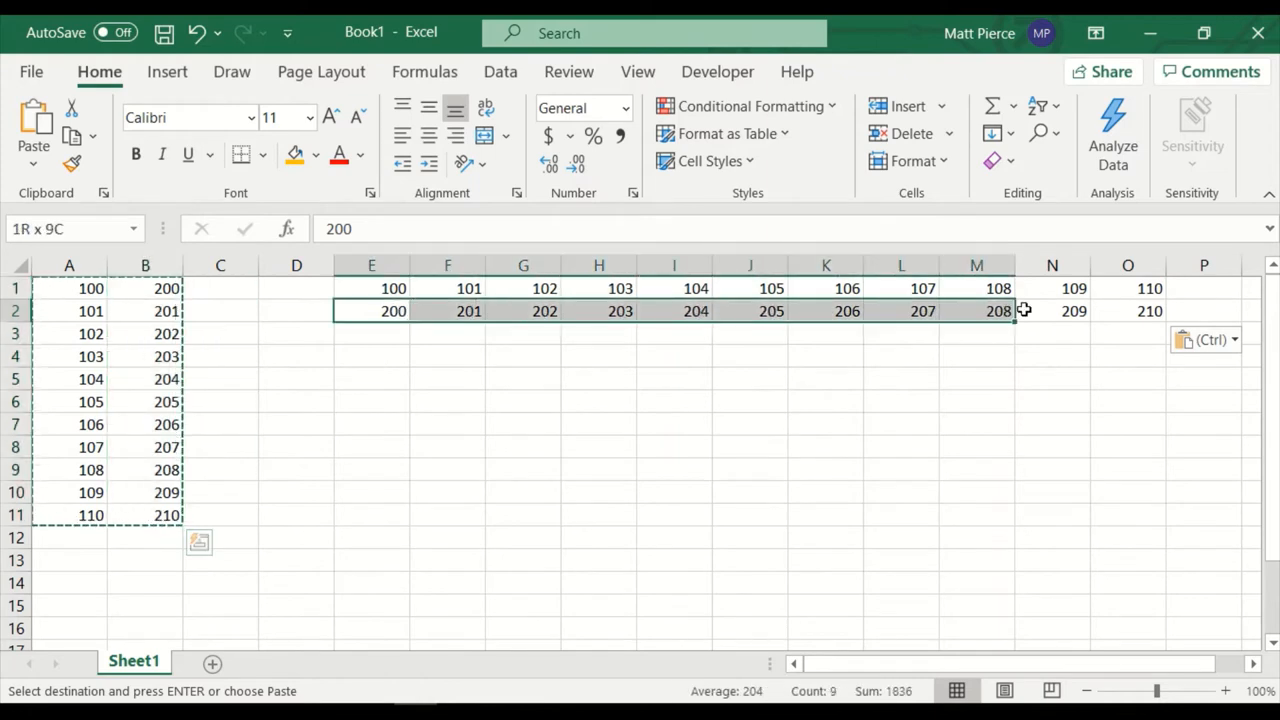
pyautogui.click(68, 288)
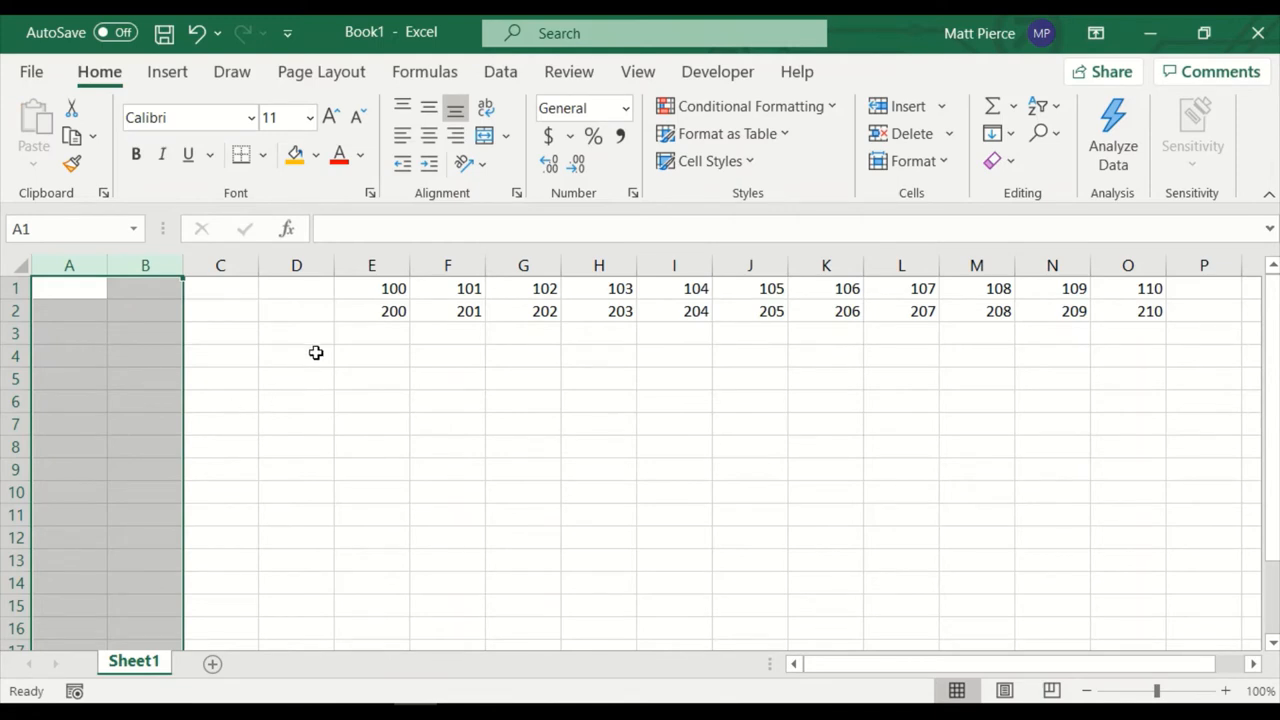
# Step: Copy the two rows of numbers from E1 and paste them transposed as columns at B1
pyautogui.moveTo(392, 288); pyautogui.dragTo(1000, 312)
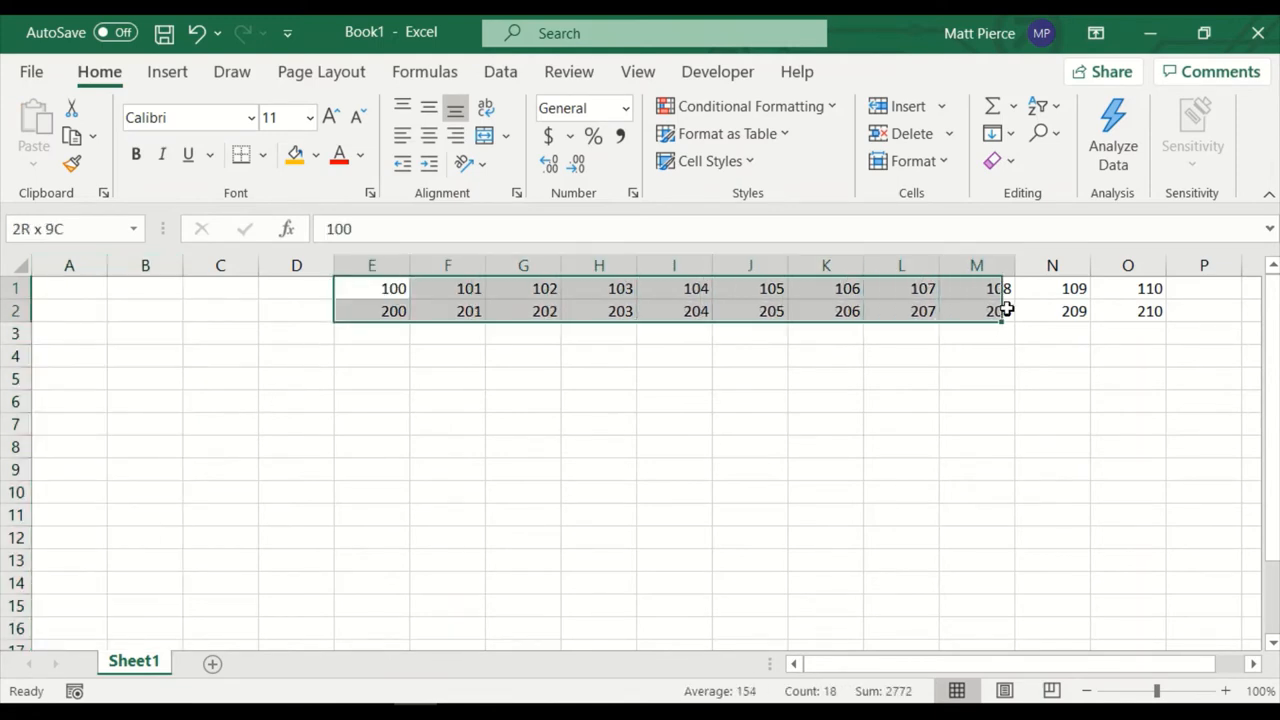
pyautogui.rightClick(1004, 308)
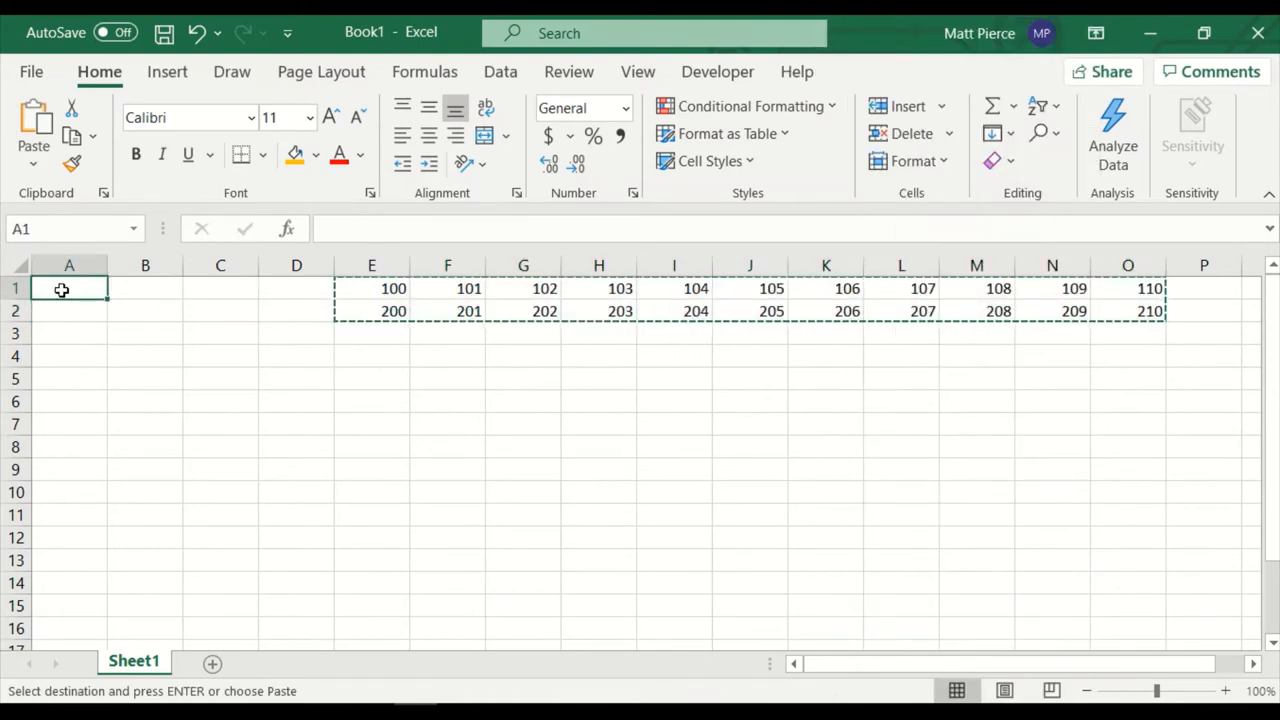
pyautogui.rightClick(68, 288)
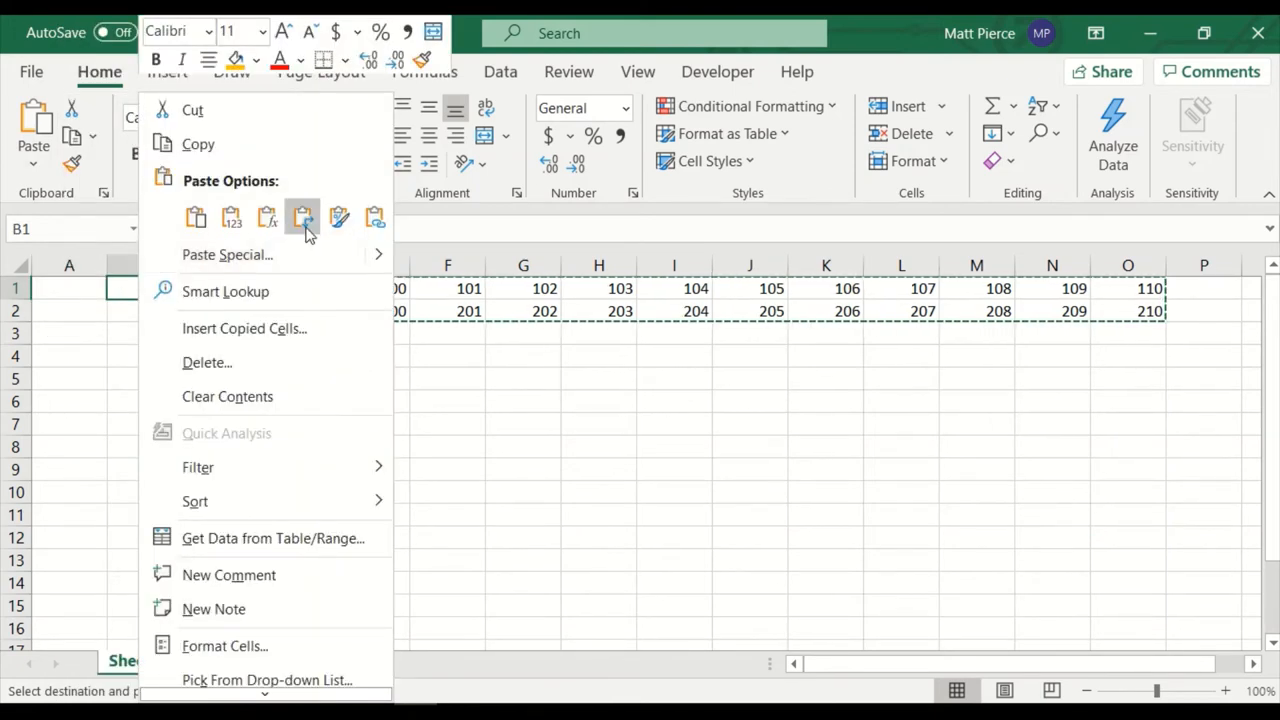
pyautogui.click(304, 216)
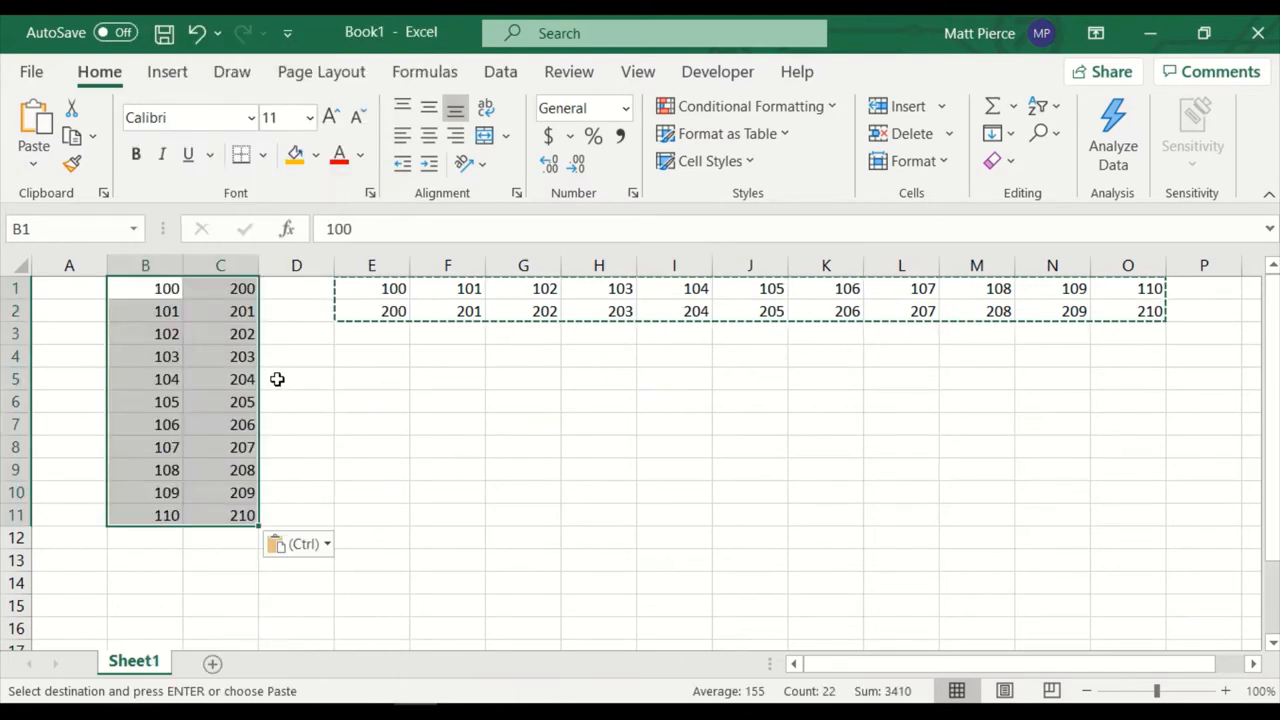
pyautogui.moveTo(278, 438)
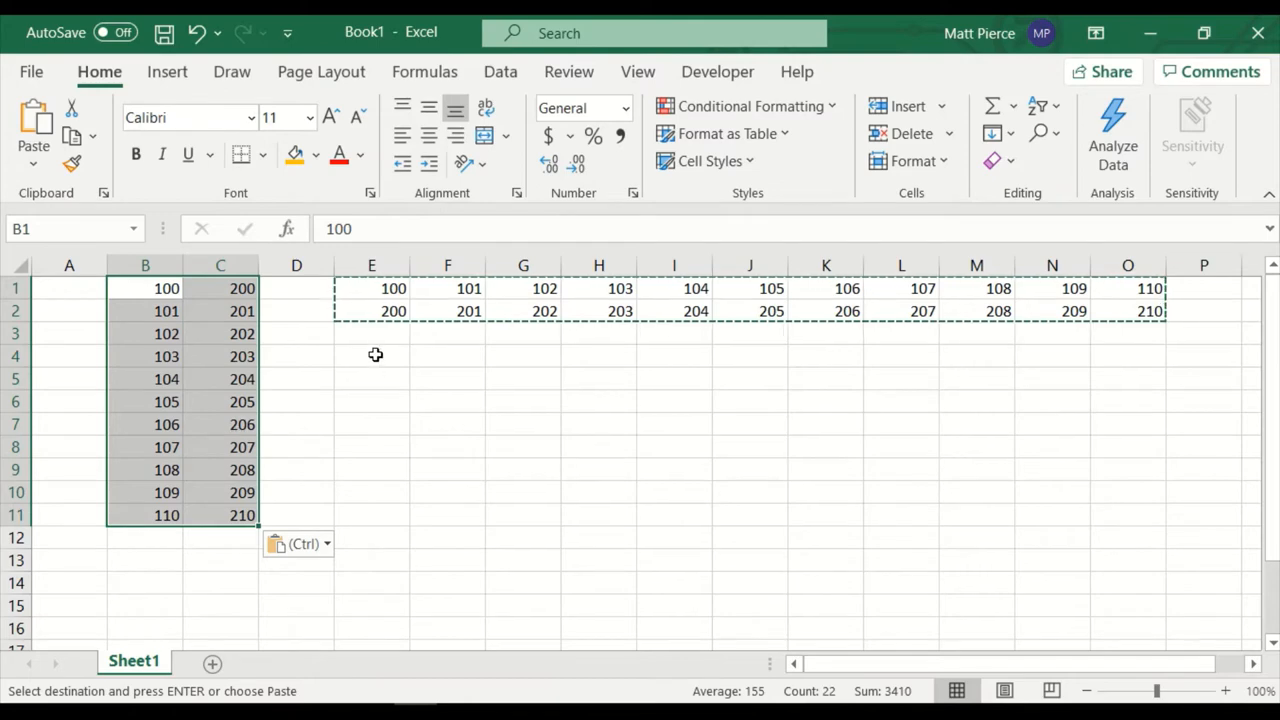
# Step: Paste the same rows transposed as columns again further right, at J4
pyautogui.rightClick(510, 356)
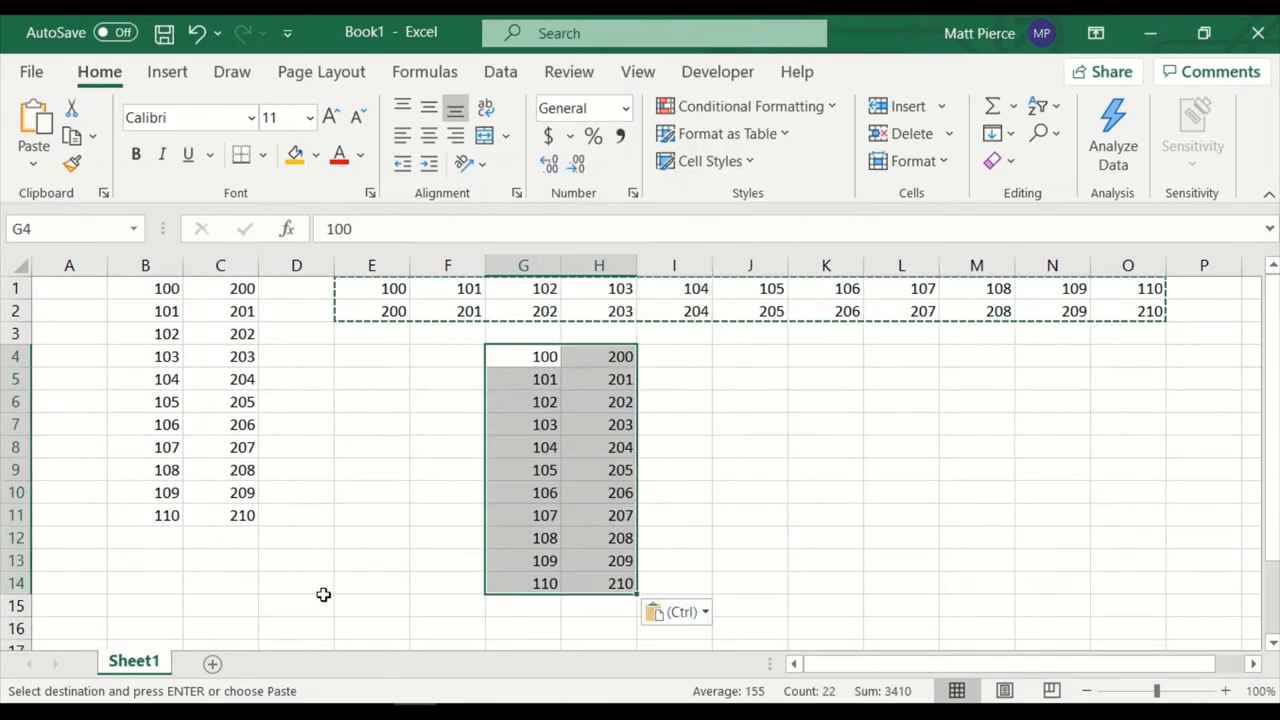
pyautogui.rightClick(728, 356)
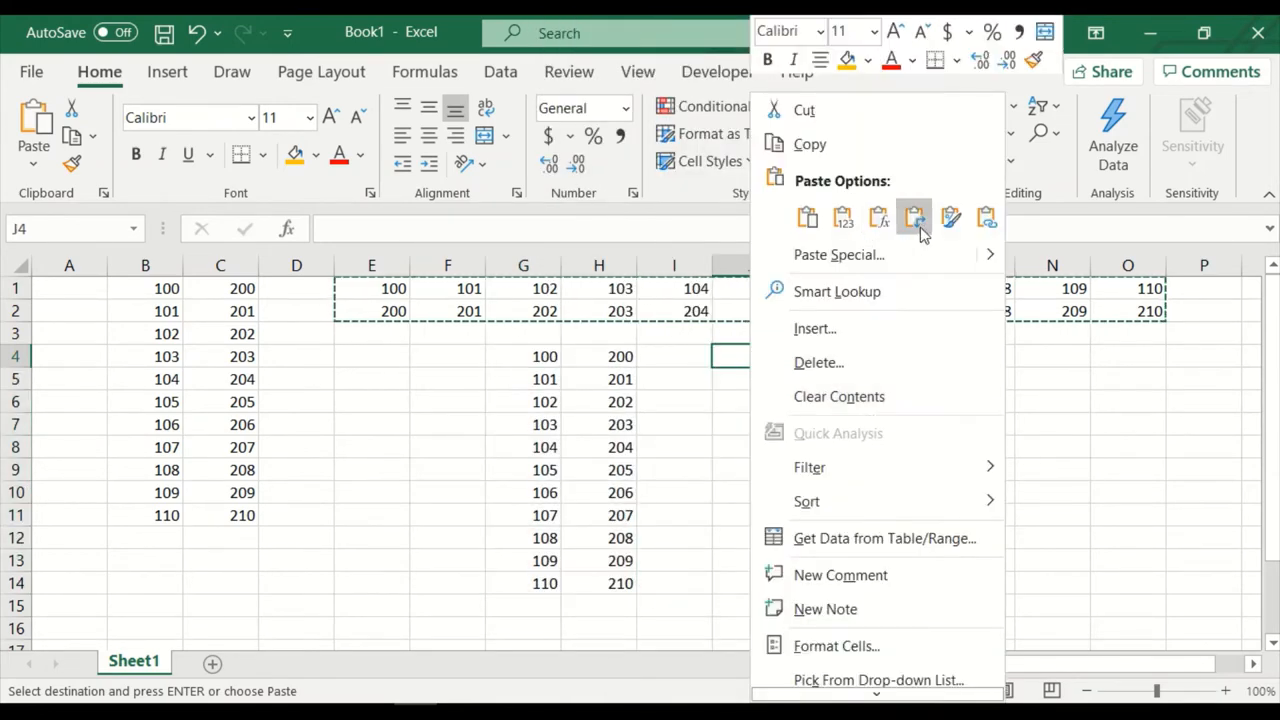
pyautogui.click(912, 216)
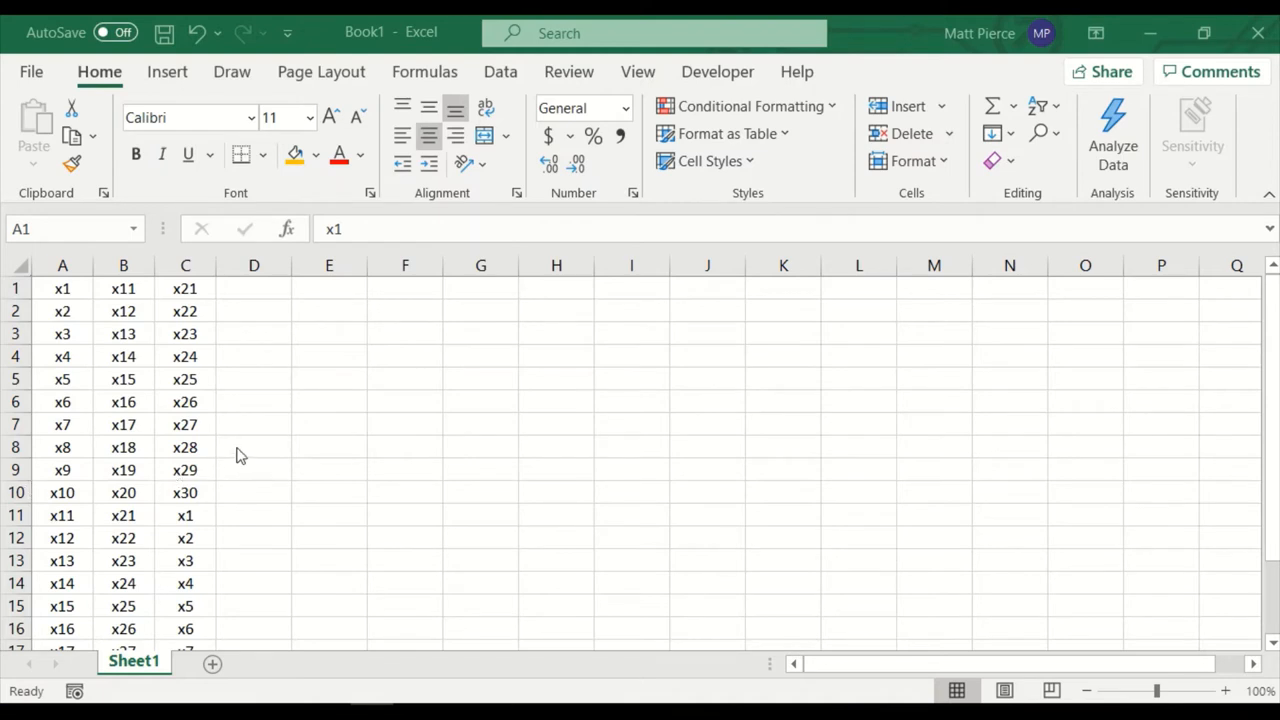
pyautogui.moveTo(144, 380)
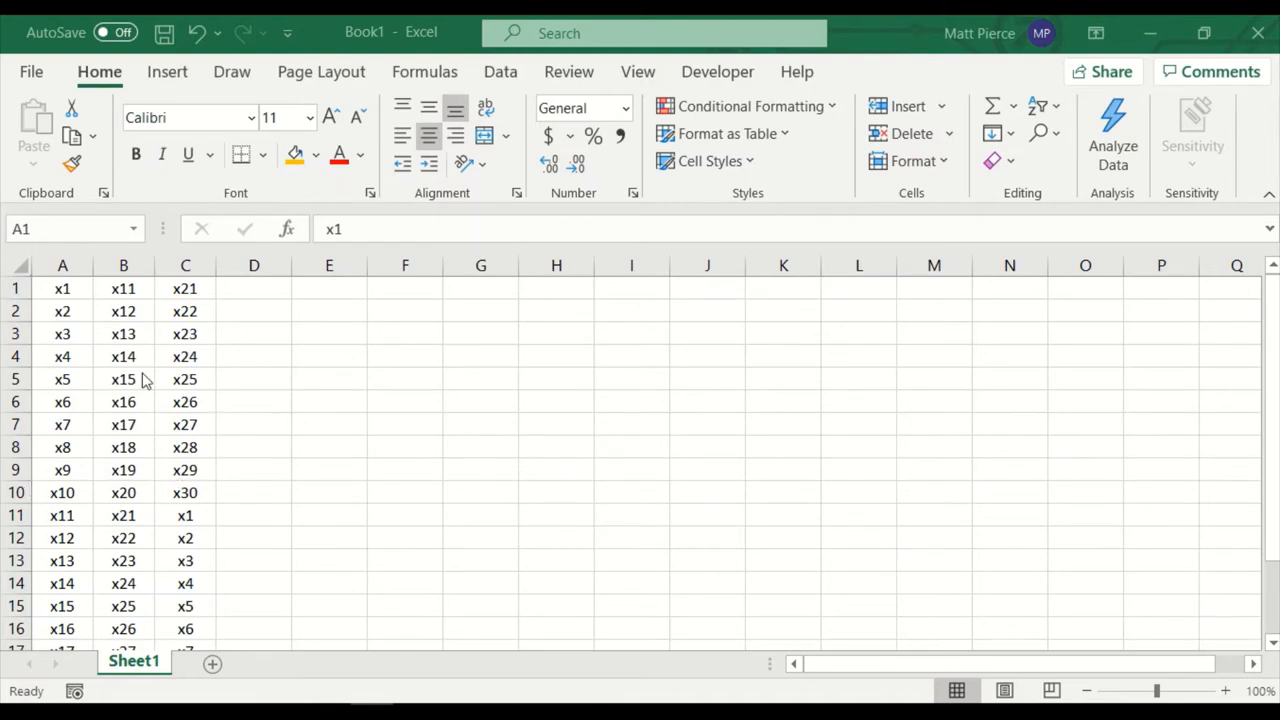
# Step: Copy the three x-value columns A1:C30 and paste them transposed across rows 1–3 at F1
pyautogui.scroll(-3)
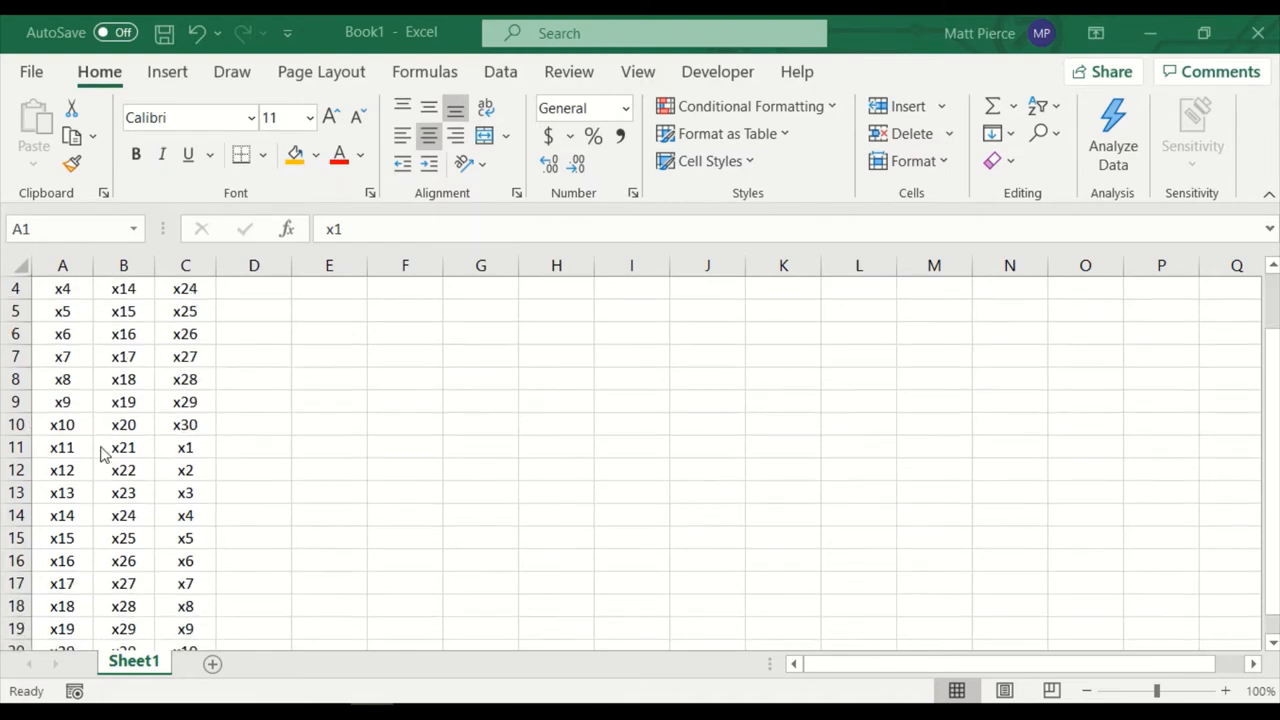
pyautogui.scroll(3)
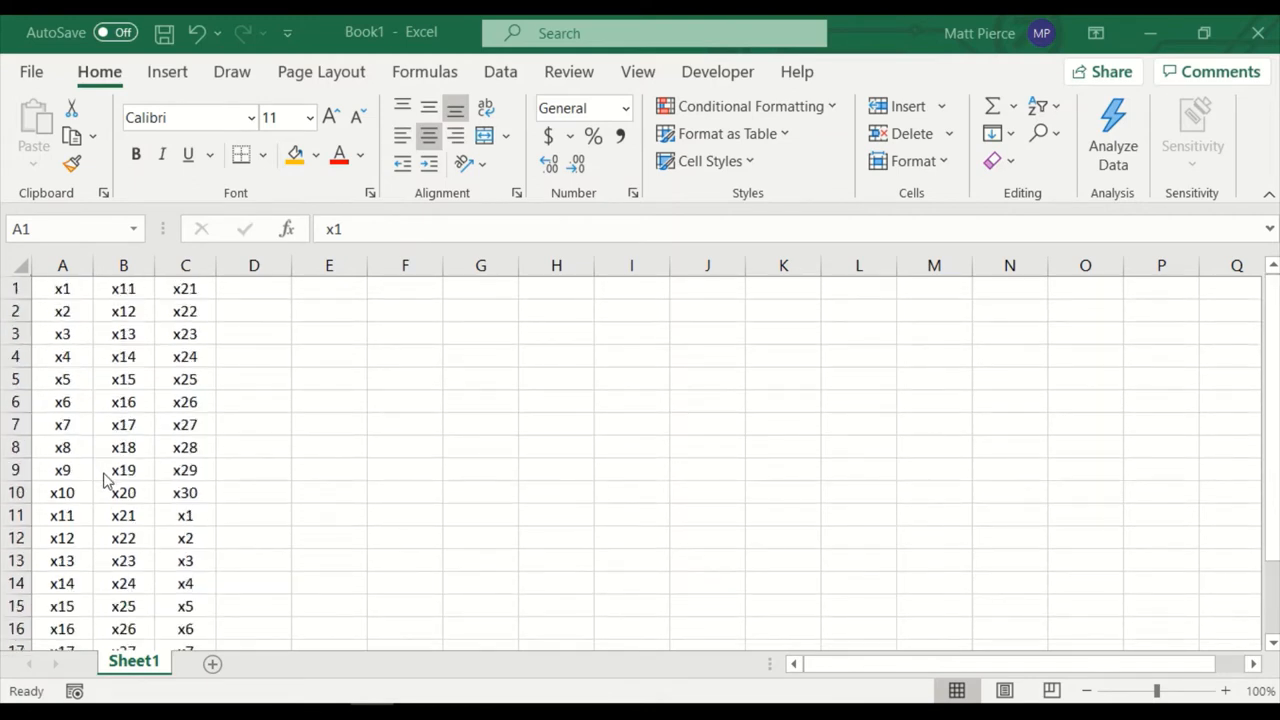
pyautogui.click(62, 288)
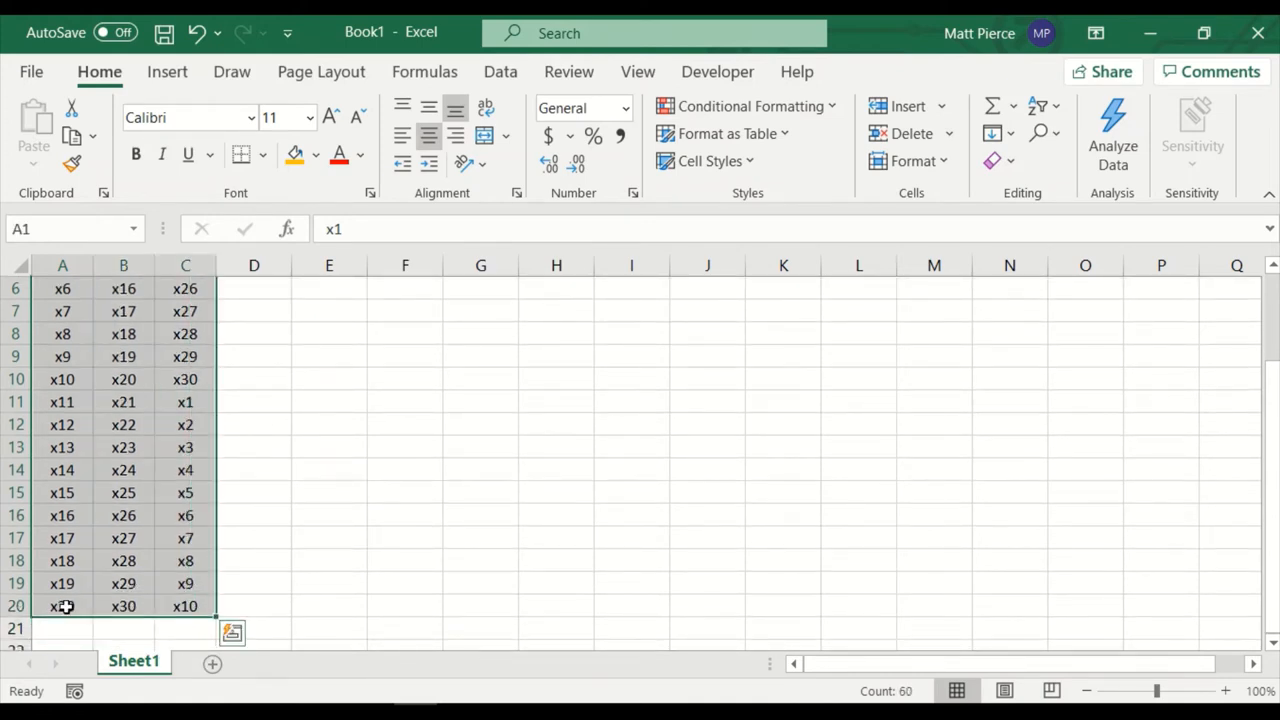
pyautogui.scroll(-3)
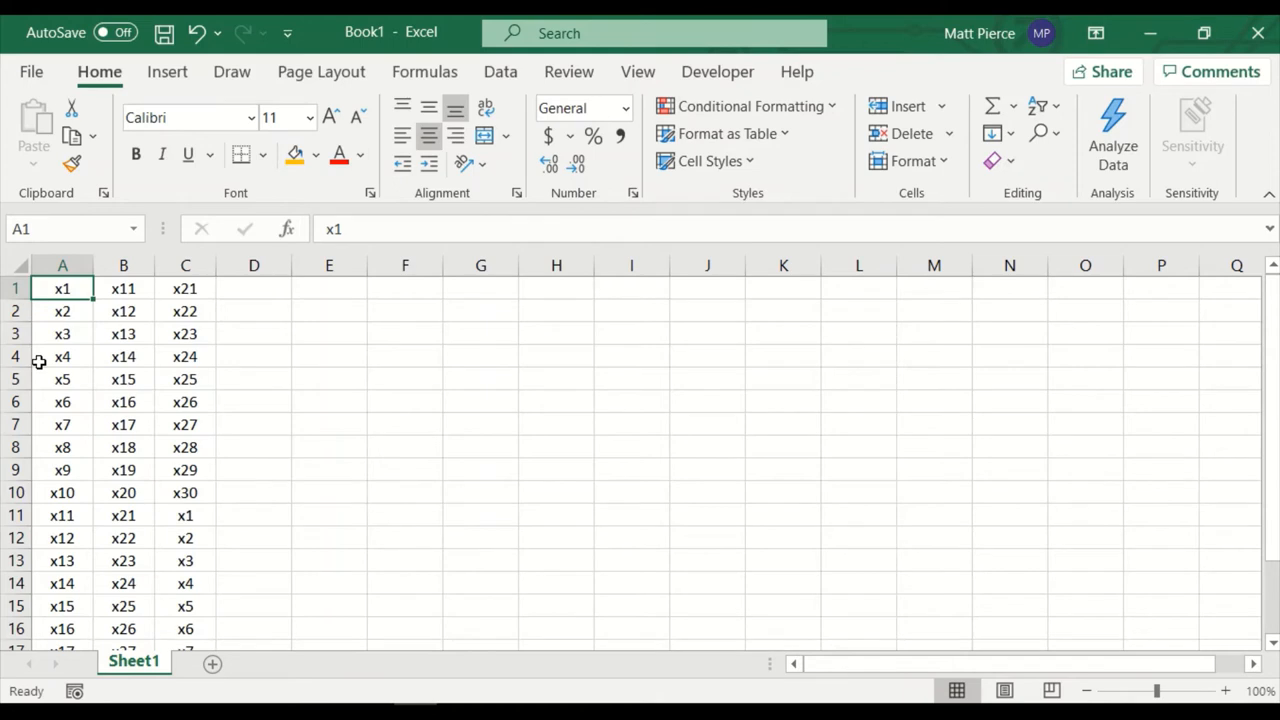
pyautogui.moveTo(196, 336)
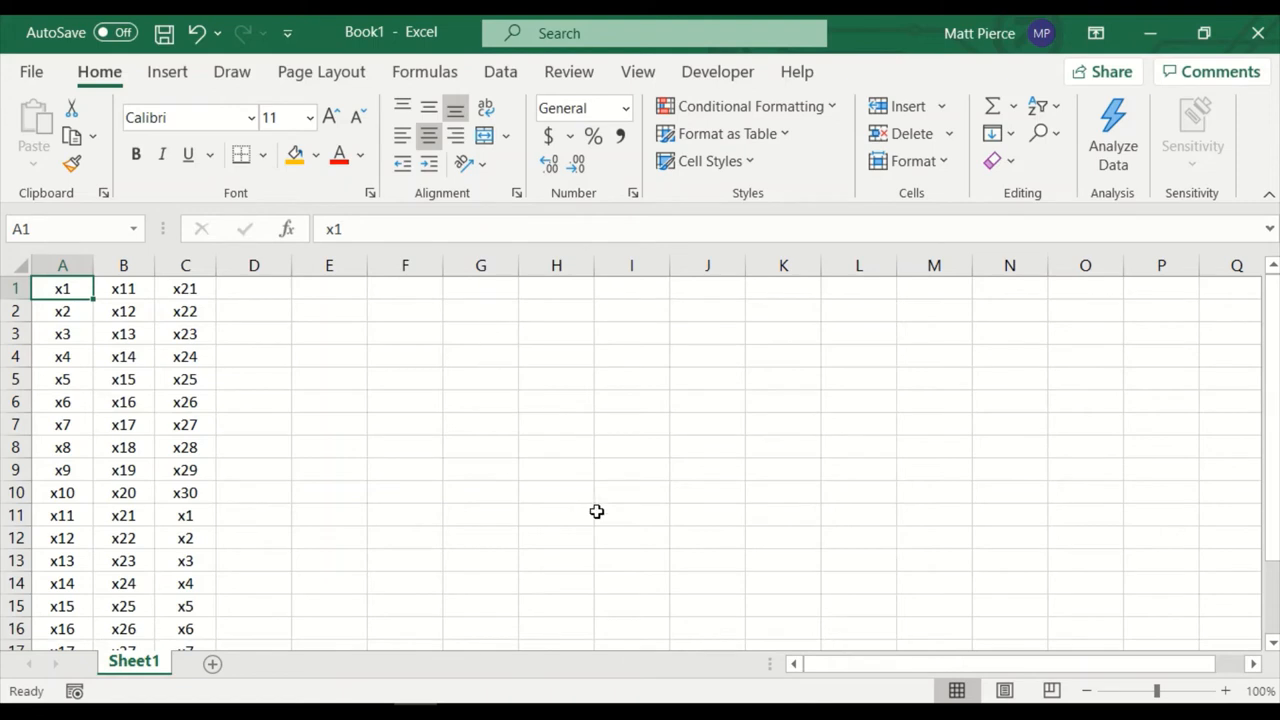
pyautogui.moveTo(594, 540)
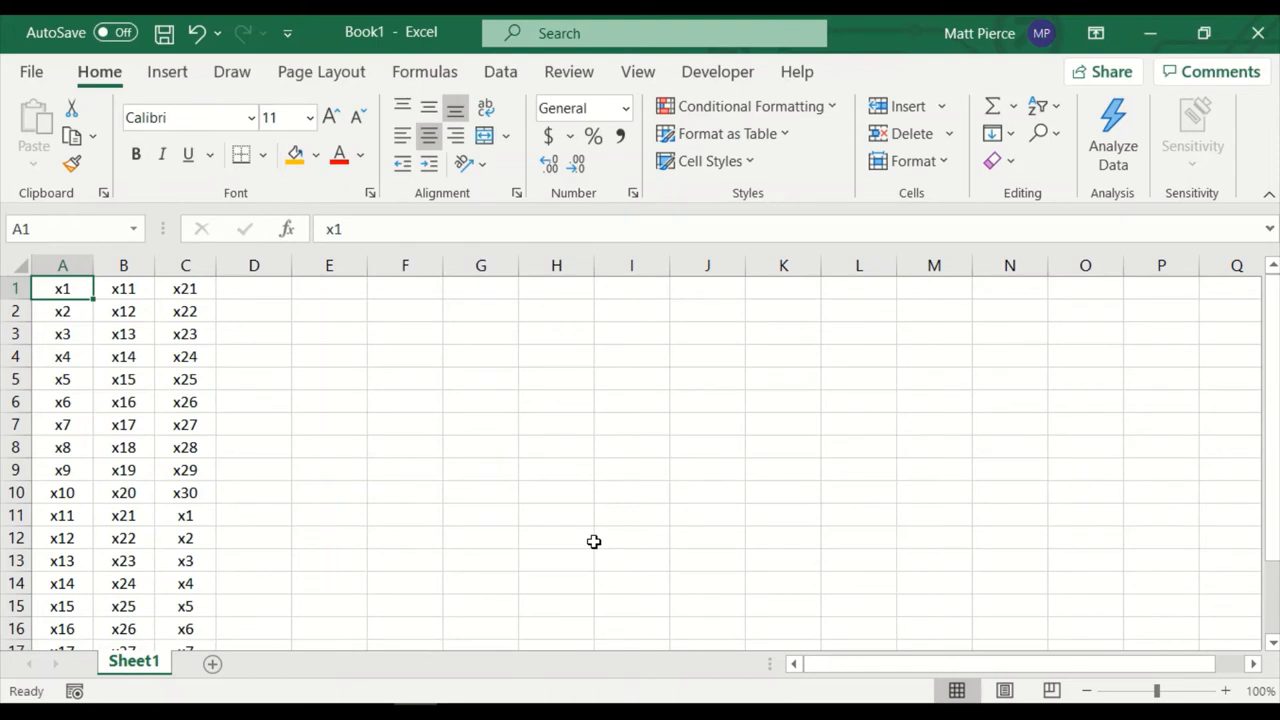
pyautogui.moveTo(62, 288); pyautogui.dragTo(184, 288)
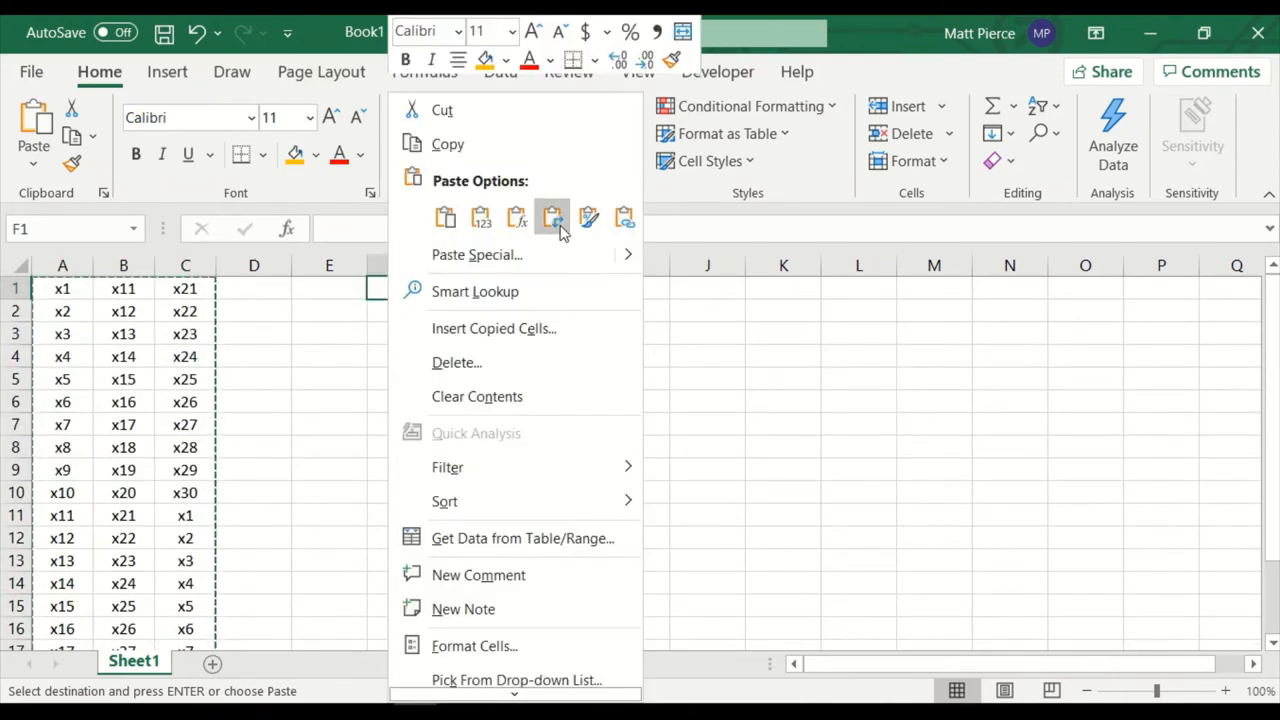
pyautogui.click(552, 216)
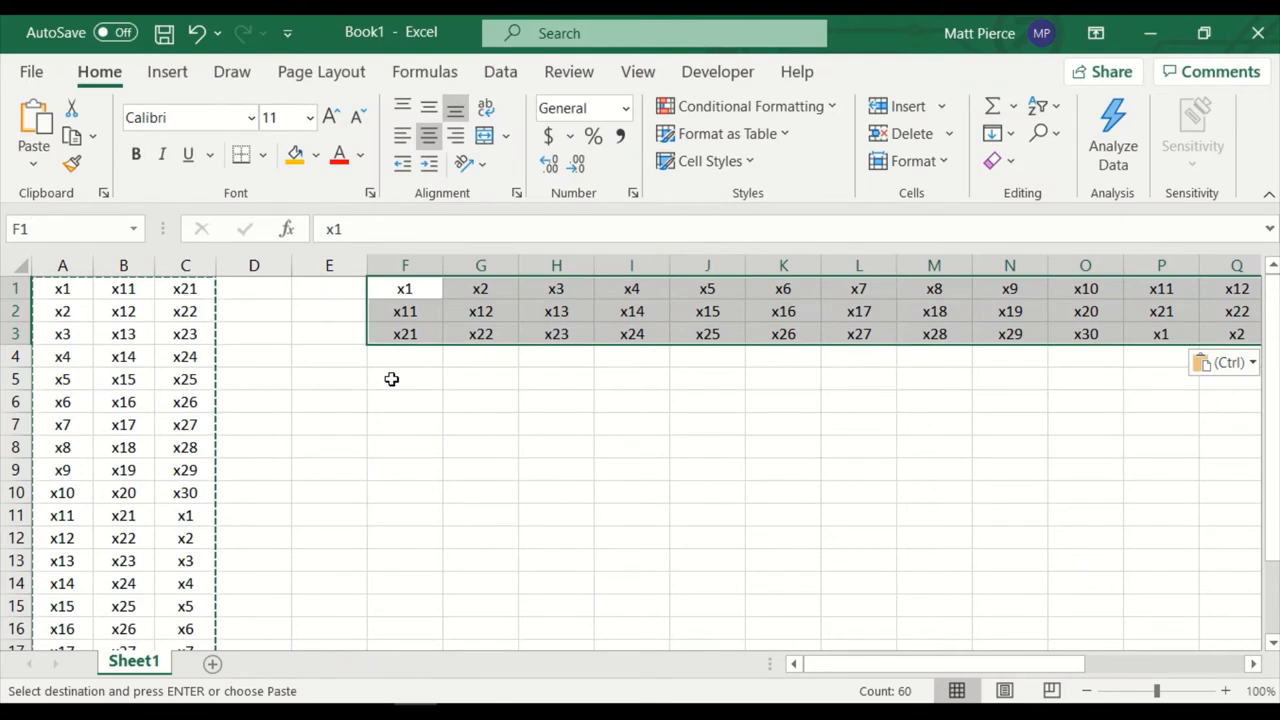
pyautogui.click(404, 380)
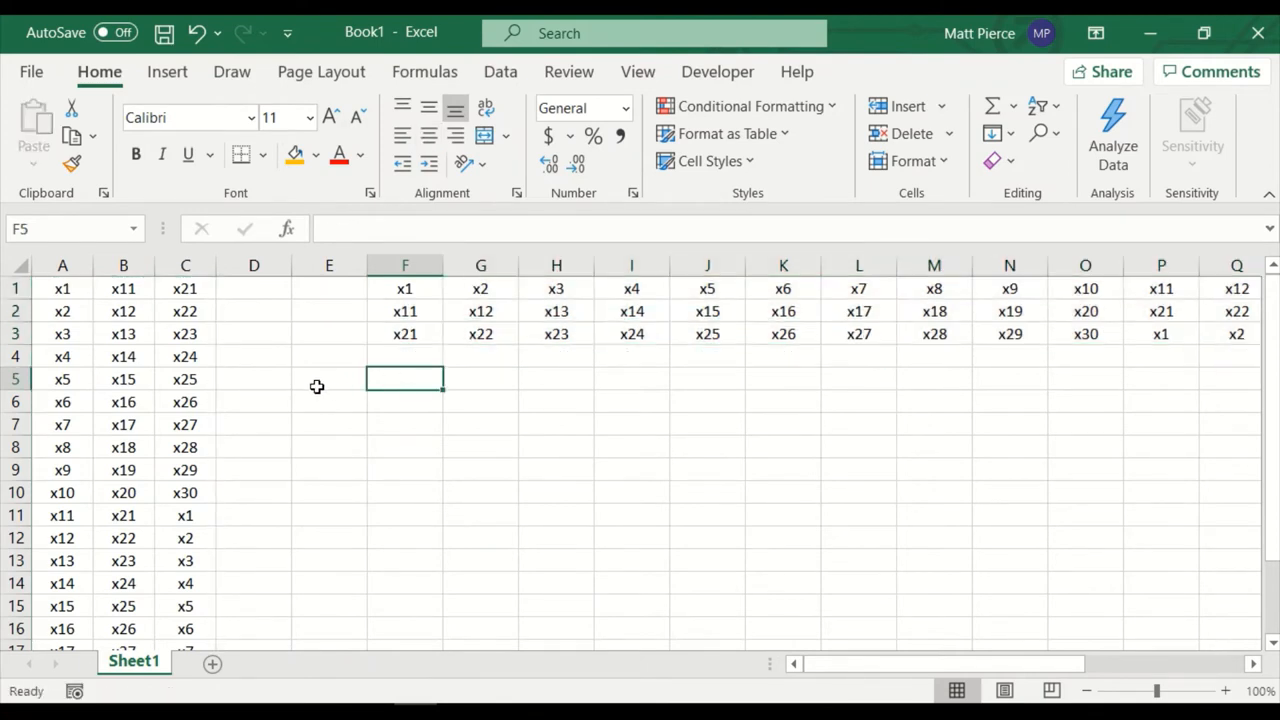
pyautogui.moveTo(358, 288)
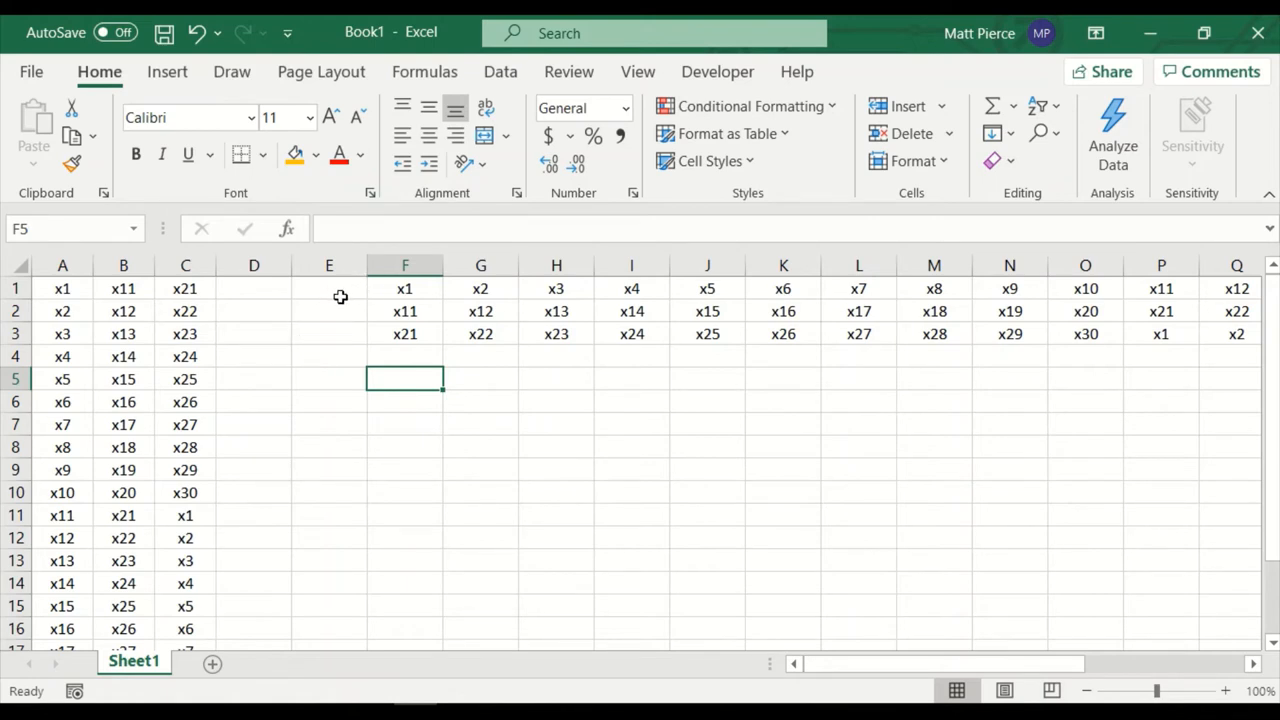
# Step: Delete the transposed rows 1–3 and the original columns A–C, leaving the sheet empty
pyautogui.click(404, 288)
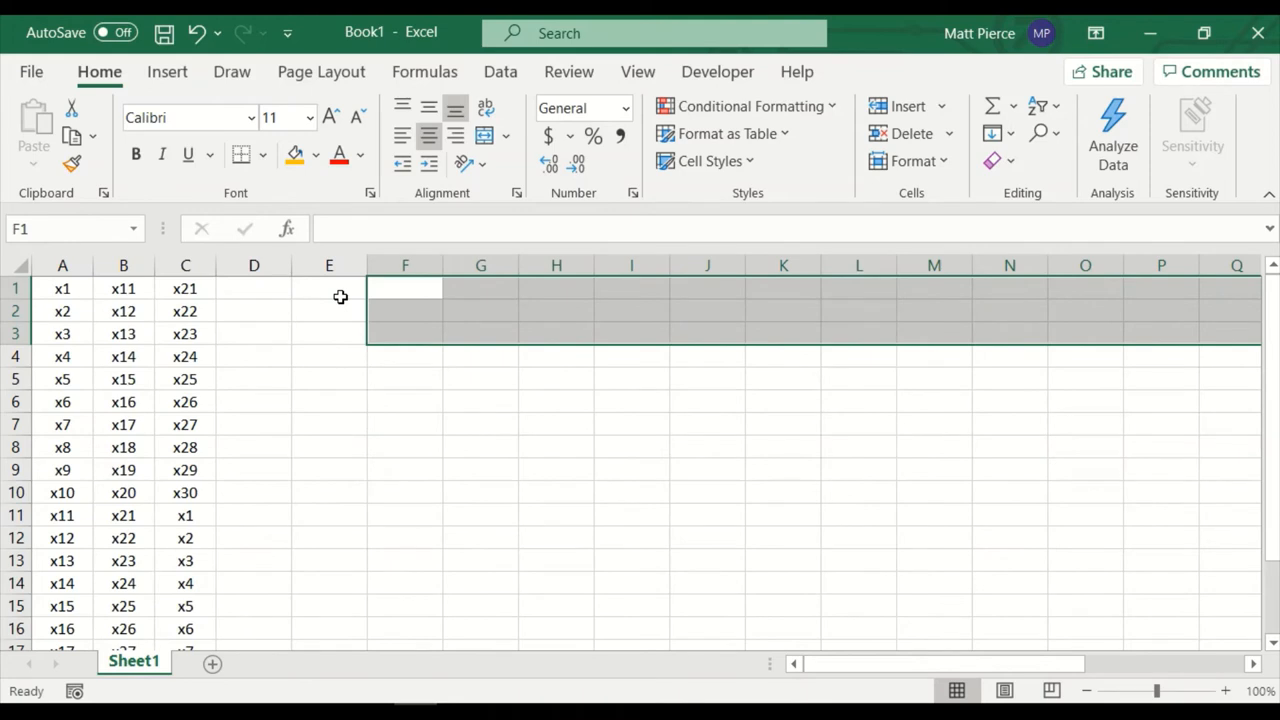
pyautogui.click(62, 288)
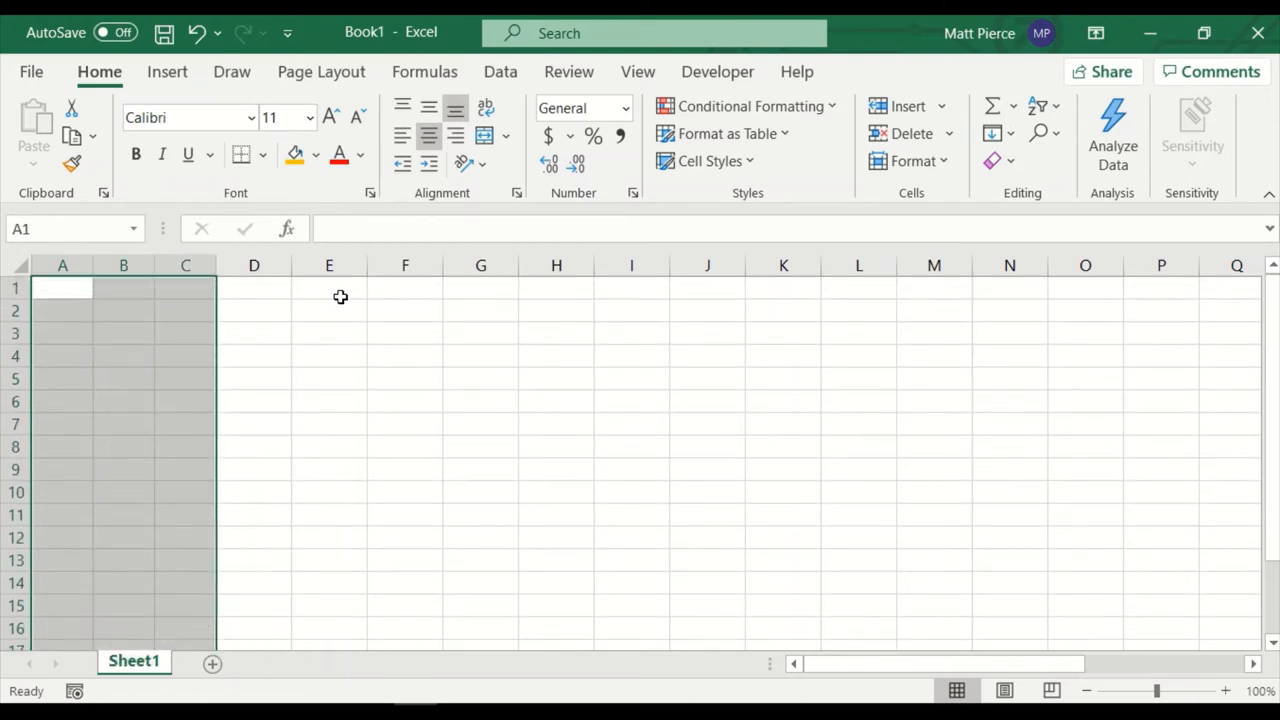
pyautogui.click(62, 288)
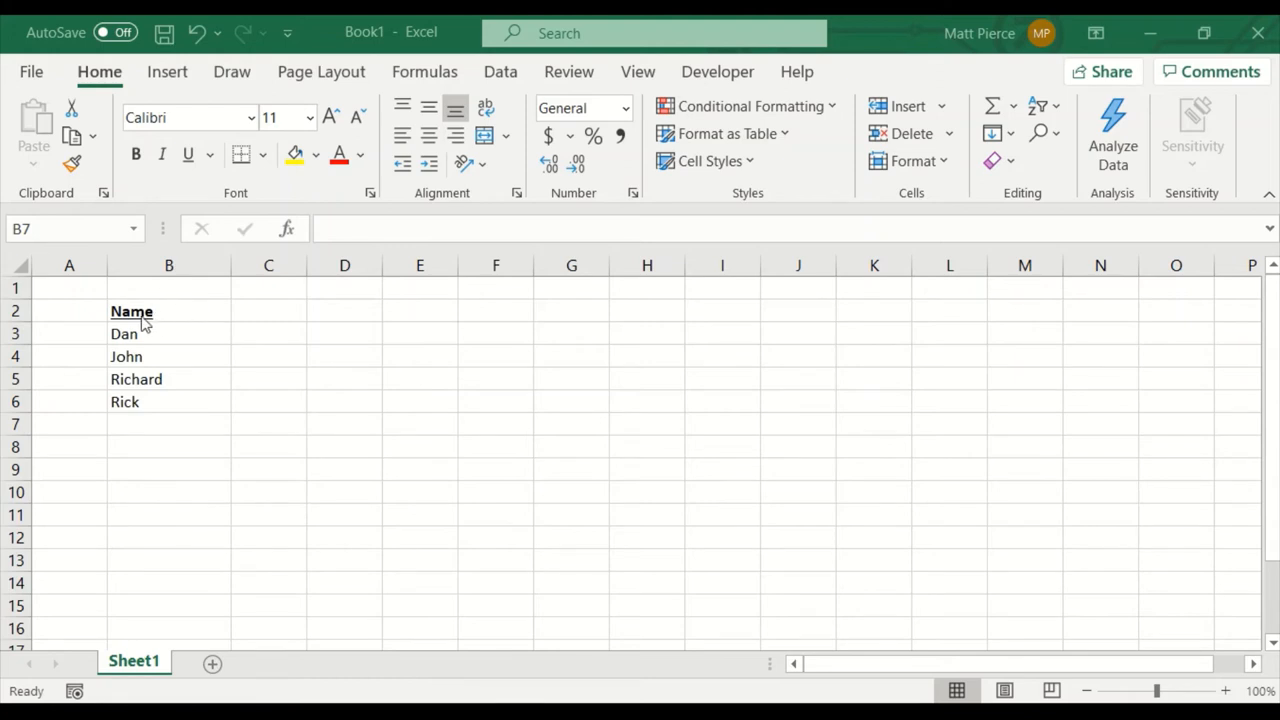
# Step: Enter Dan in B7 below Rick in the Name list
pyautogui.moveTo(124, 334); pyautogui.dragTo(128, 356)
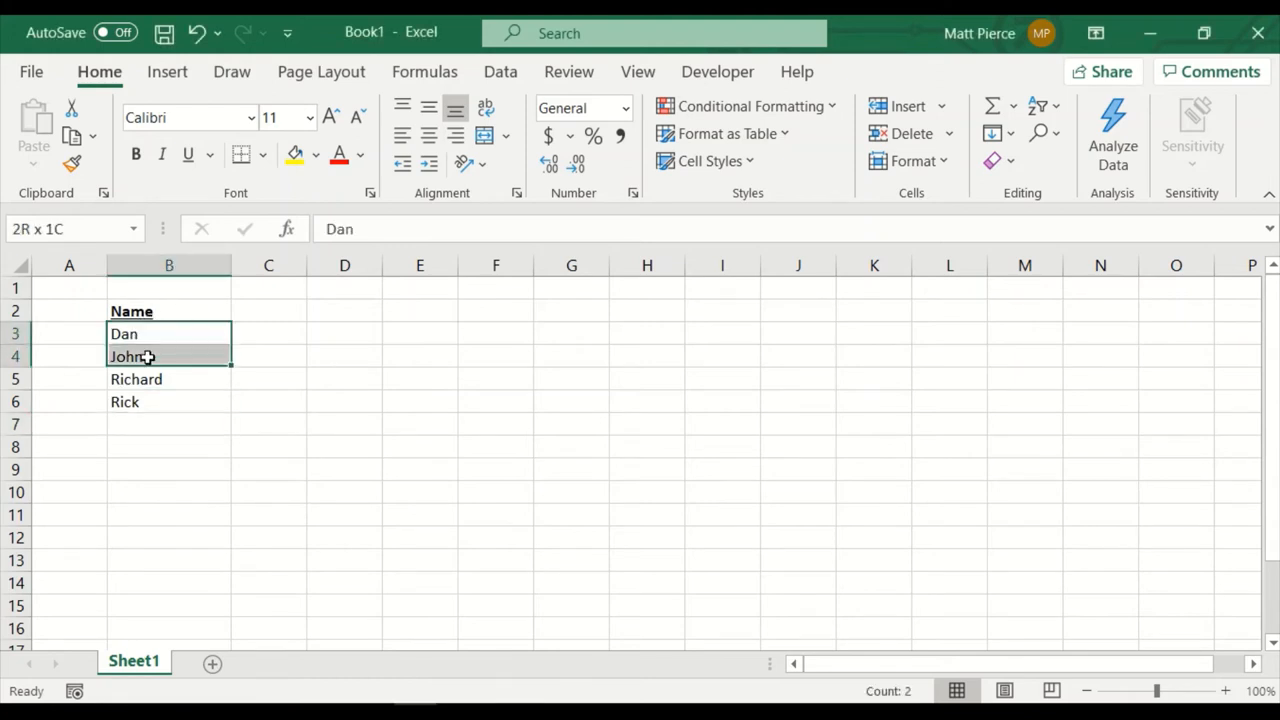
pyautogui.click(168, 424)
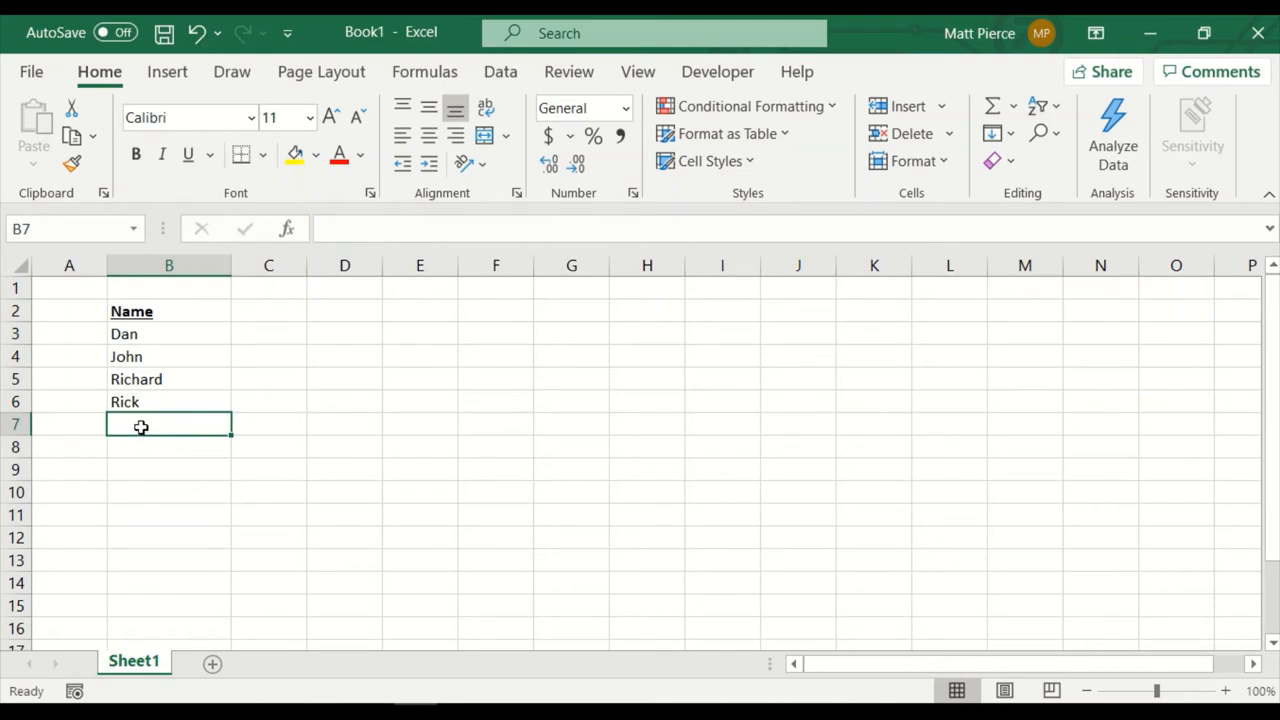
pyautogui.moveTo(128, 440)
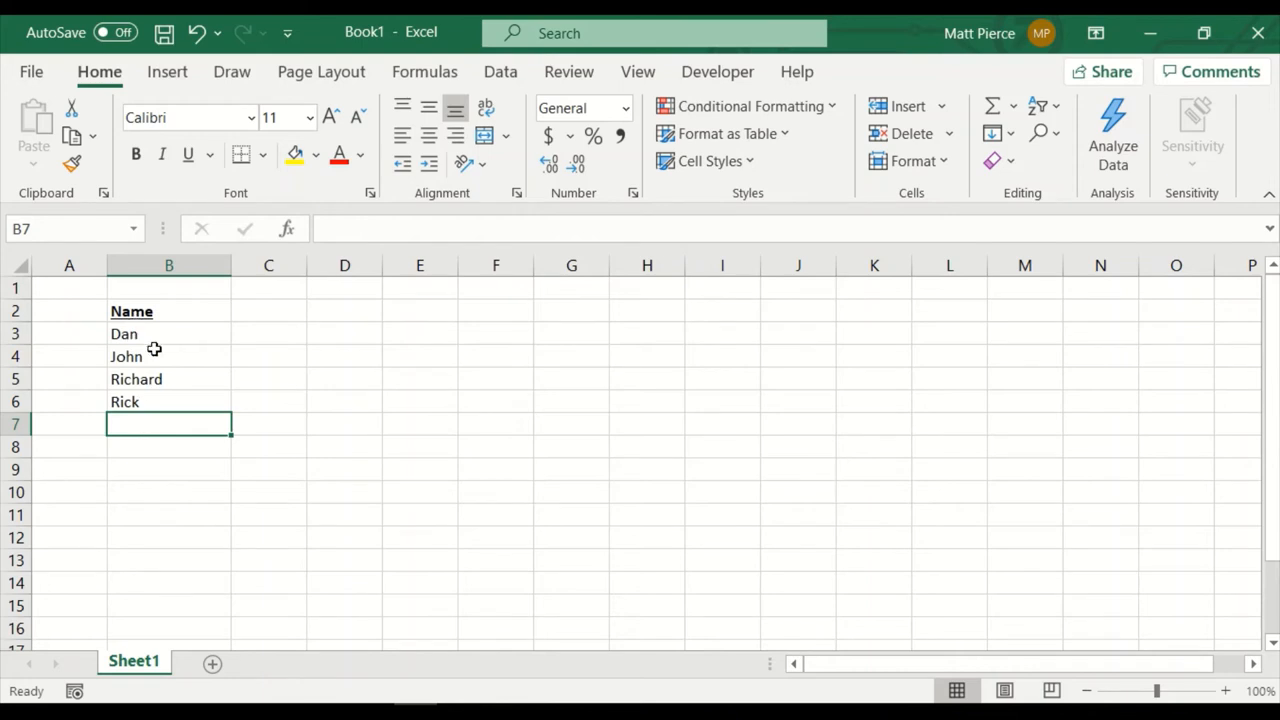
pyautogui.moveTo(148, 418)
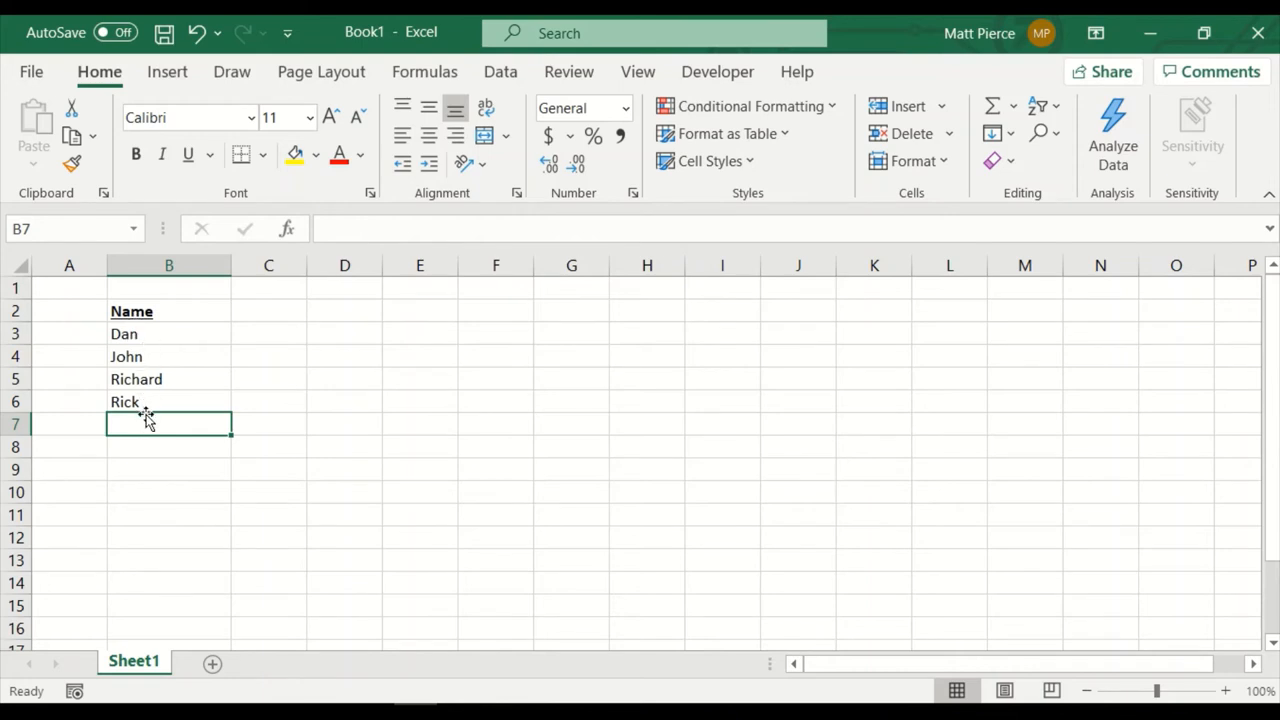
pyautogui.moveTo(136, 424)
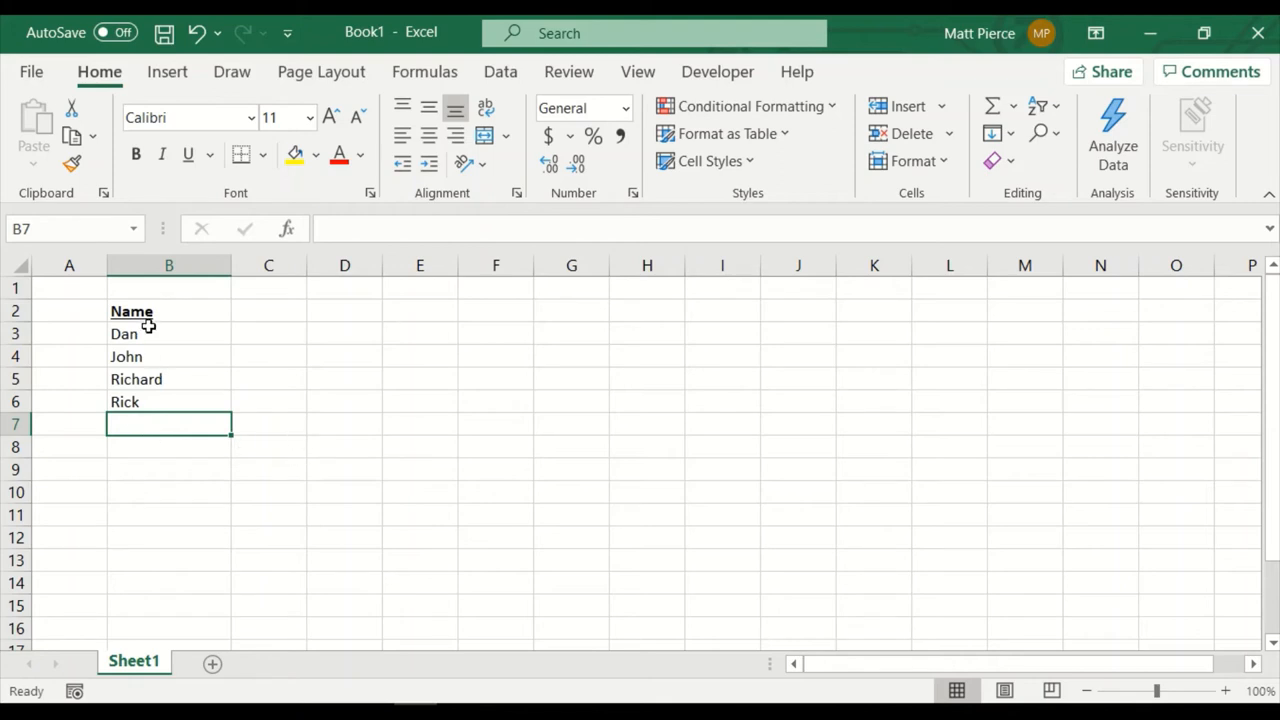
pyautogui.moveTo(476, 436)
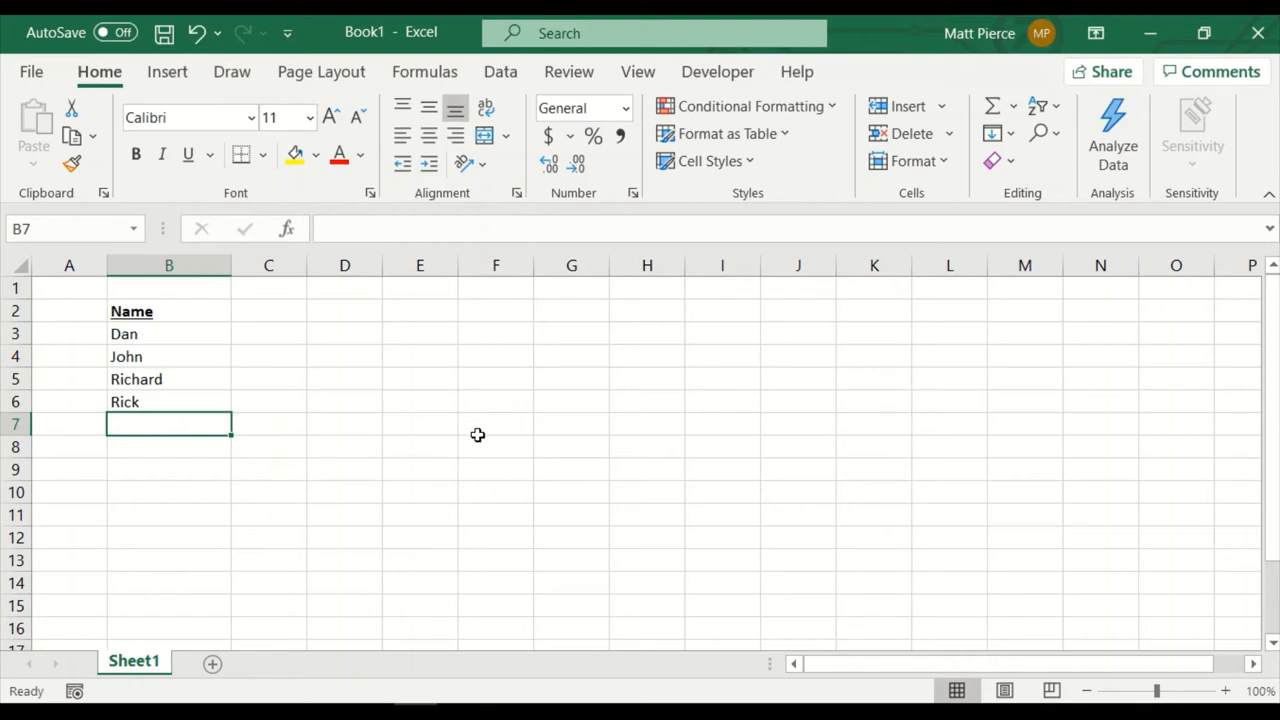
pyautogui.write('dan')
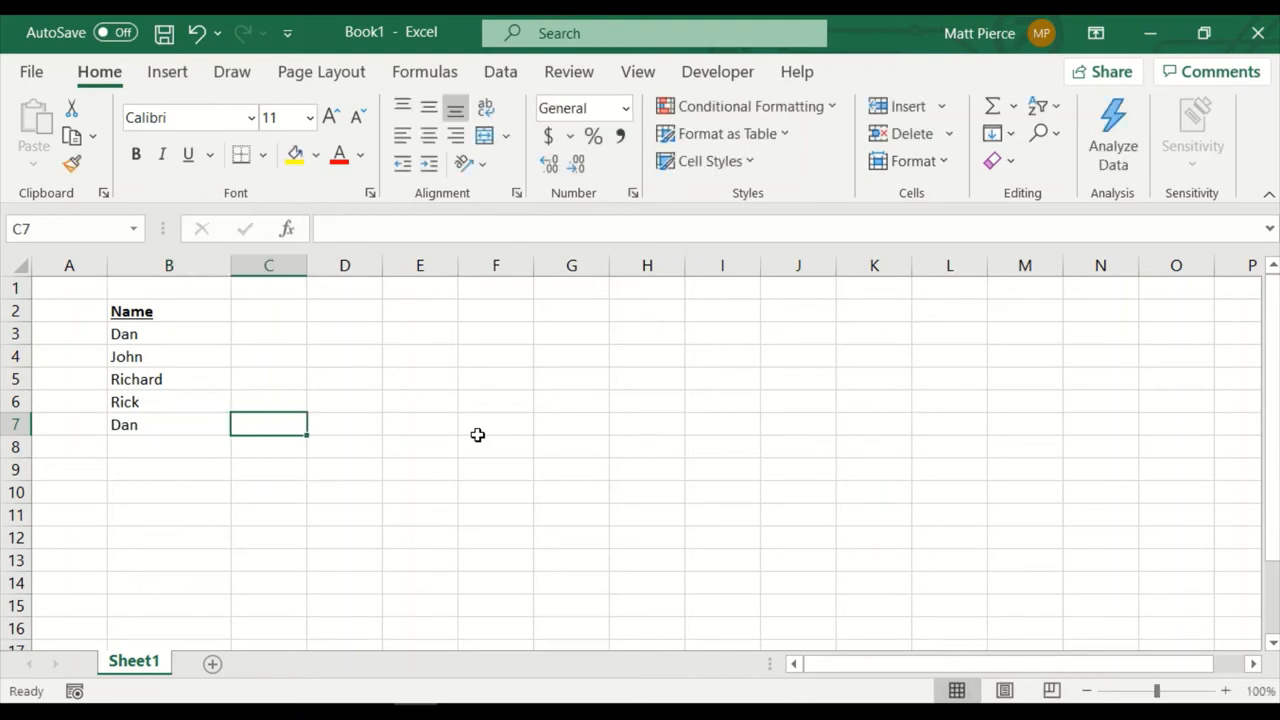
# Step: Enter 'ric' in B8 and accept AutoComplete's Richard
pyautogui.click(168, 448)
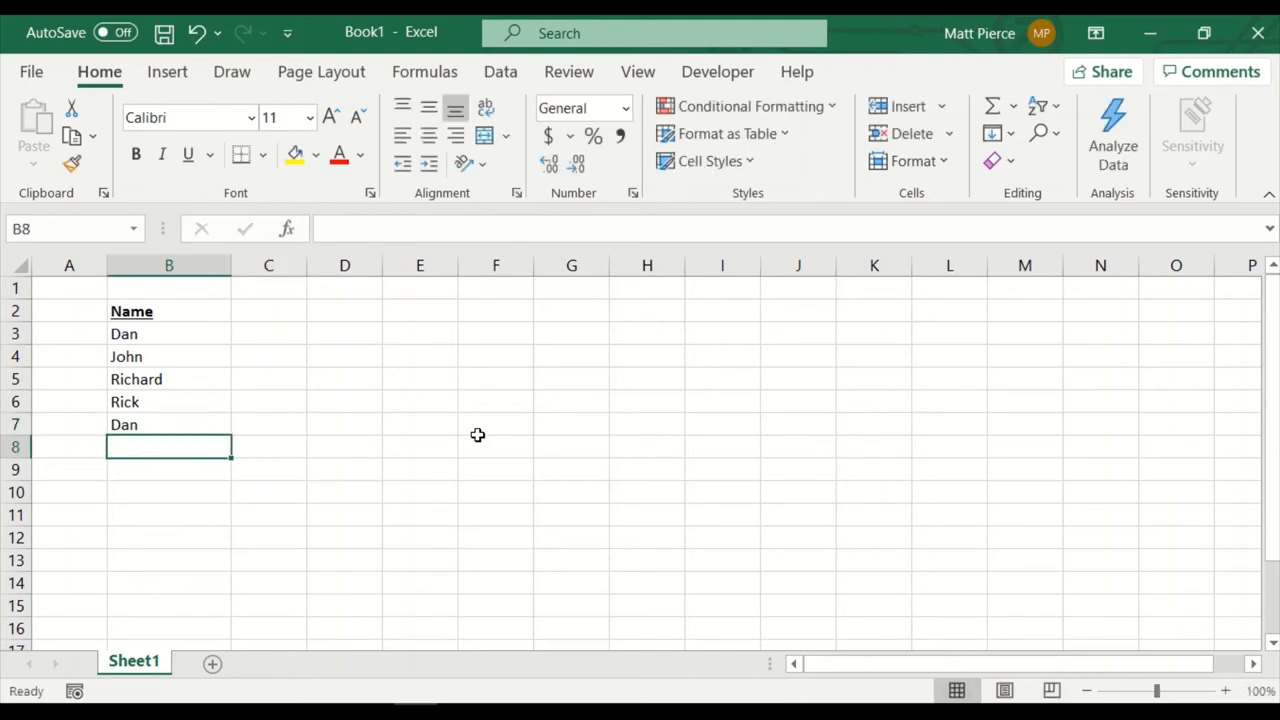
pyautogui.write('r')
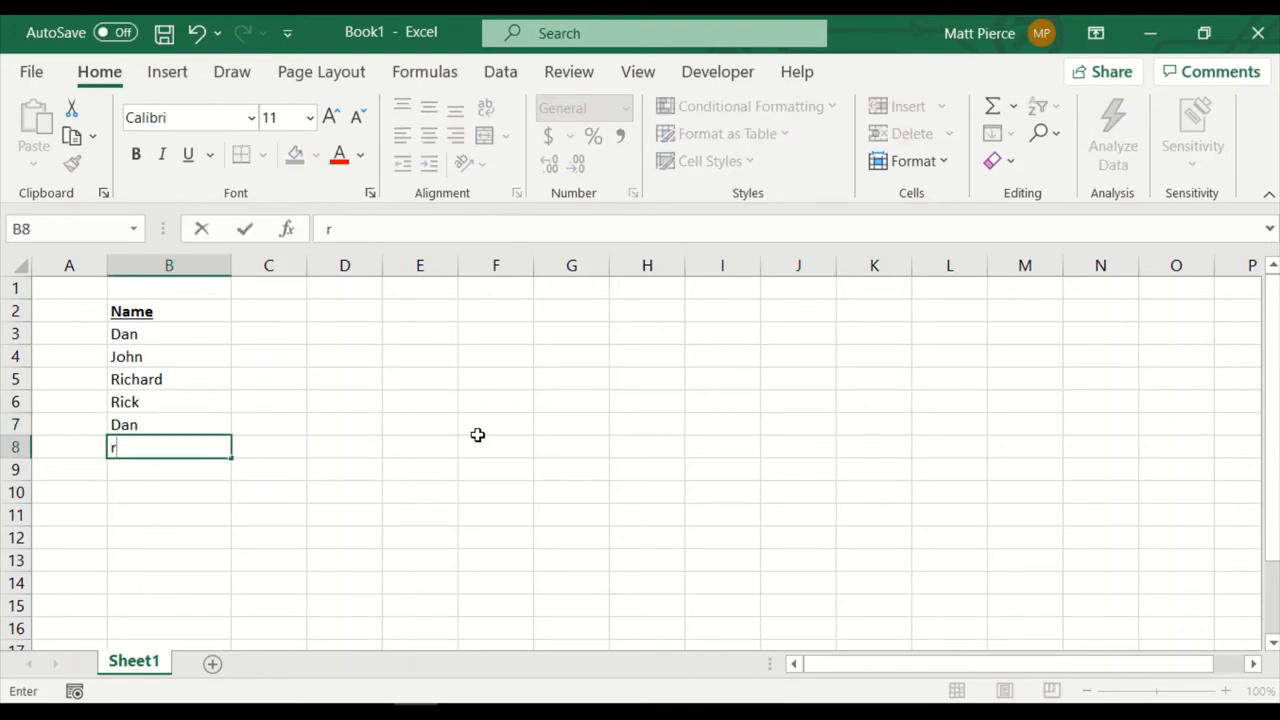
pyautogui.write('i')
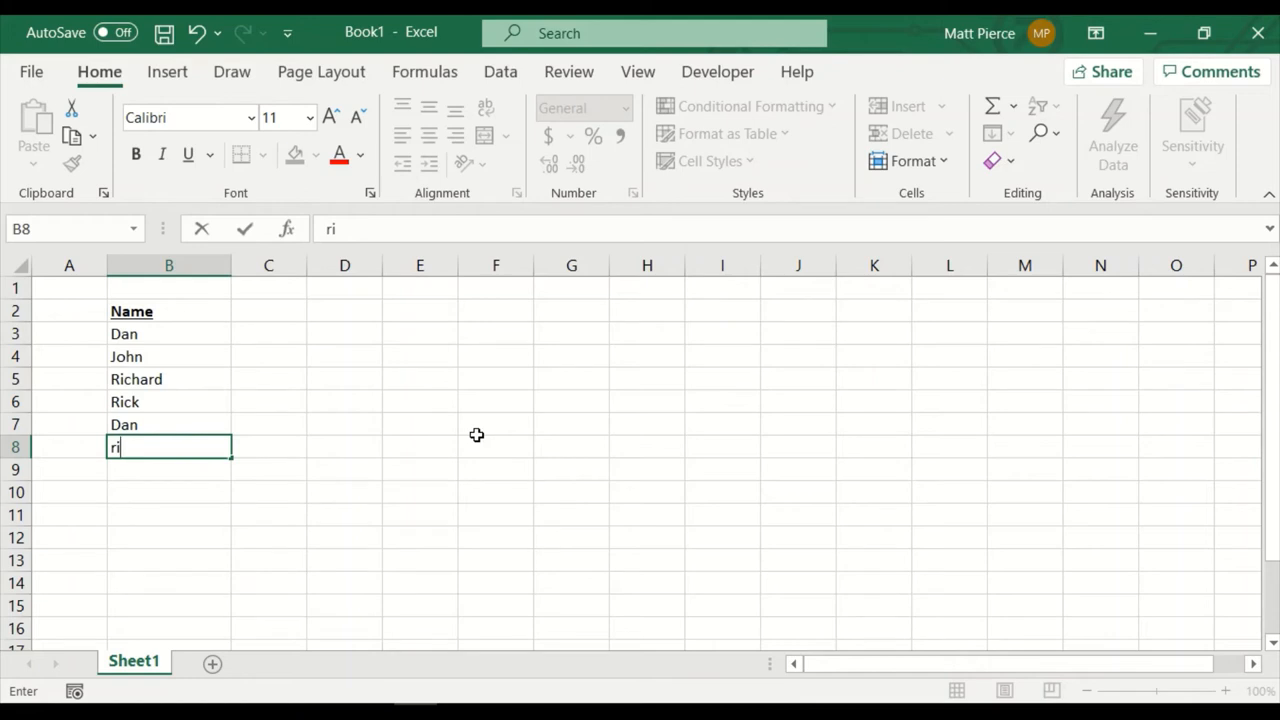
pyautogui.write('c')
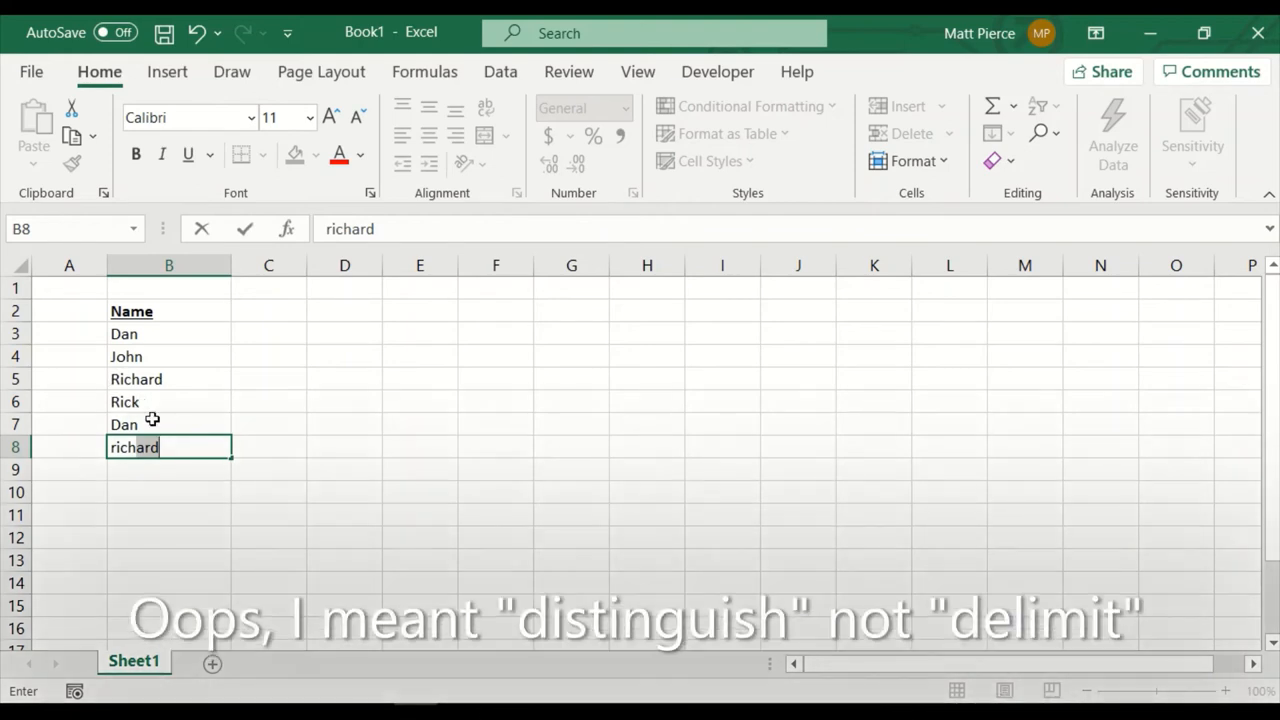
pyautogui.press('enter')
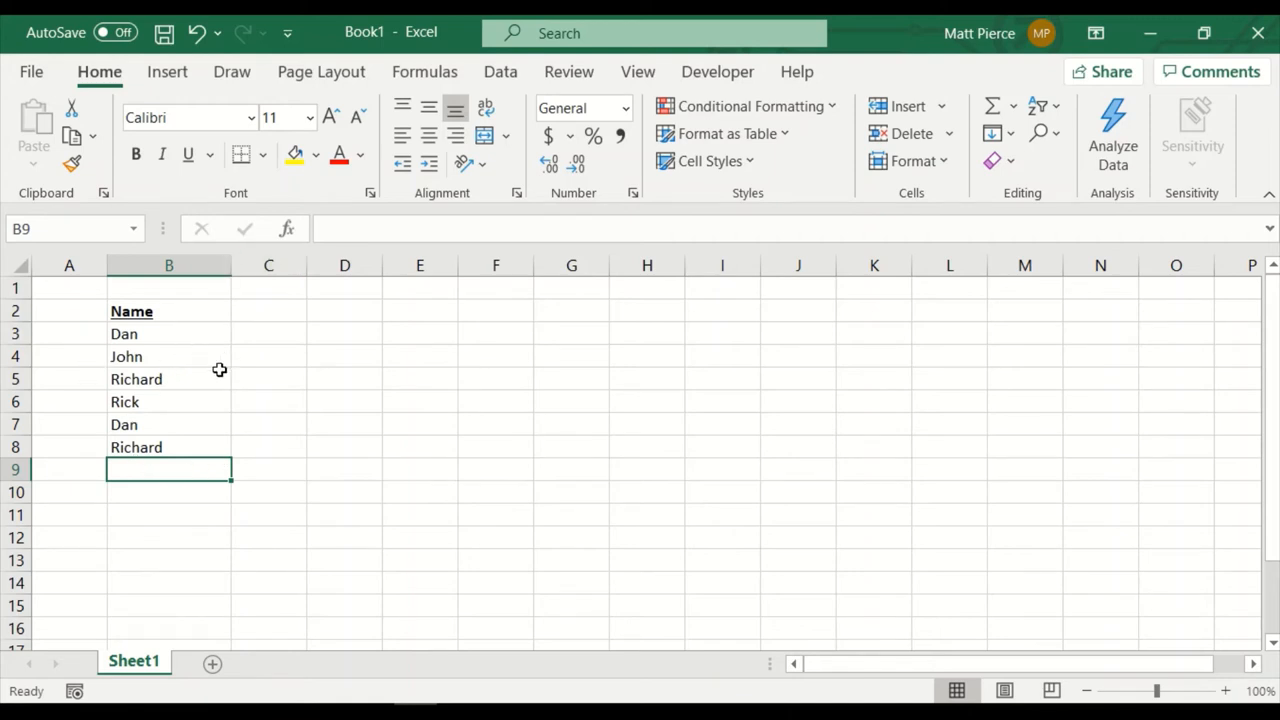
pyautogui.moveTo(200, 496)
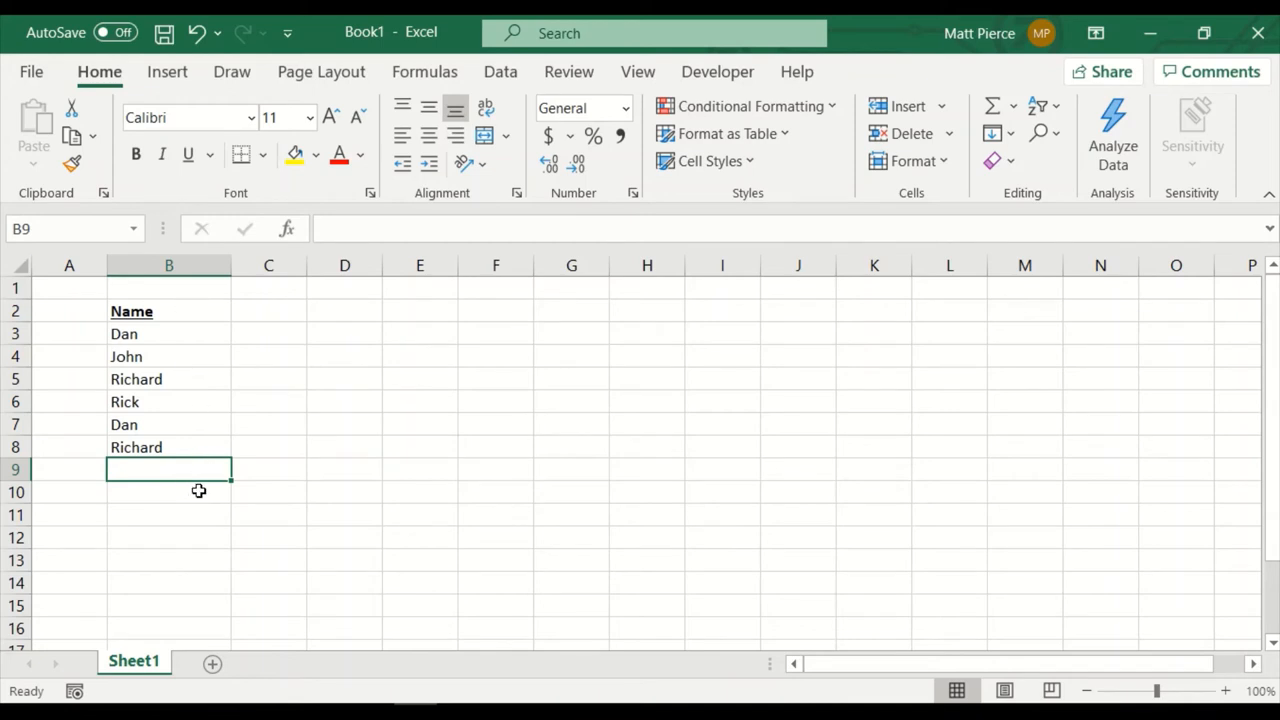
pyautogui.moveTo(136, 472)
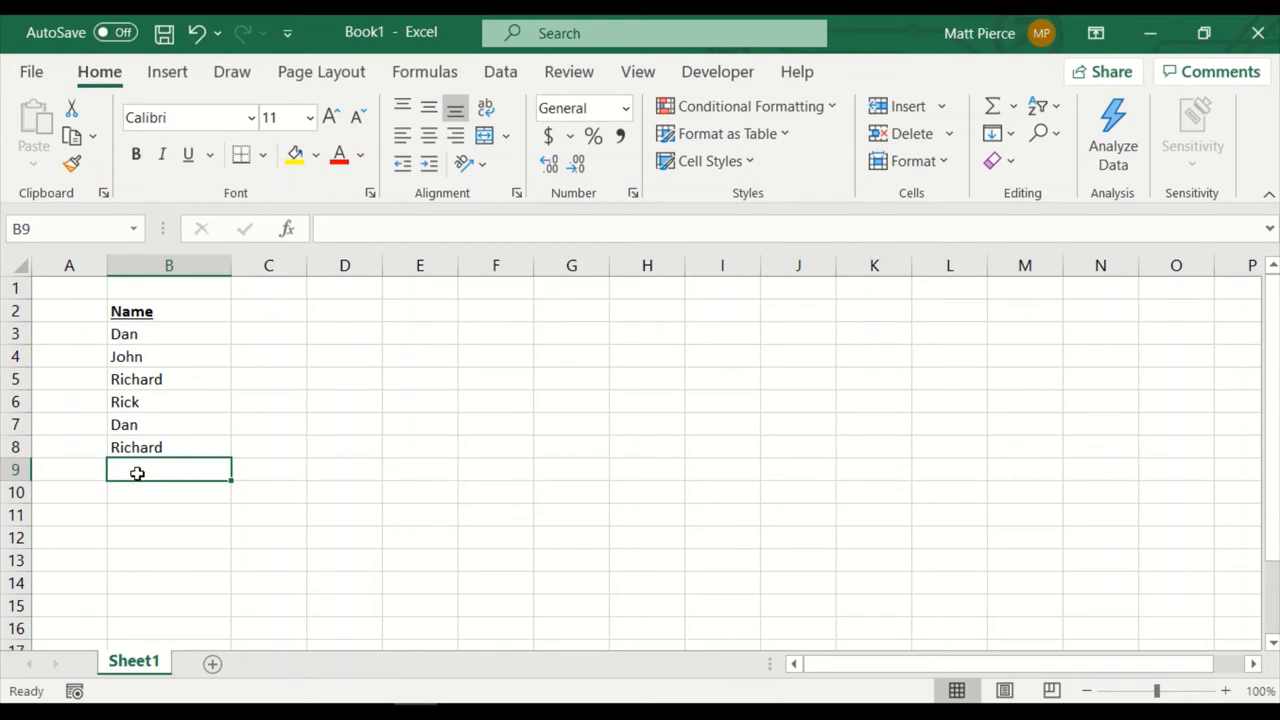
pyautogui.moveTo(156, 504)
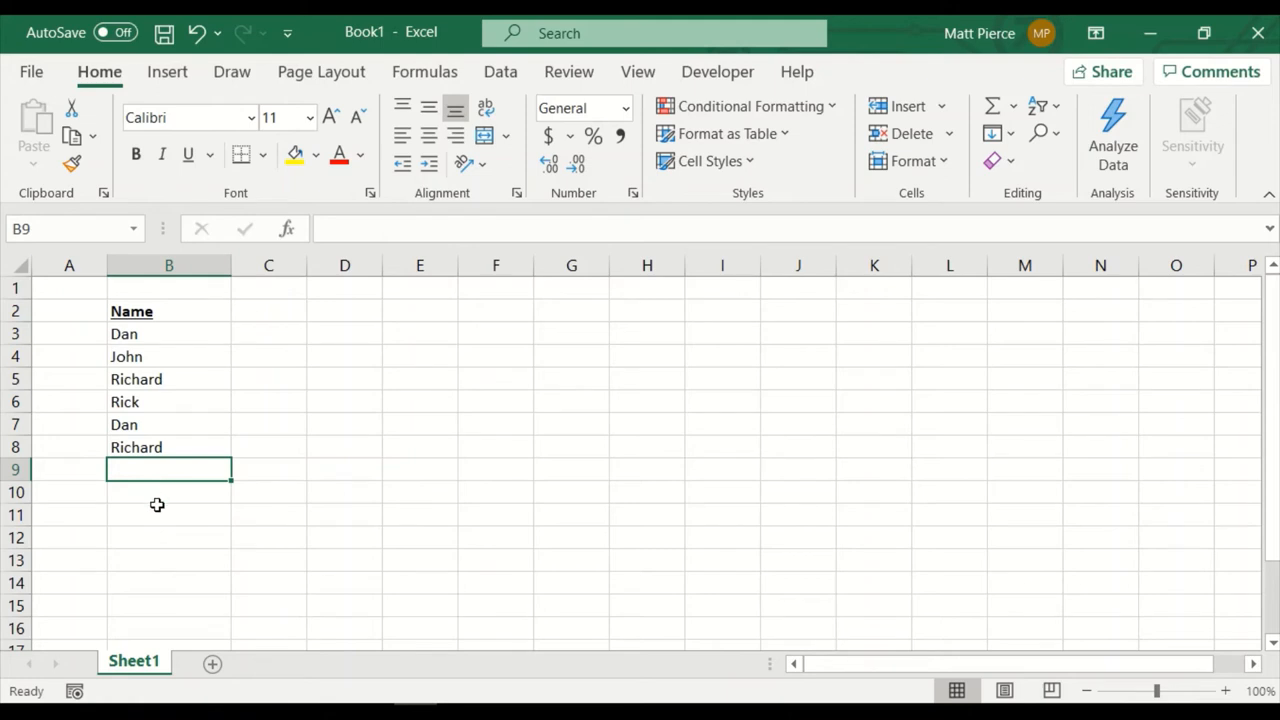
pyautogui.moveTo(164, 490)
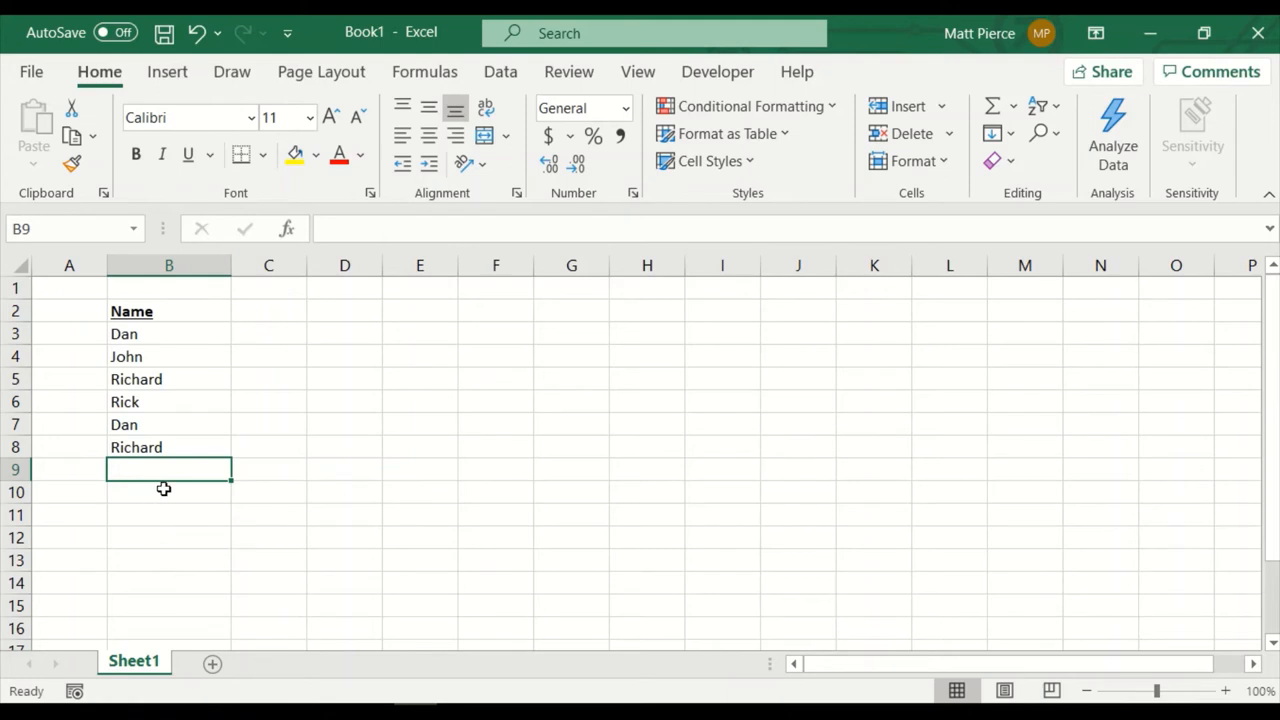
# Step: Add another Dan below Richard in column B, cancelling an unfinished entry along the way
pyautogui.write('dan')
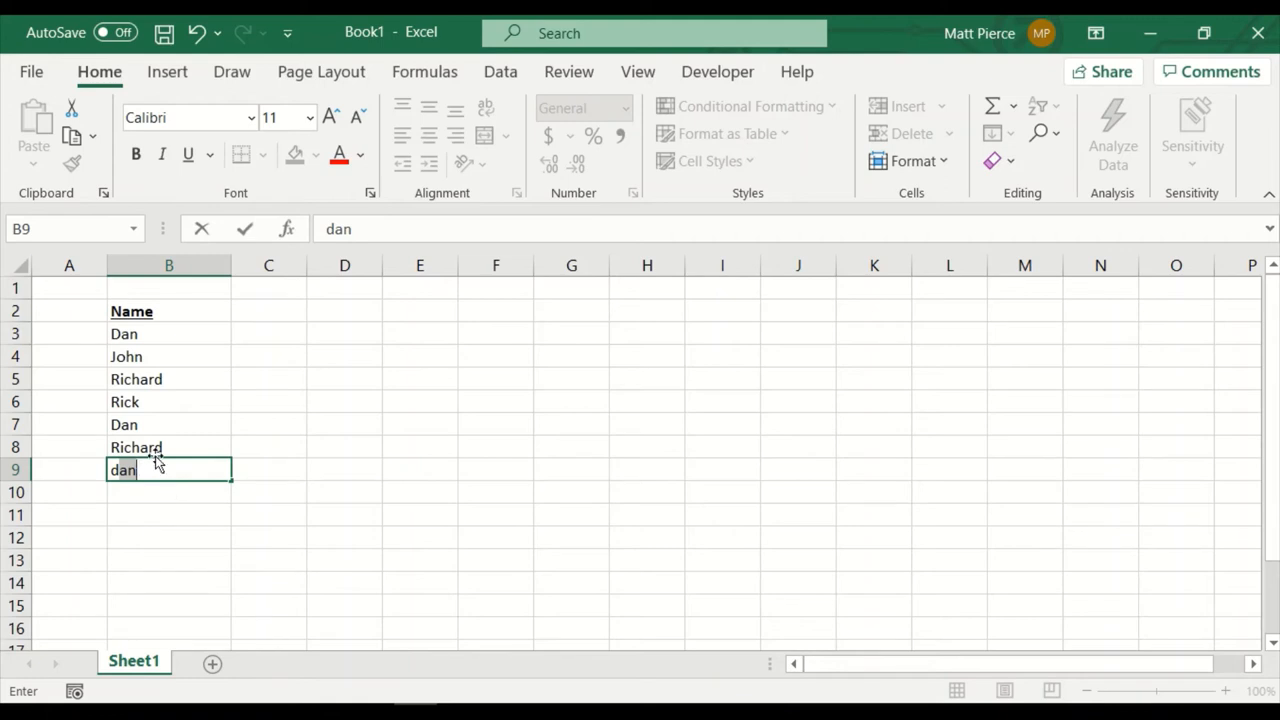
pyautogui.press('Escape')
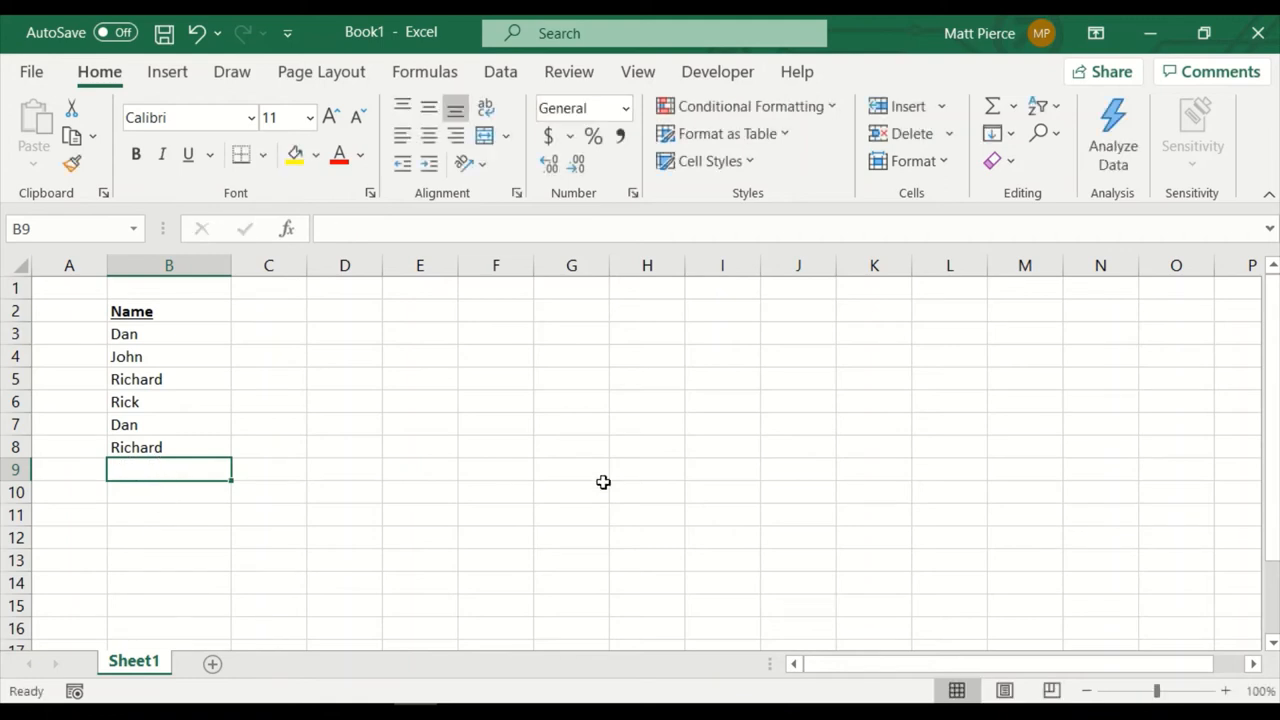
pyautogui.click(168, 492)
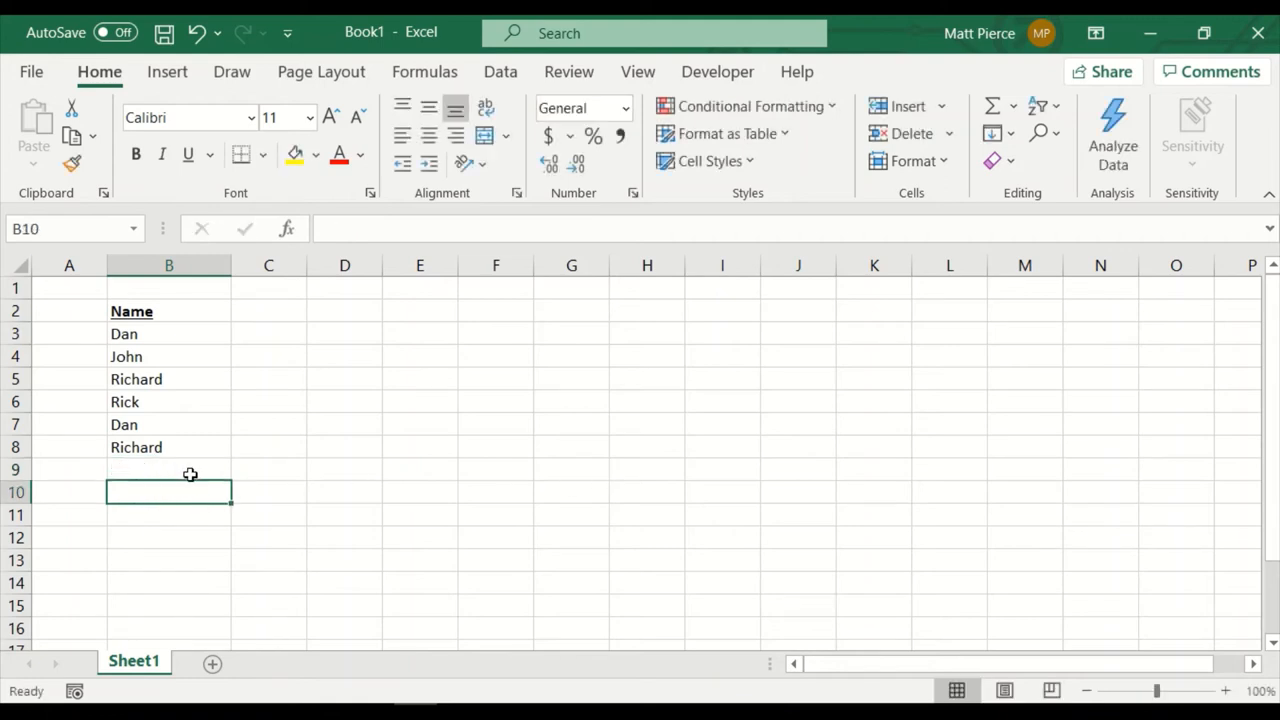
pyautogui.write('da')
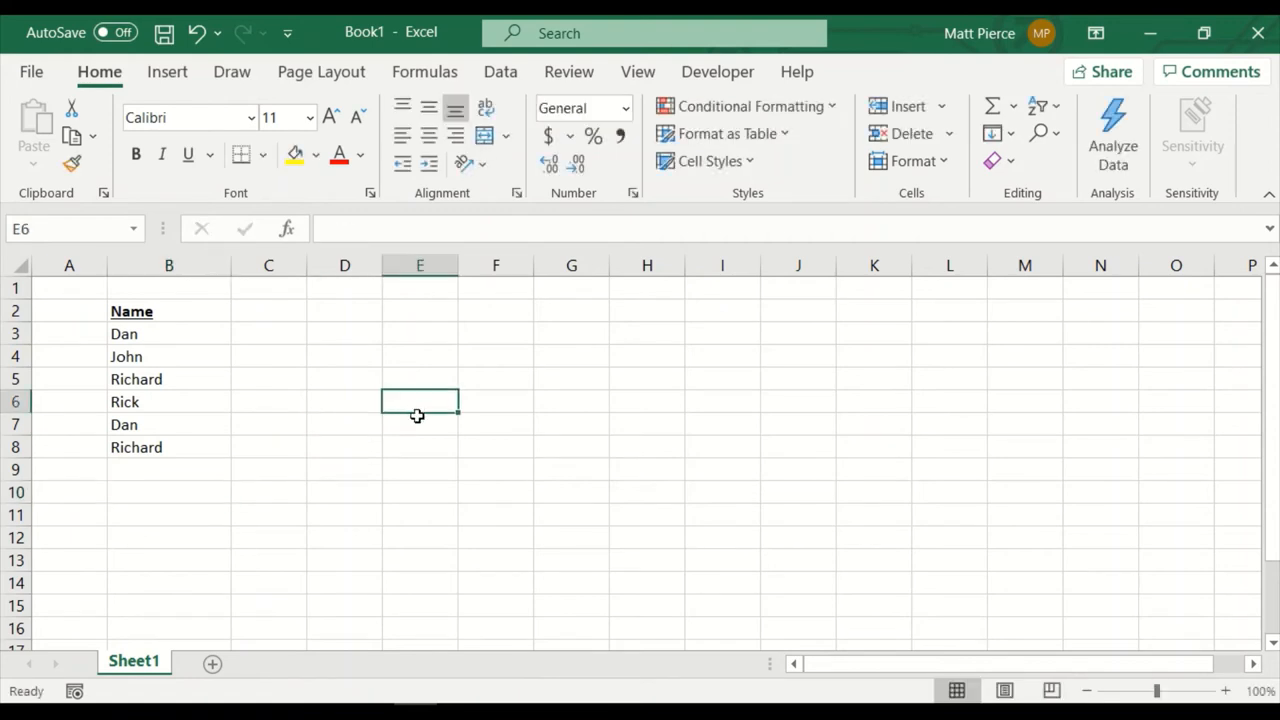
pyautogui.click(168, 468)
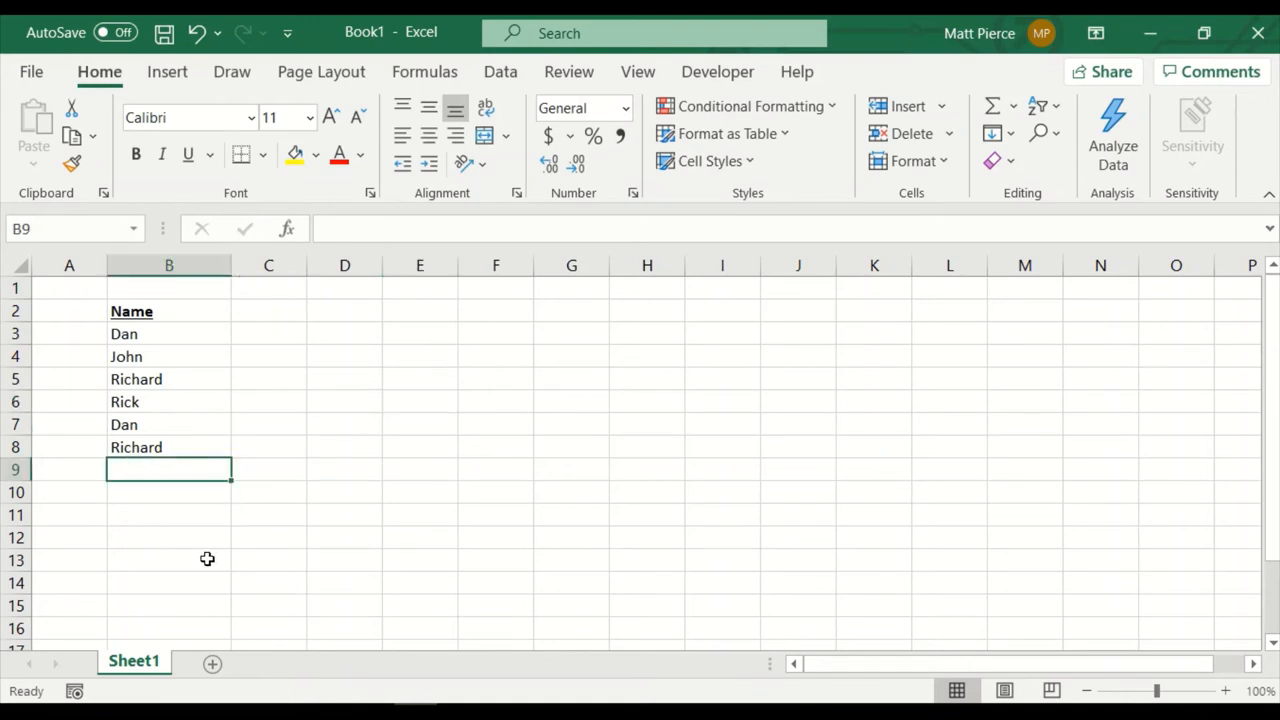
pyautogui.write('dan')
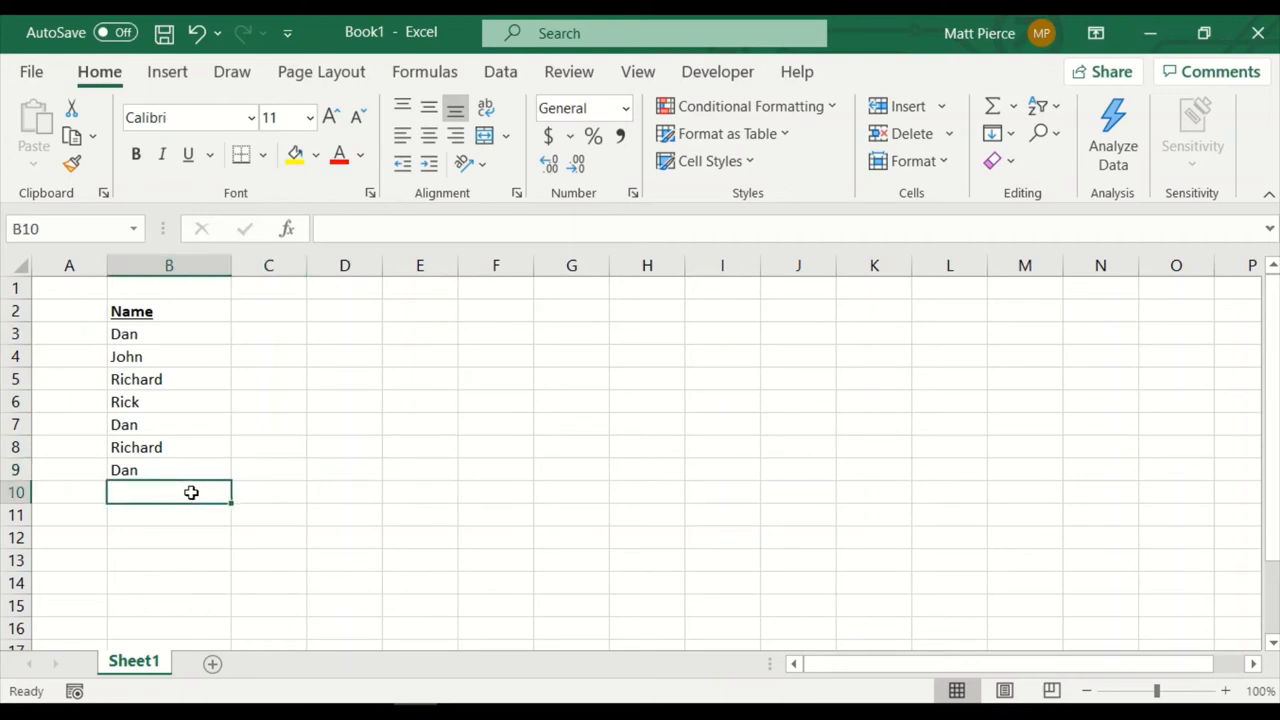
pyautogui.write('d')
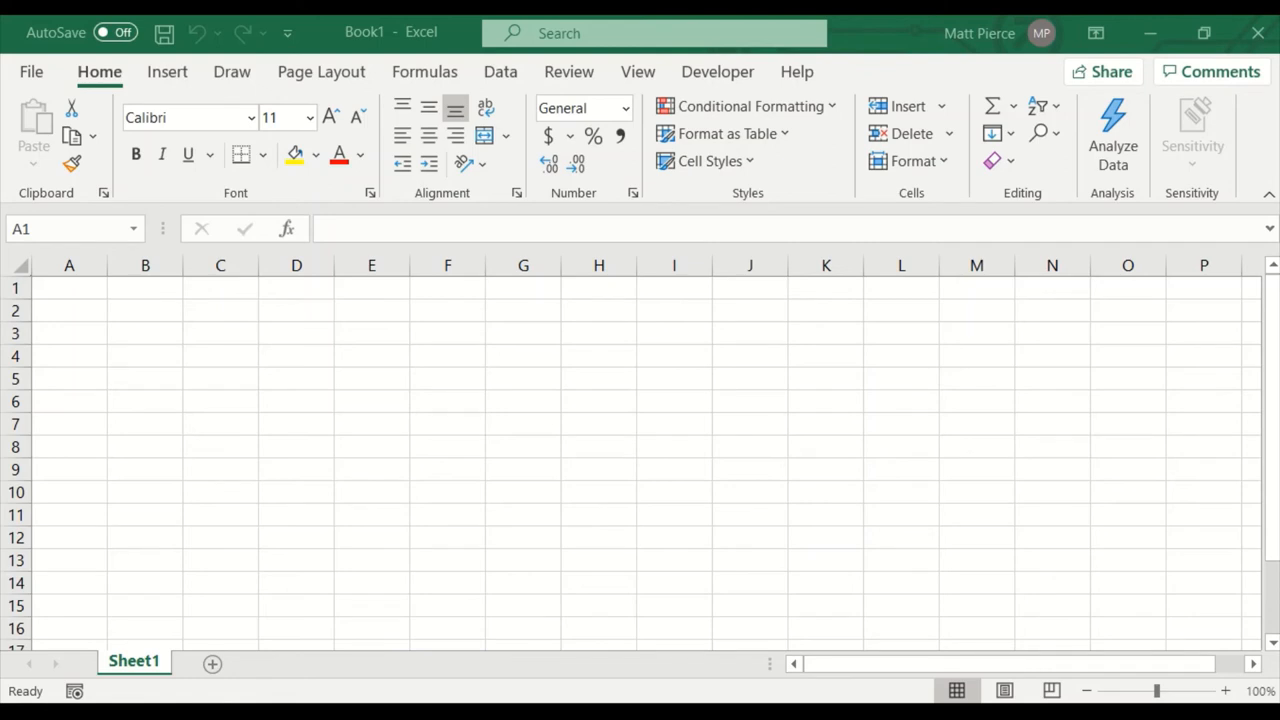
# Step: Enter the starting values 1, 2, 3 in B1:B3
pyautogui.click(68, 288)
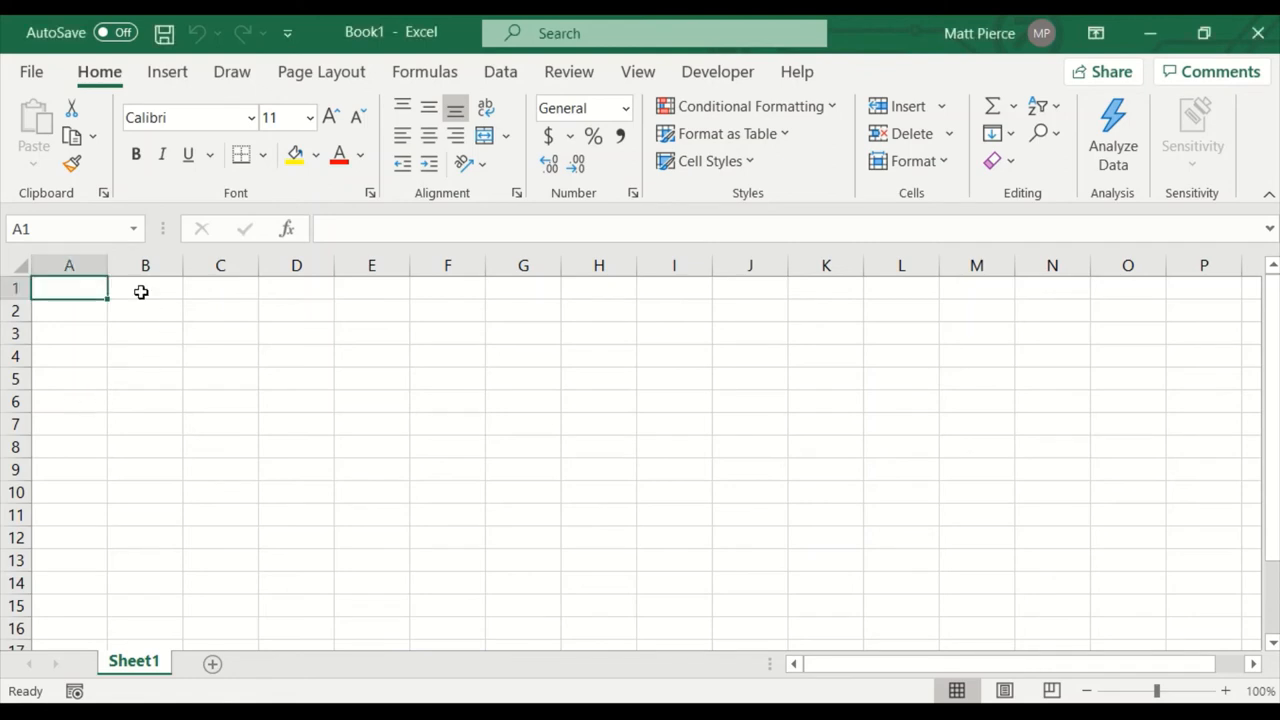
pyautogui.click(144, 288)
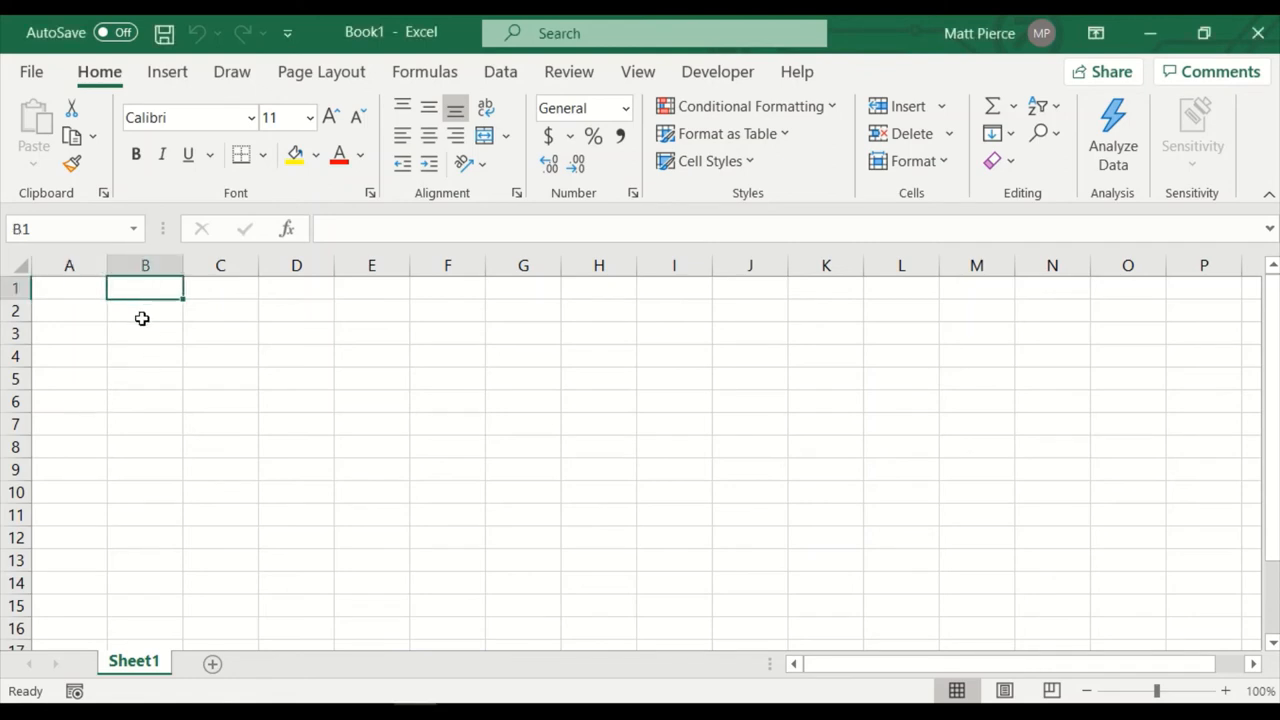
pyautogui.write('2')
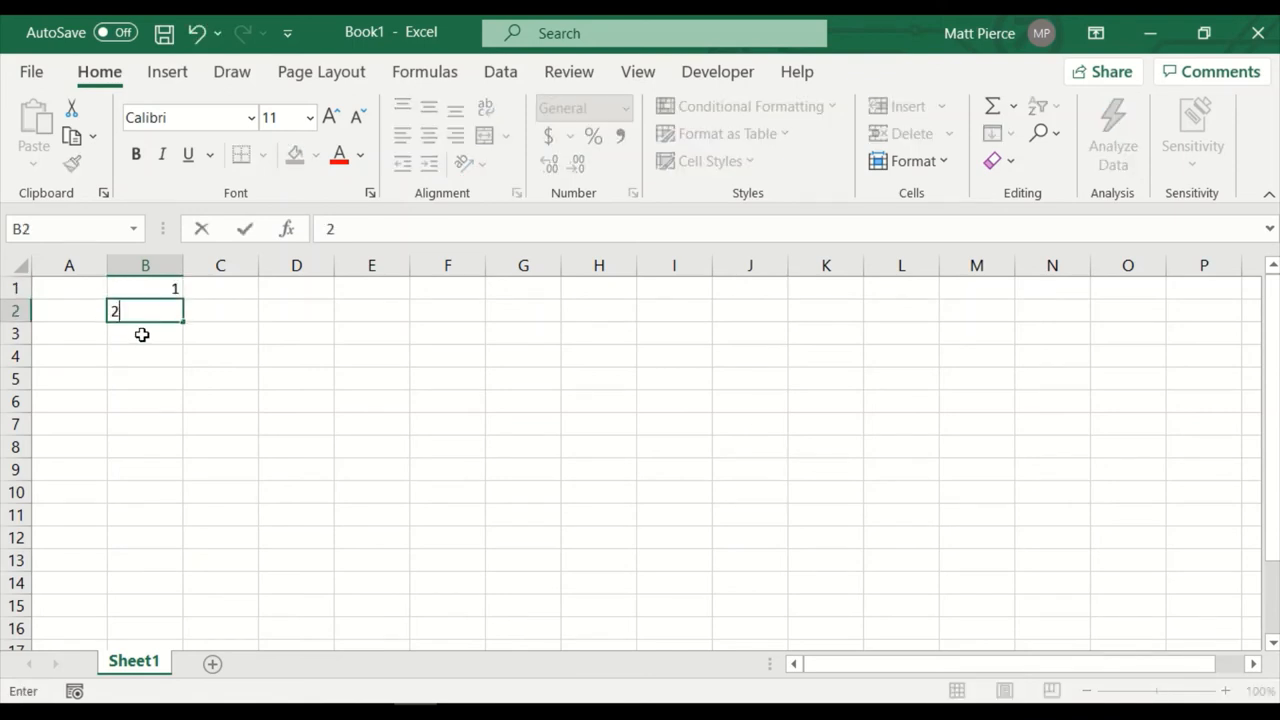
pyautogui.press('Enter')
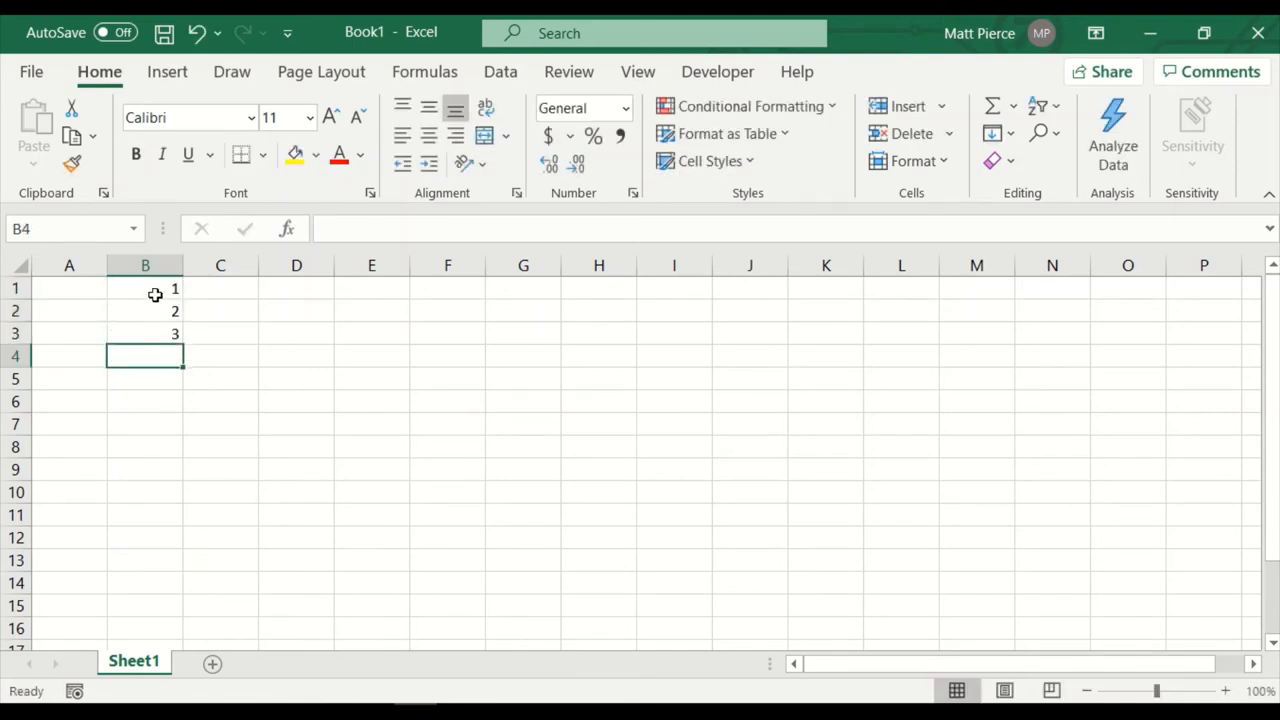
# Step: Drag the fill handle from B1:B3 to extend the counting series down past row 16
pyautogui.moveTo(144, 288); pyautogui.dragTo(144, 332)
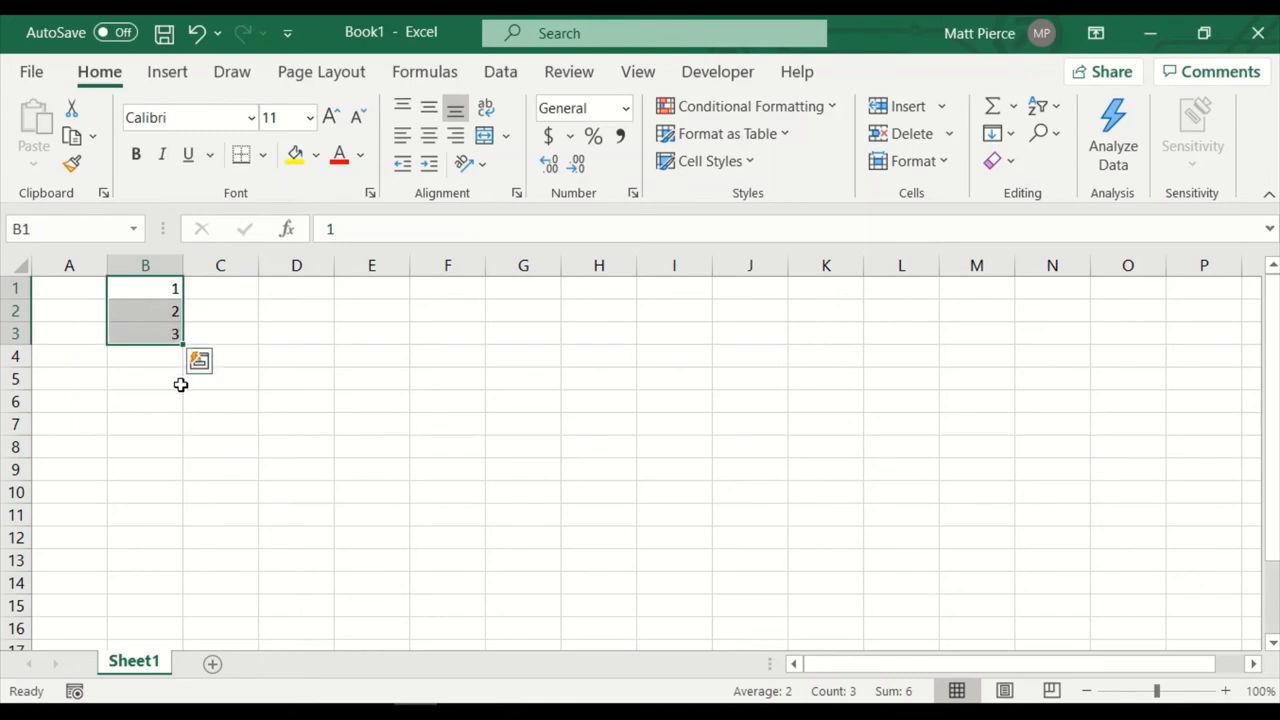
pyautogui.moveTo(182, 344)
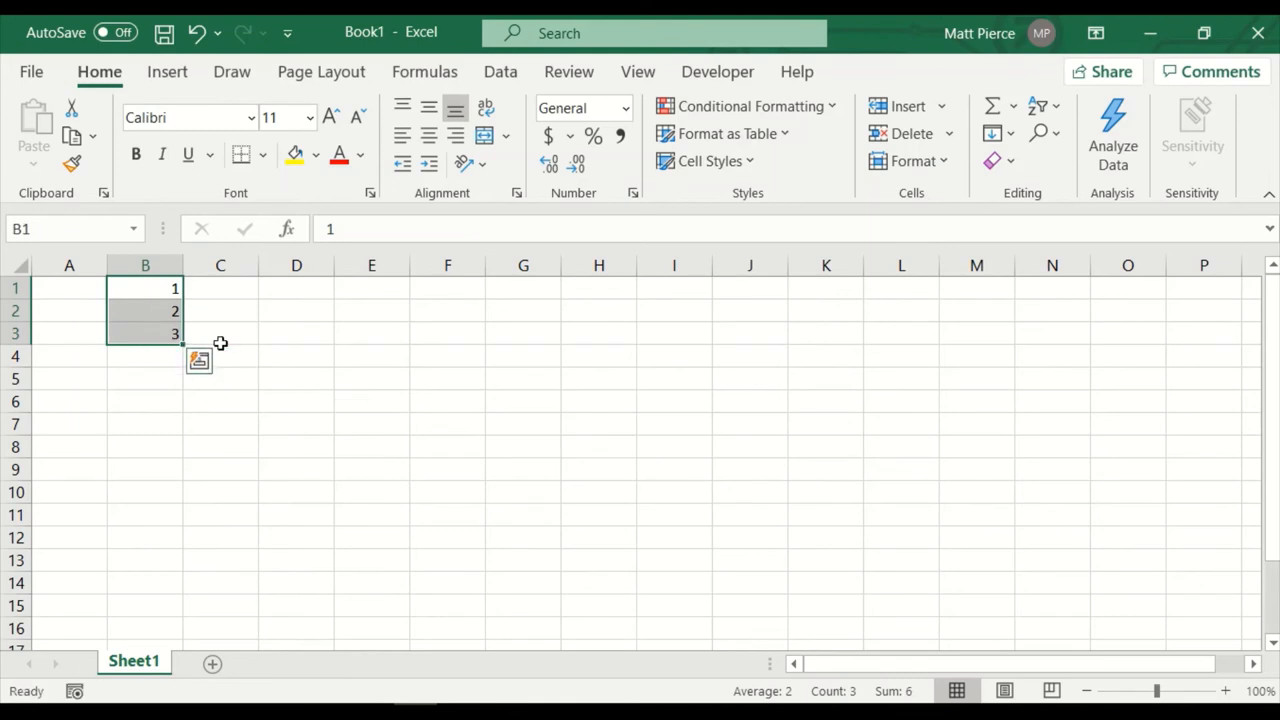
pyautogui.moveTo(182, 348)
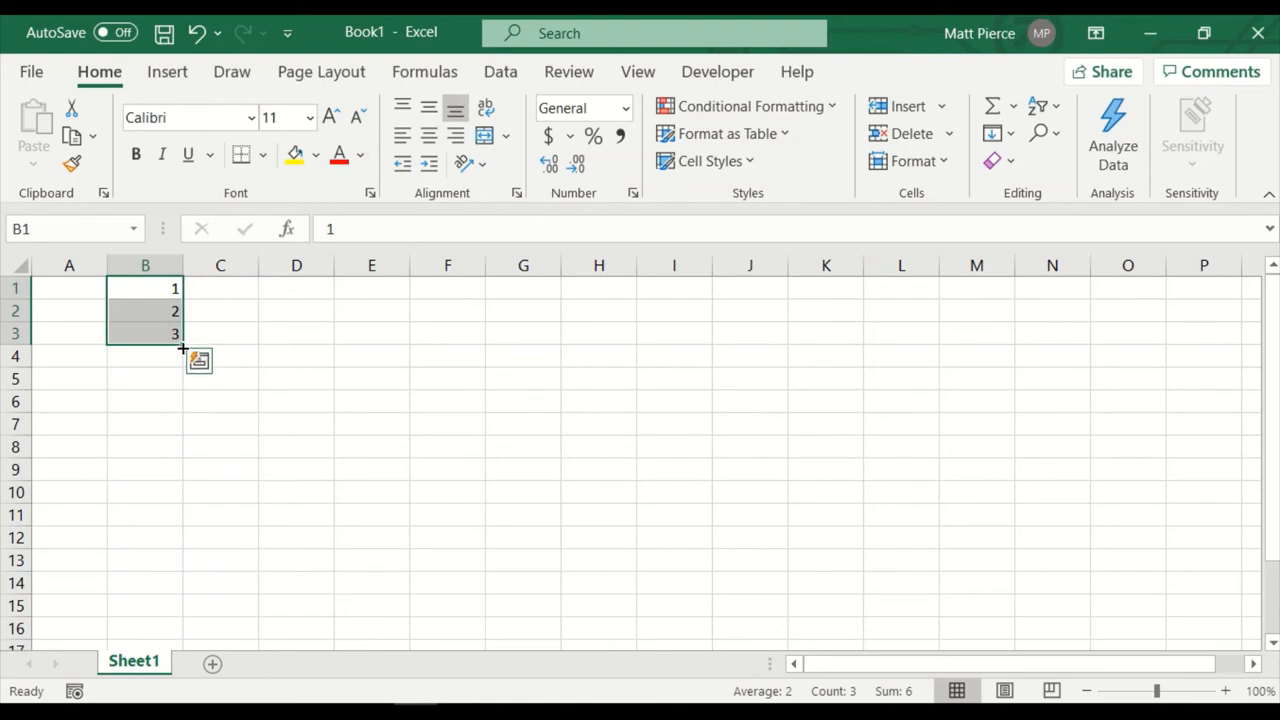
pyautogui.moveTo(182, 344); pyautogui.dragTo(184, 404)
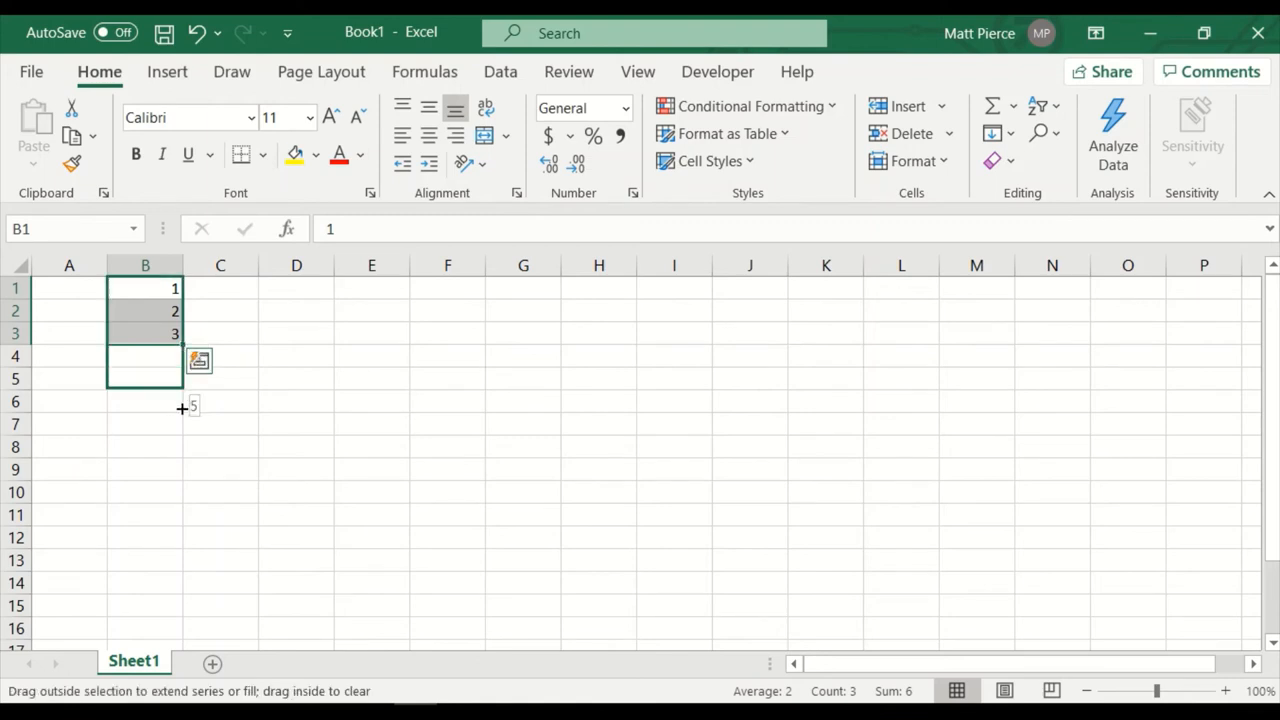
pyautogui.moveTo(176, 332); pyautogui.dragTo(176, 604)
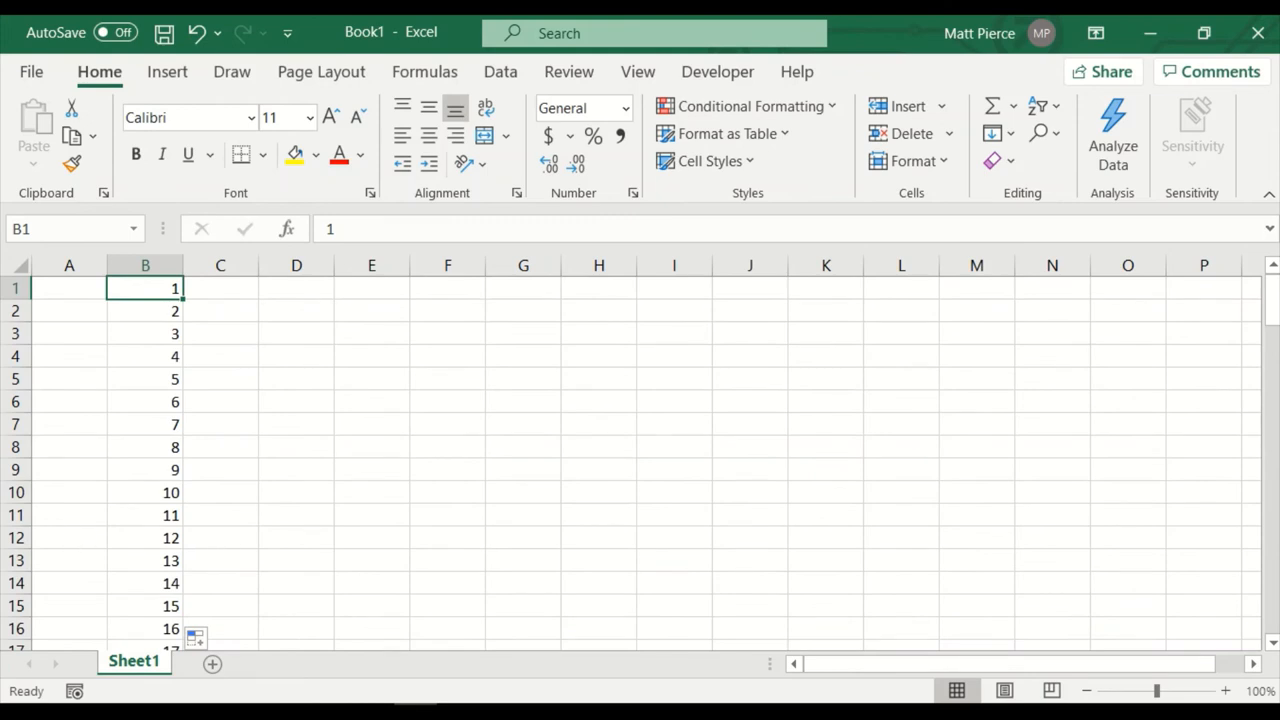
pyautogui.moveTo(292, 292)
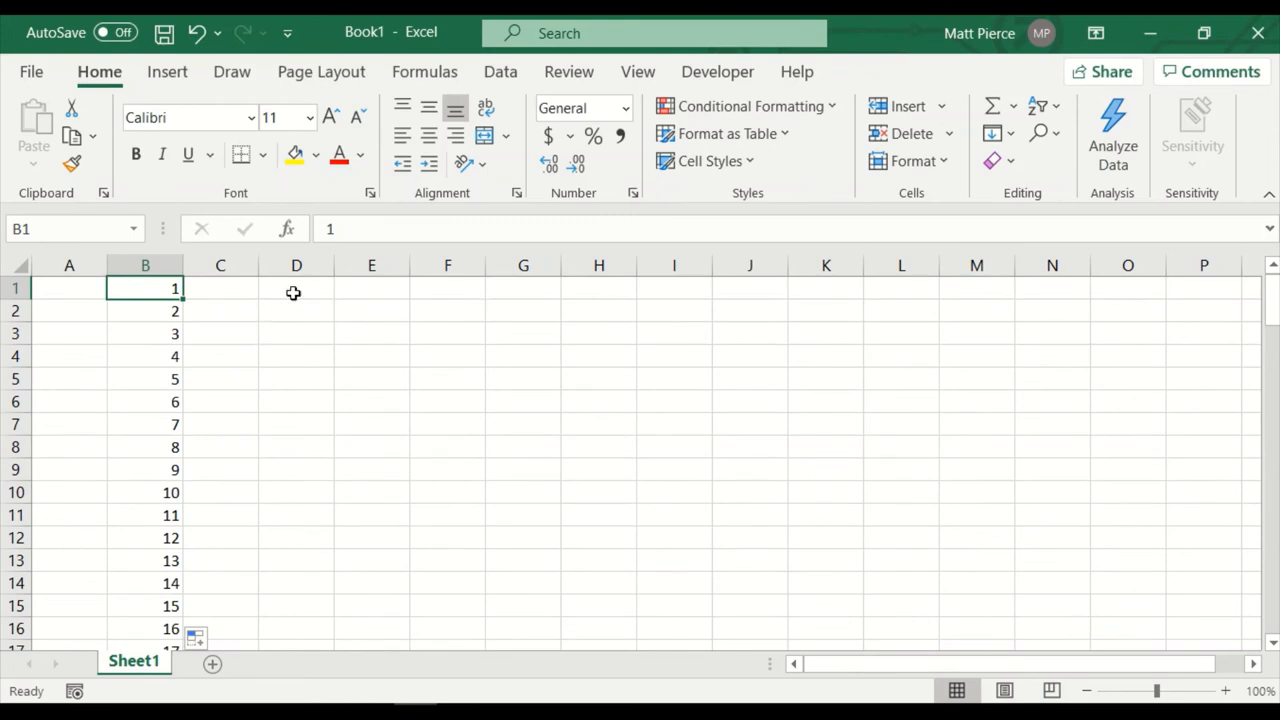
# Step: Fill 1 through 11 across D1:N1, copy that row down to row 6, then undo to clear it
pyautogui.click(296, 288)
pyautogui.write('1')
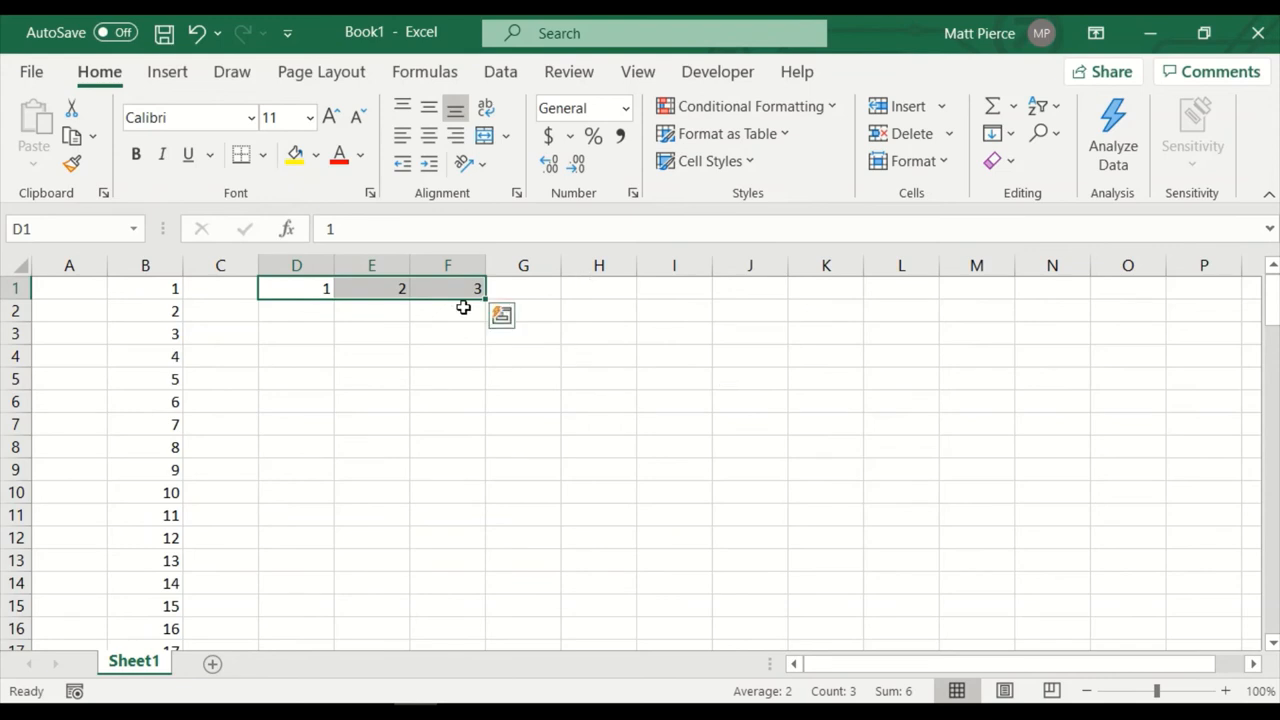
pyautogui.moveTo(476, 288); pyautogui.dragTo(1090, 288)
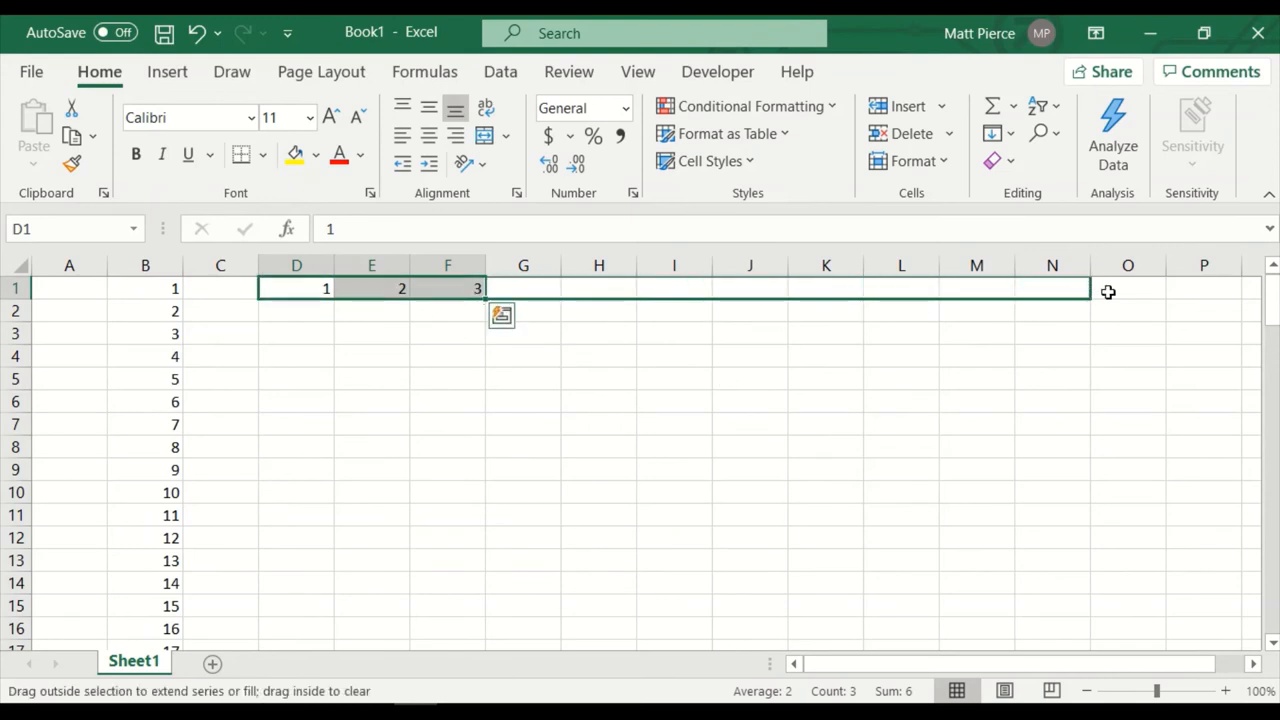
pyautogui.moveTo(484, 288); pyautogui.dragTo(1090, 288)
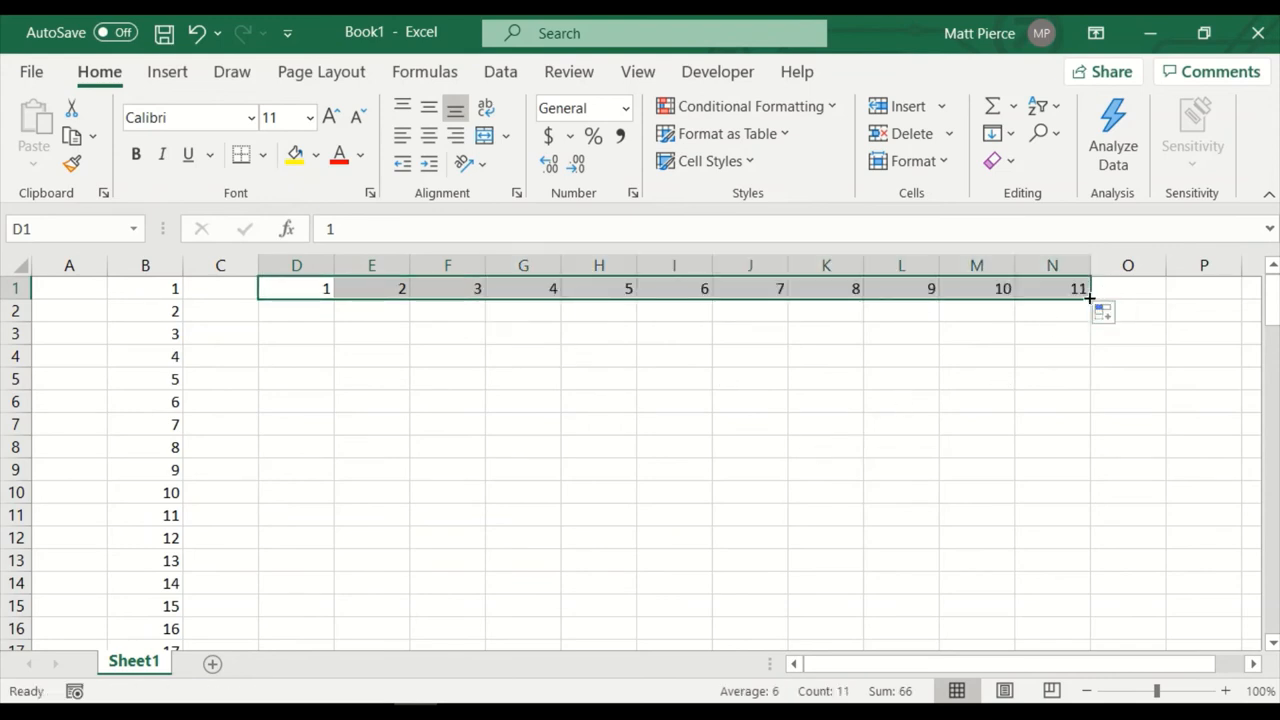
pyautogui.moveTo(1088, 298); pyautogui.dragTo(1088, 400)
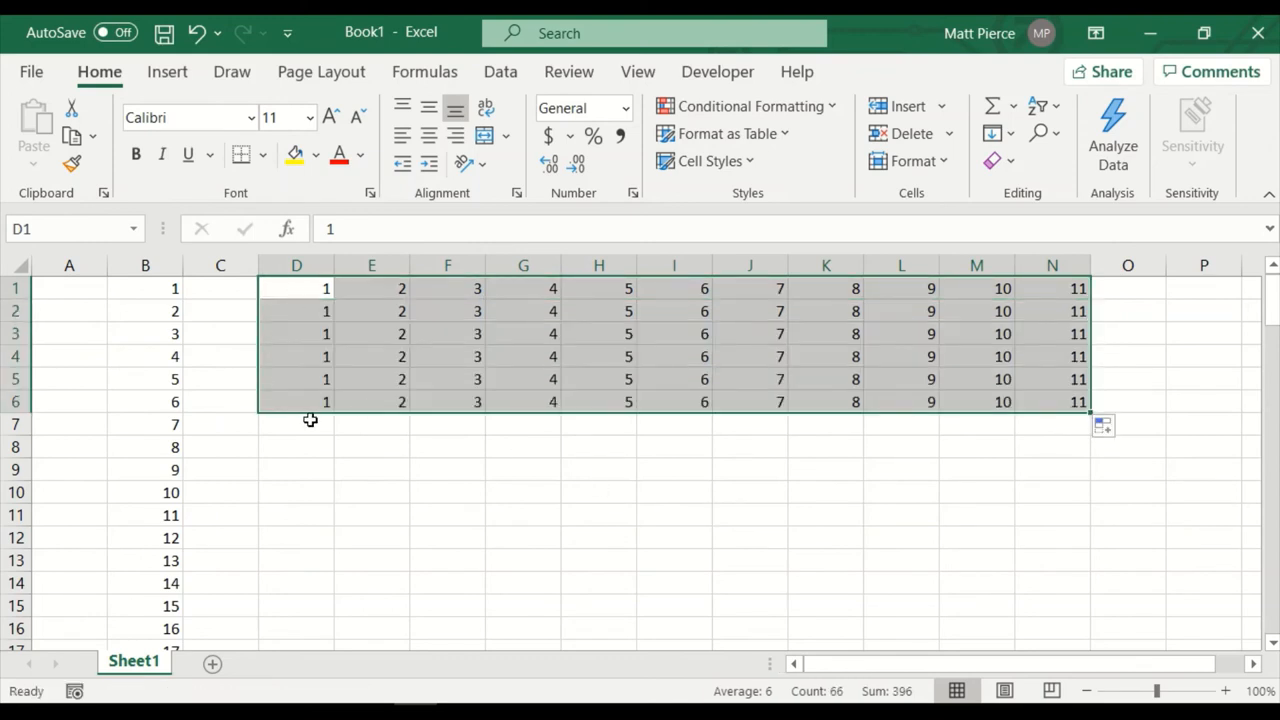
pyautogui.moveTo(302, 404)
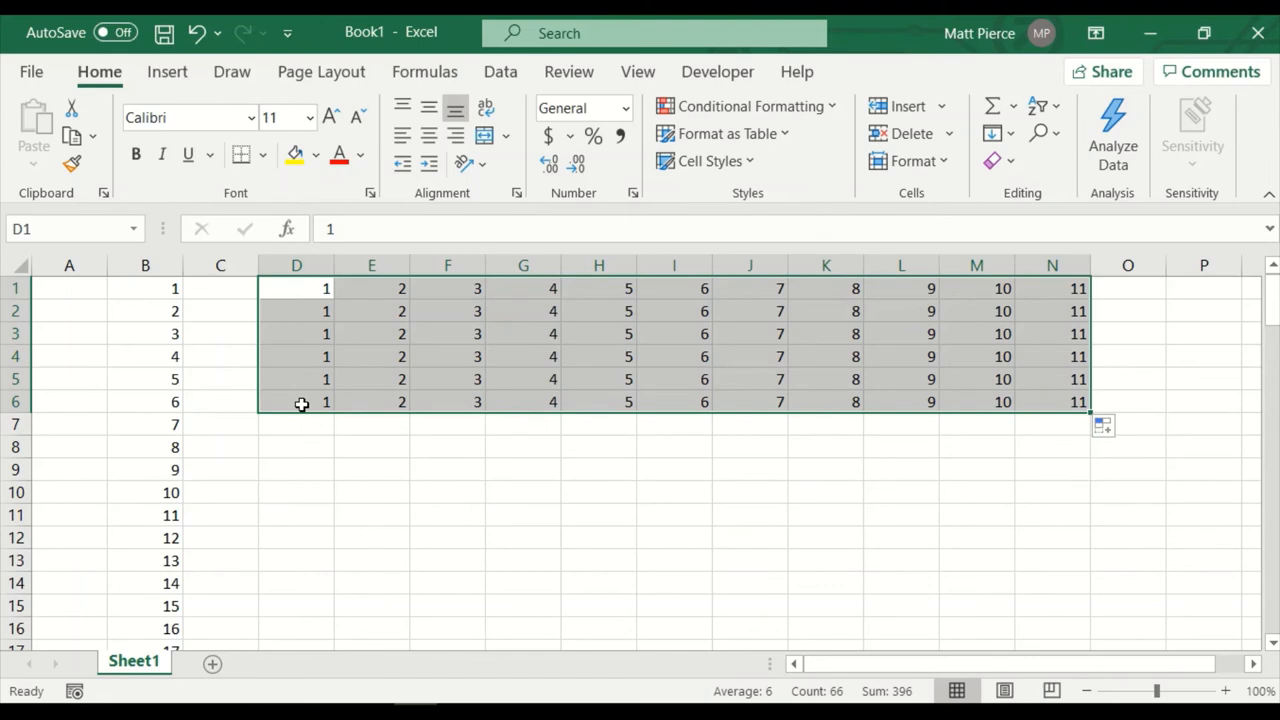
pyautogui.press('ctrl+z')
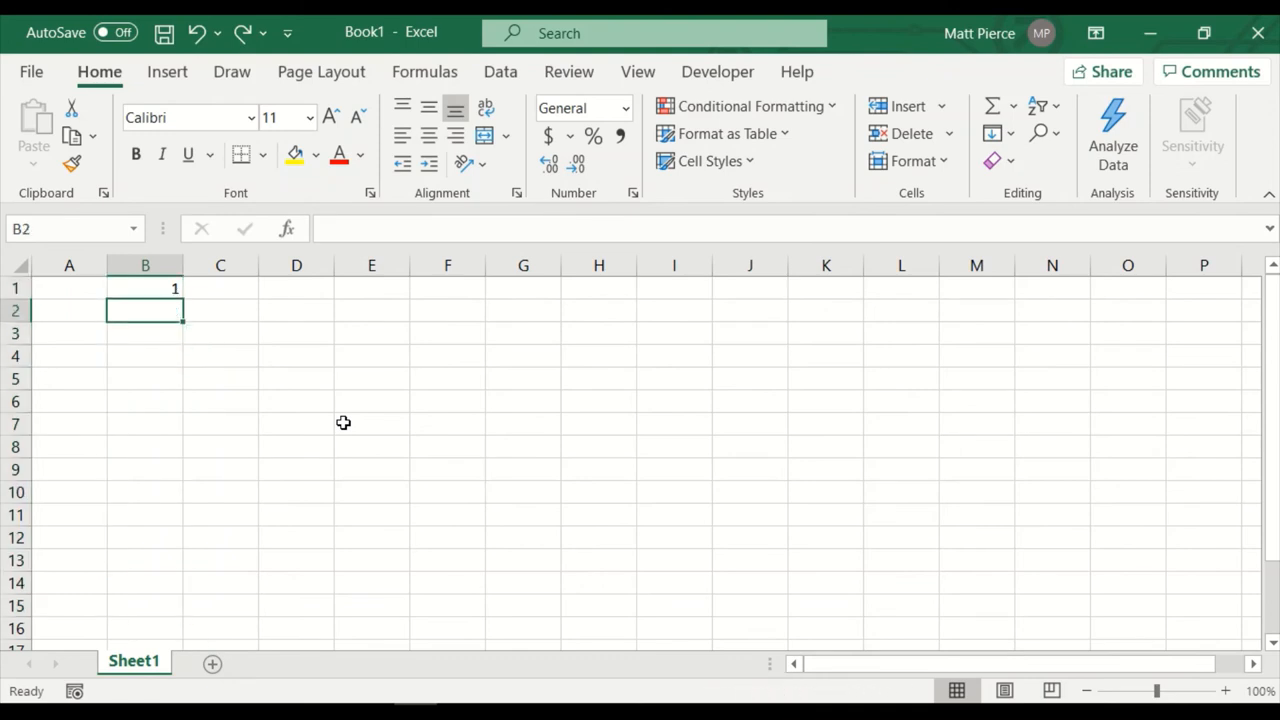
# Step: Enter 10, 9, 8 in D1:D3 and extend the countdown to -2 at row 13
pyautogui.press('ctrl+z')
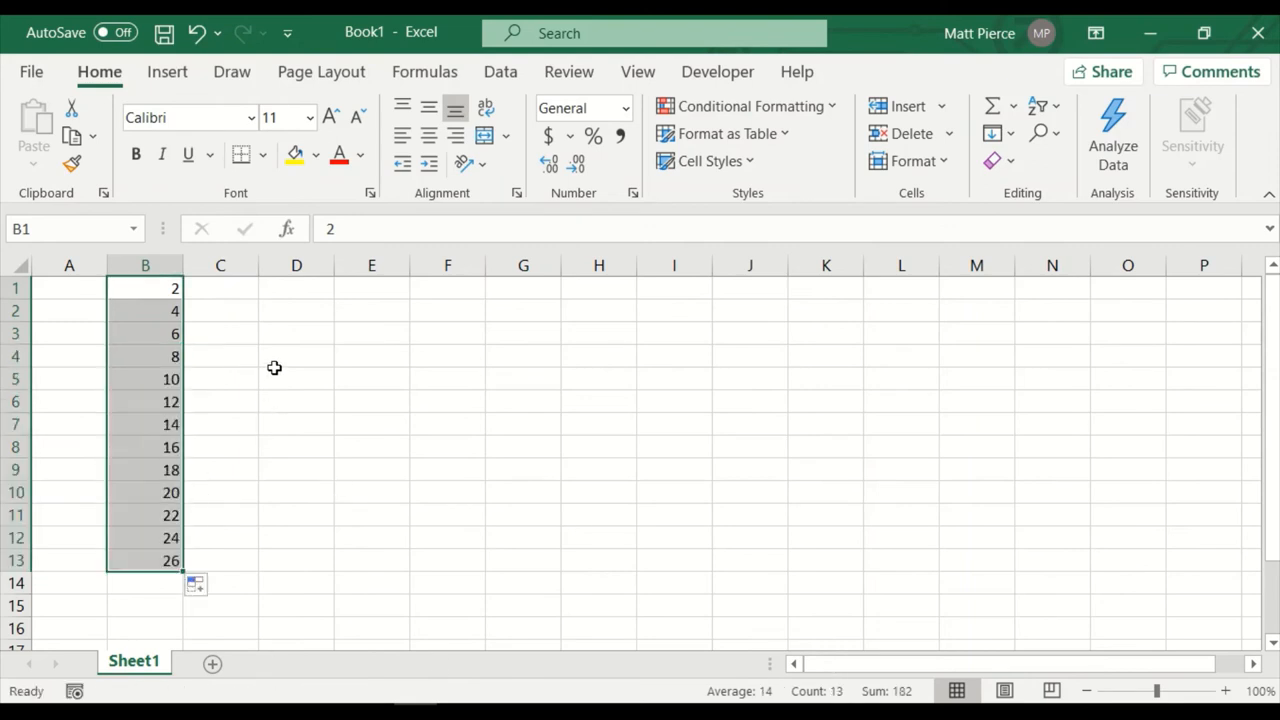
pyautogui.click(296, 288)
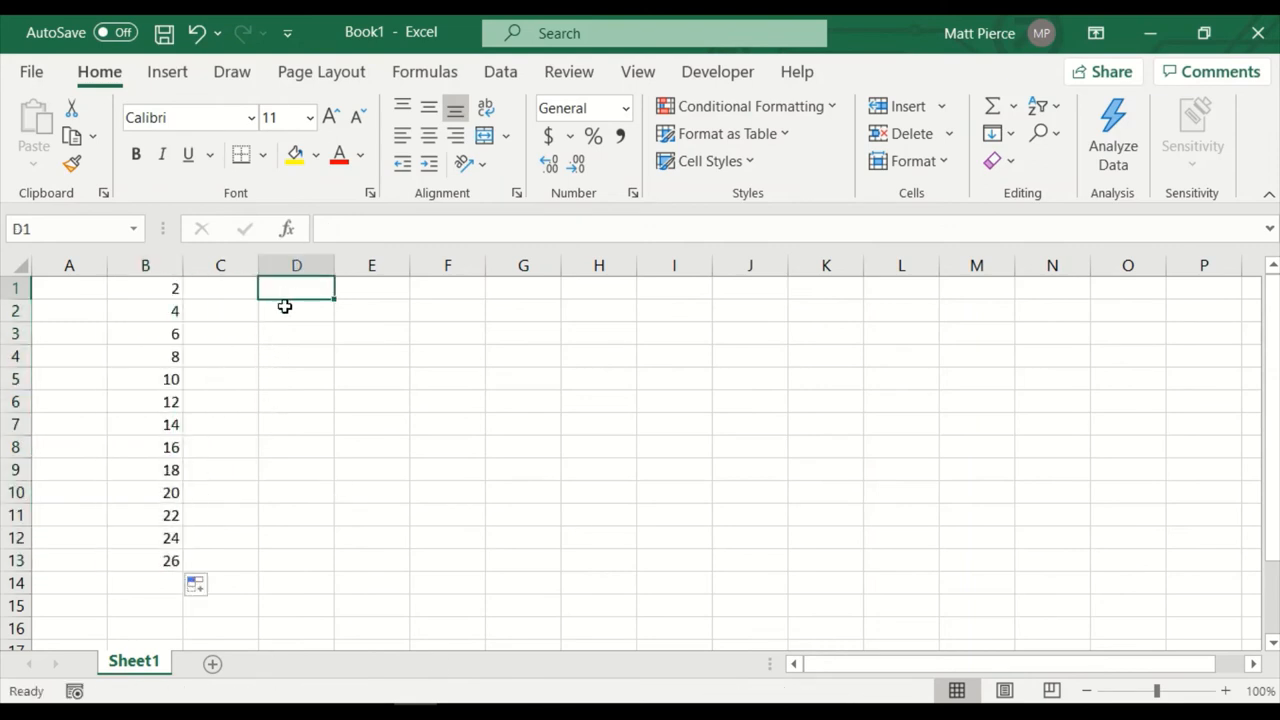
pyautogui.write('9')
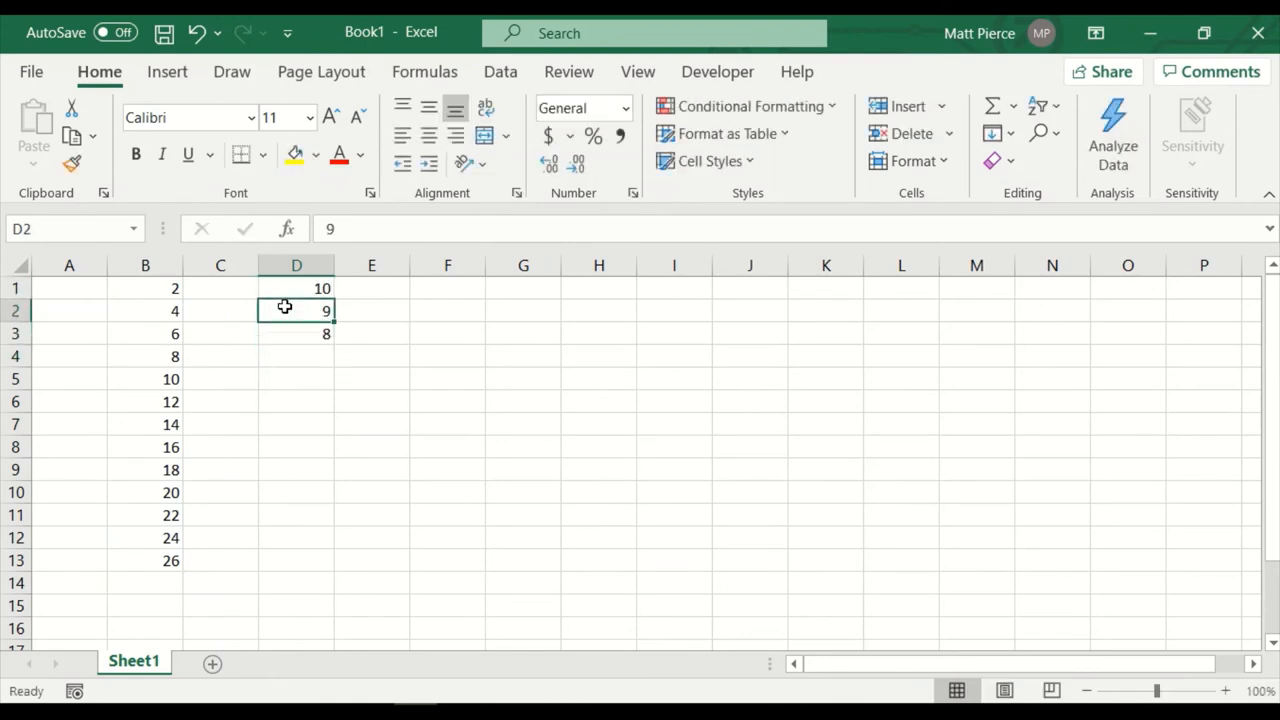
pyautogui.moveTo(296, 288); pyautogui.dragTo(296, 334)
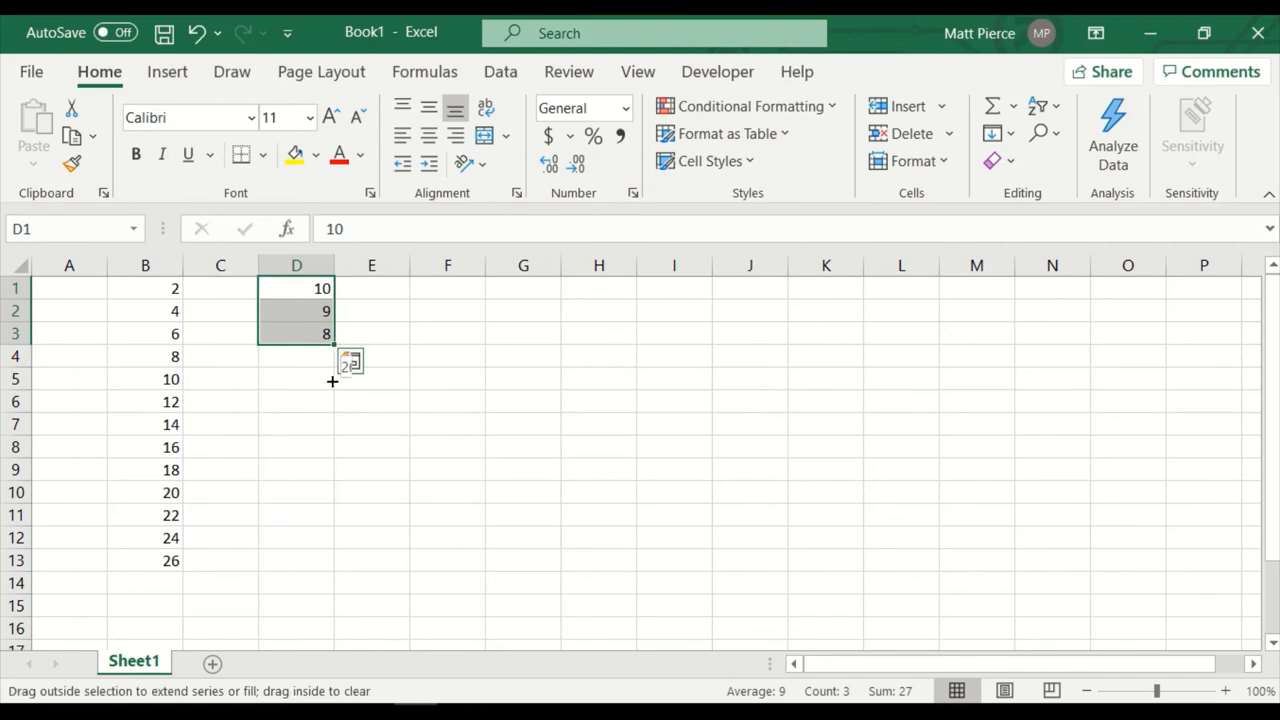
pyautogui.moveTo(332, 334); pyautogui.dragTo(332, 560)
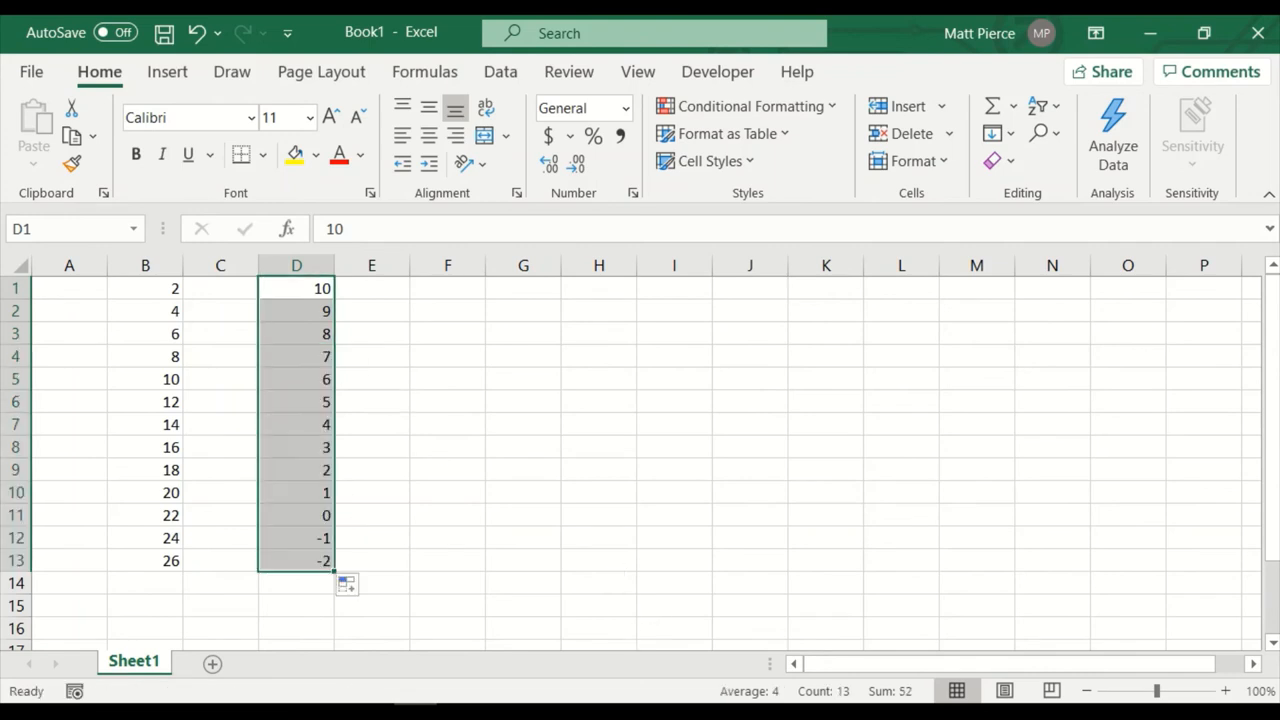
pyautogui.moveTo(380, 426)
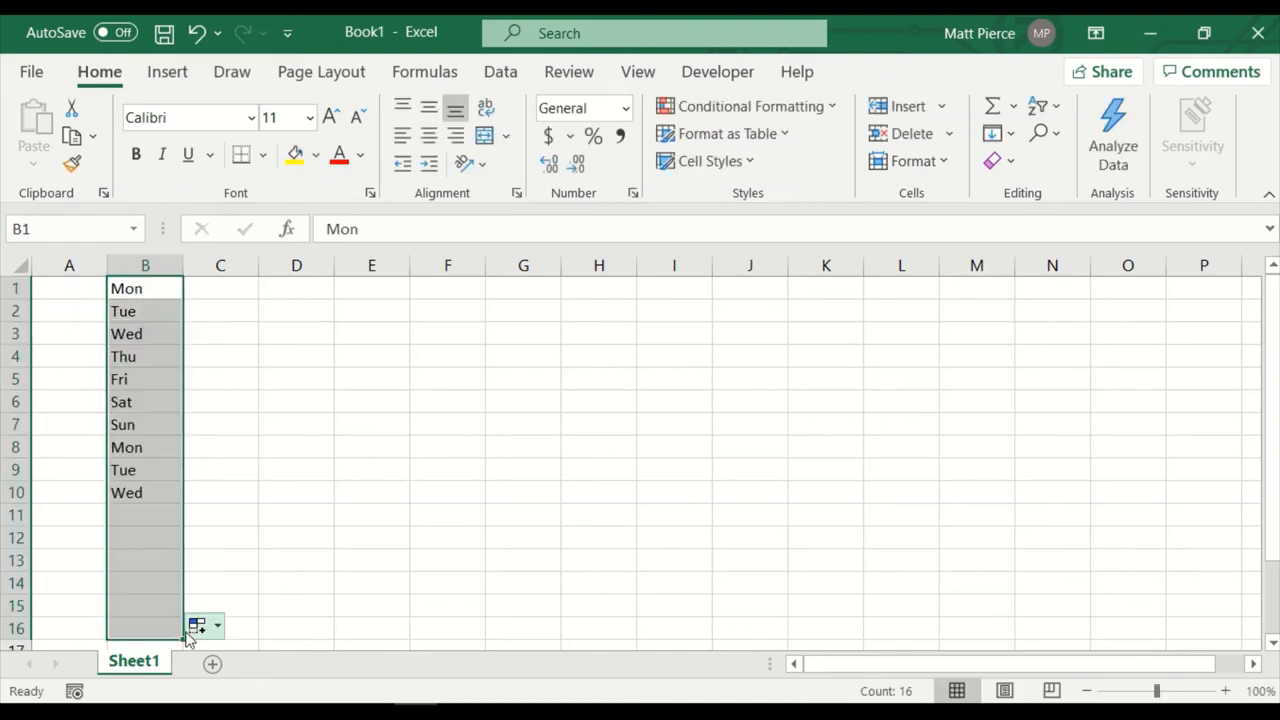
# Step: Fill Mon/Tue into repeating weekdays to row 16, try Monday and Tuesday, then clear them
pyautogui.moveTo(144, 628); pyautogui.dragTo(144, 628)
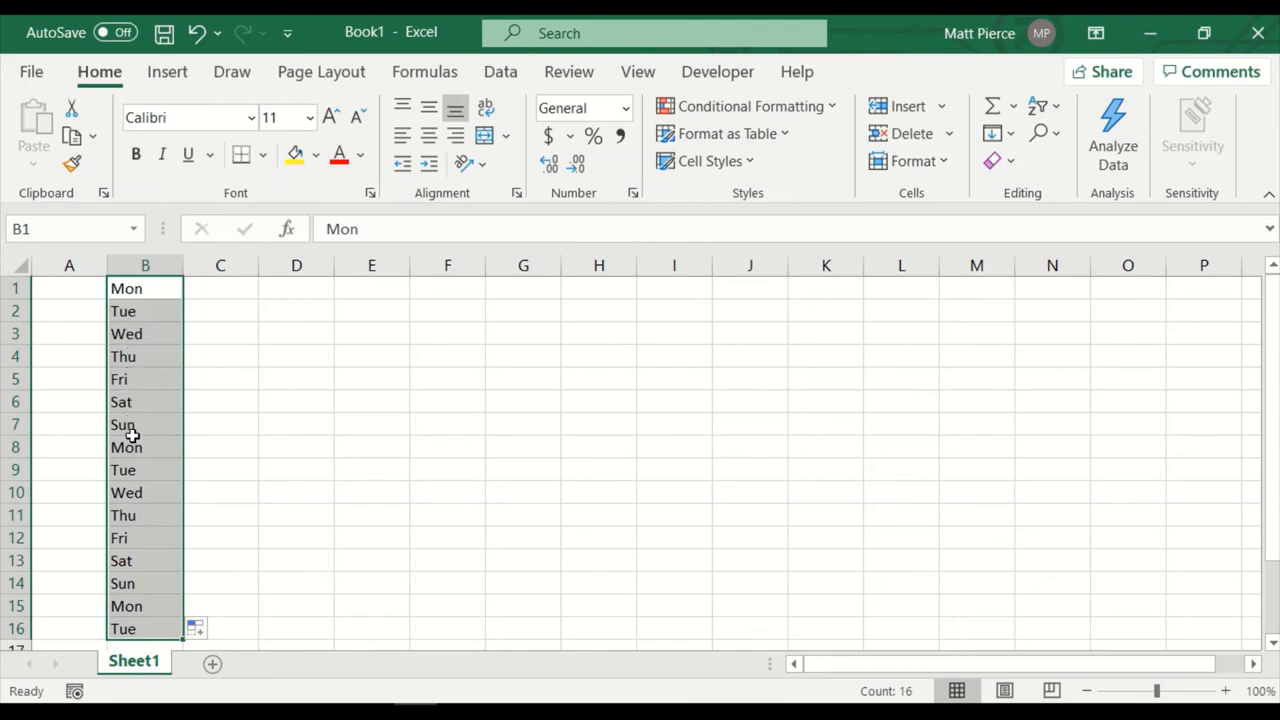
pyautogui.click(144, 448)
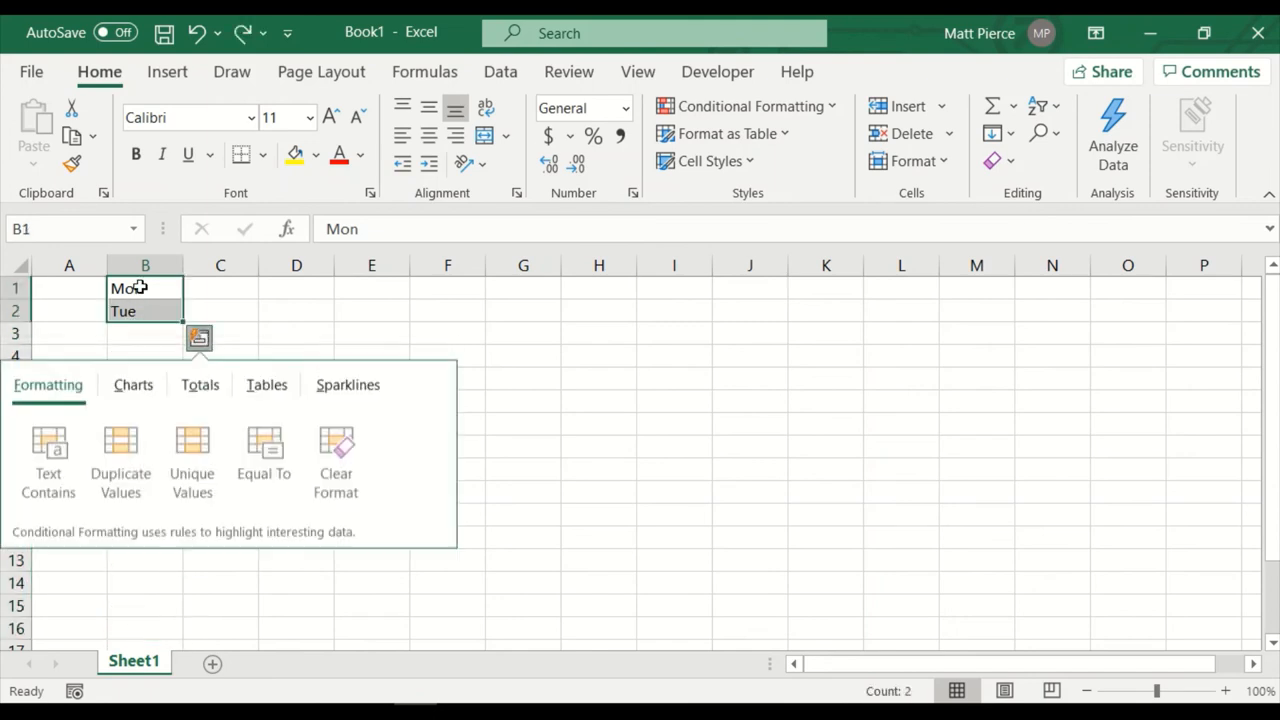
pyautogui.click(144, 312)
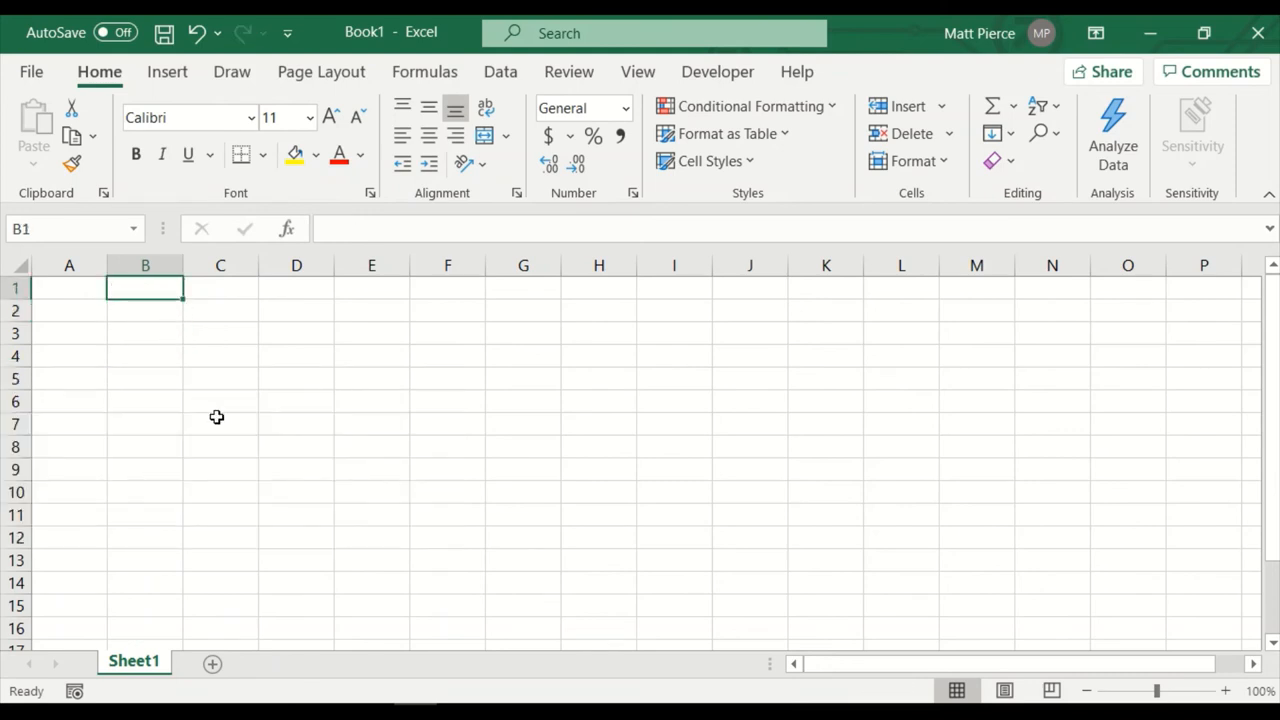
pyautogui.write('Tuesday')
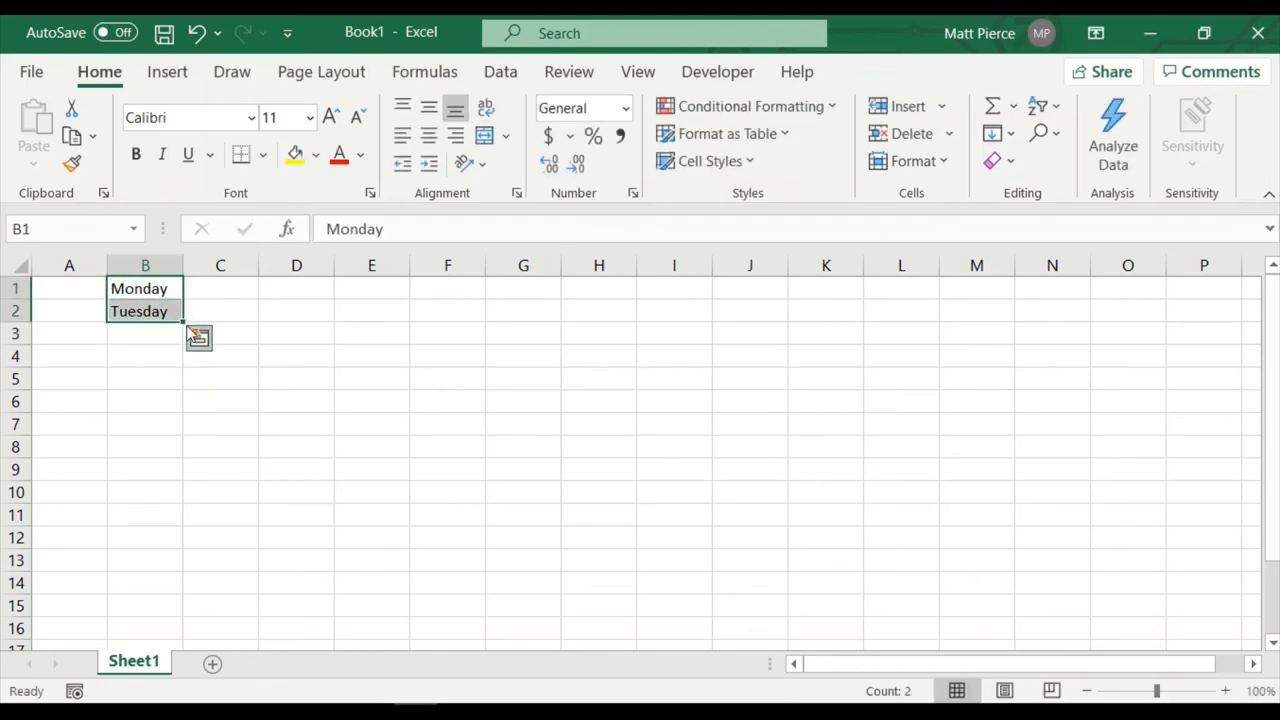
pyautogui.moveTo(182, 318); pyautogui.dragTo(182, 584)
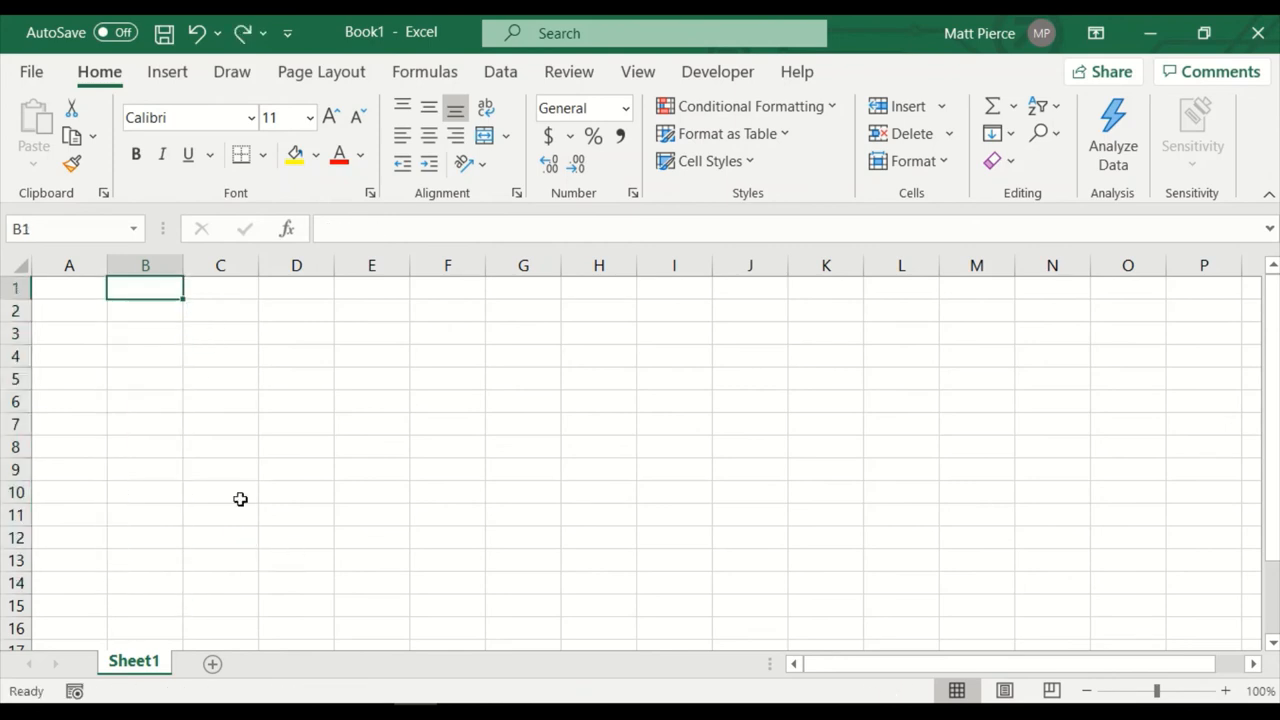
# Step: Enter Jan and Feb in column C and extend them into a month series downward
pyautogui.click(220, 288)
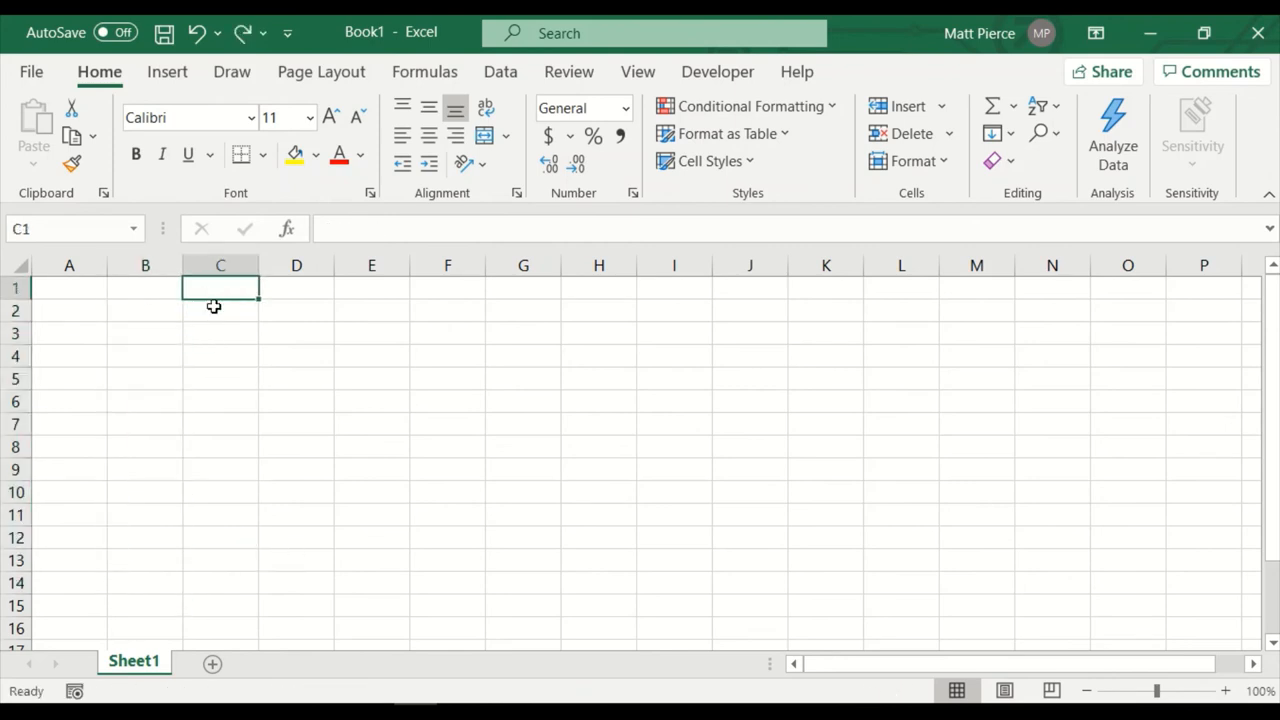
pyautogui.write('Jan')
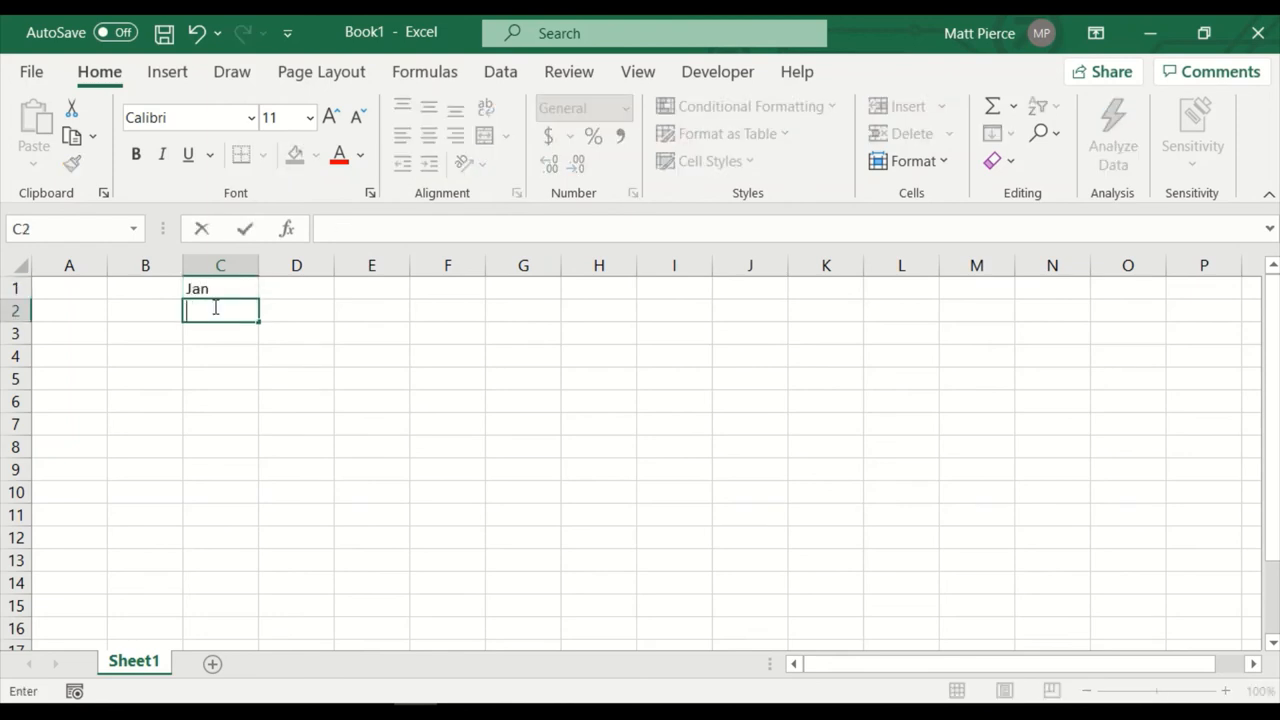
pyautogui.write('Feb')
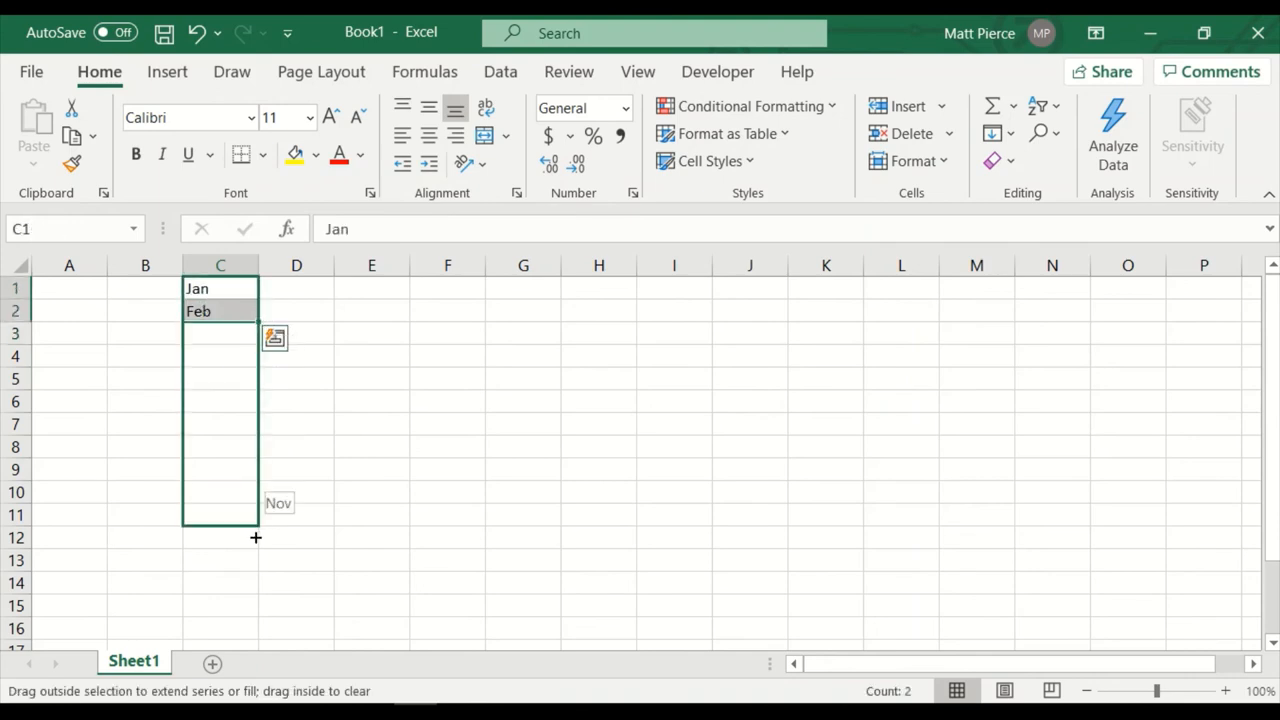
pyautogui.moveTo(256, 310); pyautogui.dragTo(204, 538)
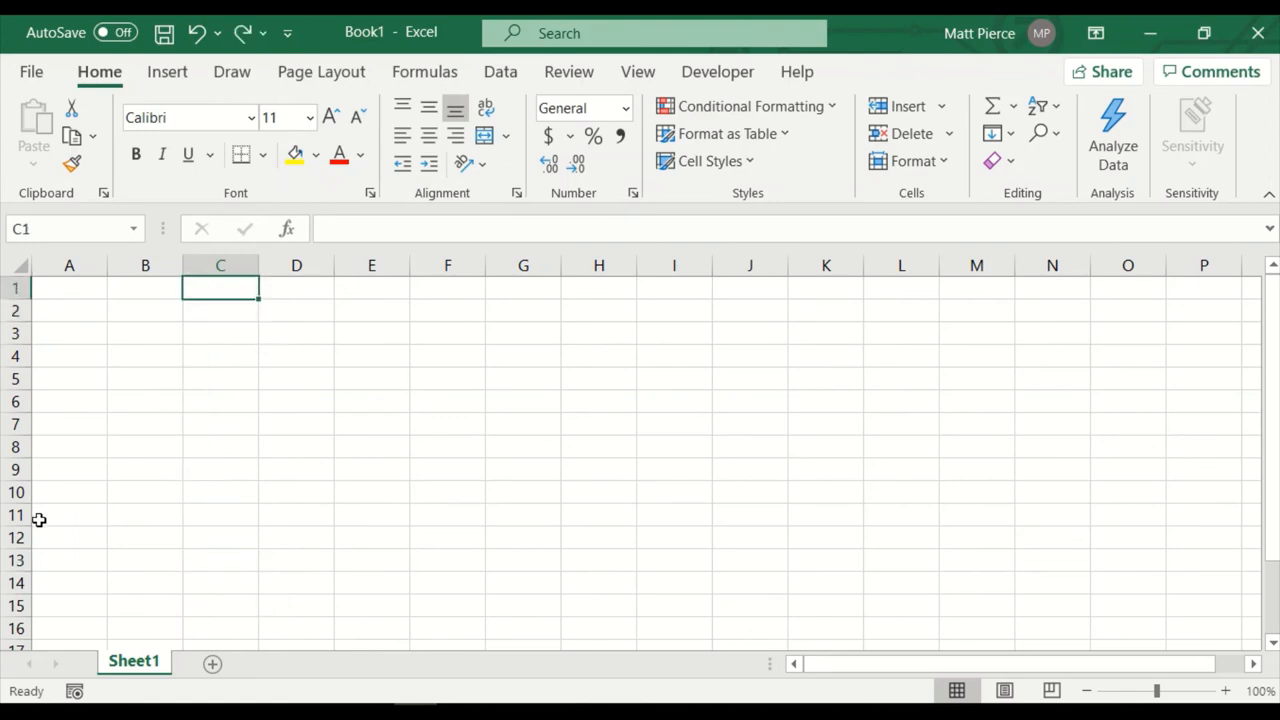
# Step: Start a new entry 'we' in cell B1
pyautogui.click(144, 288)
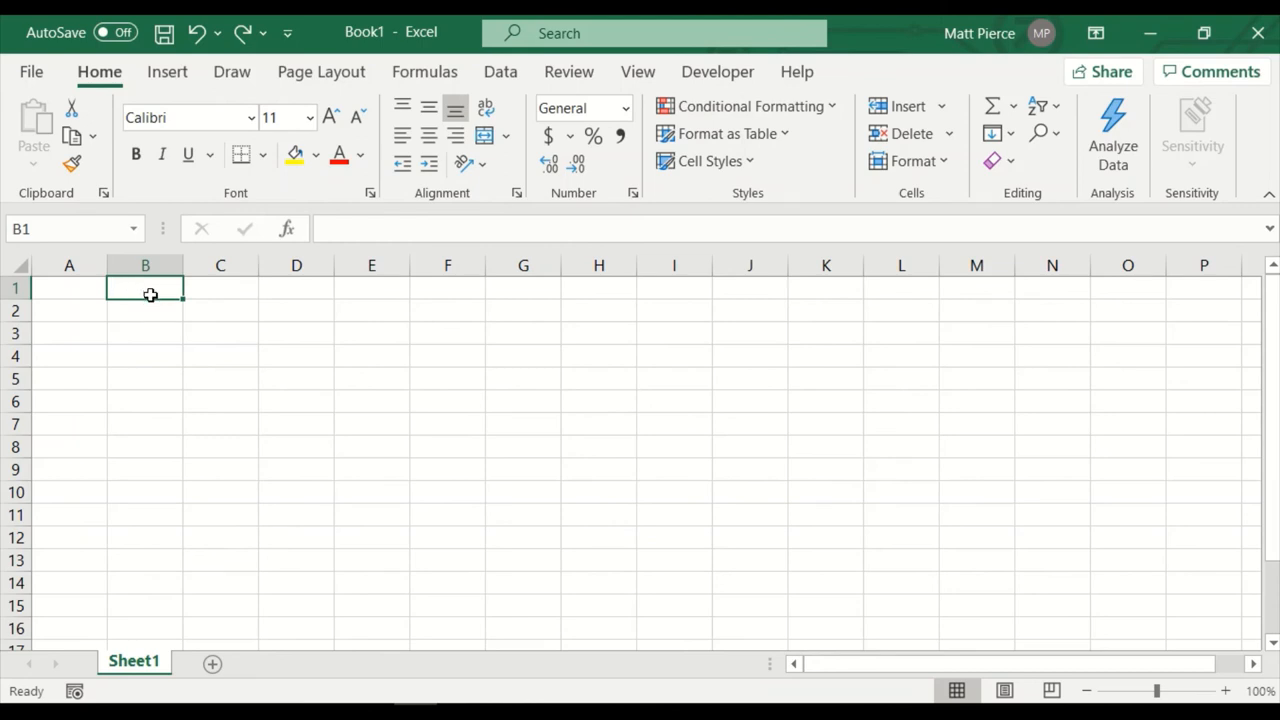
pyautogui.write('we')
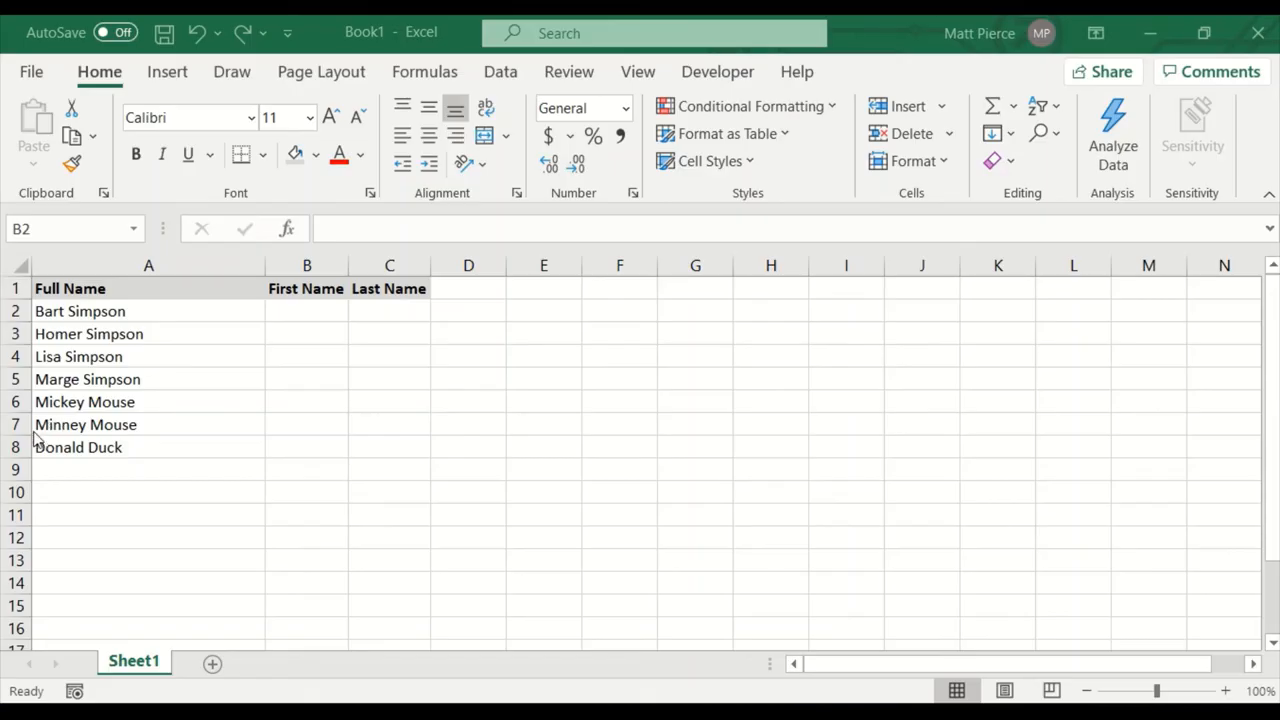
pyautogui.moveTo(140, 356)
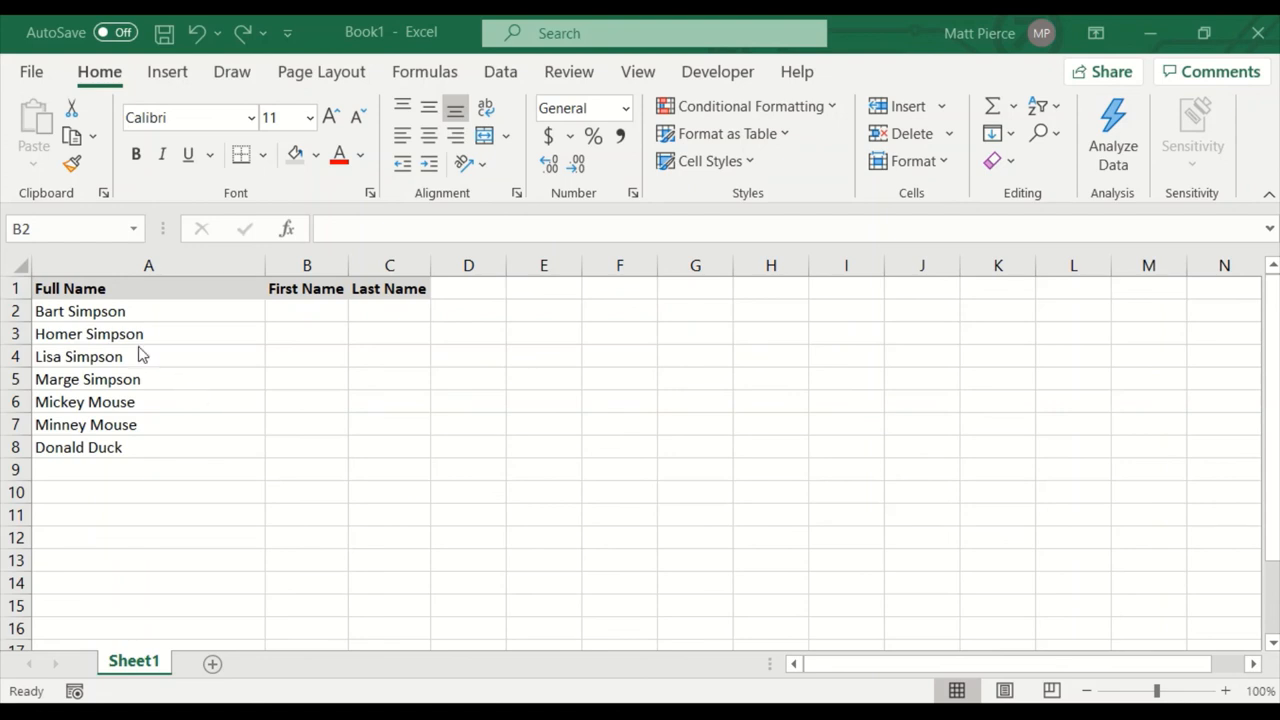
pyautogui.moveTo(80, 296)
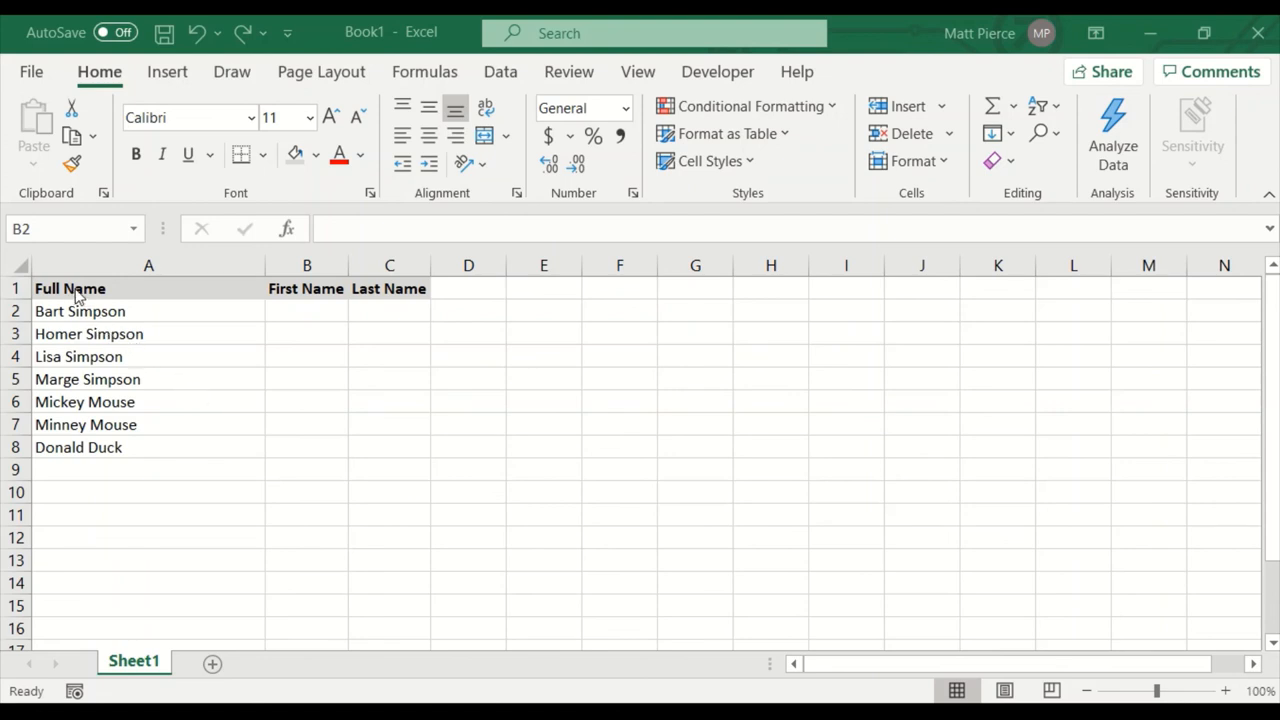
# Step: Enter Bart in B2 and Simpson in C2 as the split of Bart Simpson
pyautogui.click(80, 312)
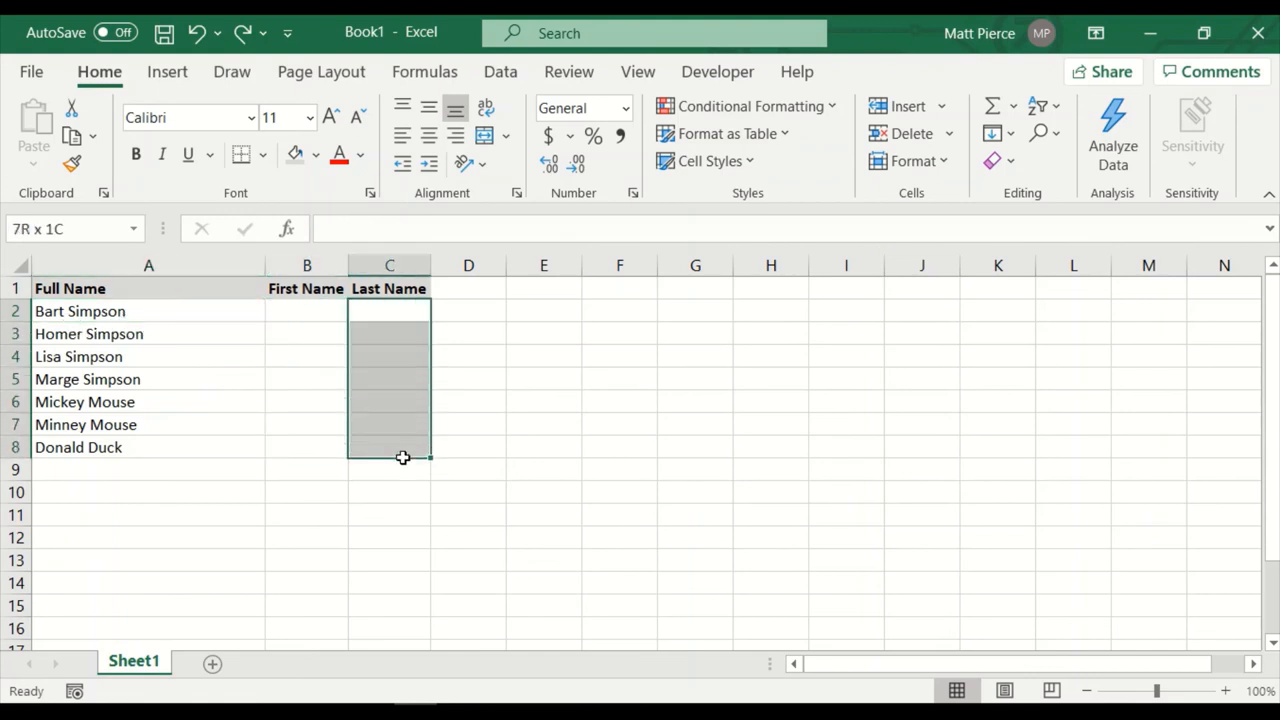
pyautogui.click(148, 312)
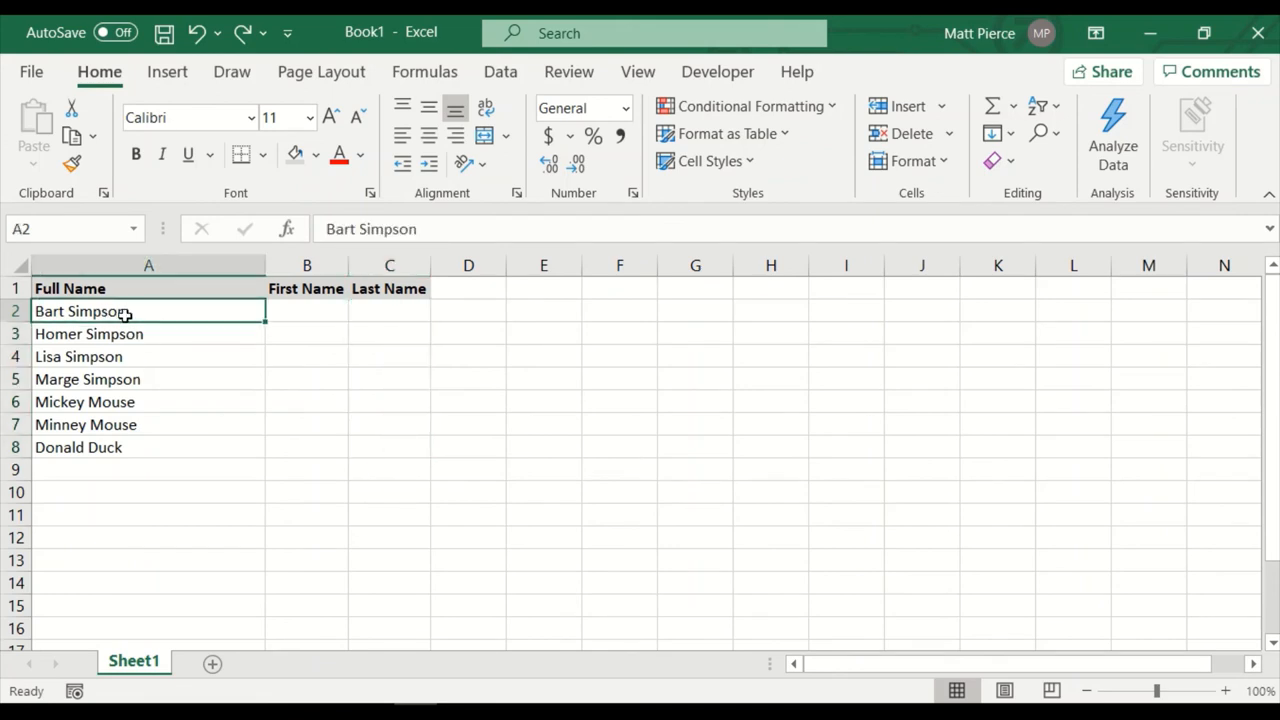
pyautogui.moveTo(184, 312)
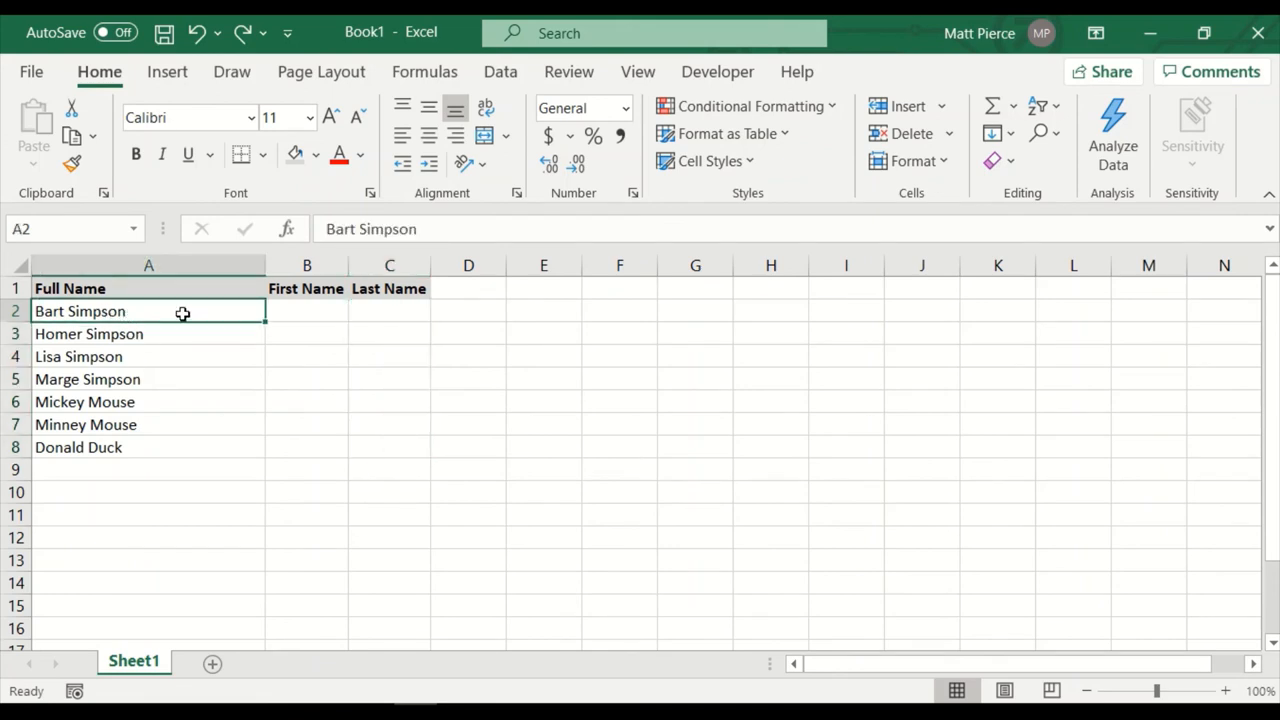
pyautogui.click(306, 312)
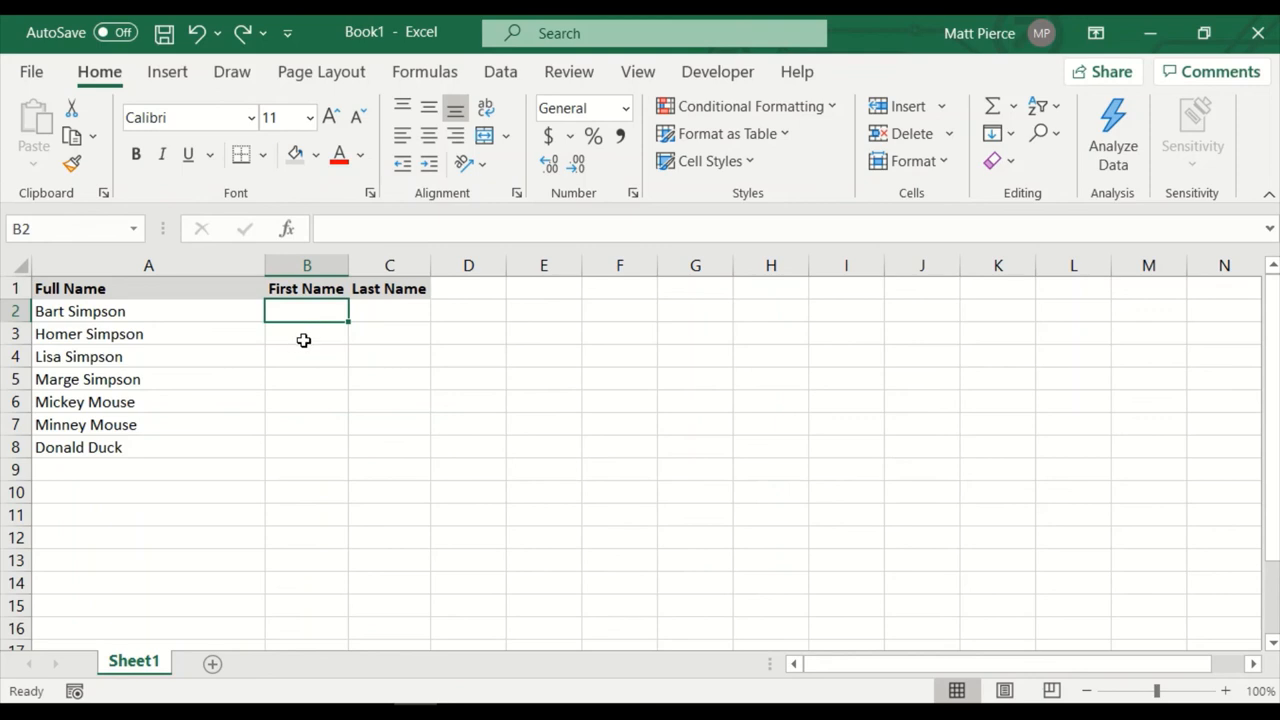
pyautogui.write('Bart')
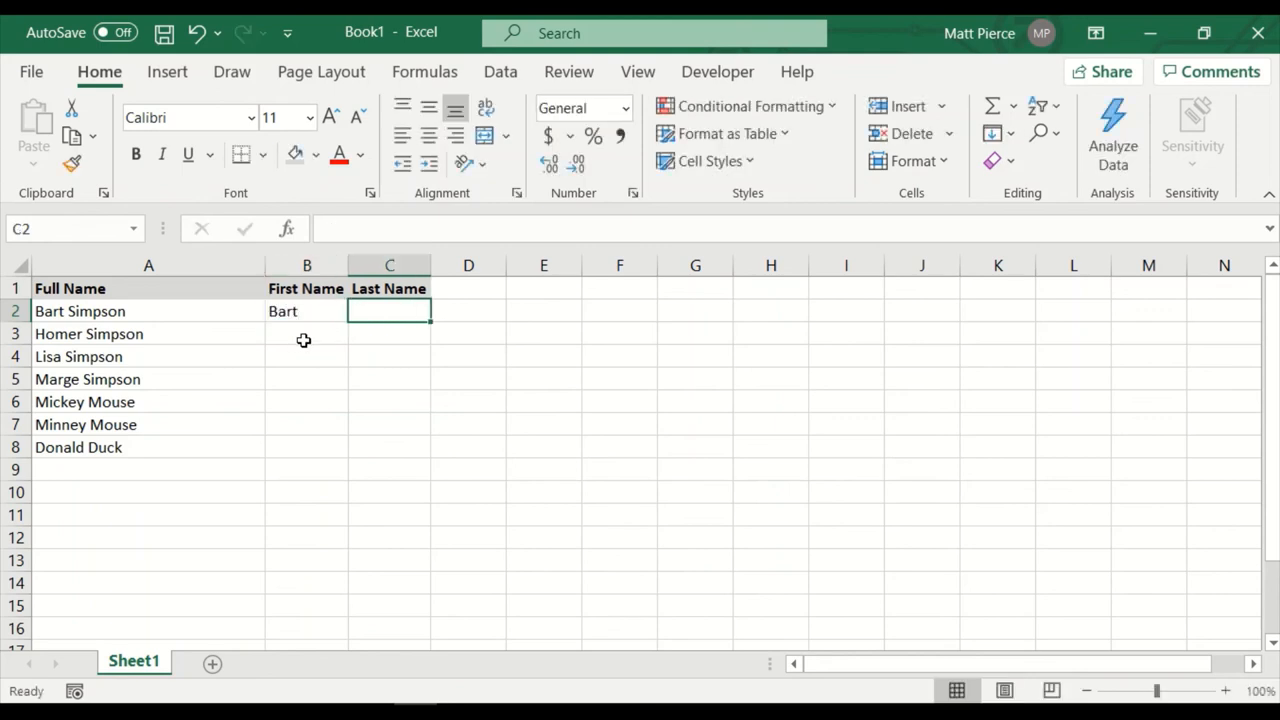
pyautogui.write('Simpson')
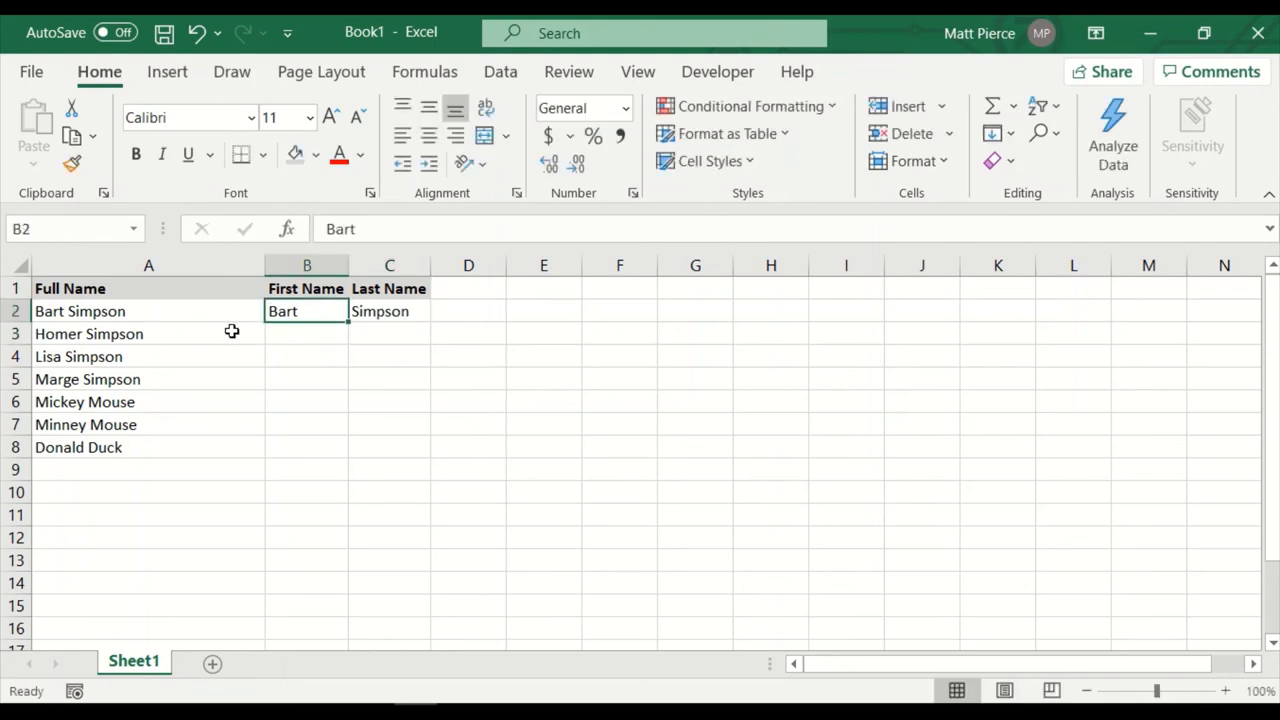
pyautogui.moveTo(246, 332)
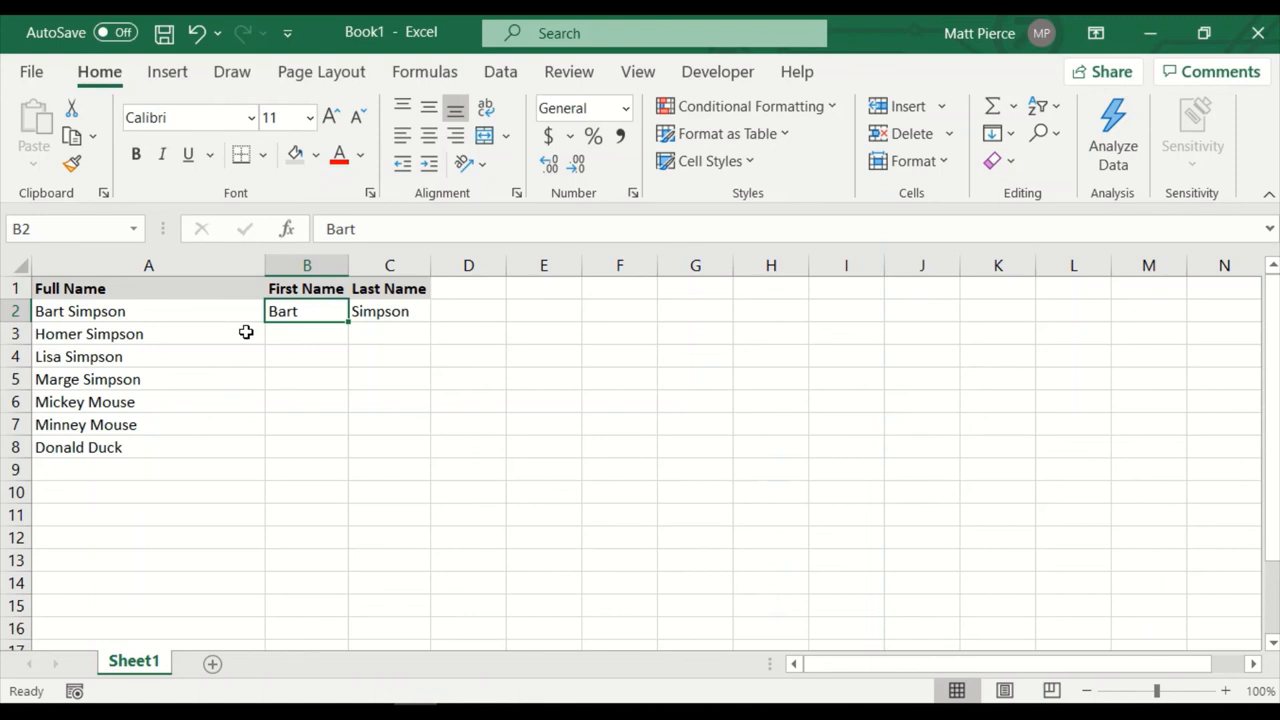
pyautogui.moveTo(58, 312)
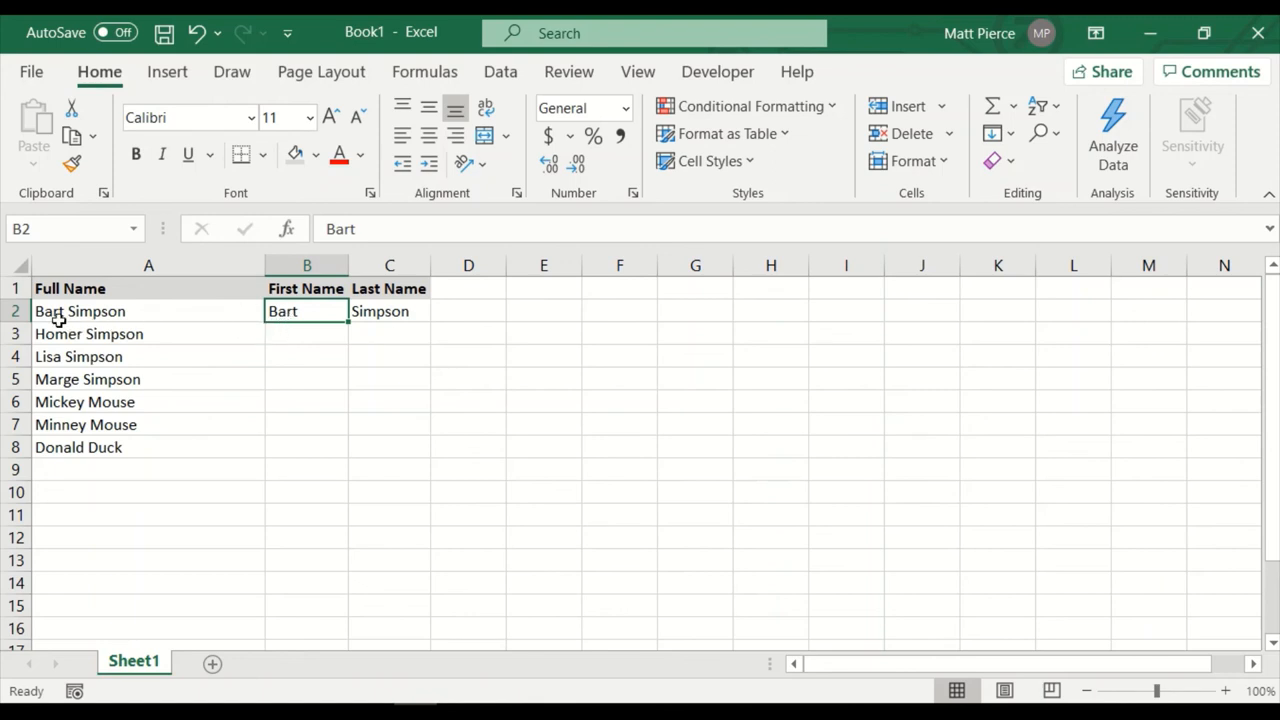
# Step: Drag B2 down to B8 and apply Flash Fill so every row gets its first name
pyautogui.moveTo(336, 324); pyautogui.dragTo(336, 368)
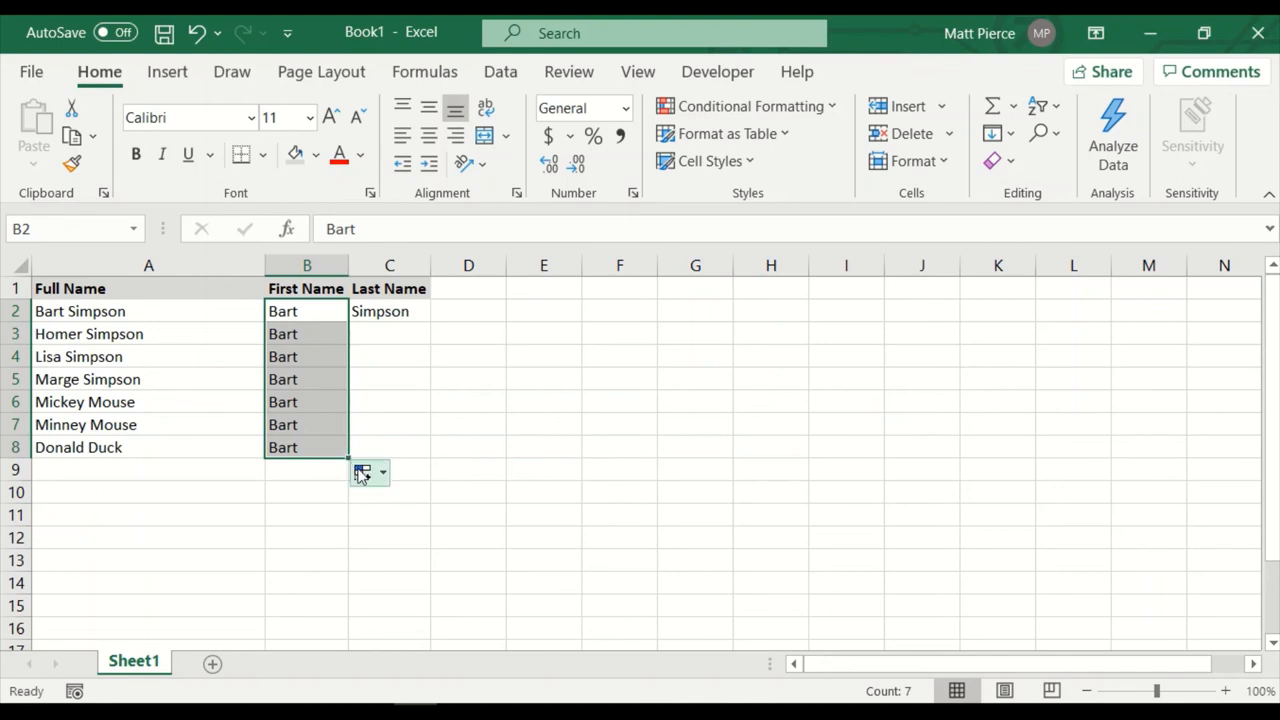
pyautogui.moveTo(370, 472)
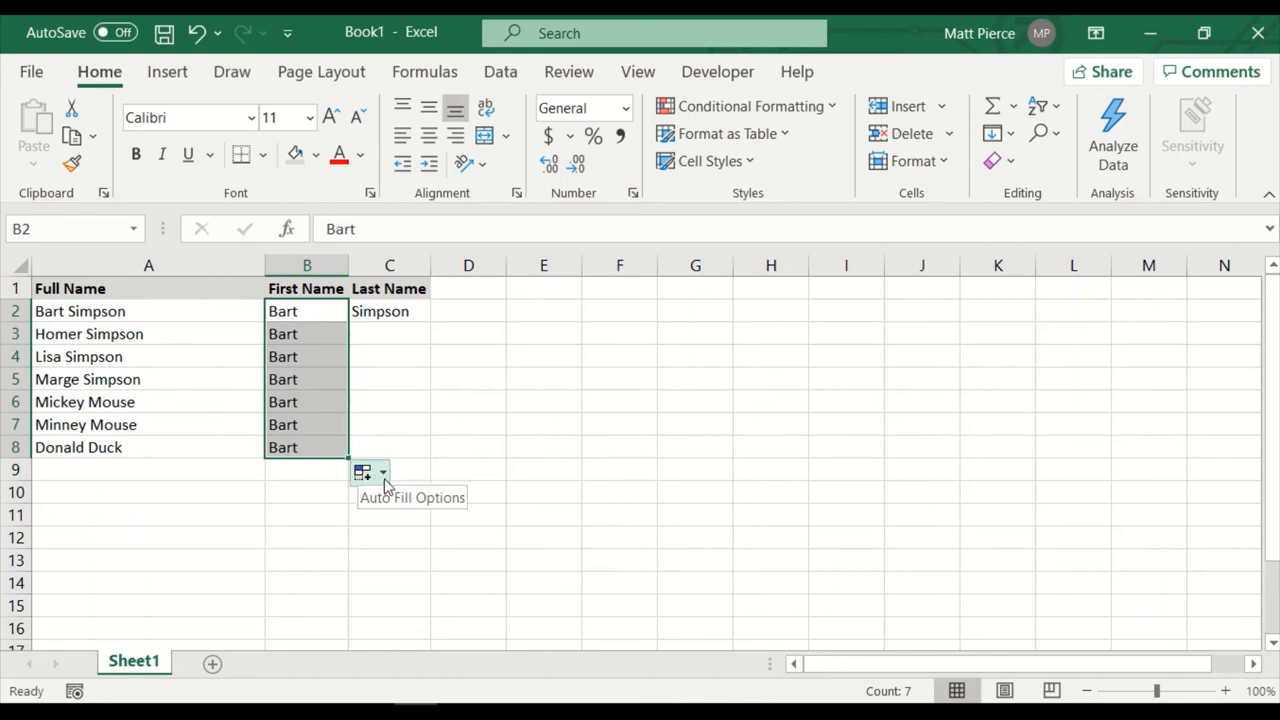
pyautogui.click(382, 472)
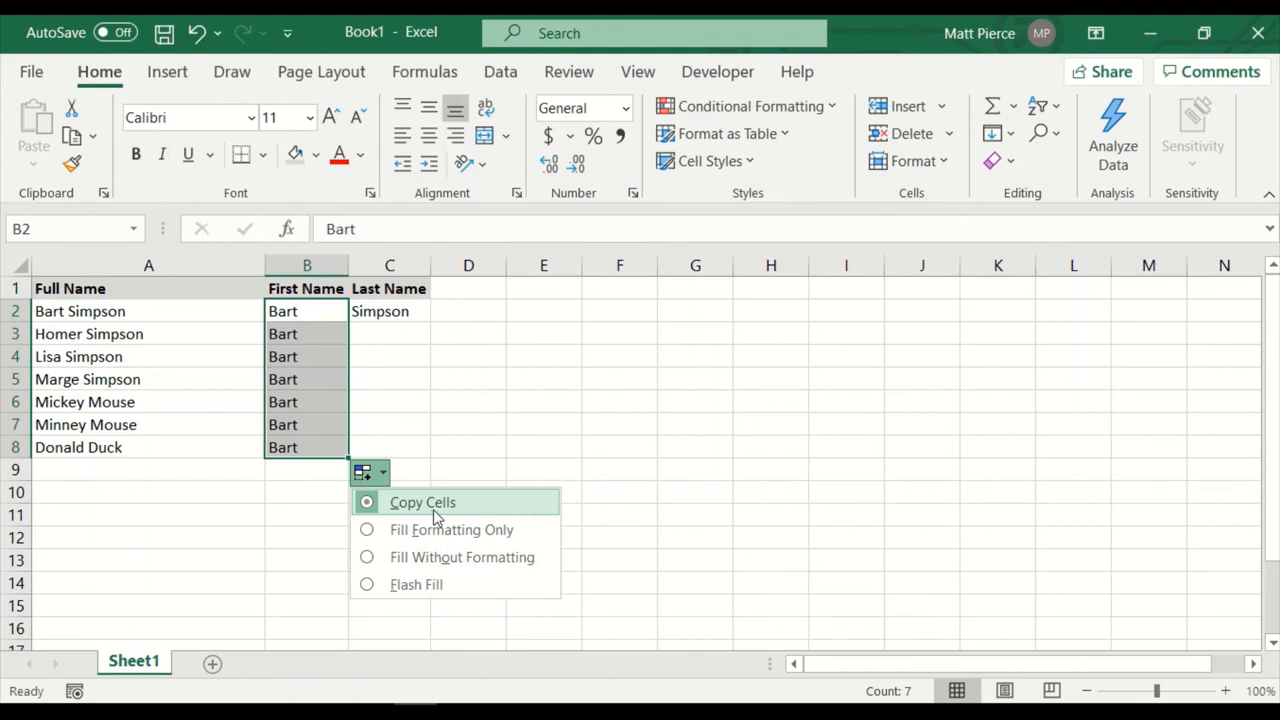
pyautogui.moveTo(416, 584)
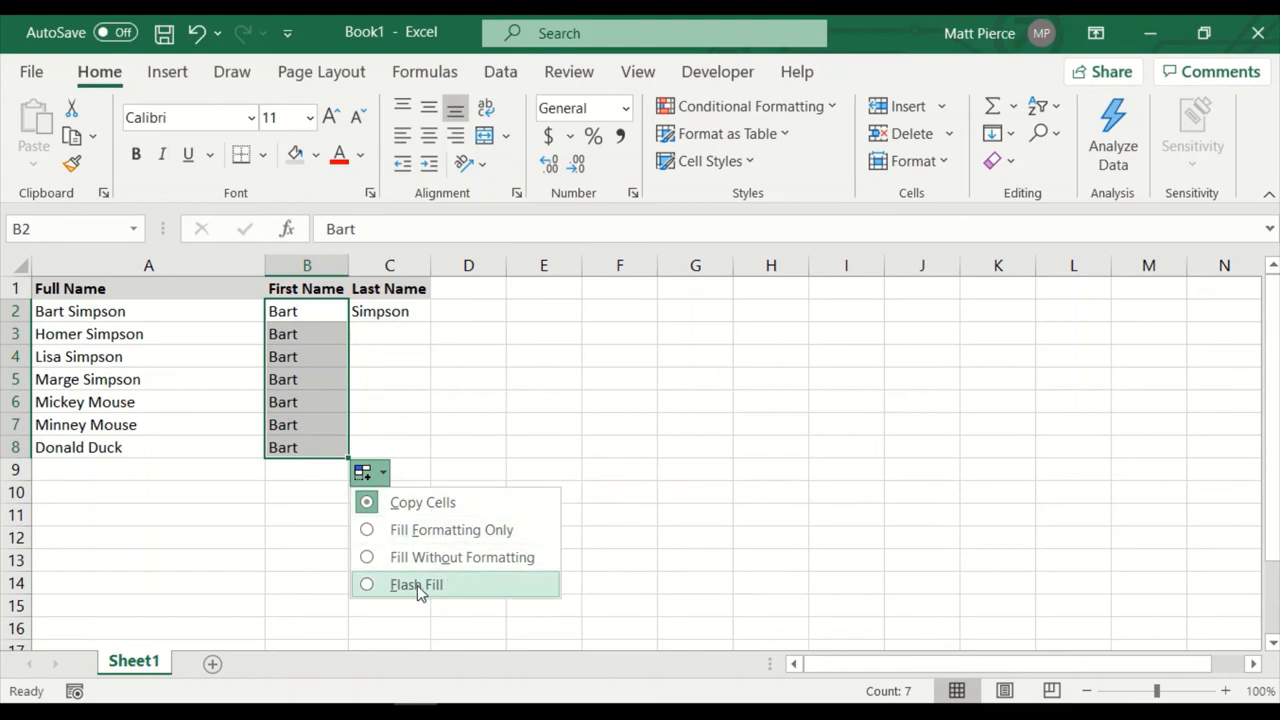
pyautogui.click(416, 584)
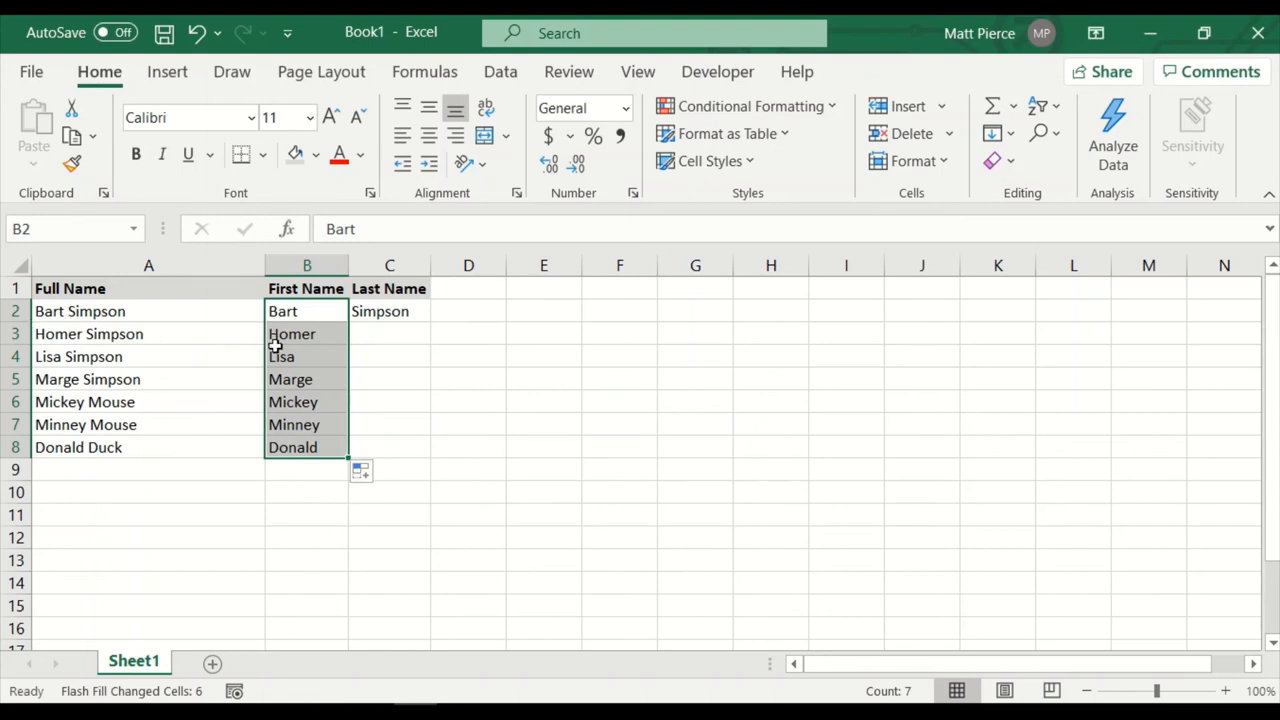
pyautogui.moveTo(60, 364)
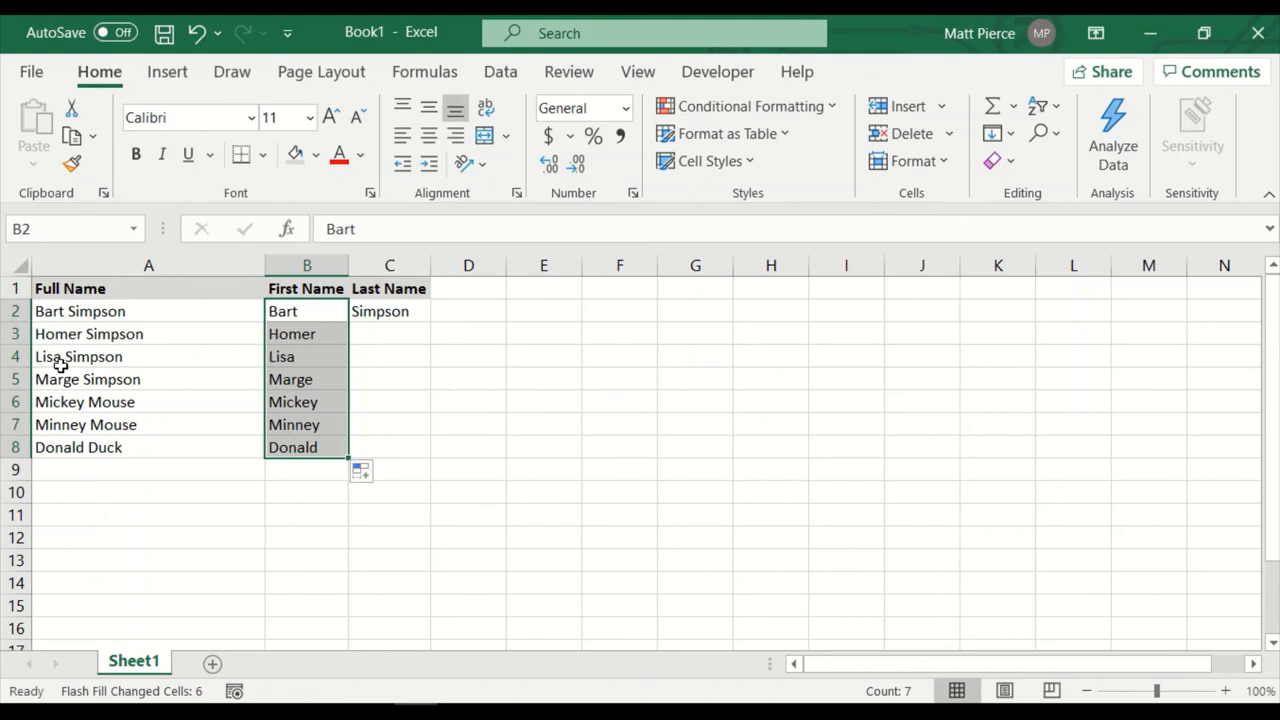
pyautogui.moveTo(402, 332)
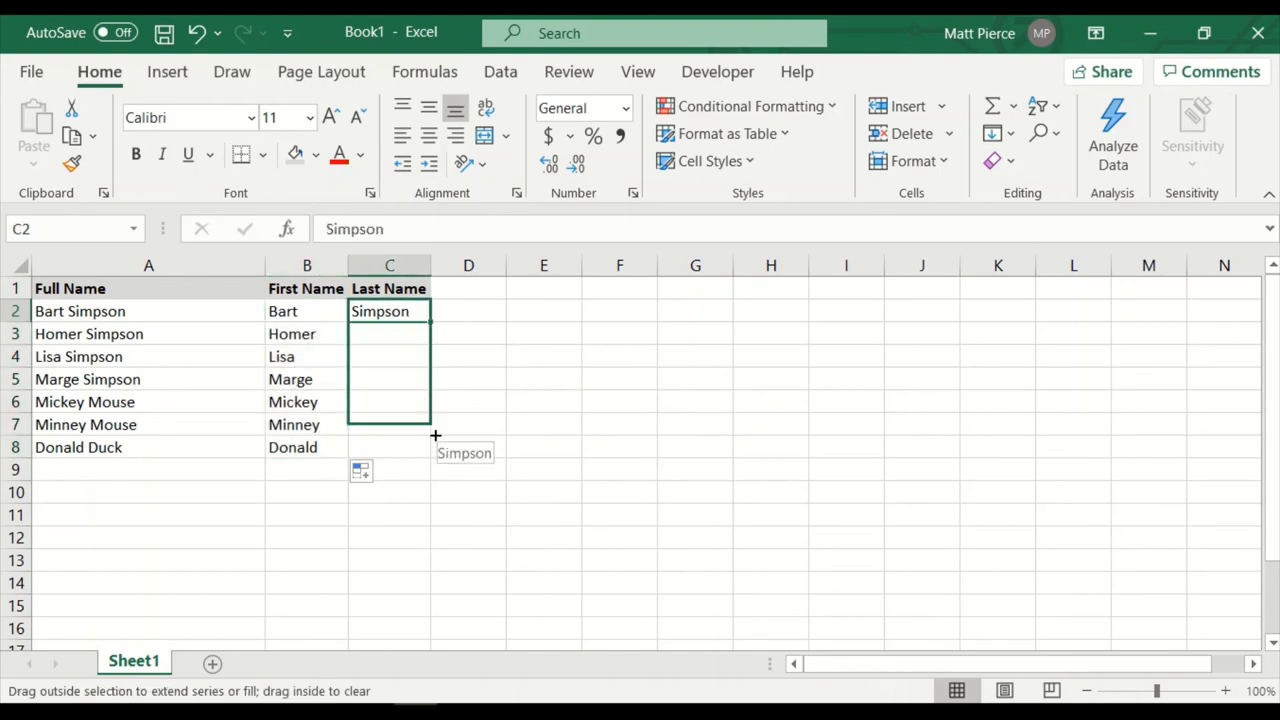
# Step: Flash Fill C2:C8 so every row gets its surname (Simpson, Mouse, Duck)
pyautogui.click(452, 472)
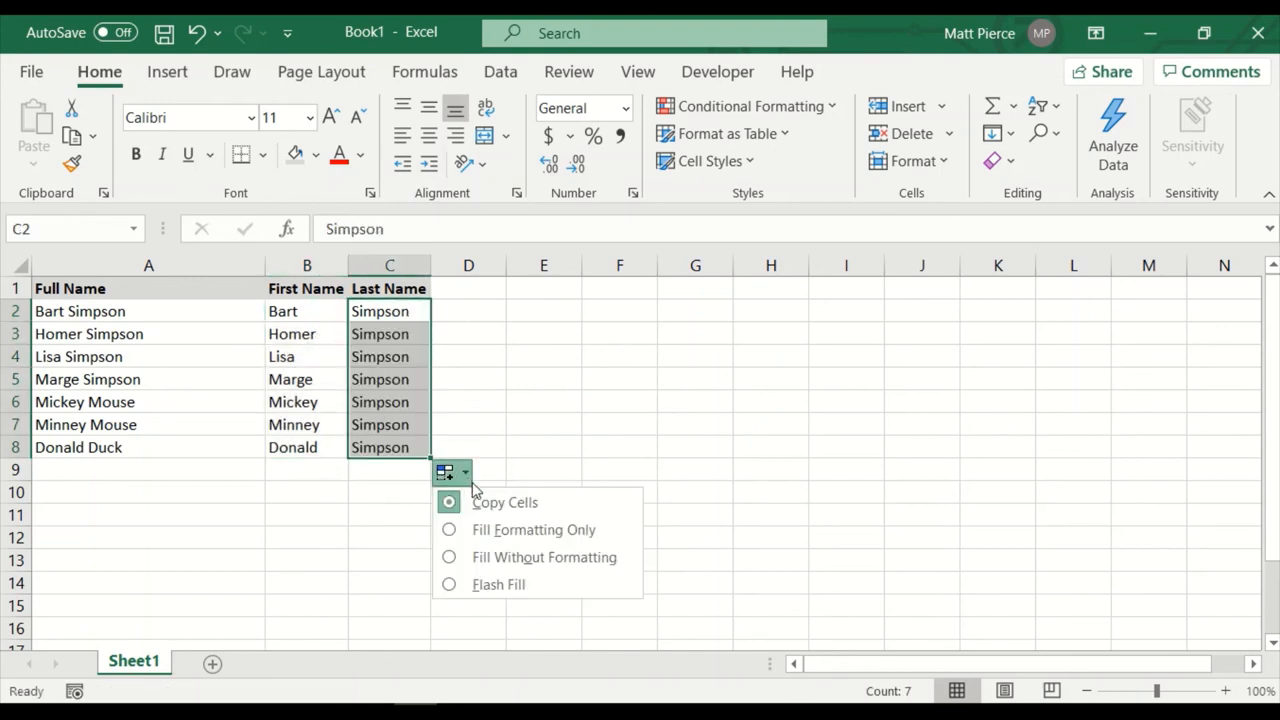
pyautogui.moveTo(492, 556)
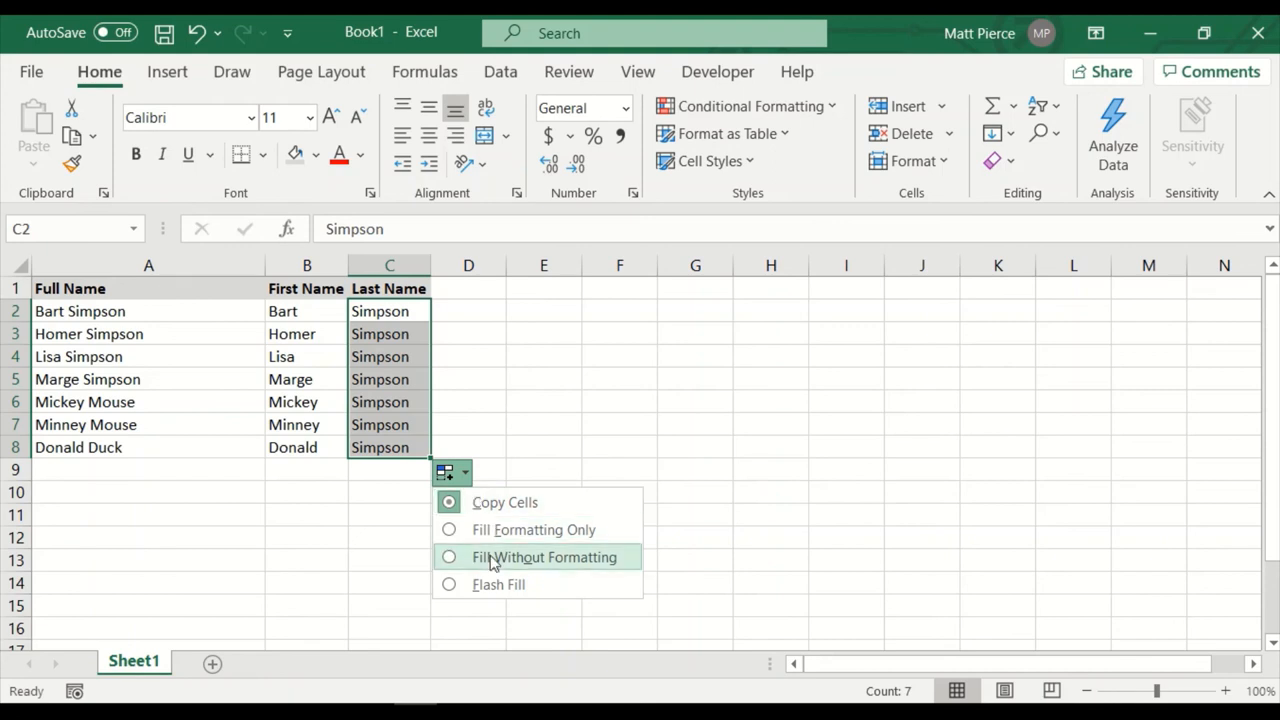
pyautogui.click(498, 584)
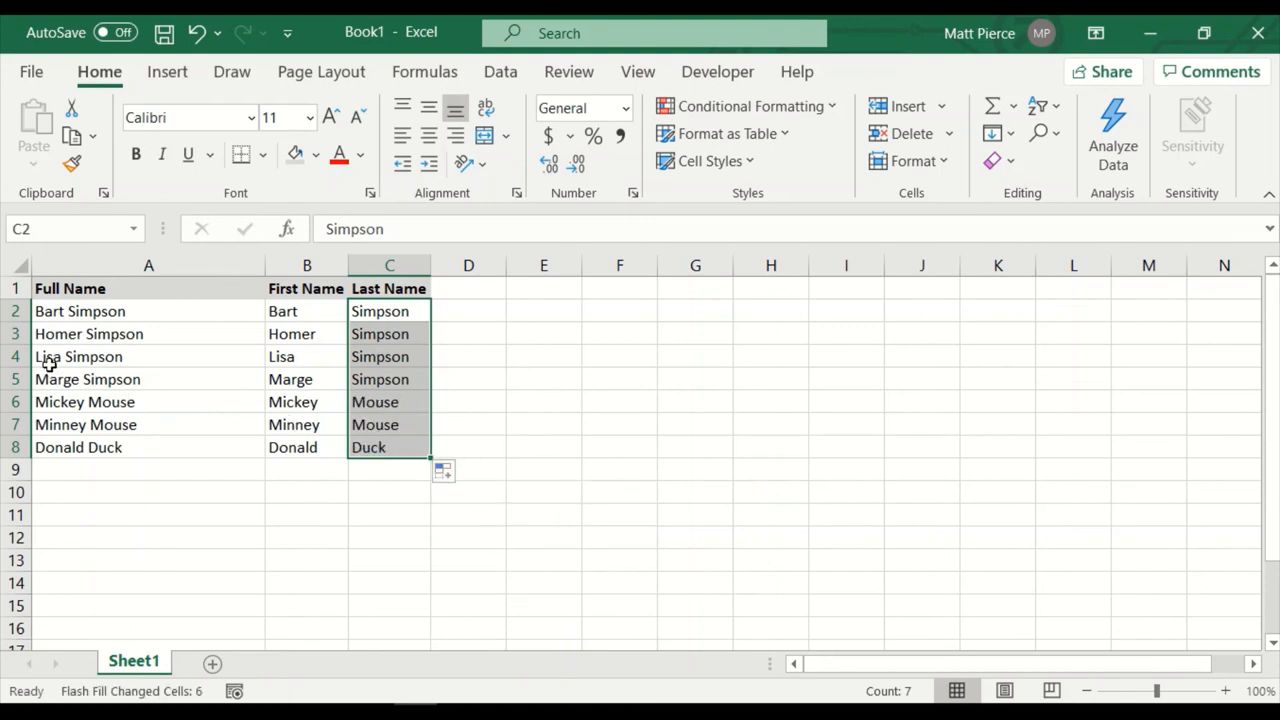
pyautogui.moveTo(294, 548)
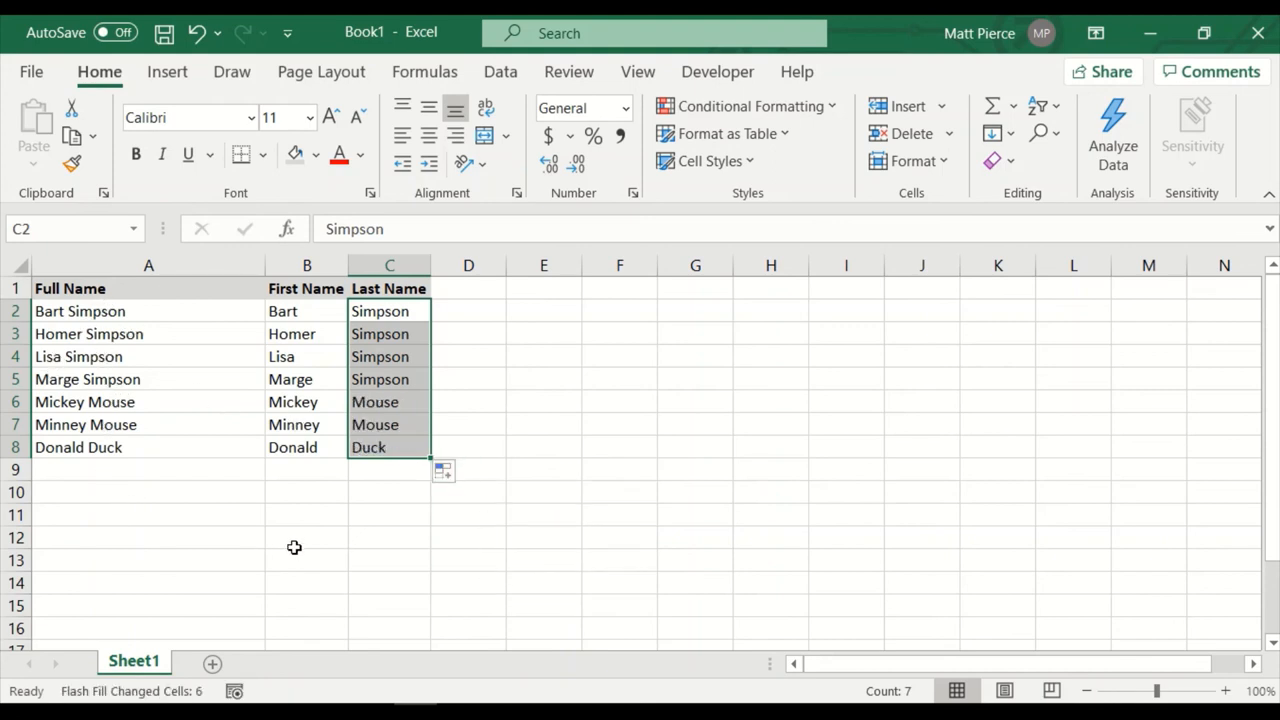
pyautogui.moveTo(284, 526)
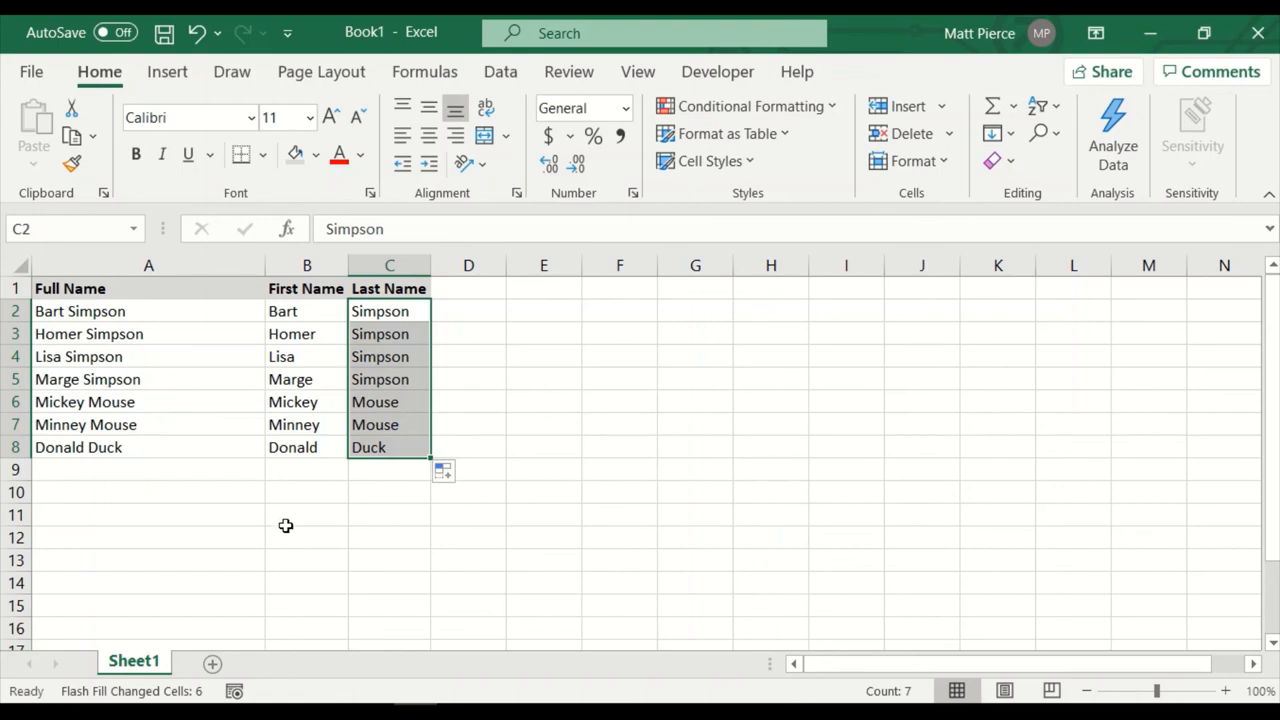
pyautogui.click(306, 514)
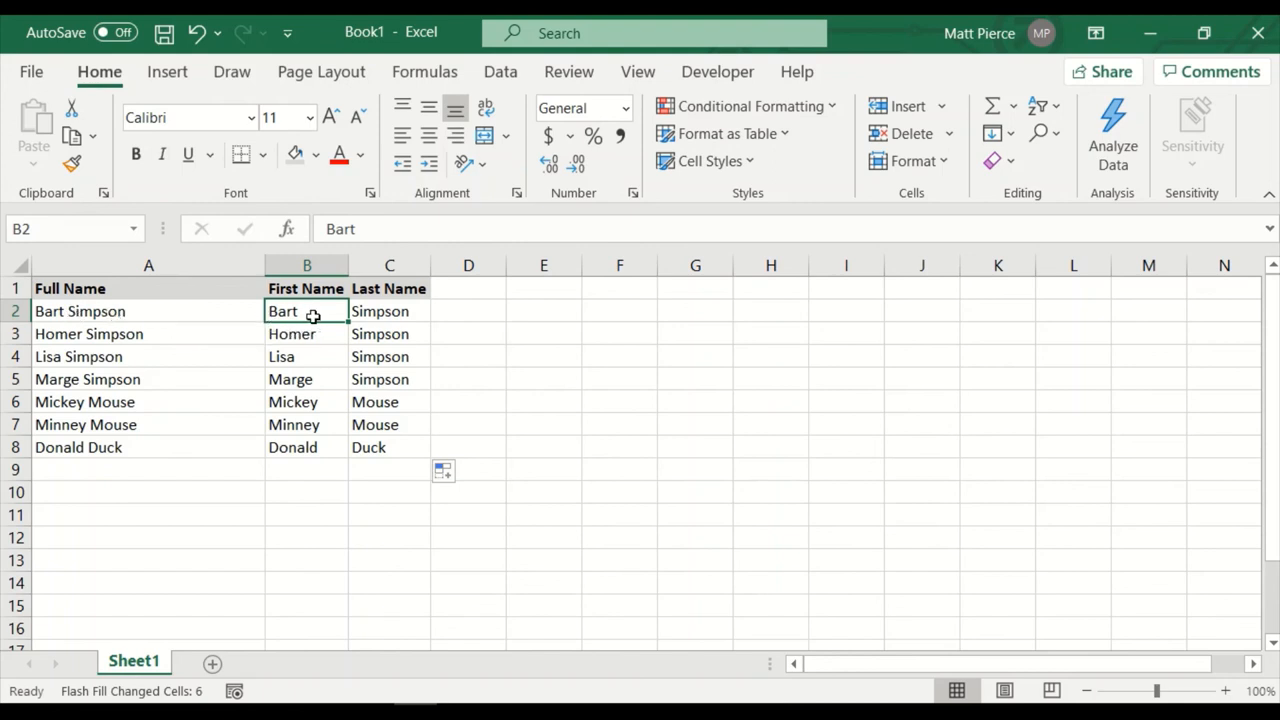
pyautogui.moveTo(152, 434)
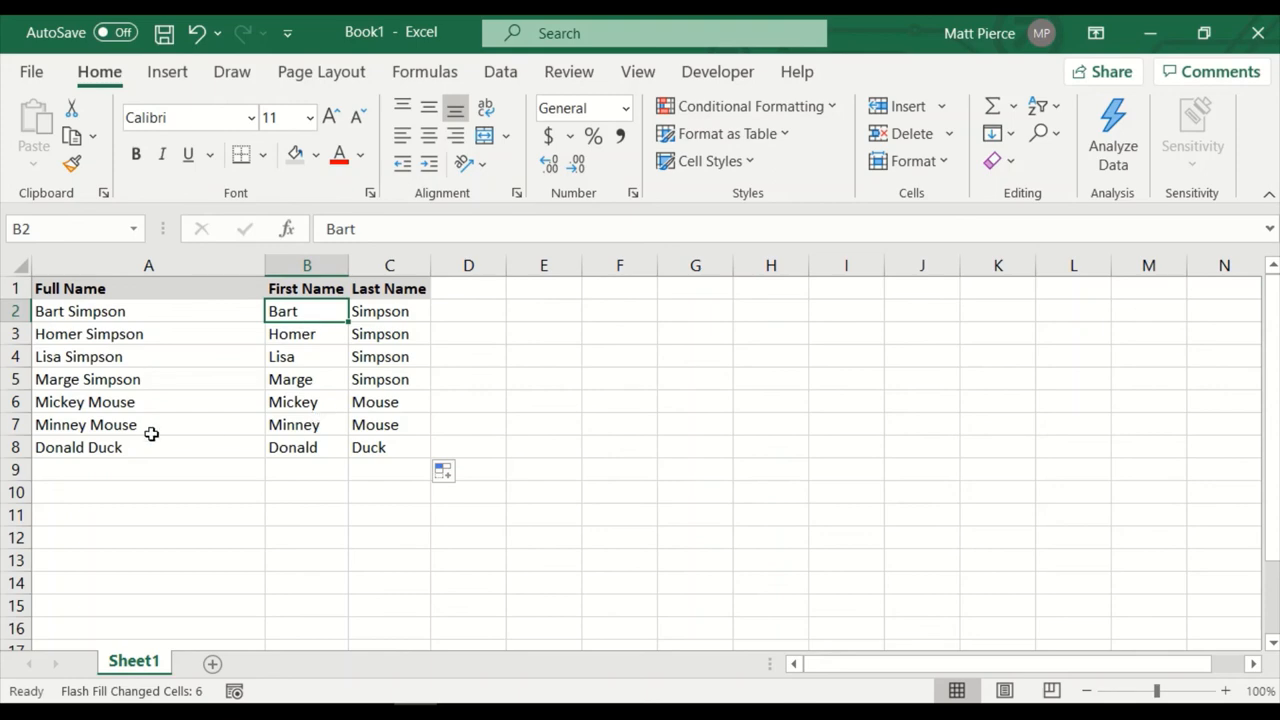